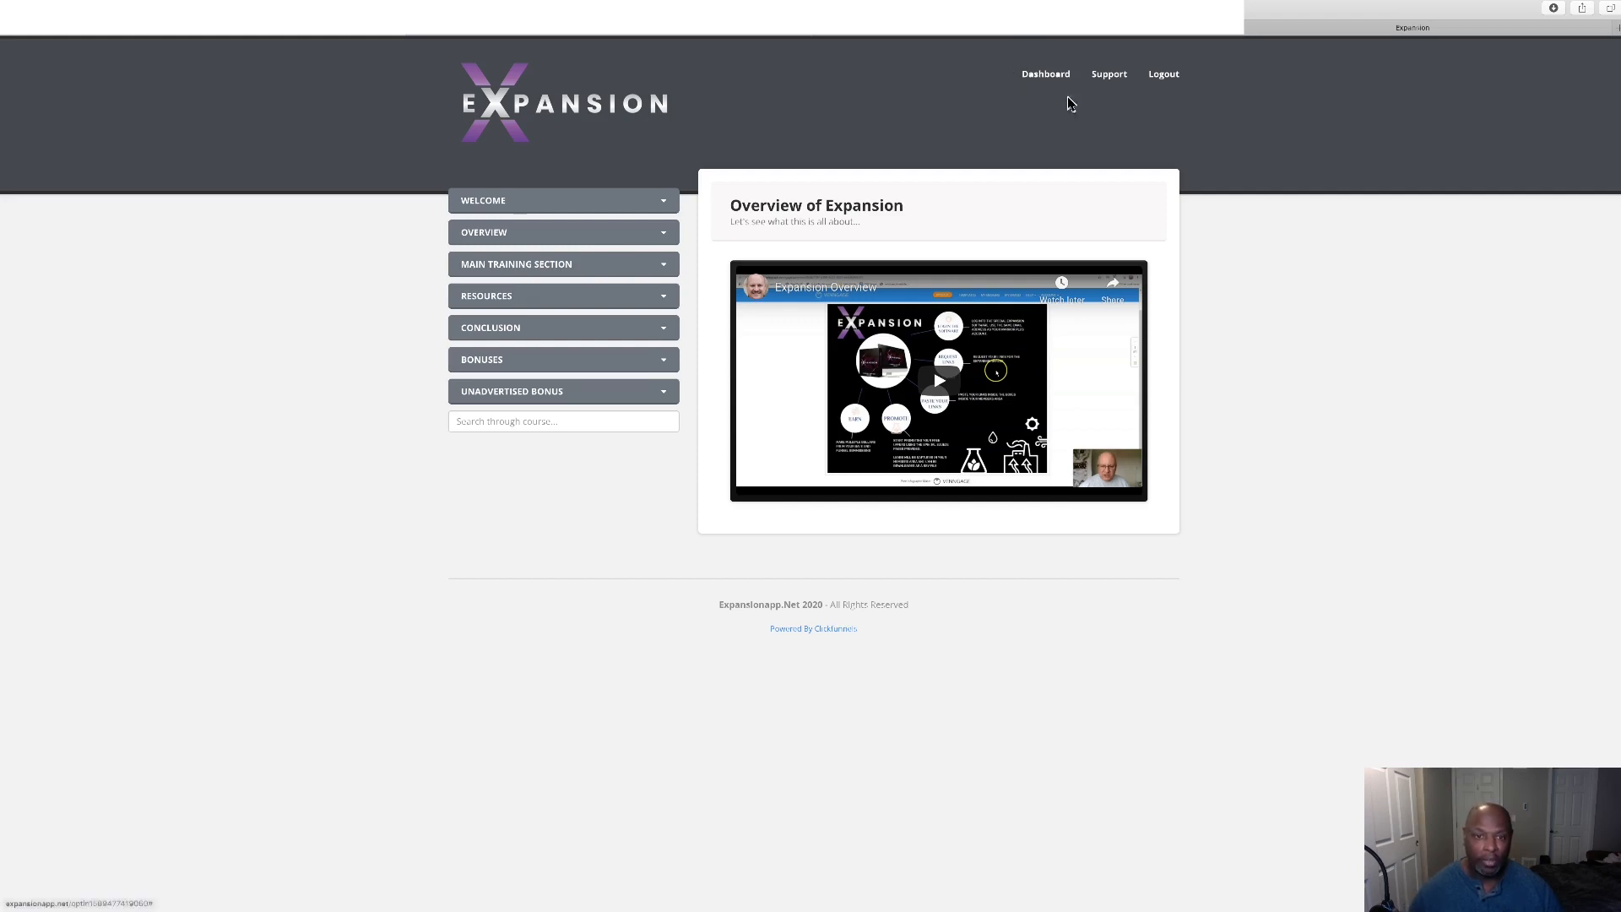
mouse_move(1116, 122)
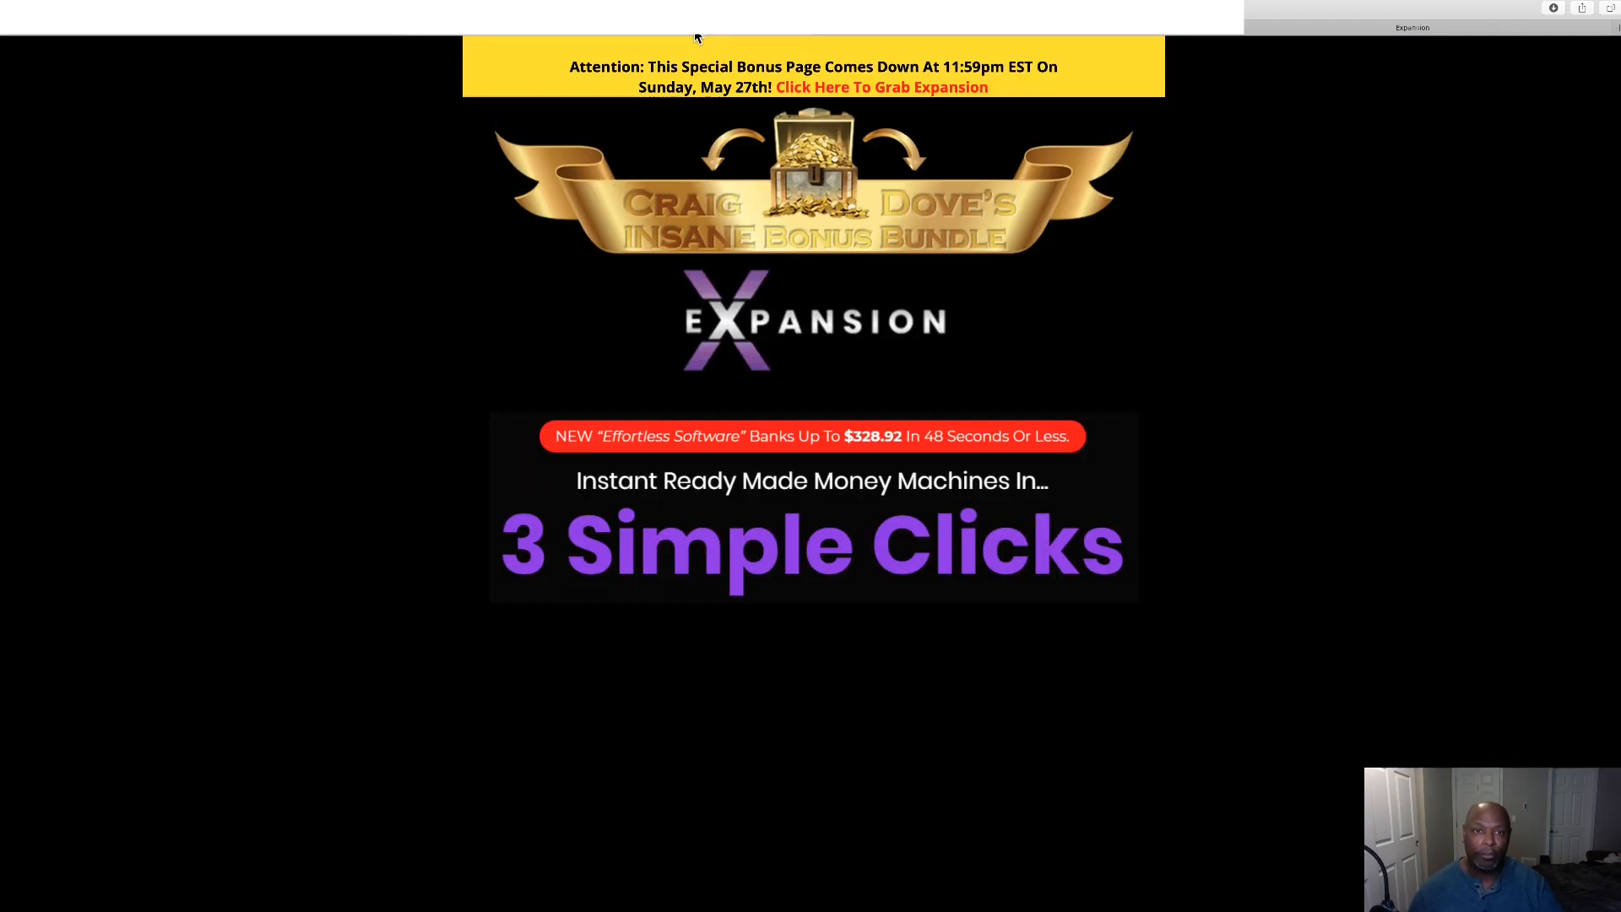
mouse_move(1057, 279)
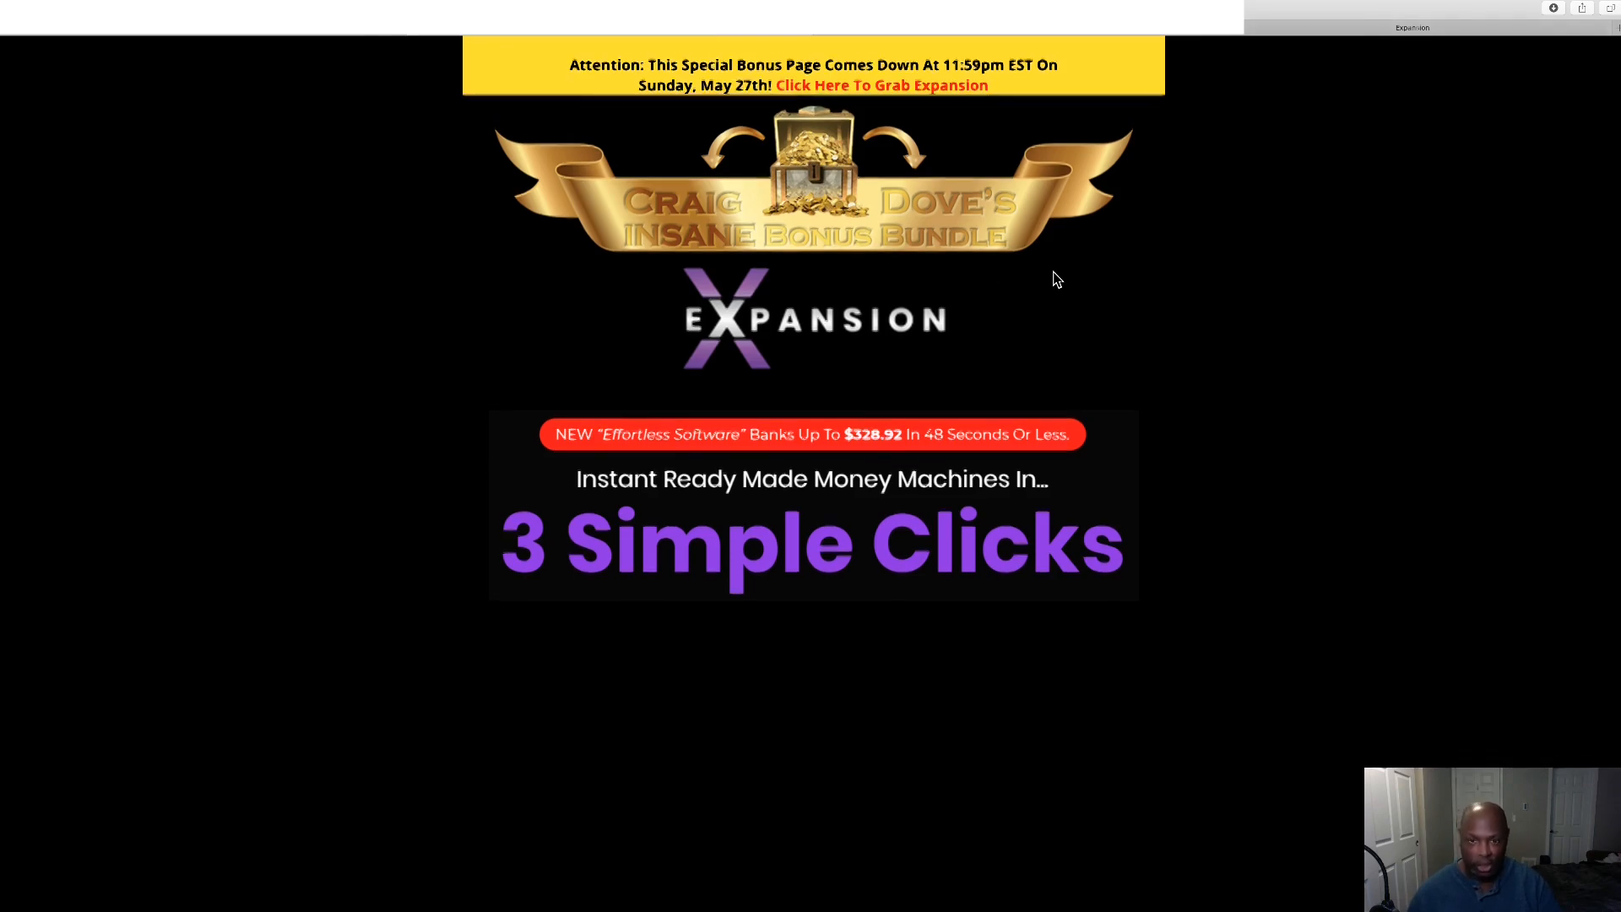
Scroll the bonus page past the countdown, upsell prices, guarantee and demo video to Bonus #1.
scroll("down", 3)
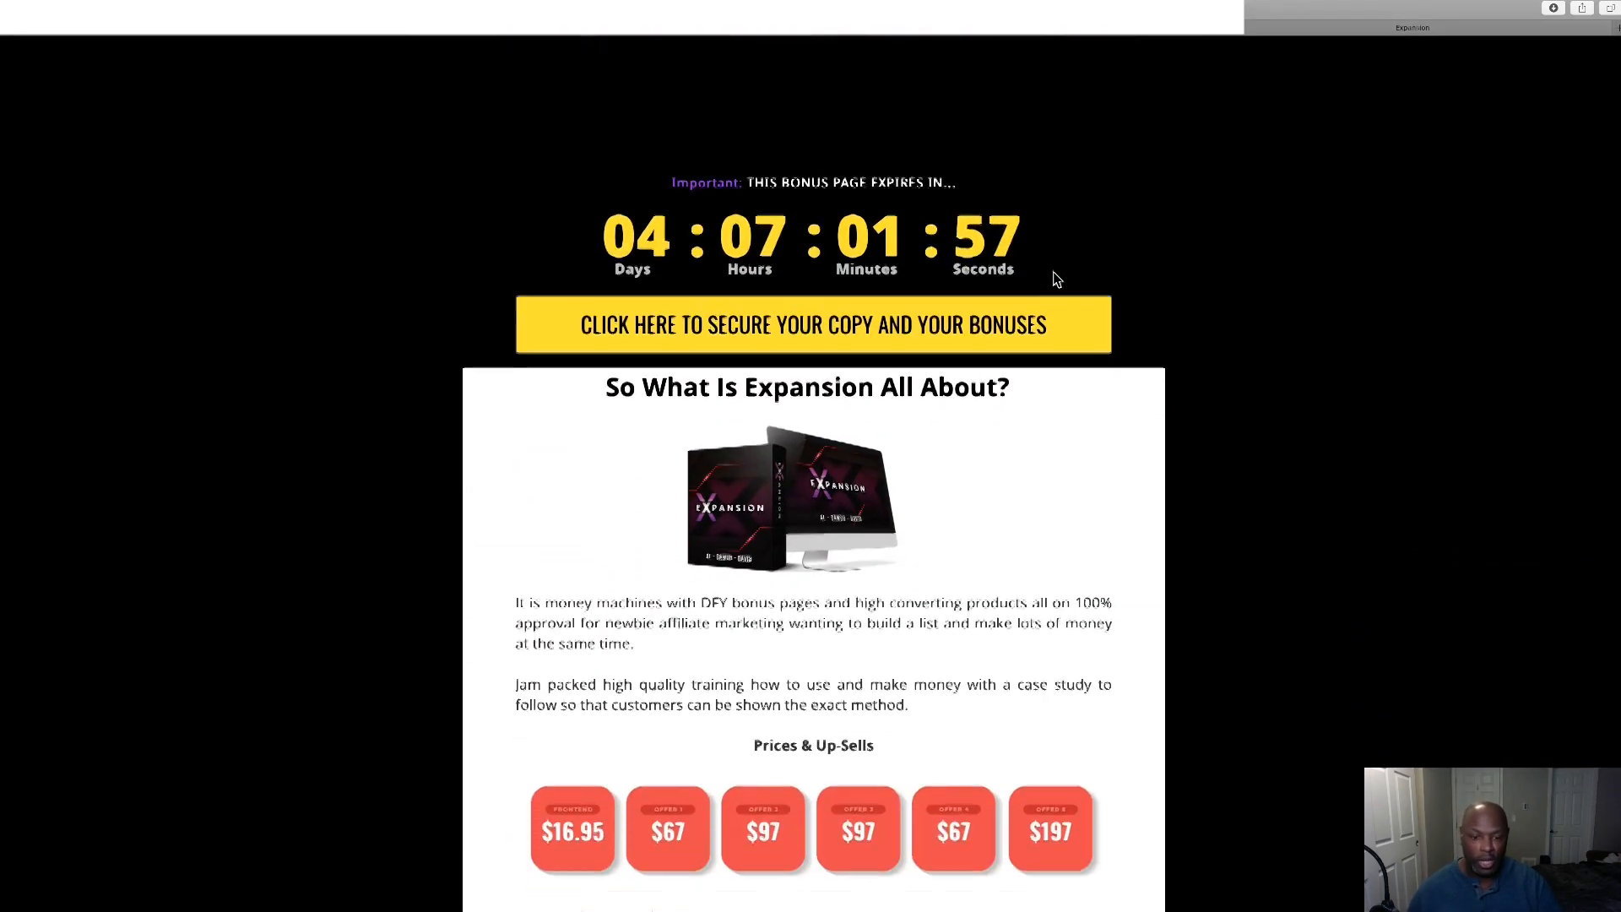
scroll("down", 3)
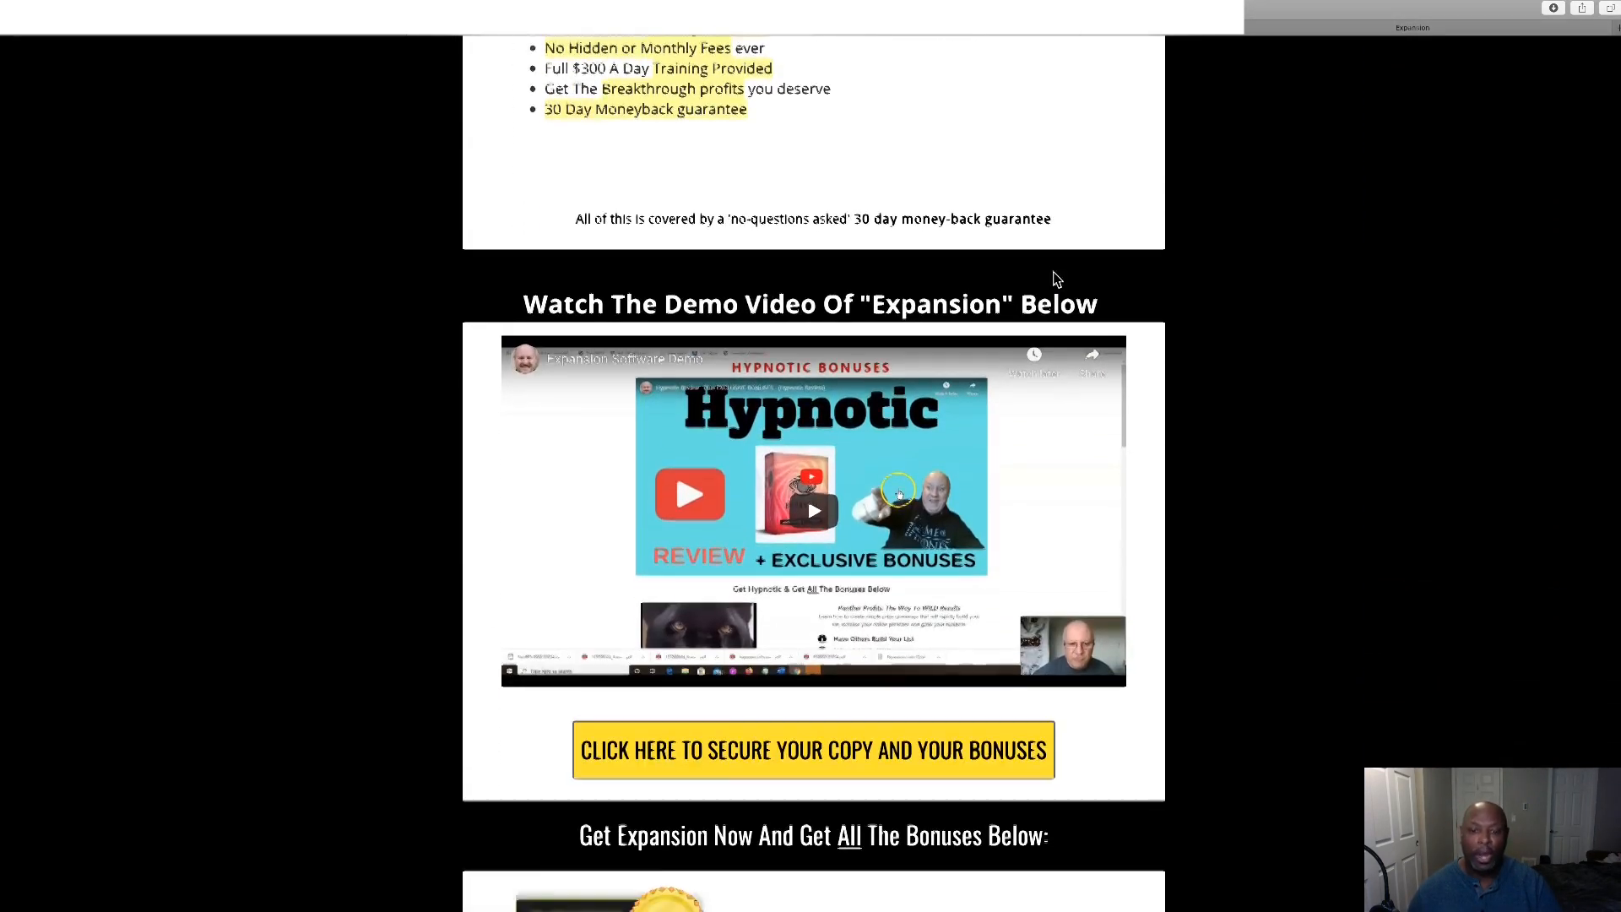
scroll("down", 3)
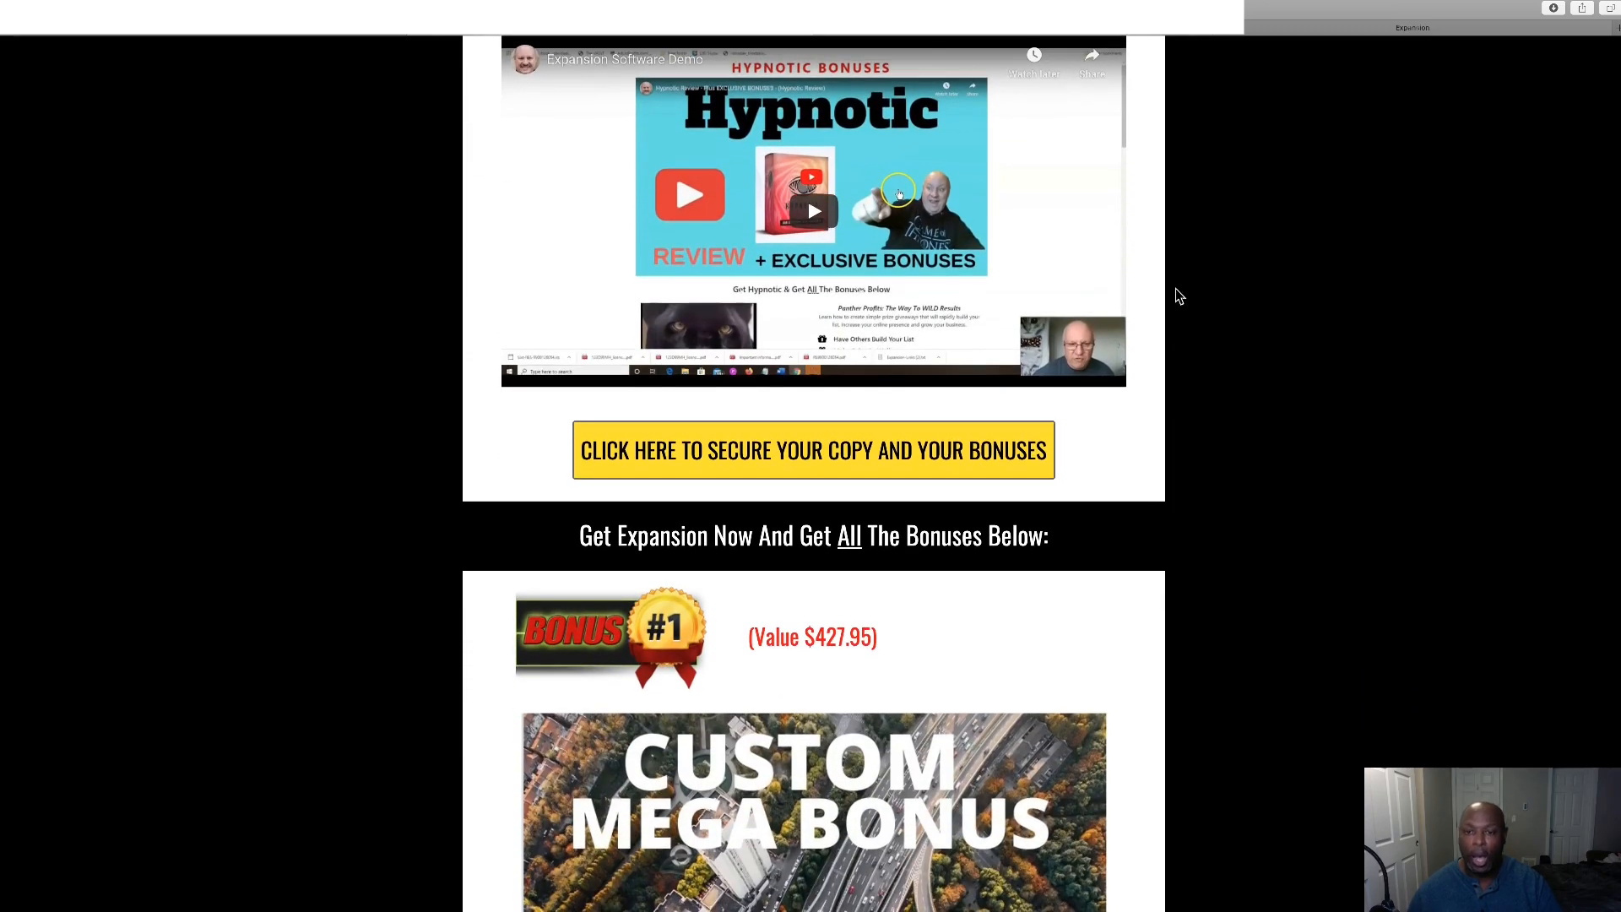
scroll("down", 3)
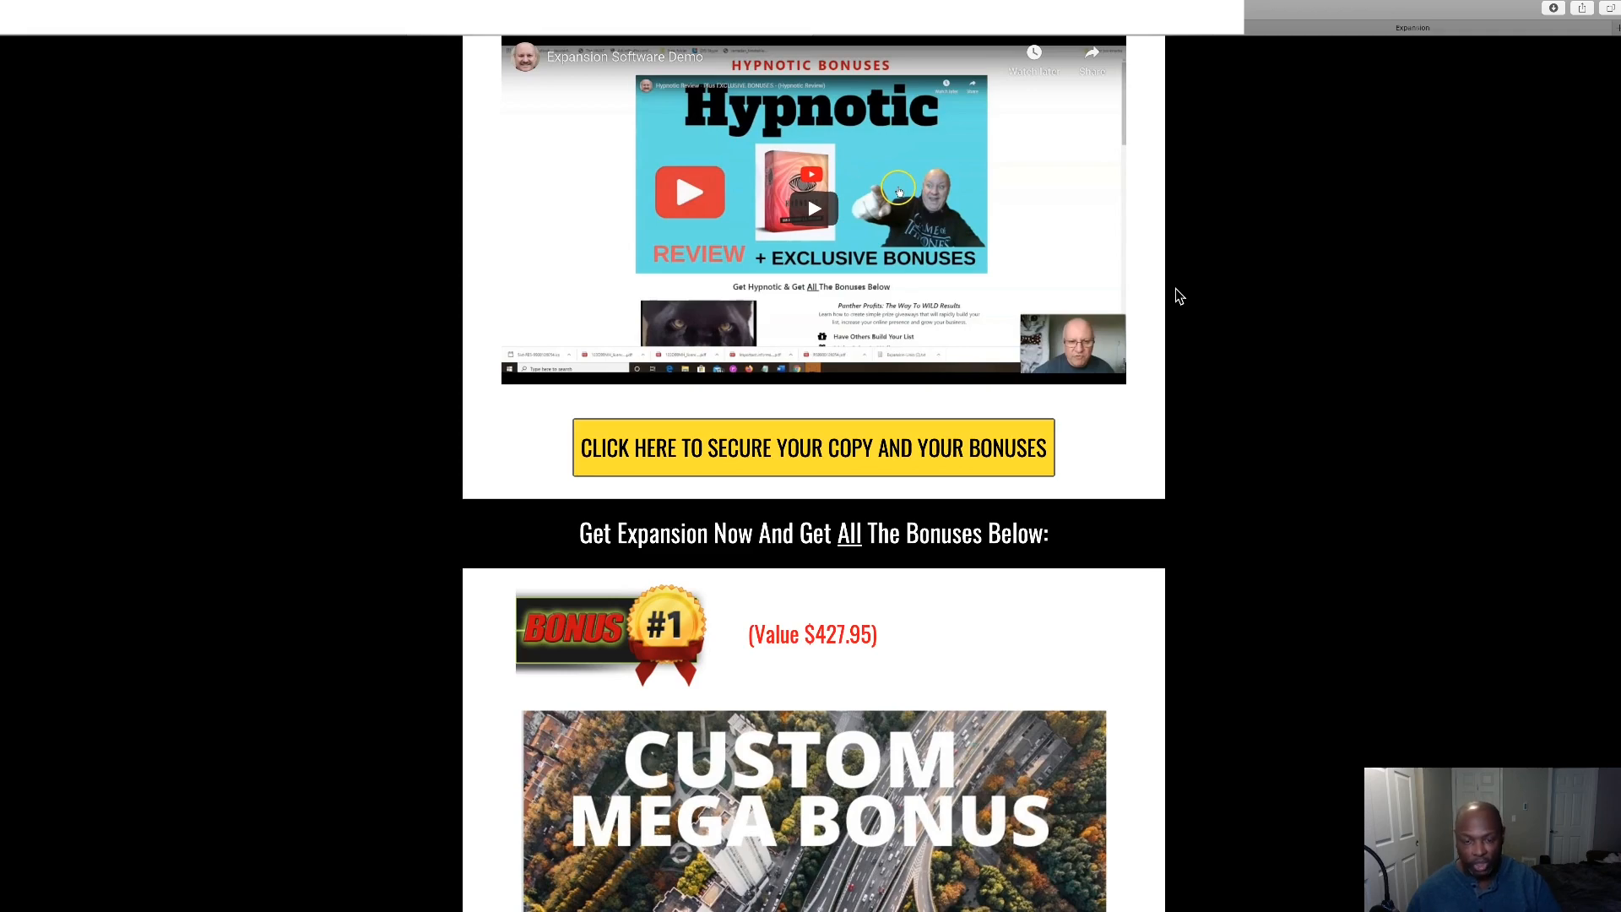
scroll("down", 3)
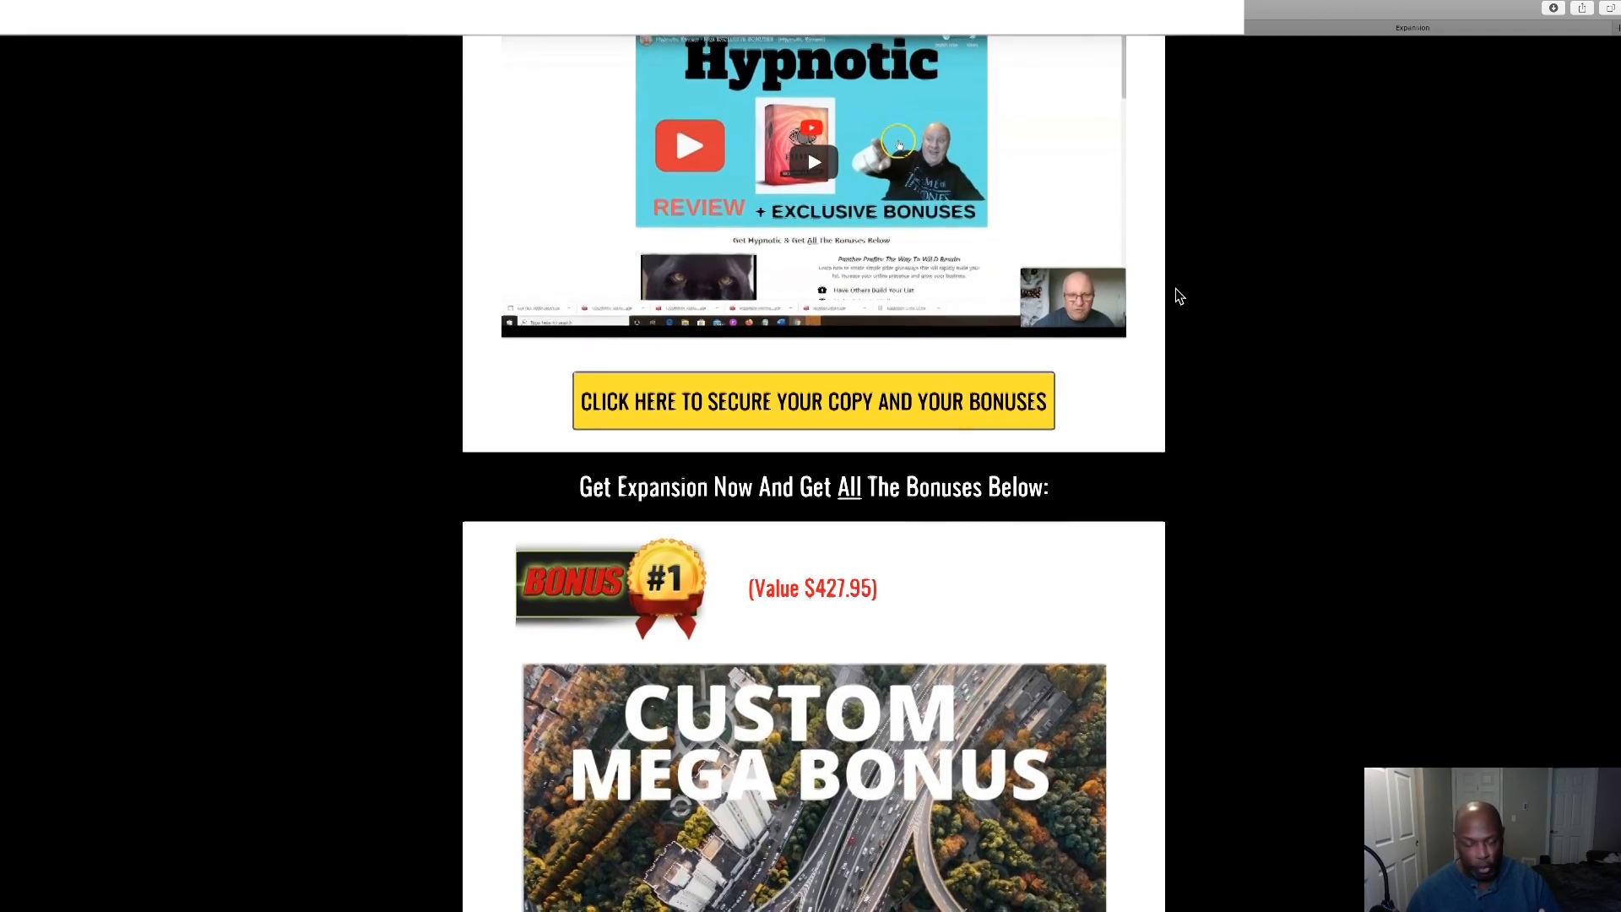
scroll("down", 3)
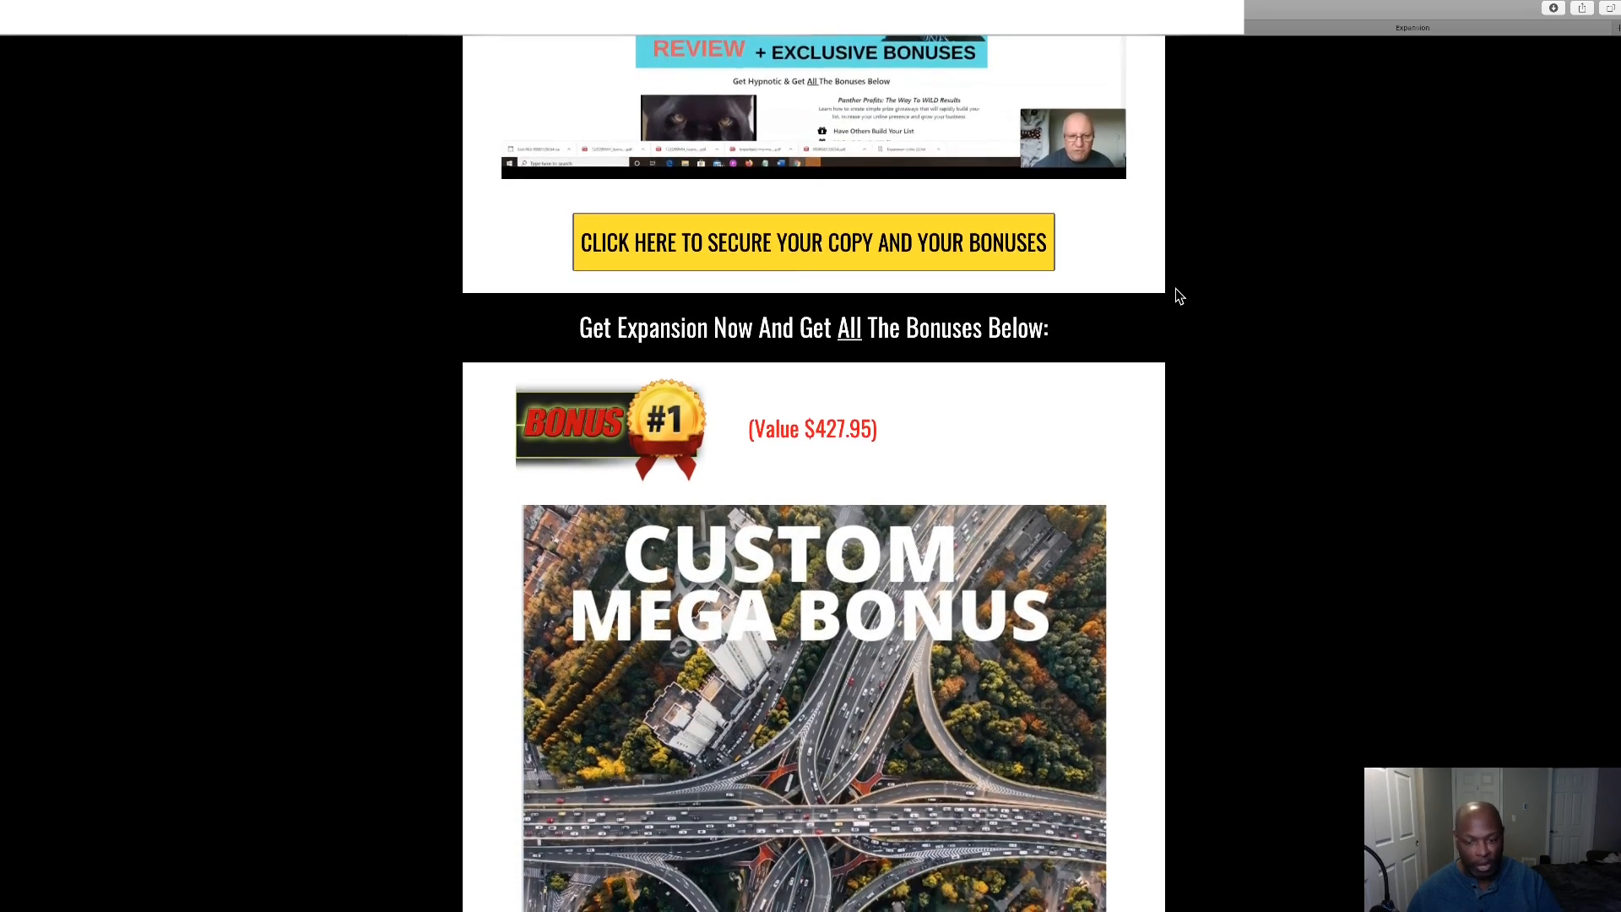
scroll("down", 3)
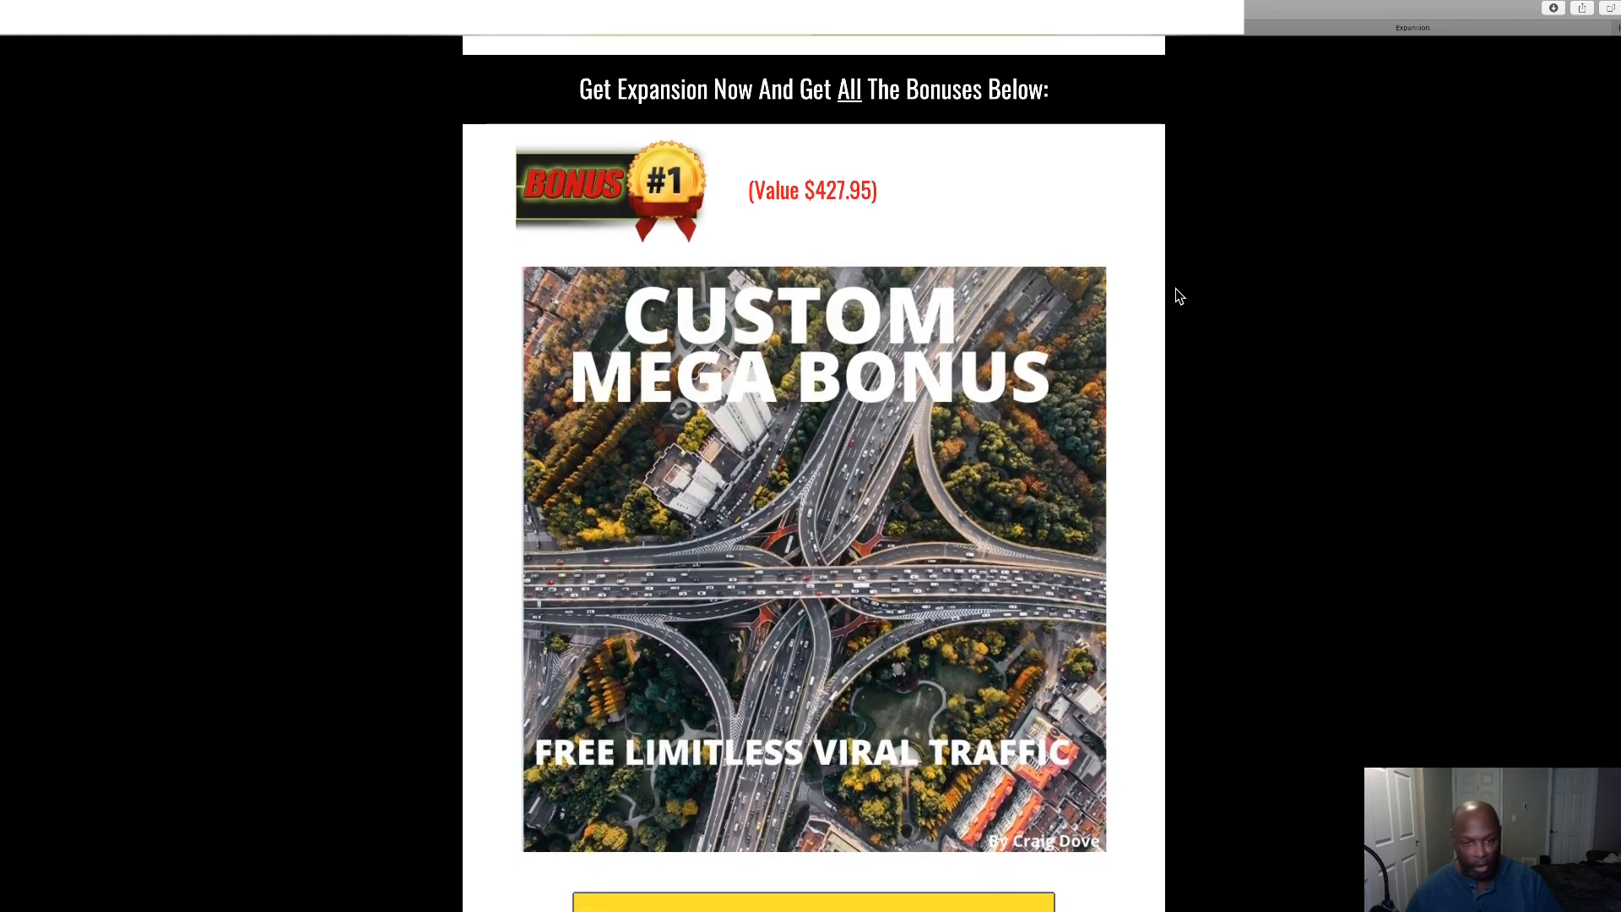
scroll("down", 3)
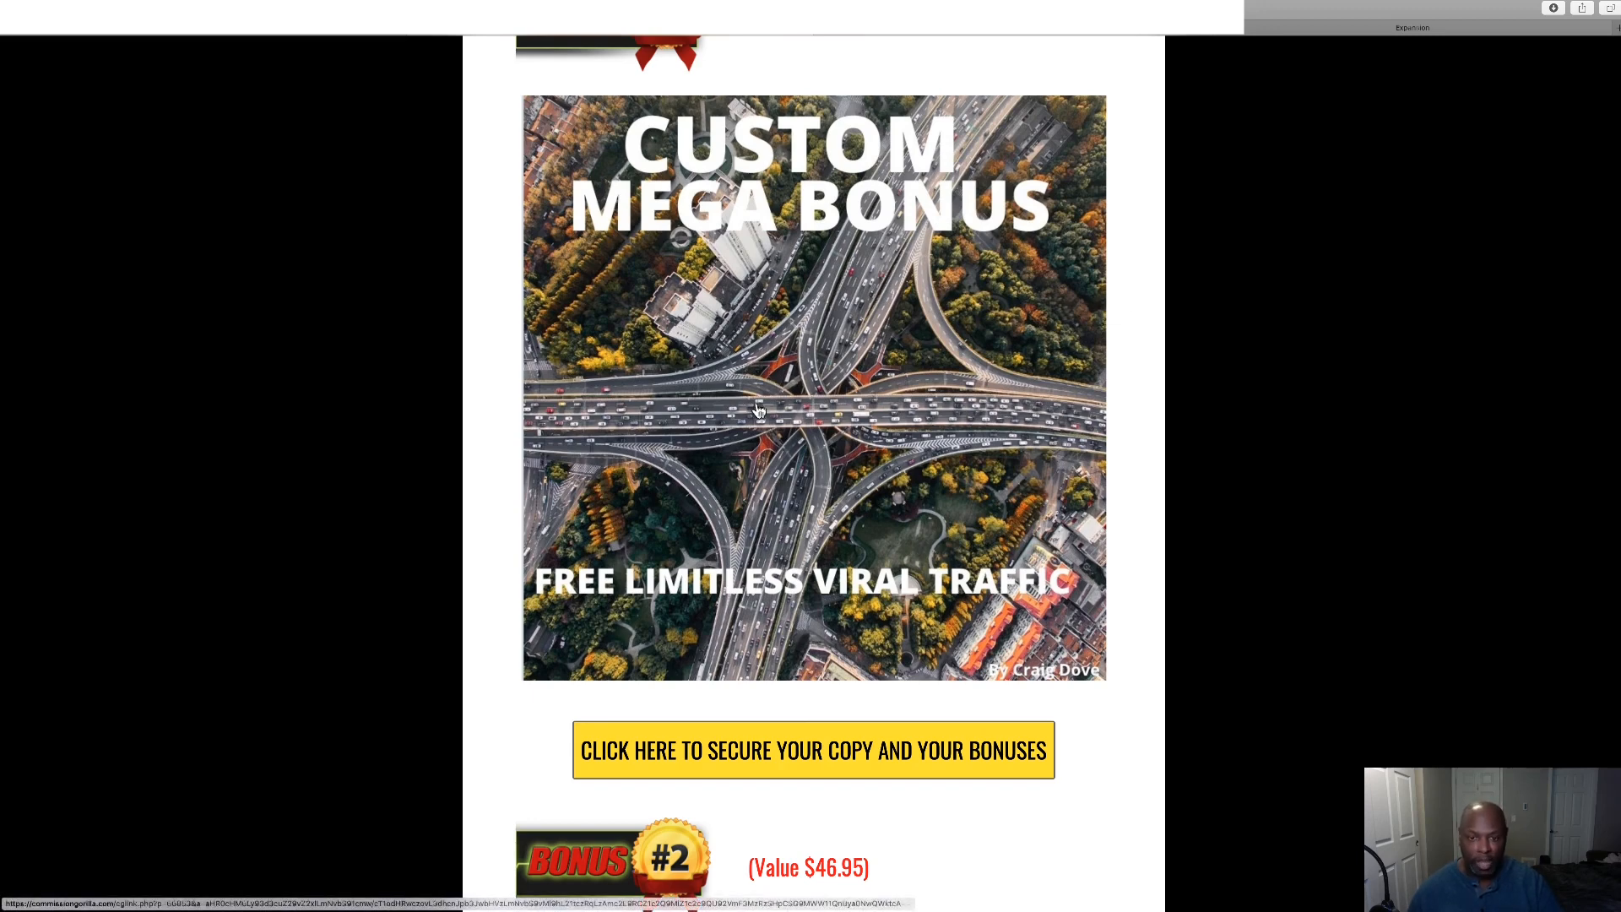
mouse_move(905, 346)
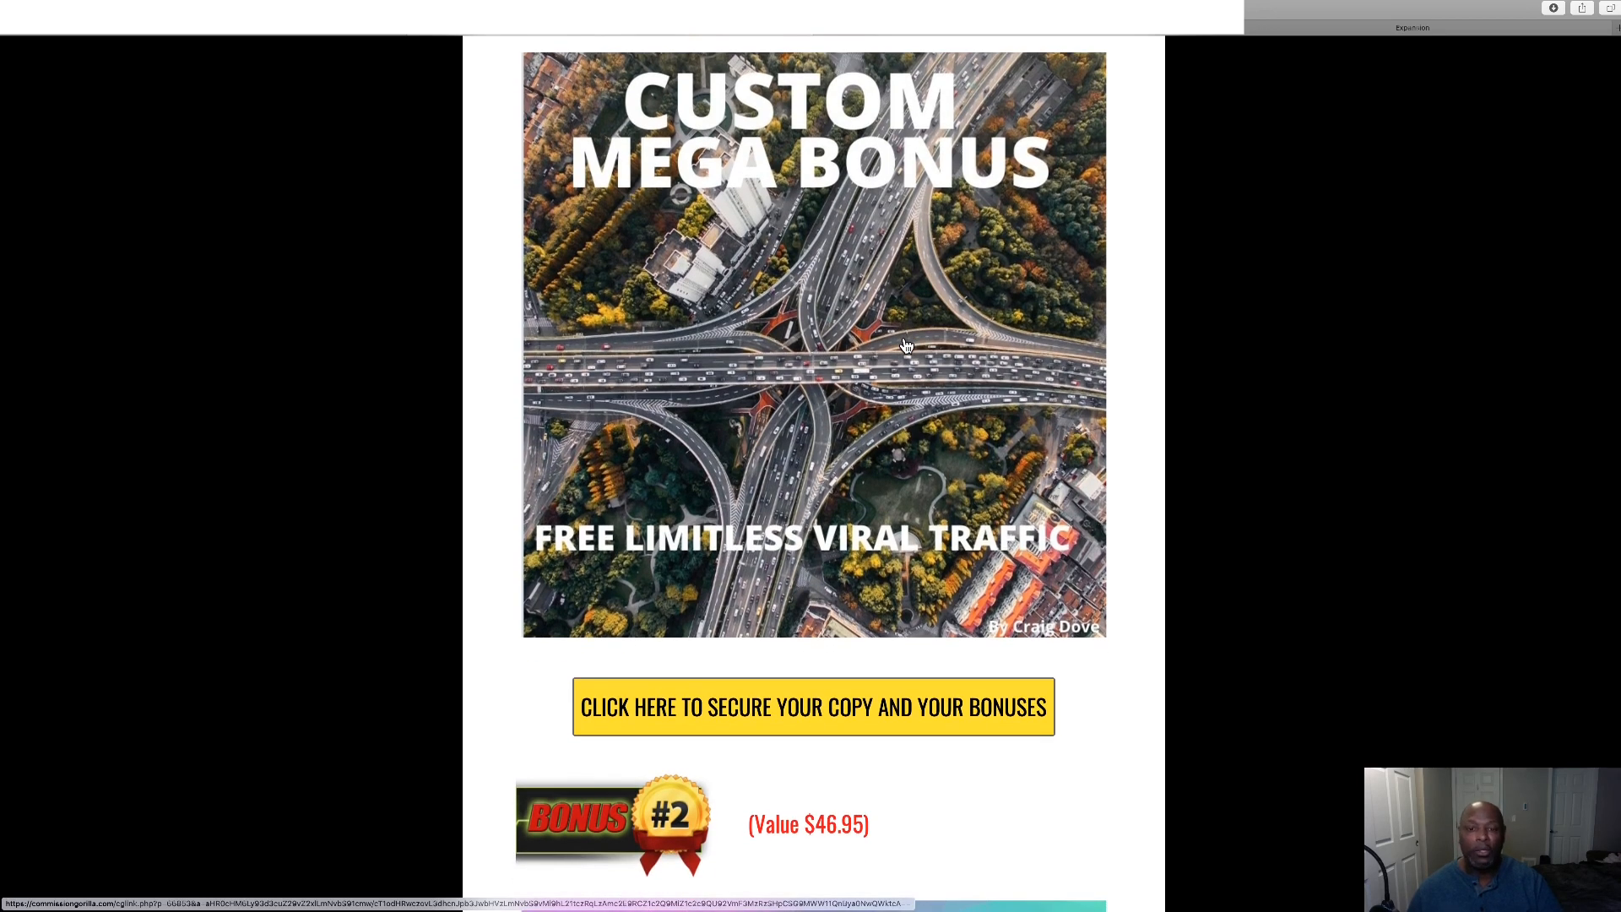
Scroll through Bonus #2 targeted traffic and Bonus #3 YouTube traffic tutorials until Bonus #4 appears.
scroll("down", 3)
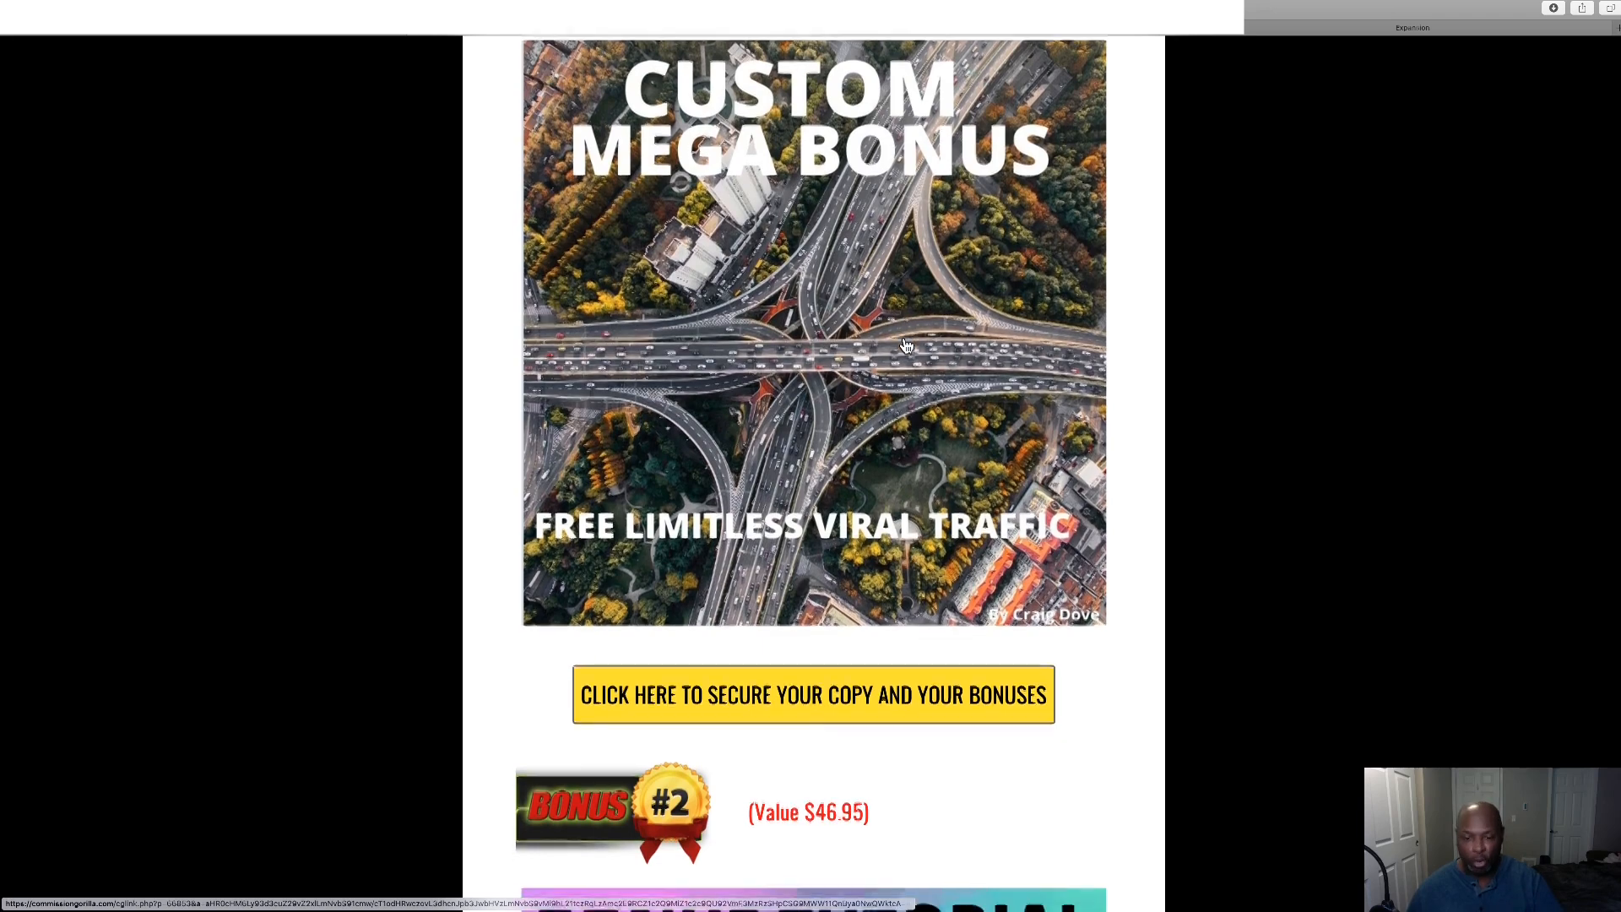
scroll("down", 3)
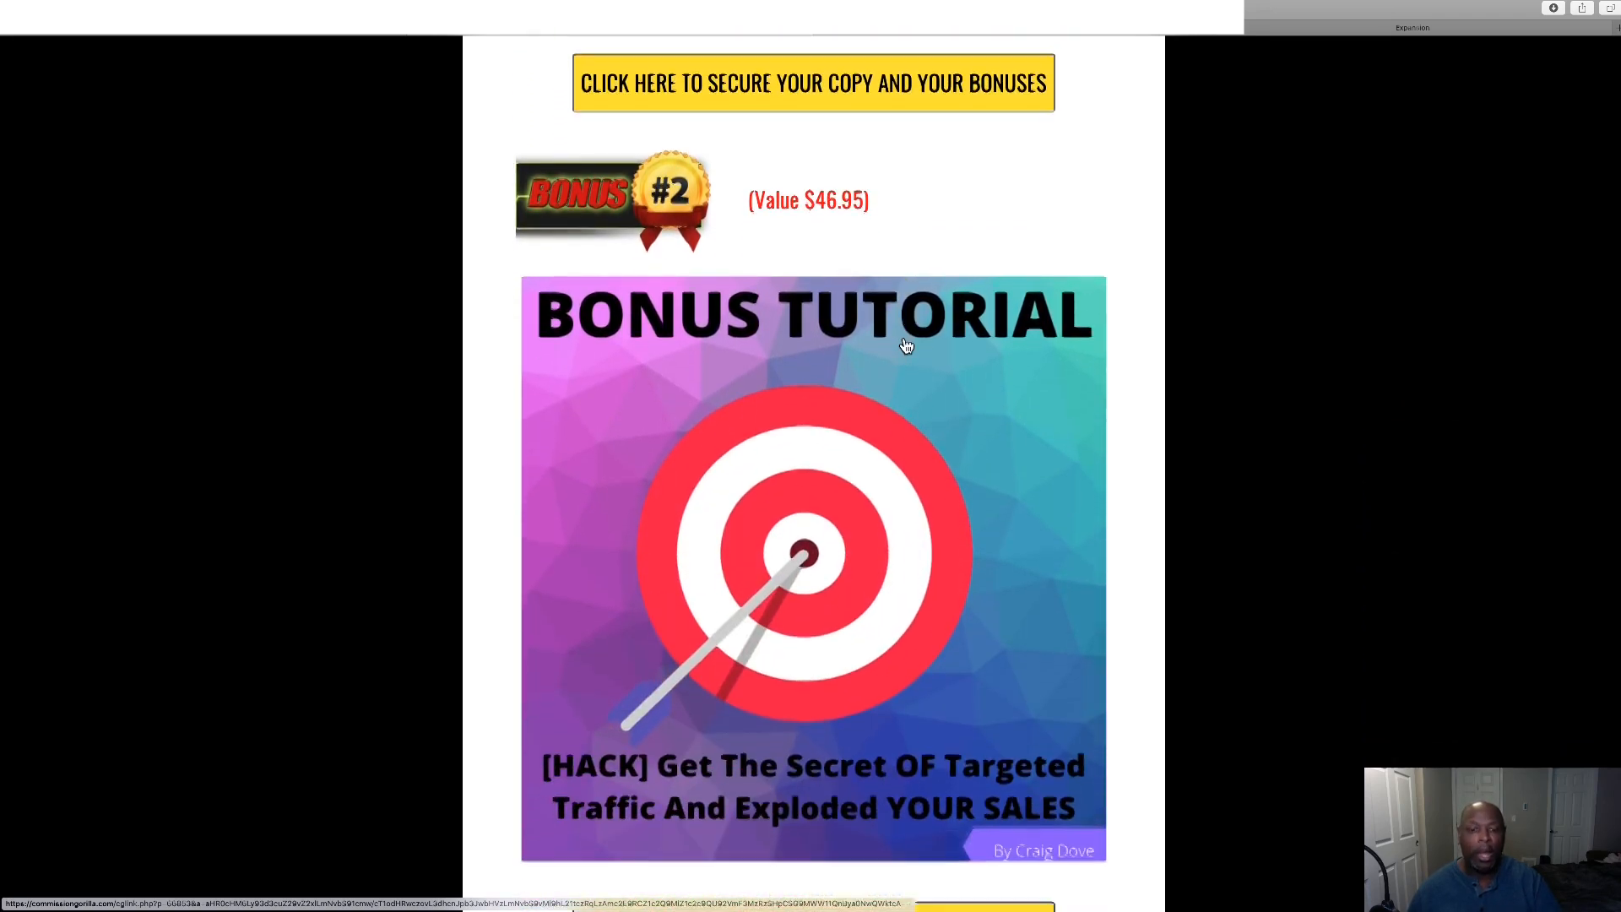
scroll("down", 3)
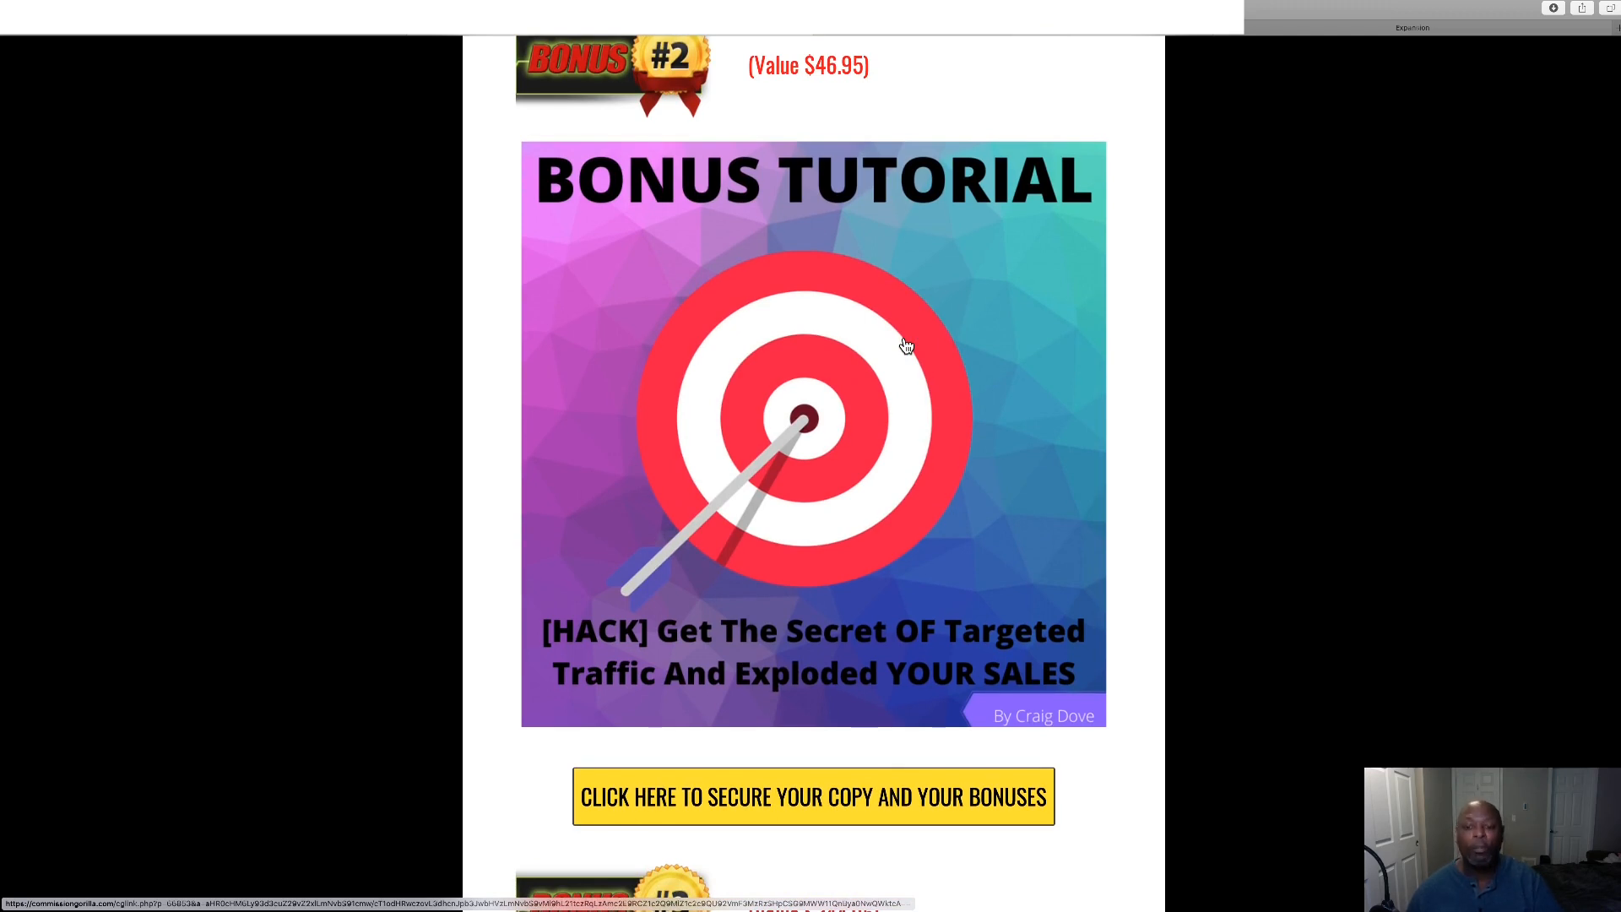
scroll("down", 3)
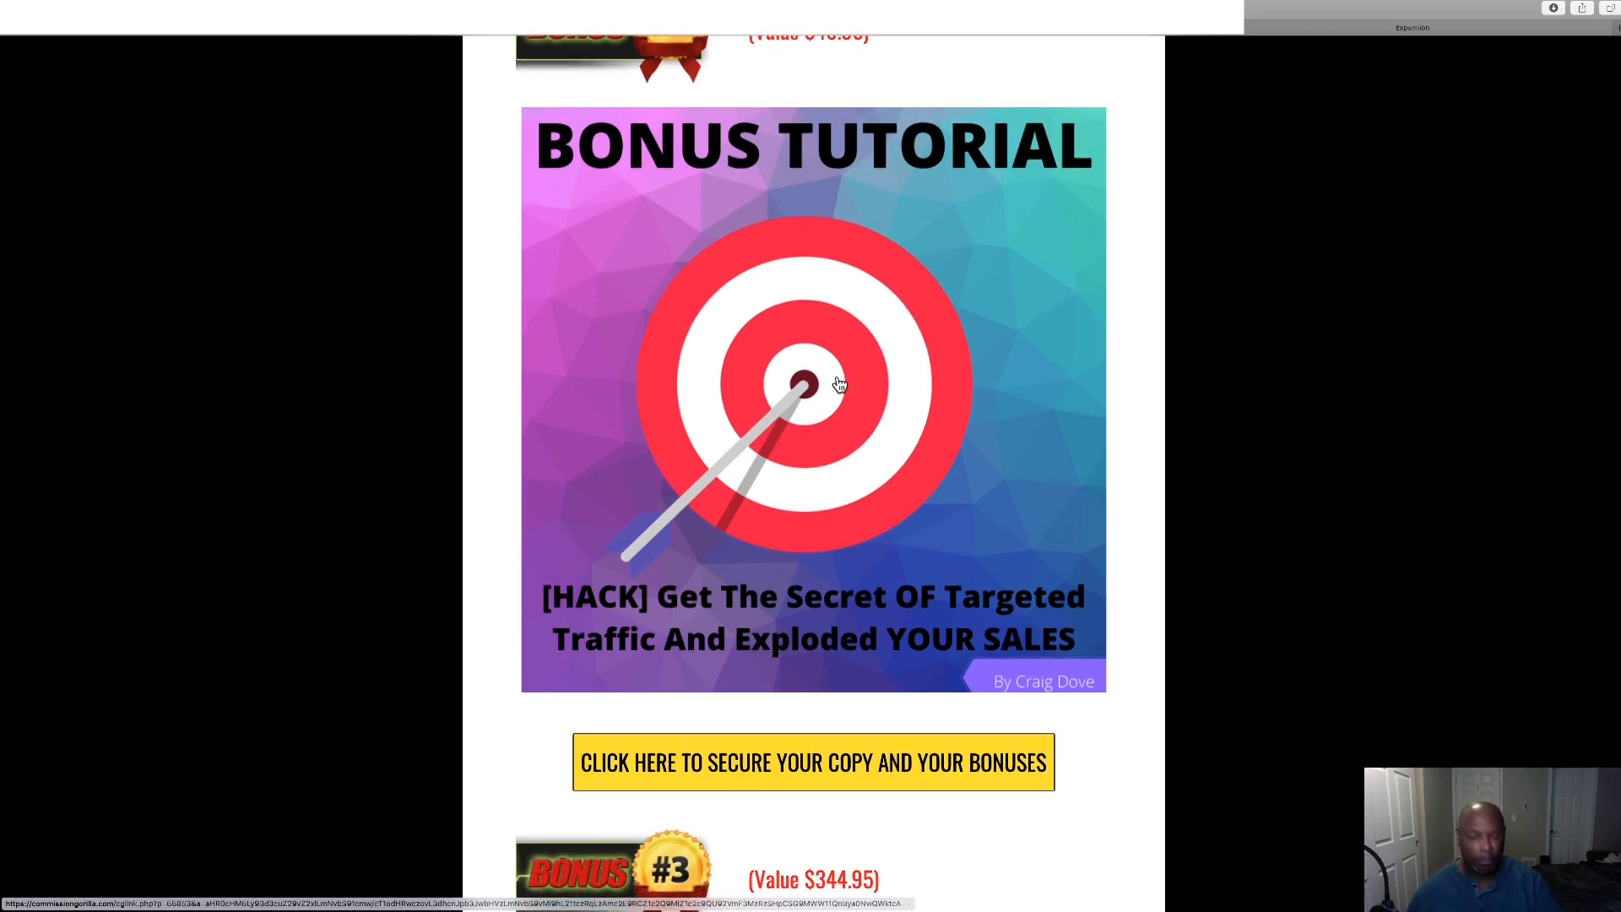
scroll("down", 3)
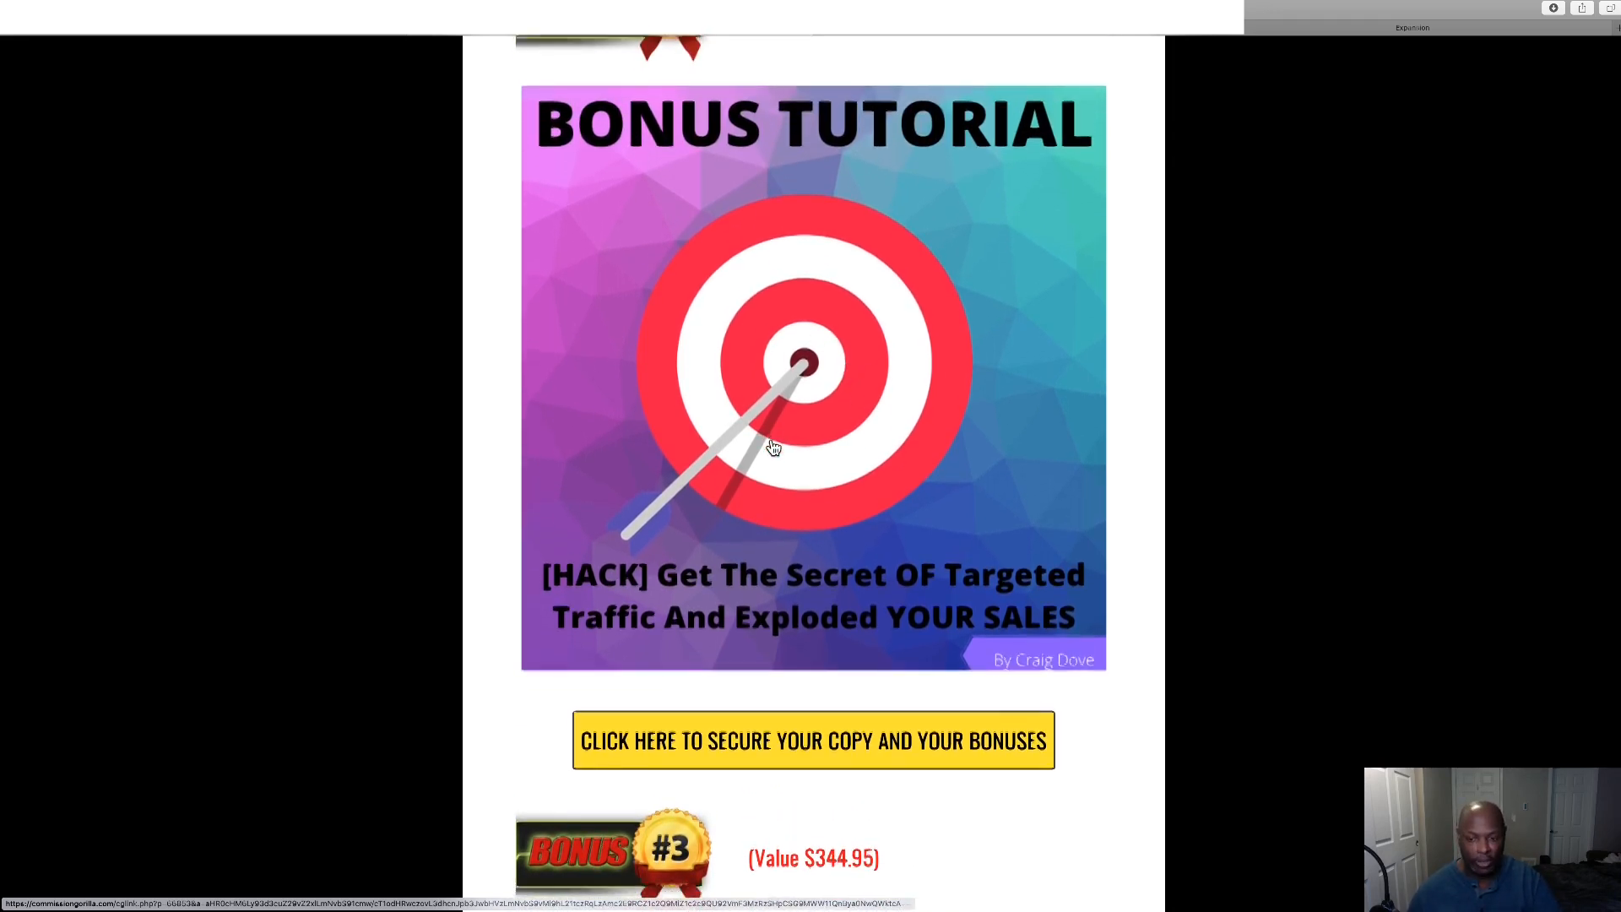
scroll("down", 3)
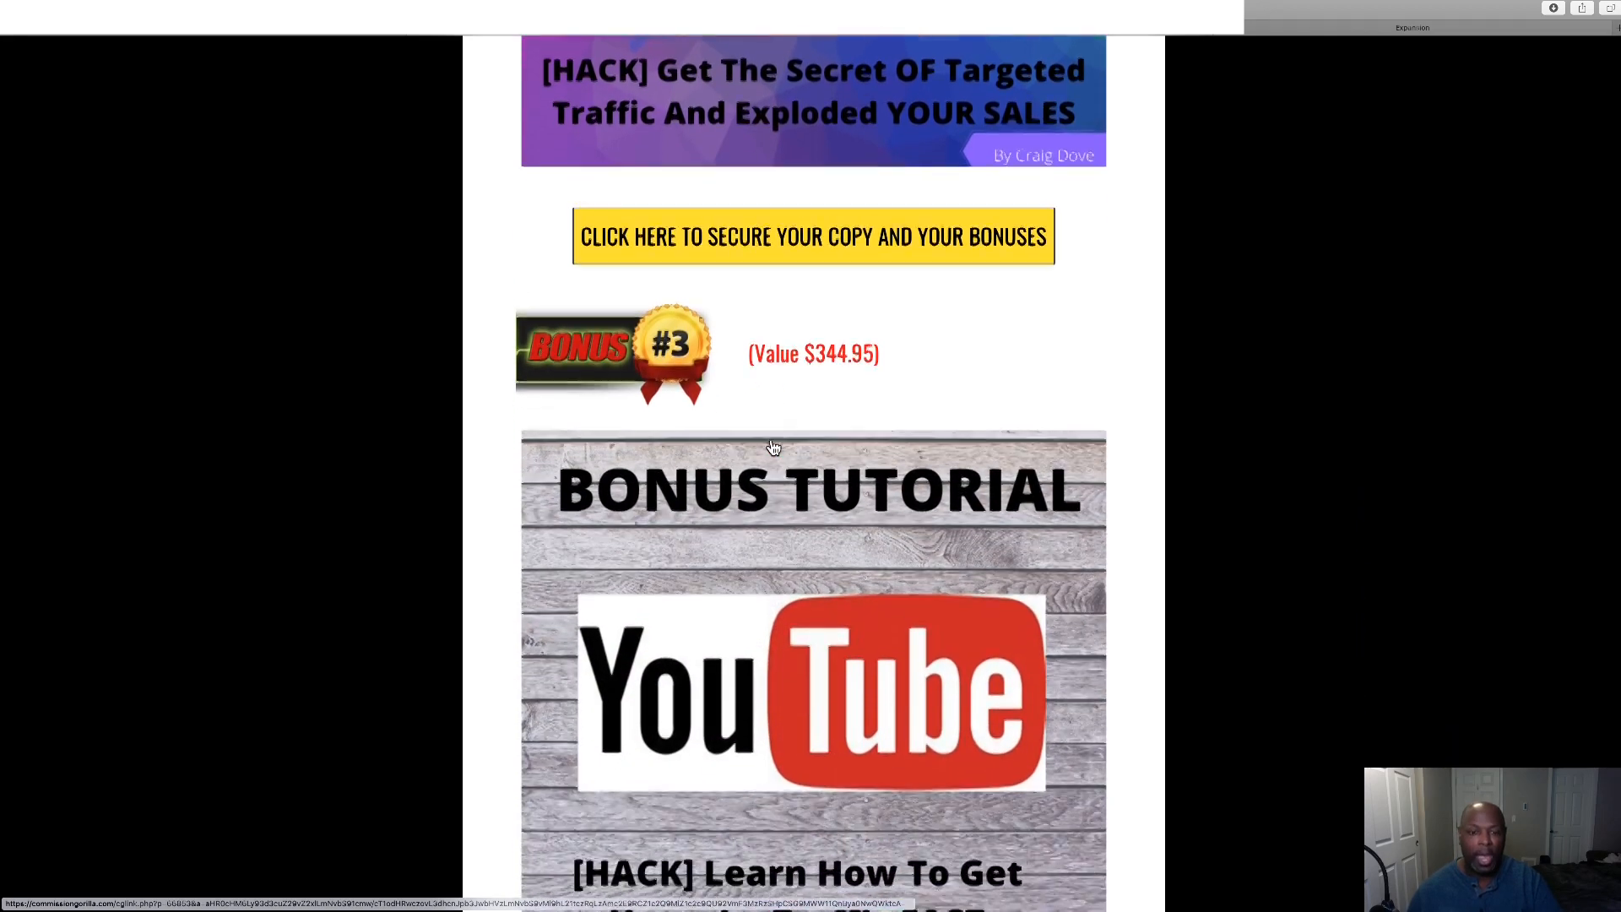
scroll("down", 3)
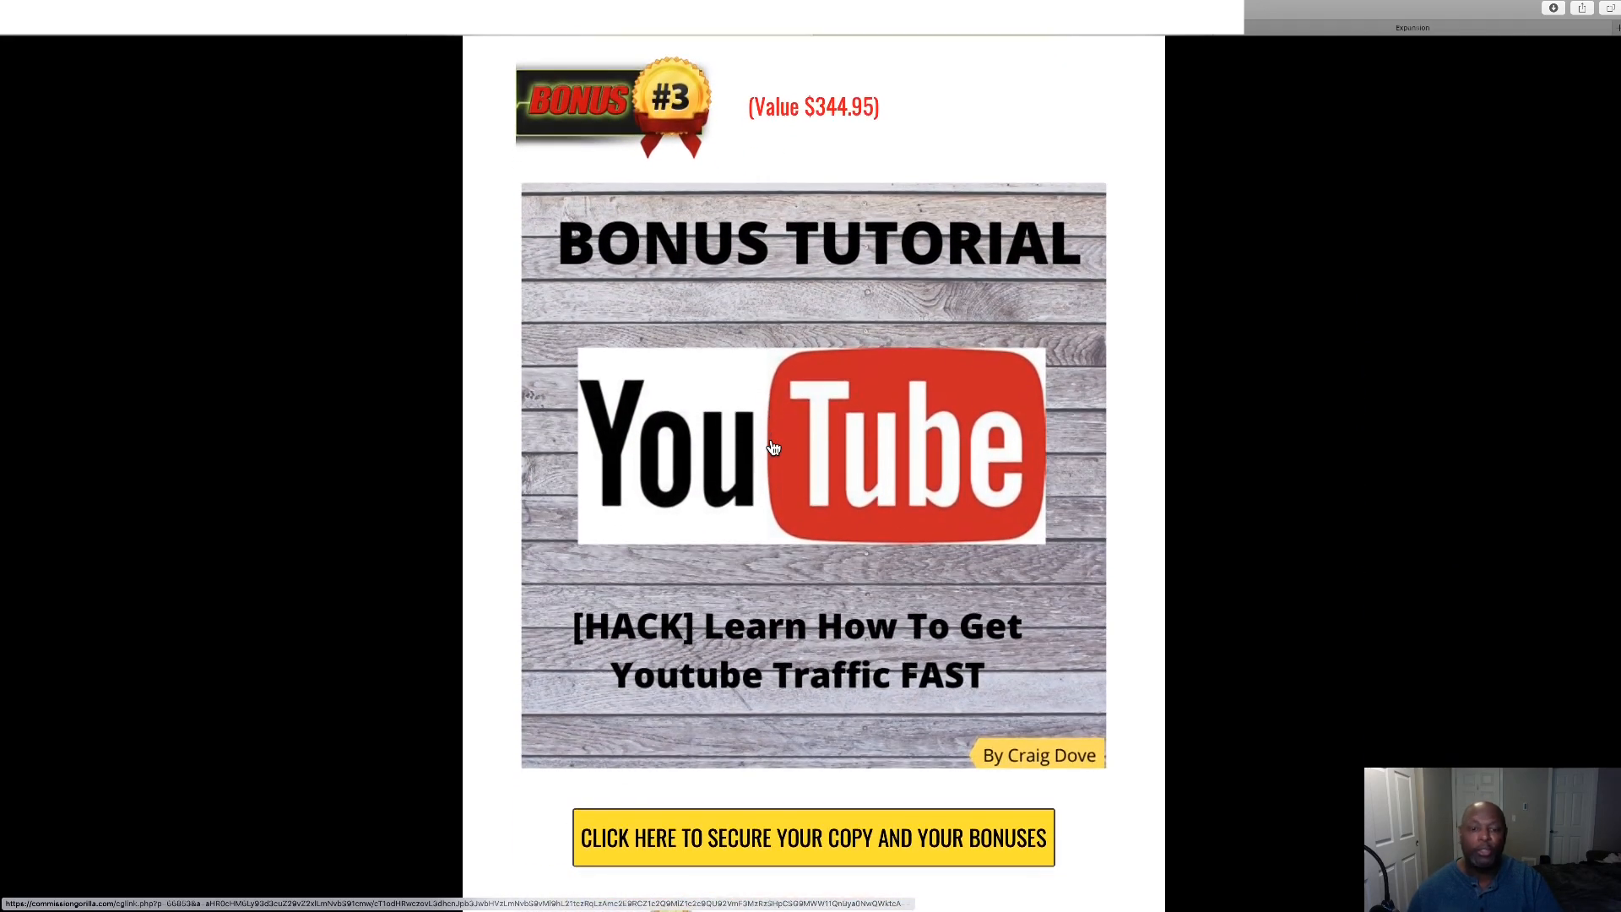
mouse_move(863, 366)
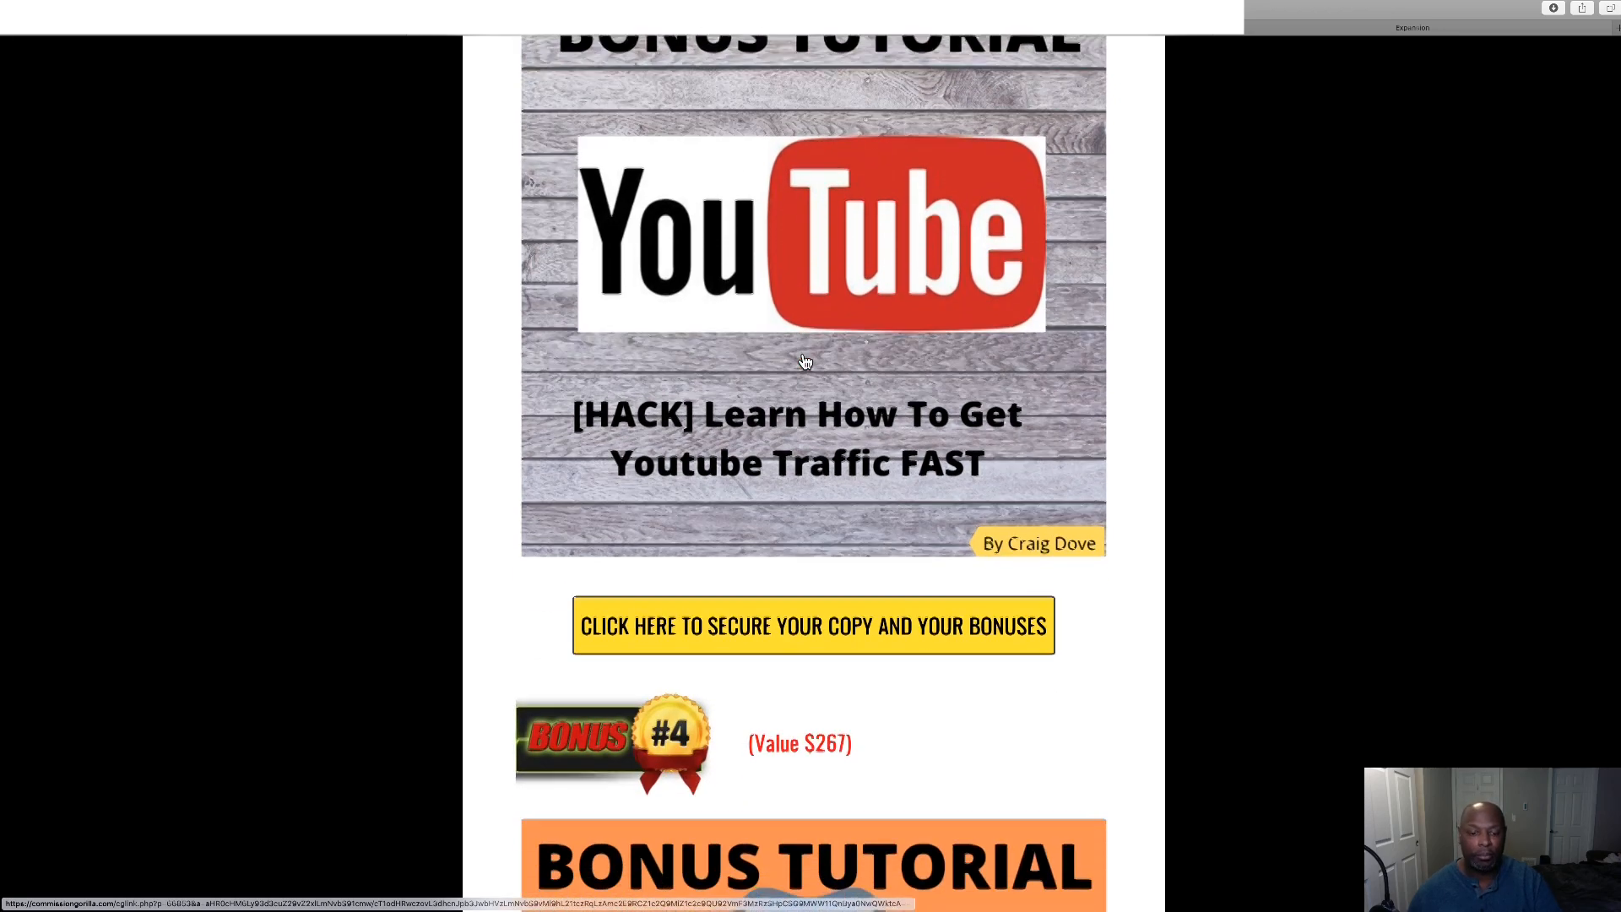
Scroll to Bonus #4, the $267 hack tutorial, and Bonus #5, the Bonus Locker.
scroll("down", 3)
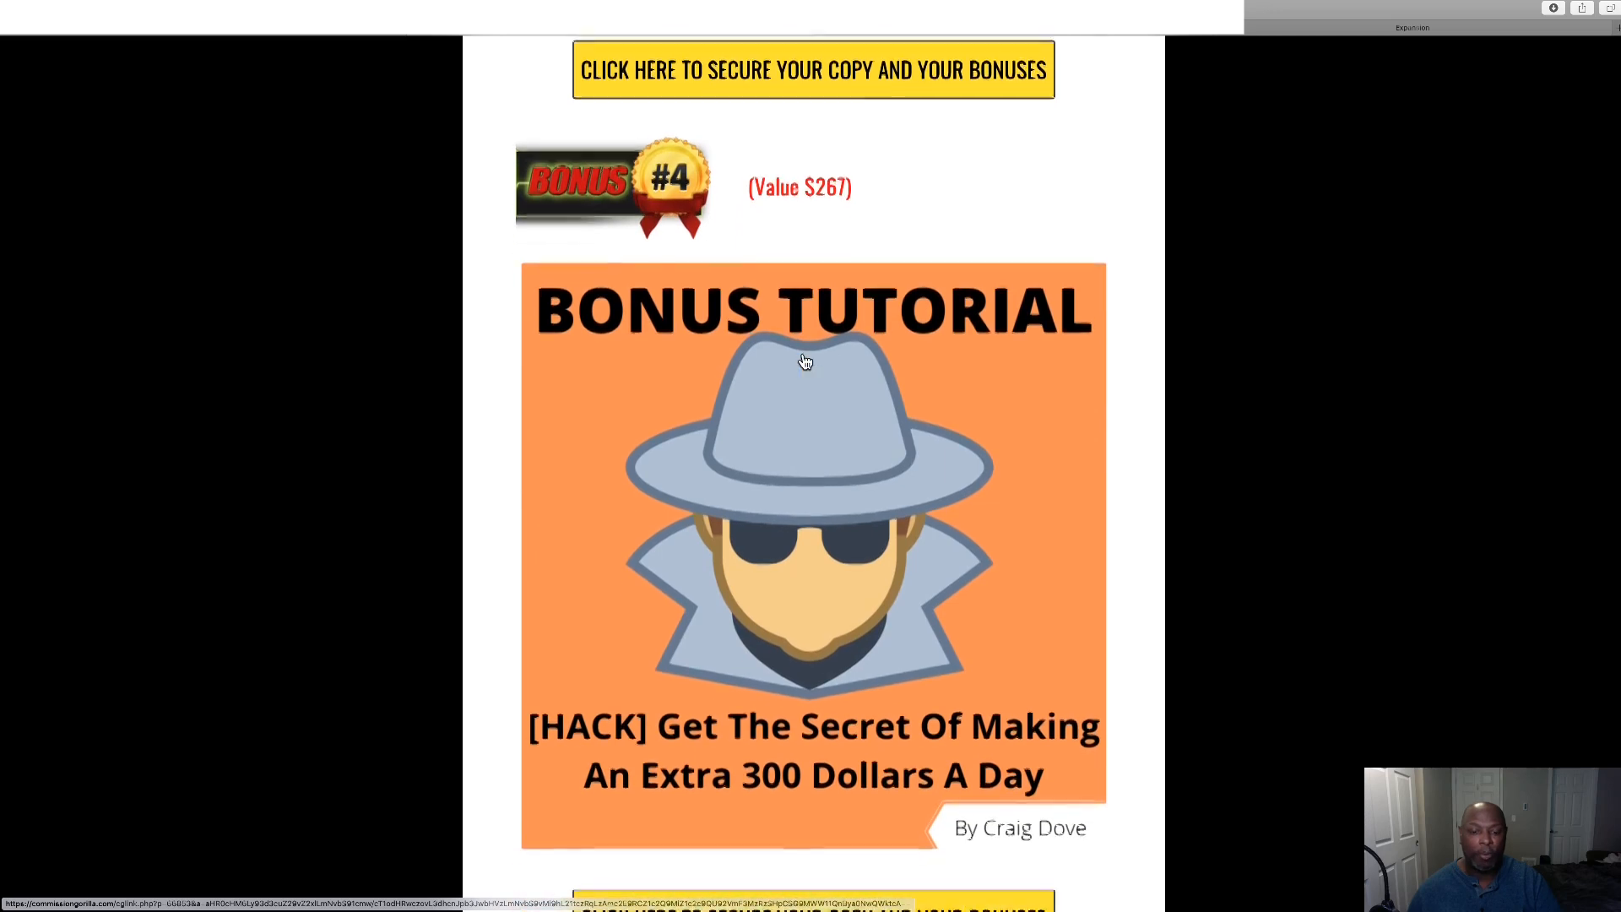
scroll("down", 3)
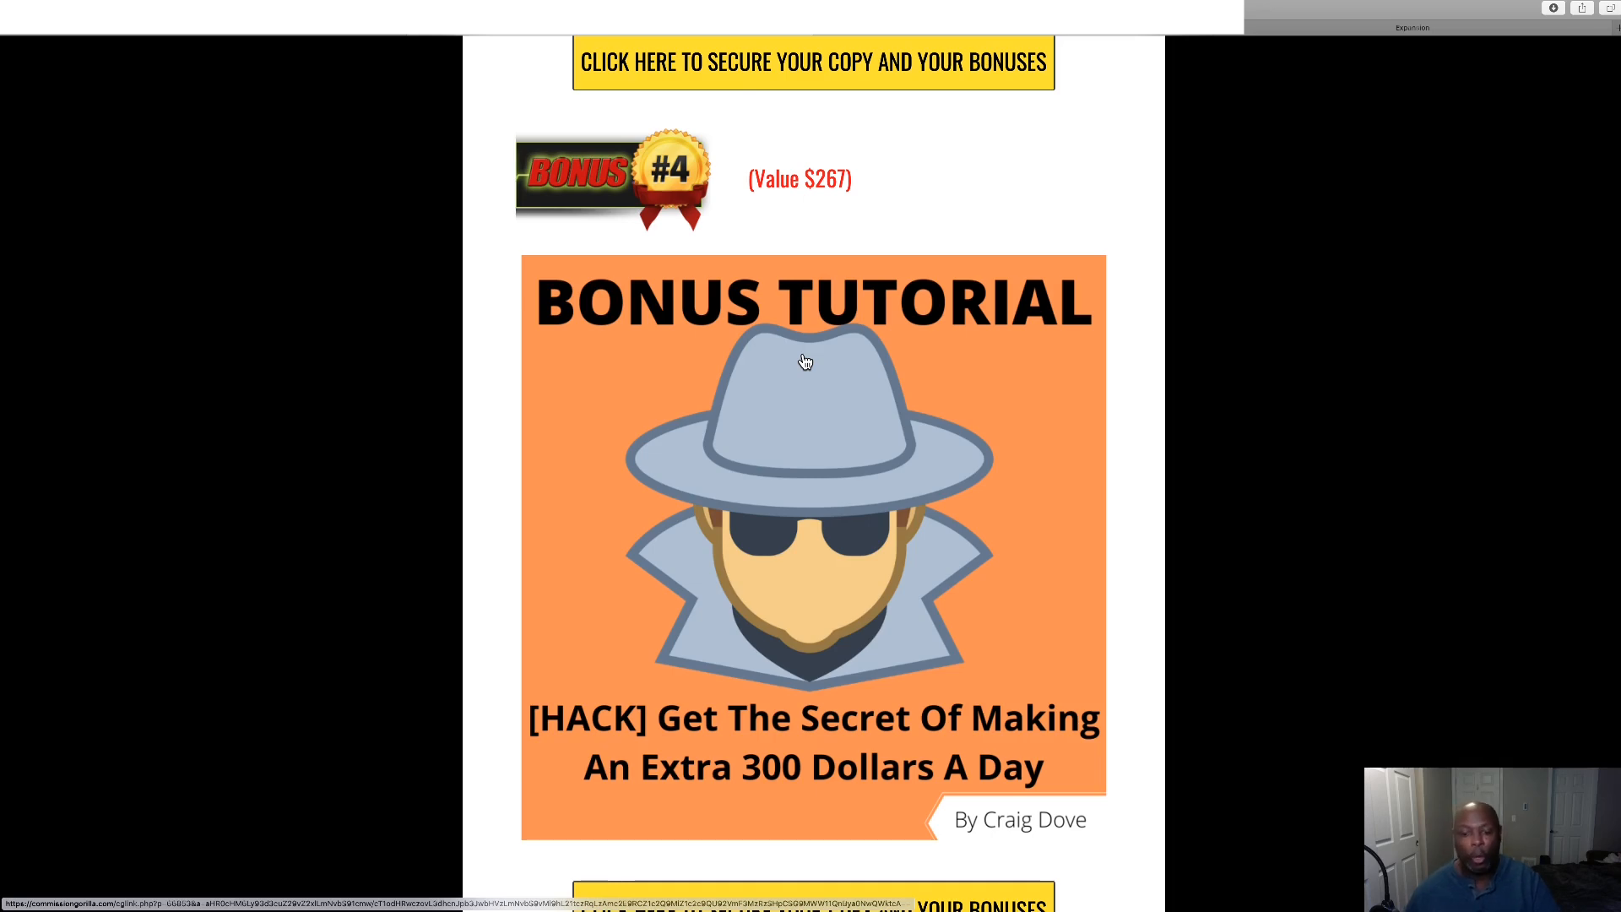
scroll("down", 3)
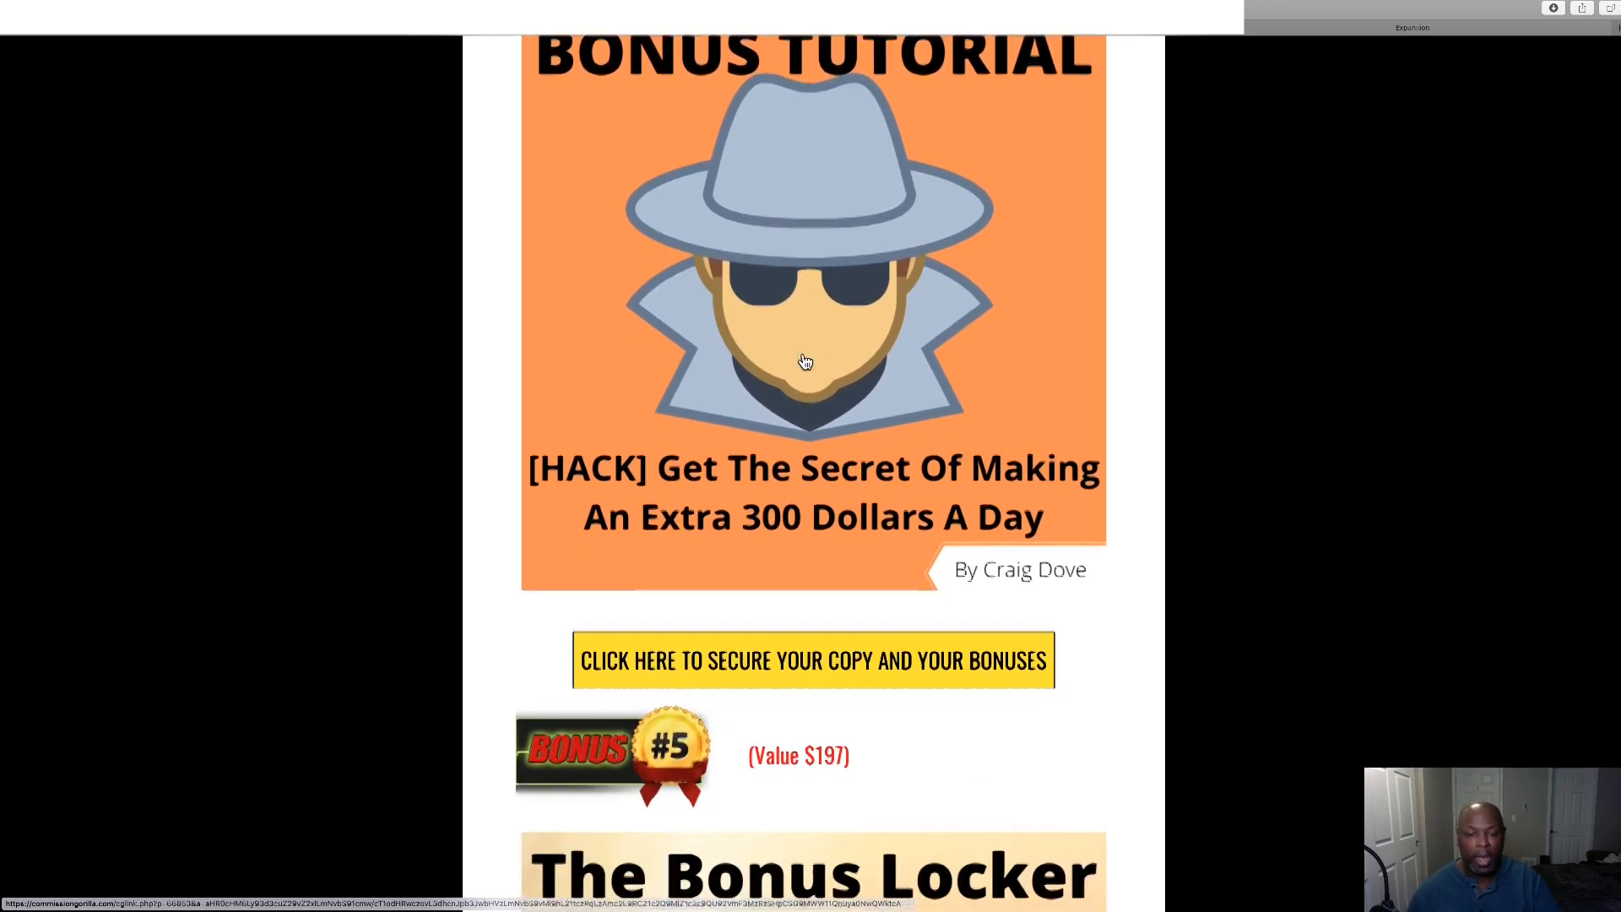
scroll("down", 3)
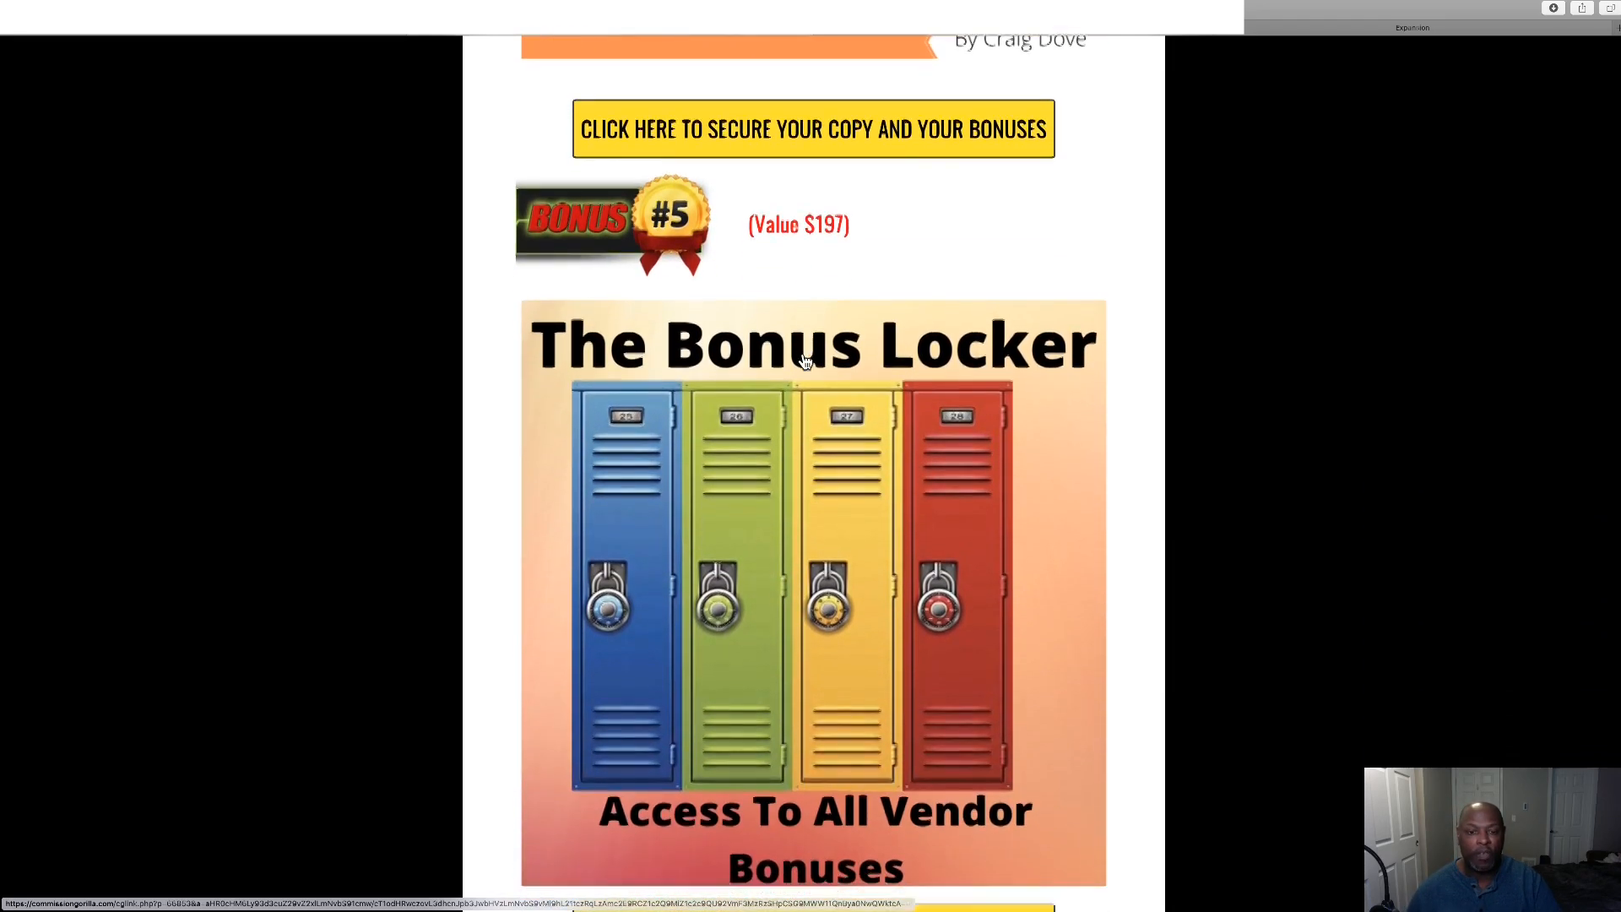
scroll("down", 3)
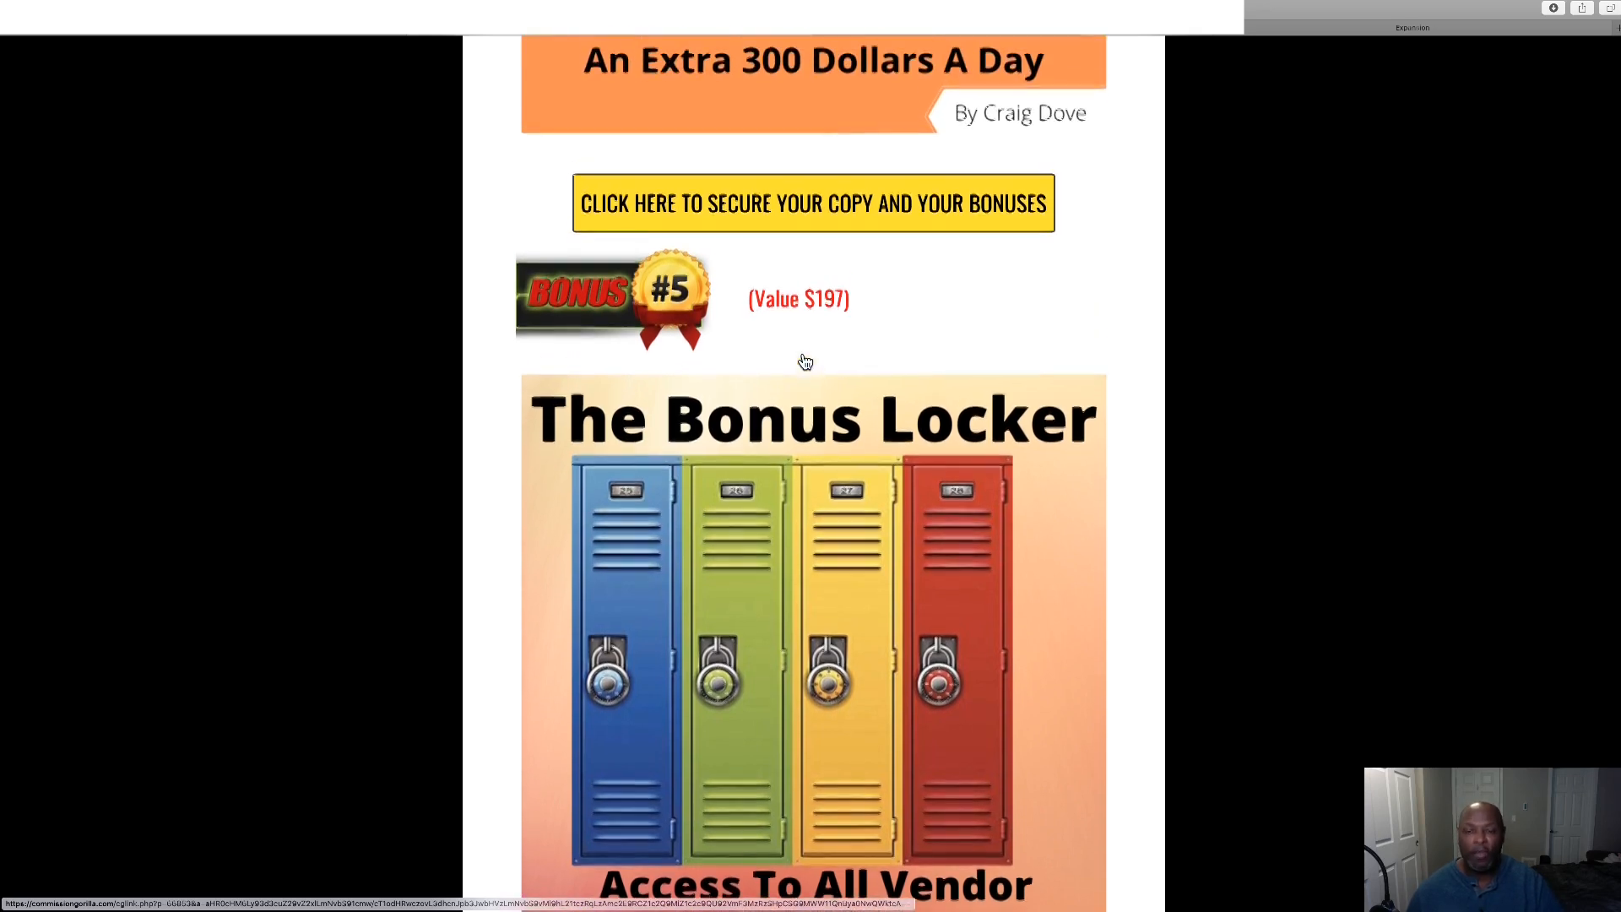
scroll("up", 3)
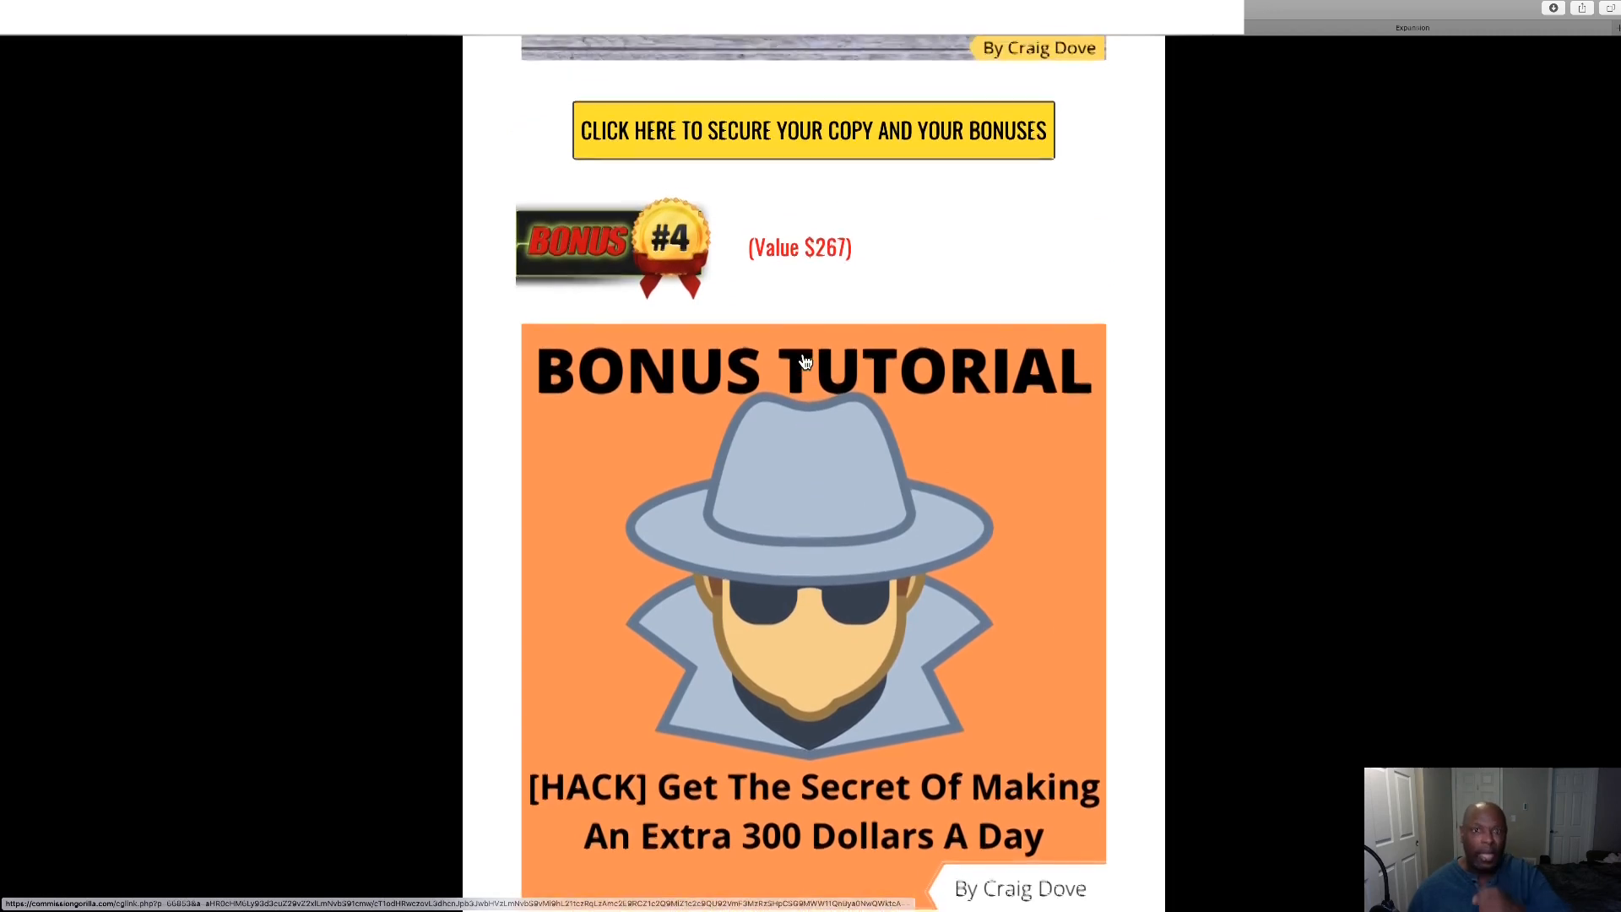
scroll("down", 3)
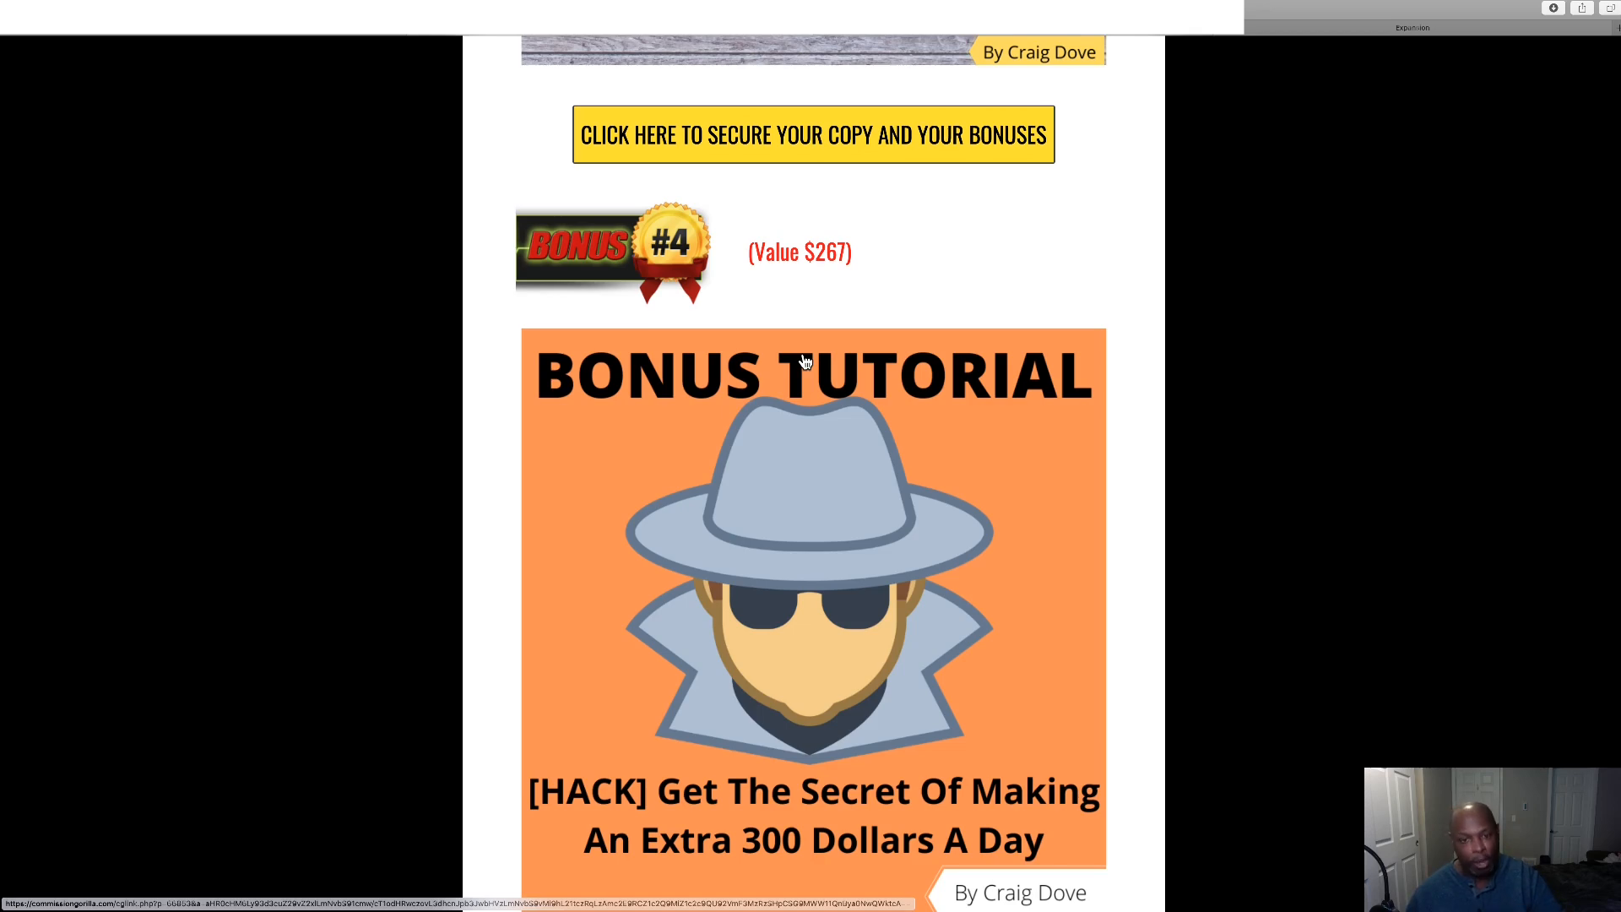
scroll("down", 3)
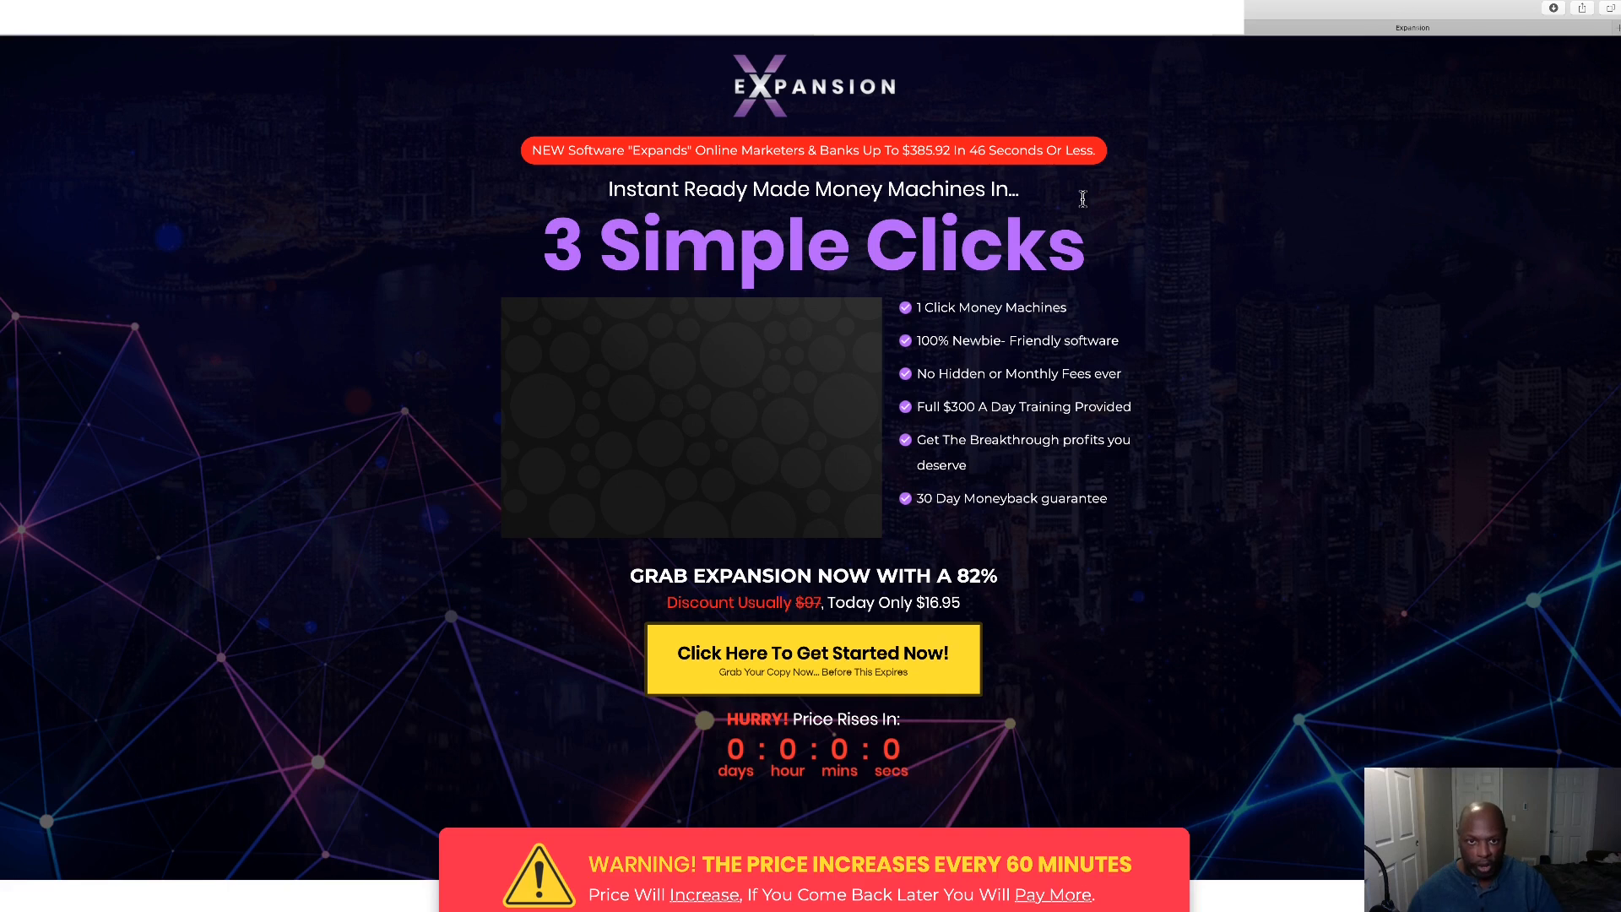
mouse_move(1145, 231)
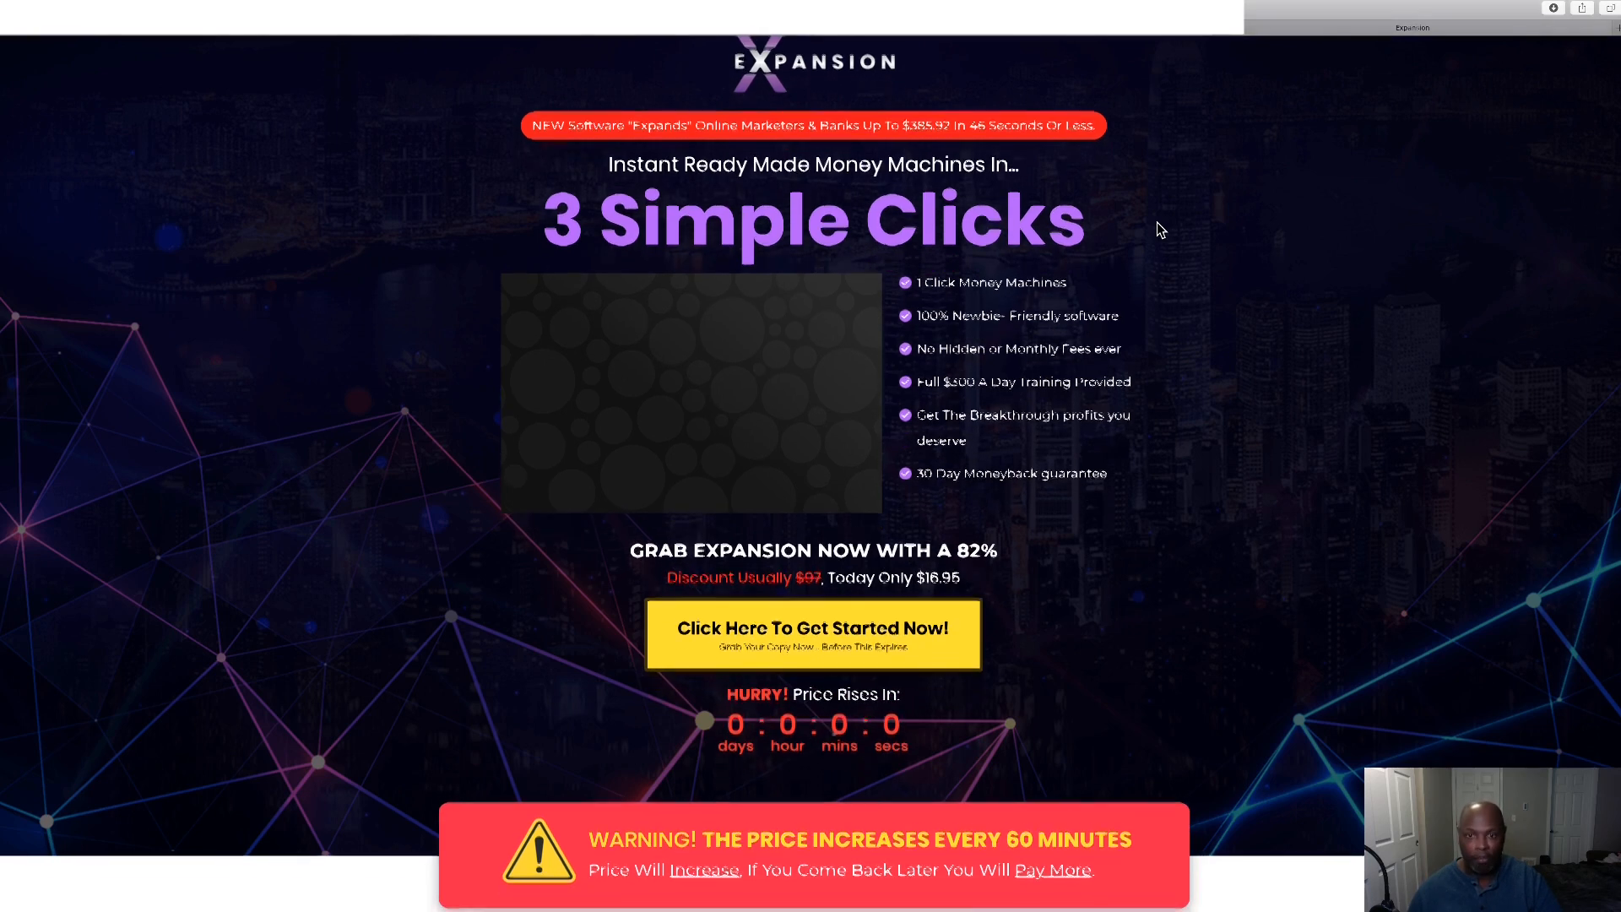
Scroll the Expansion sales page past the demo video to the three simple steps.
scroll("down", 3)
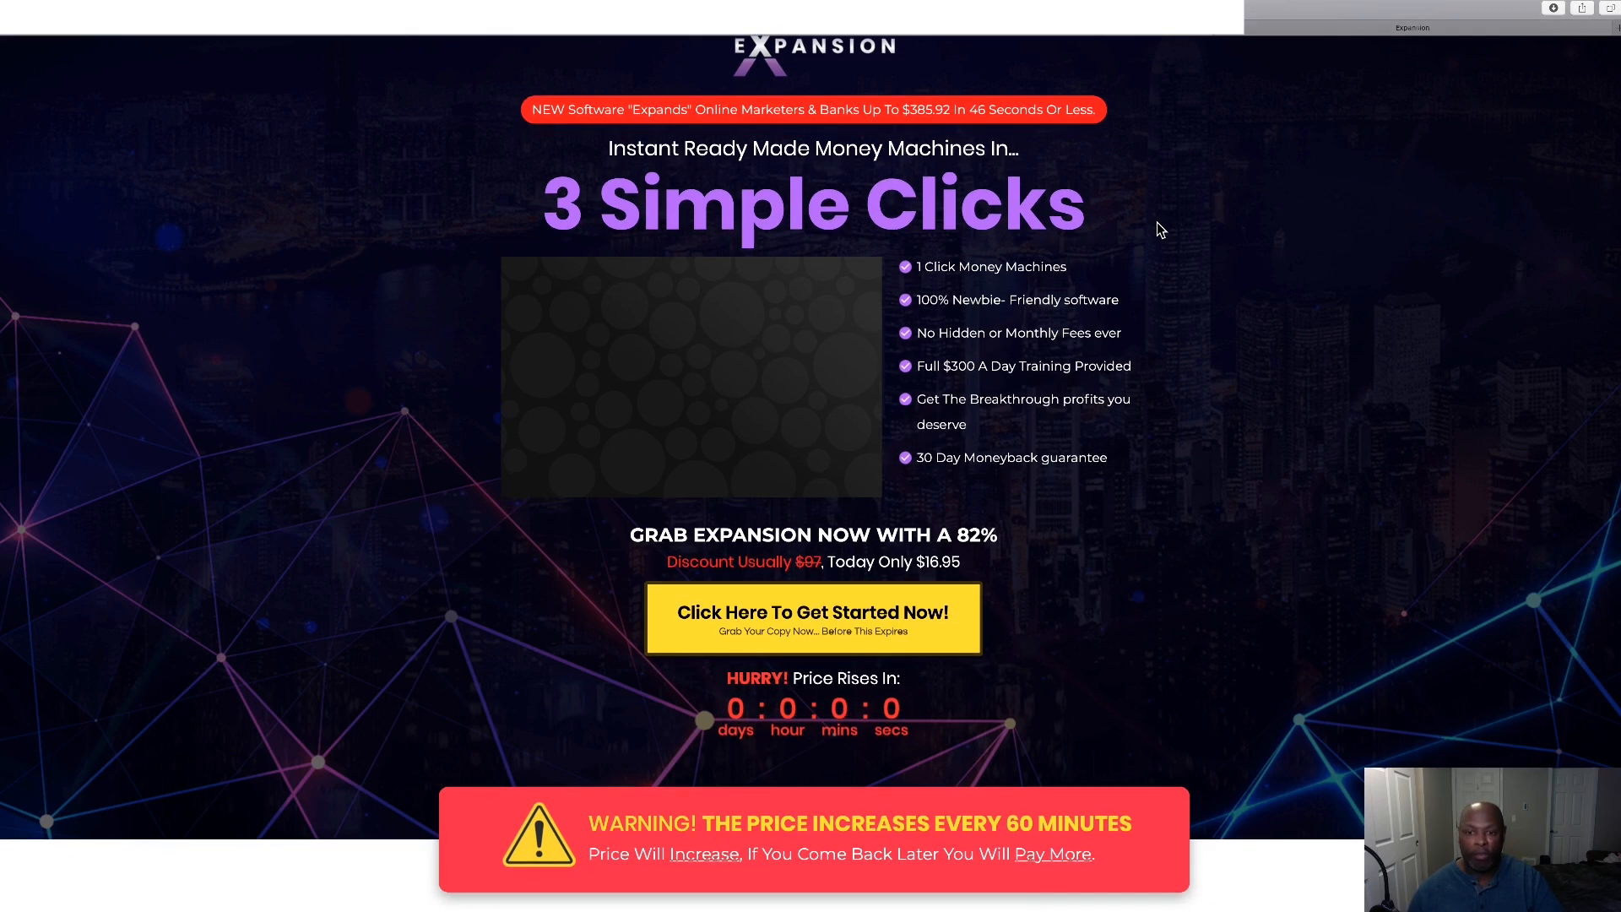
scroll("down", 3)
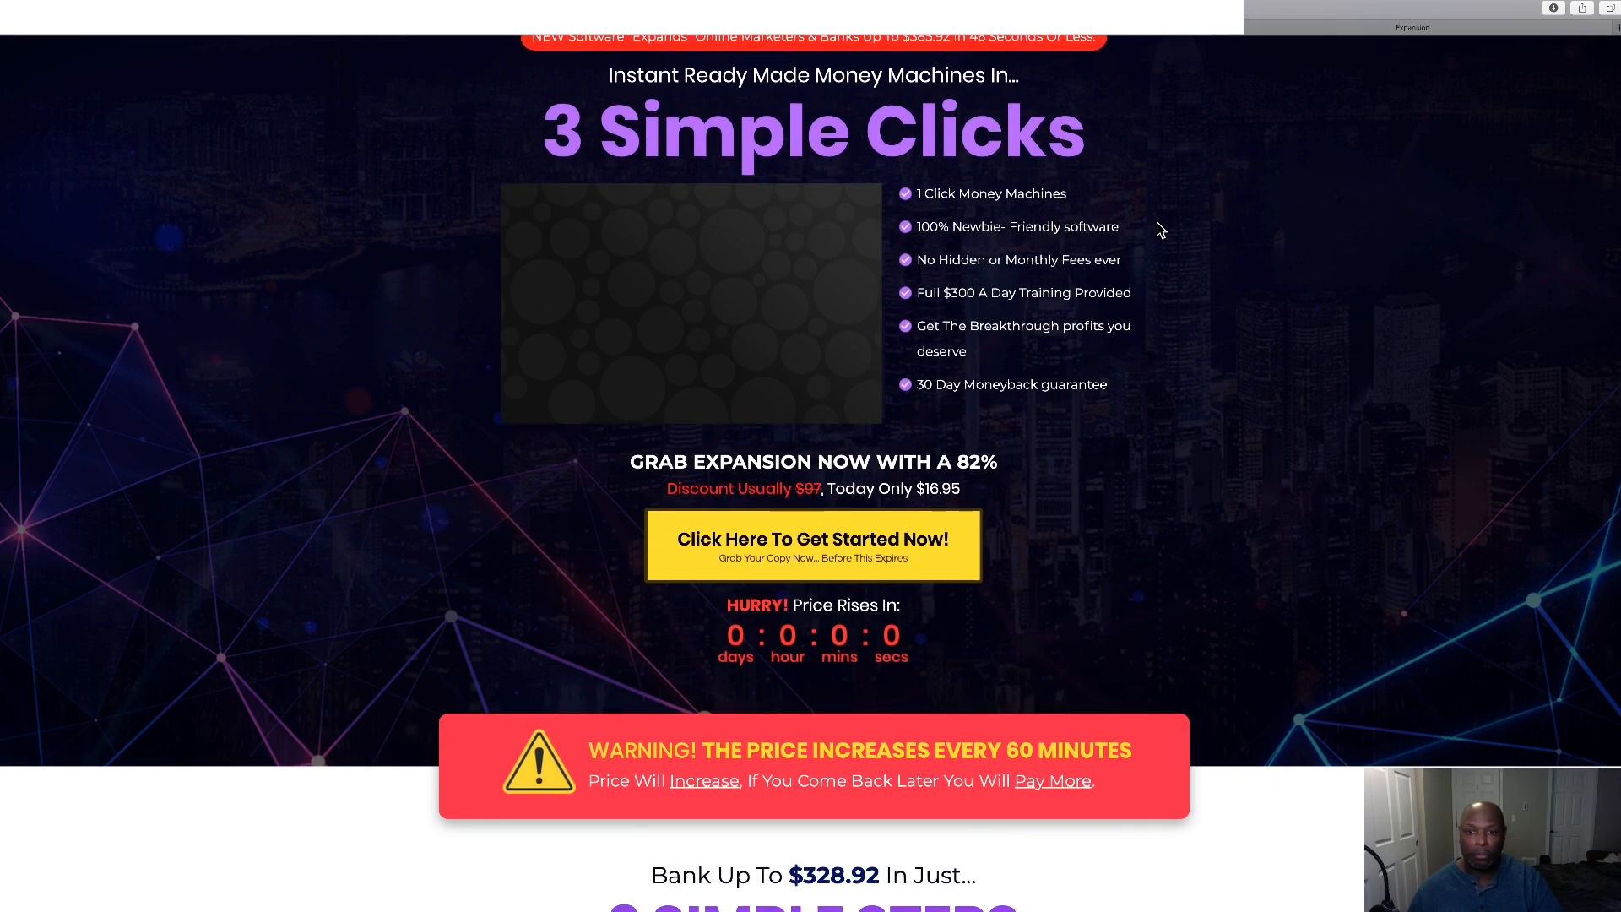
scroll("down", 3)
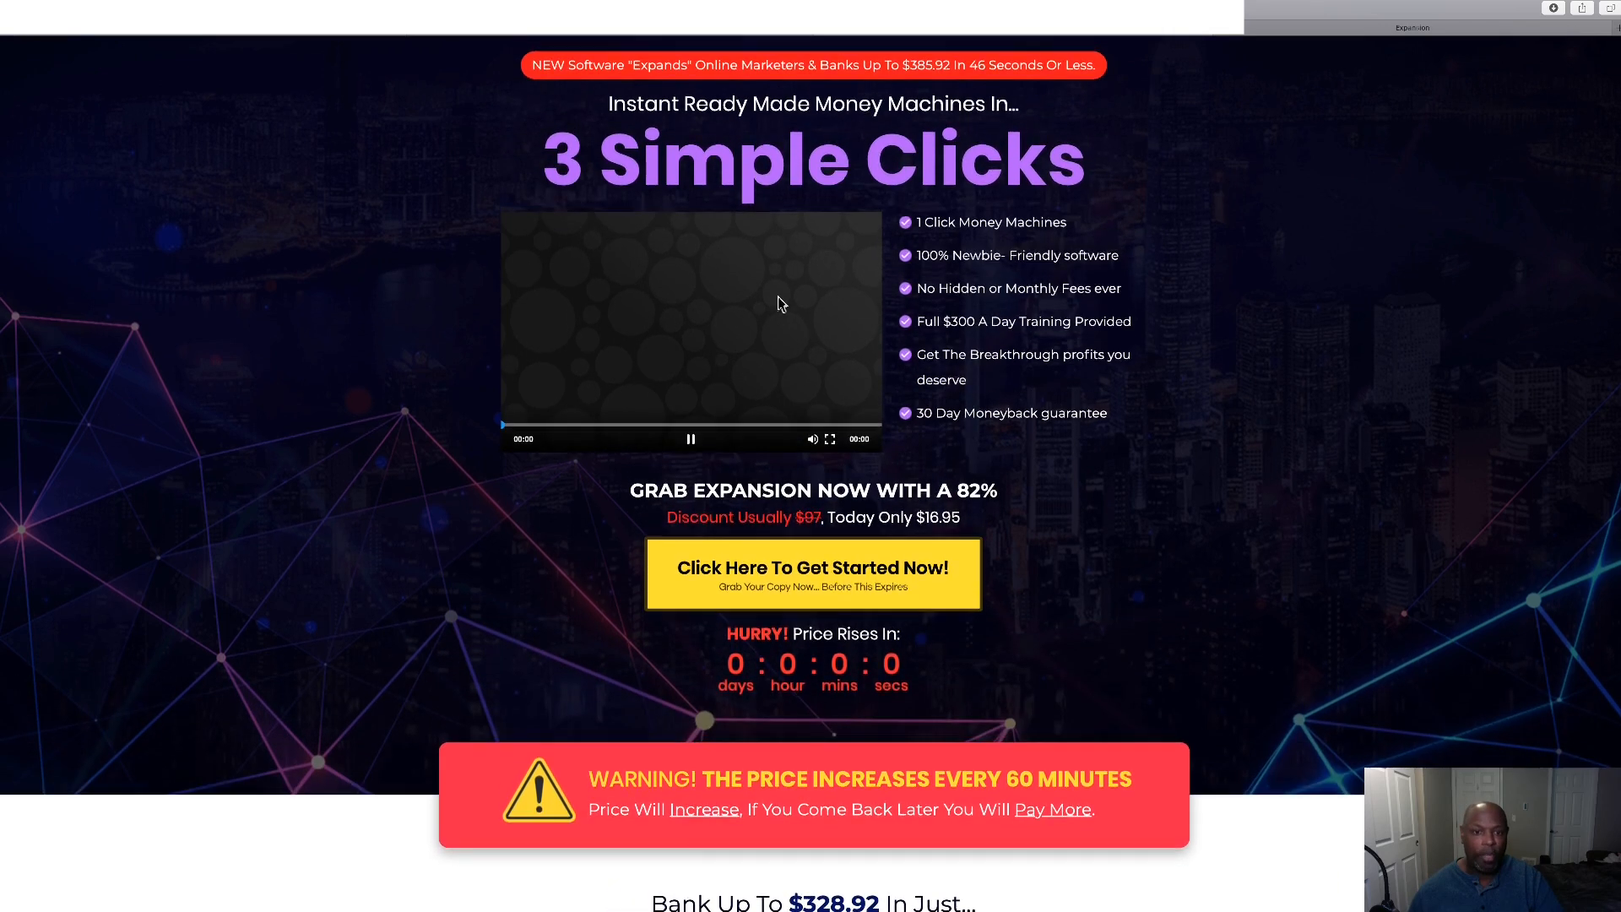
mouse_move(755, 317)
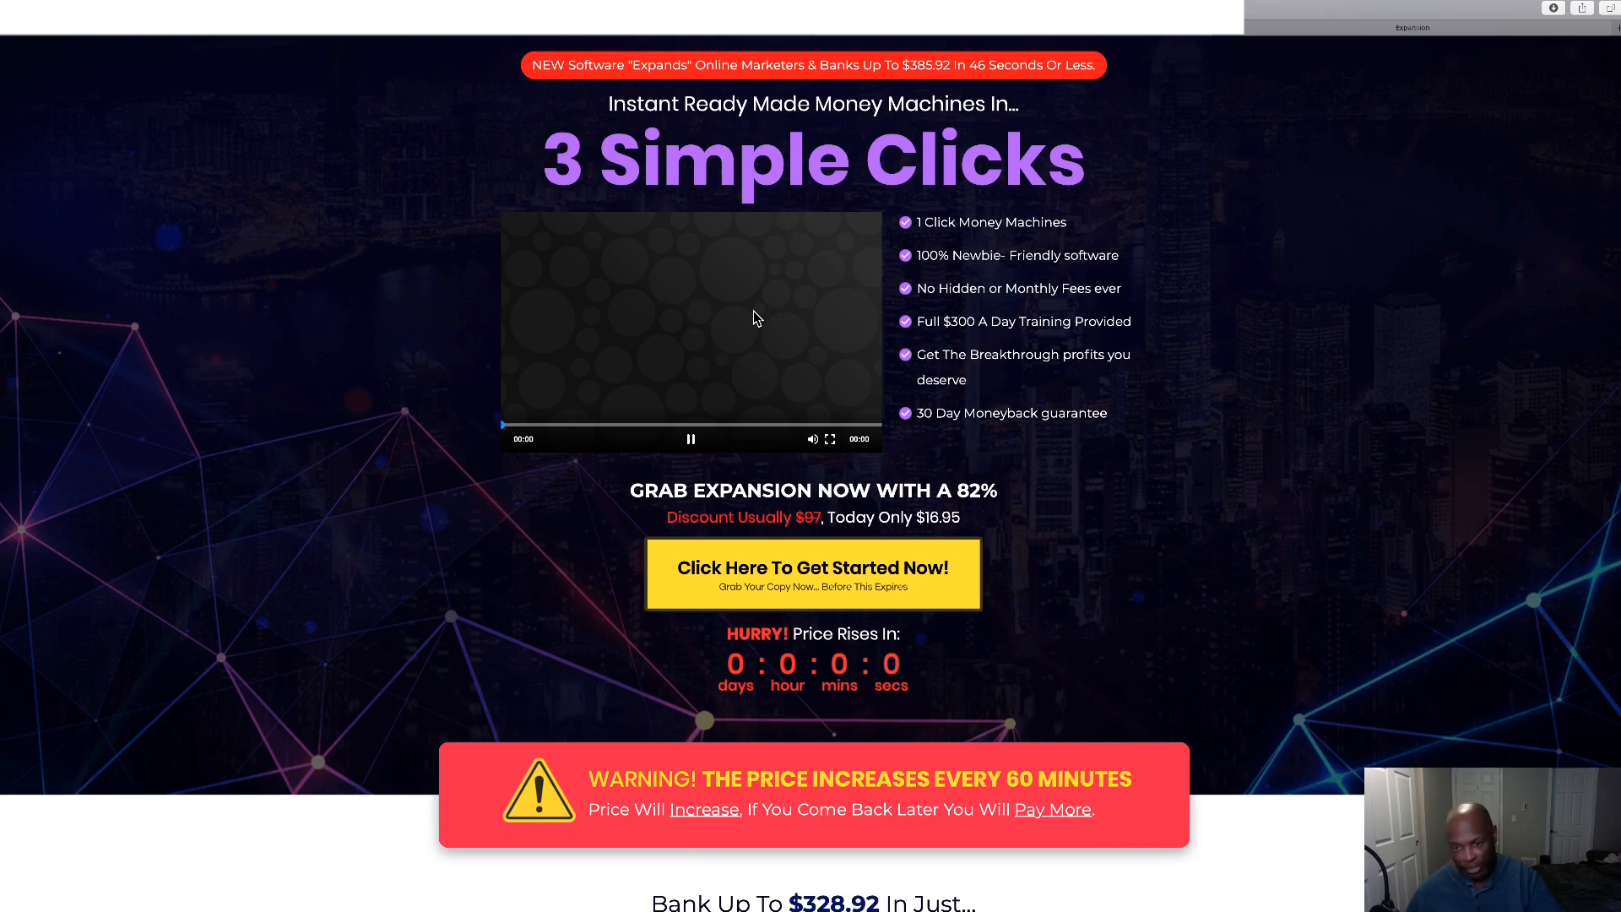
scroll("down", 3)
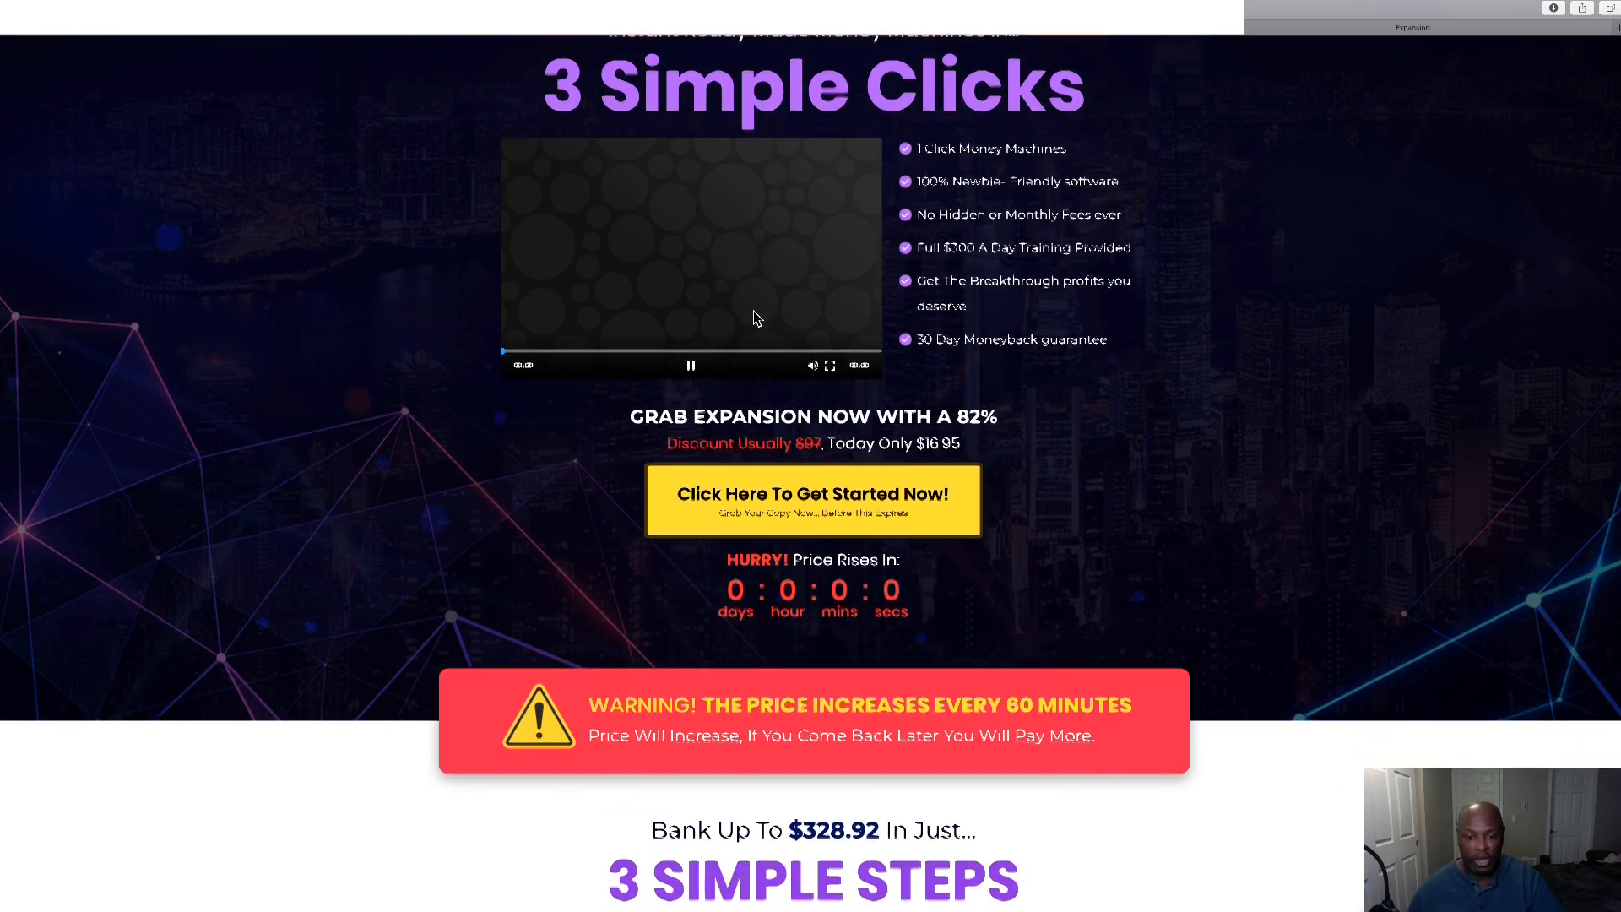
scroll("down", 3)
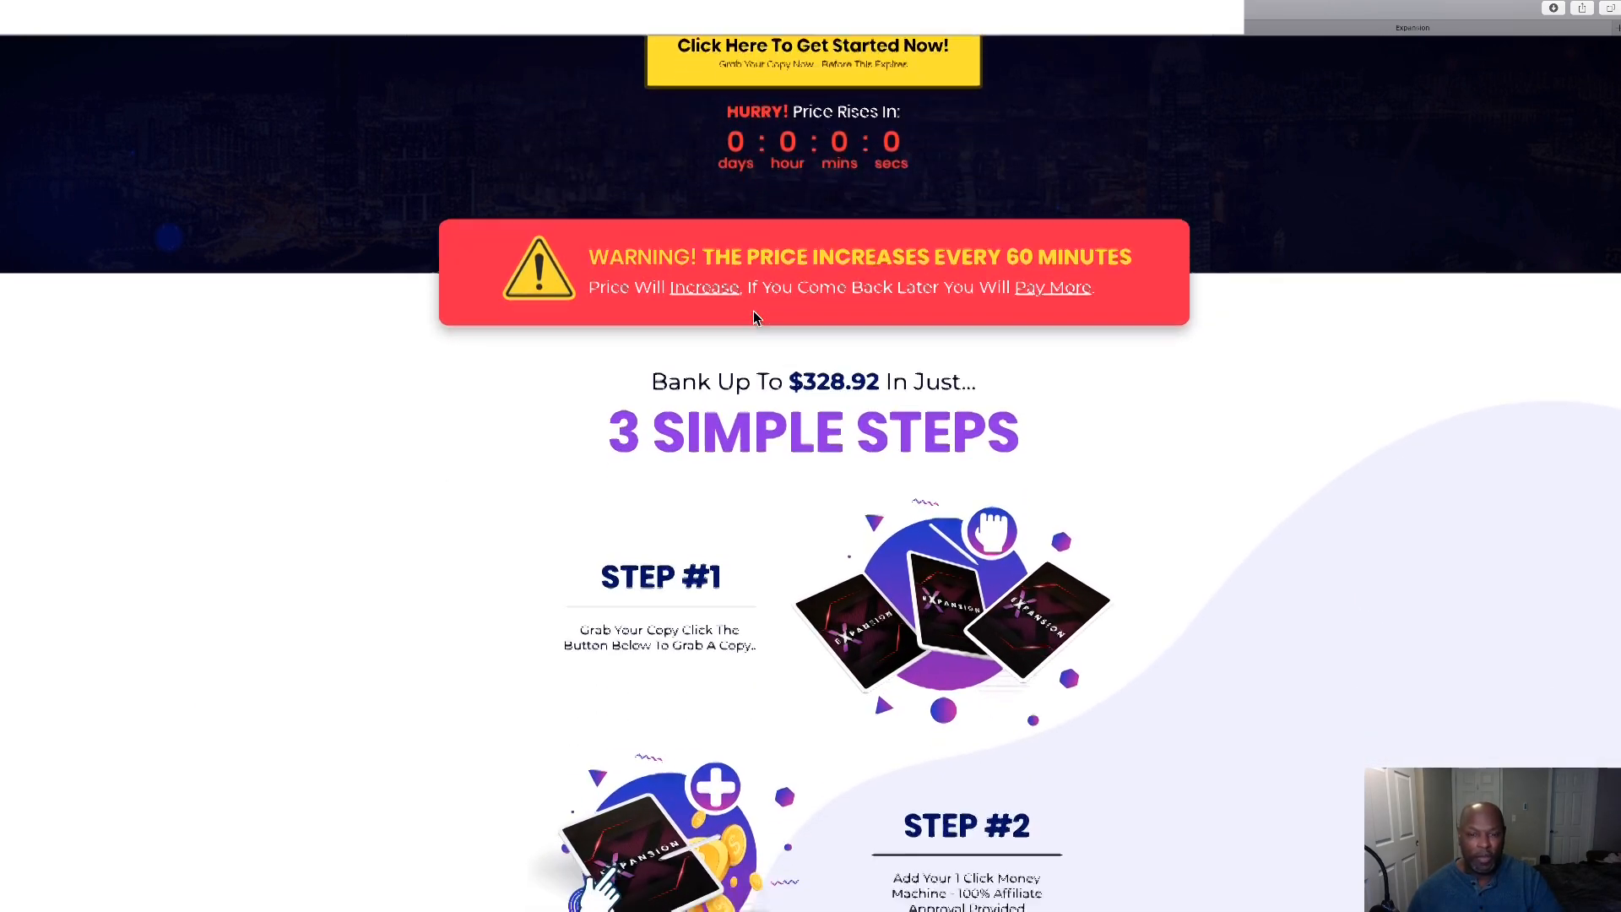
Scroll through the testimonial results with the $16.95 price, then return to the members area.
scroll("down", 3)
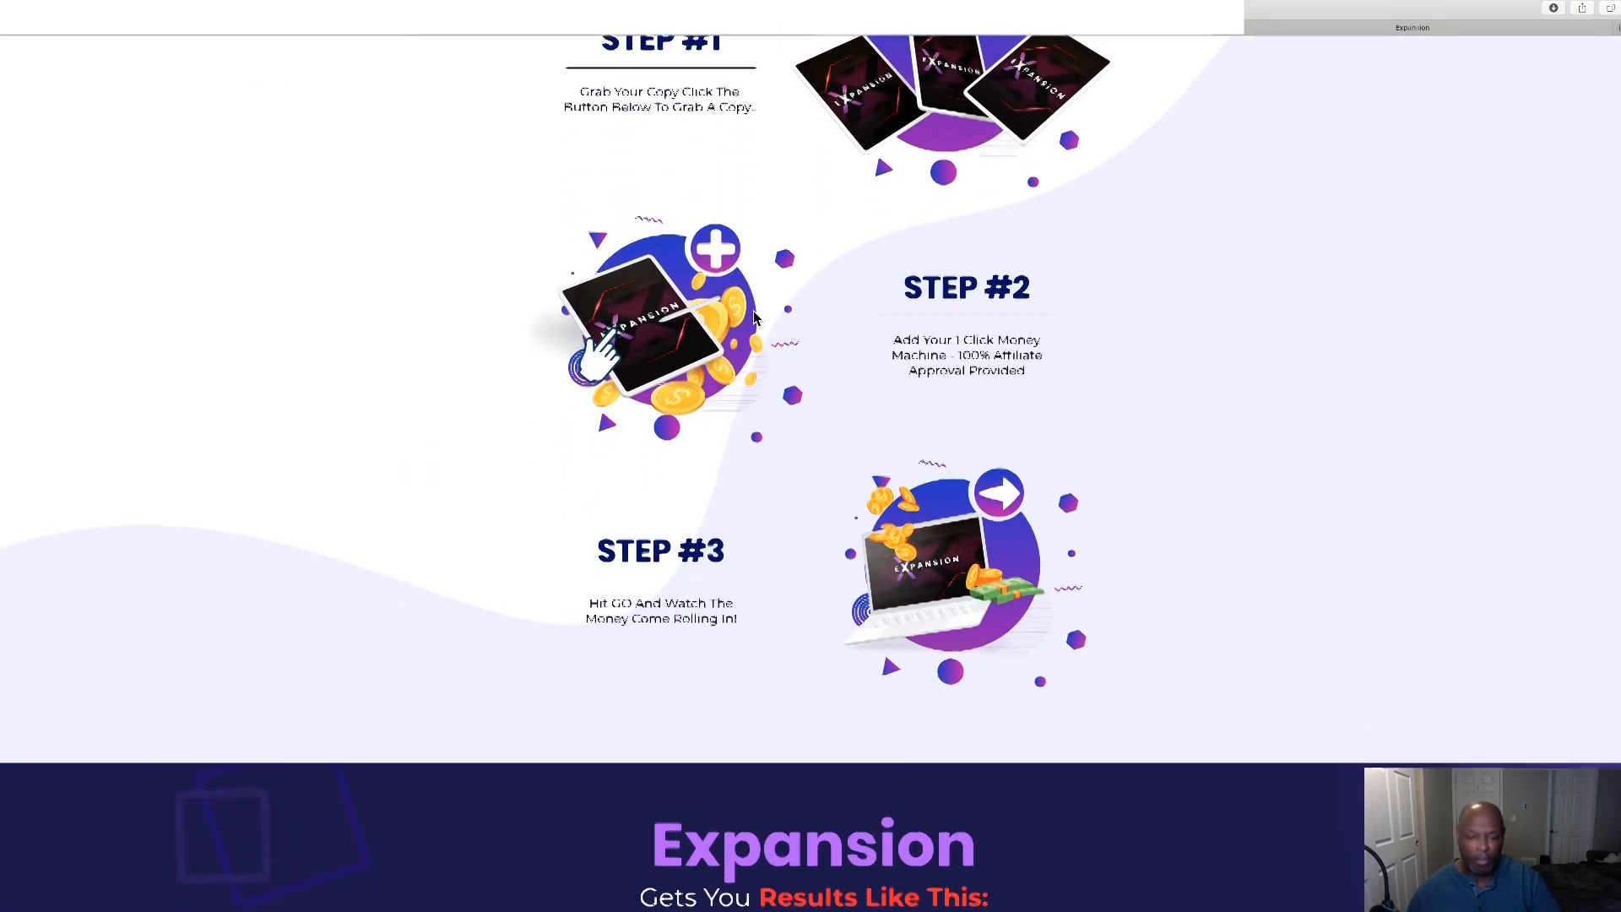
scroll("down", 3)
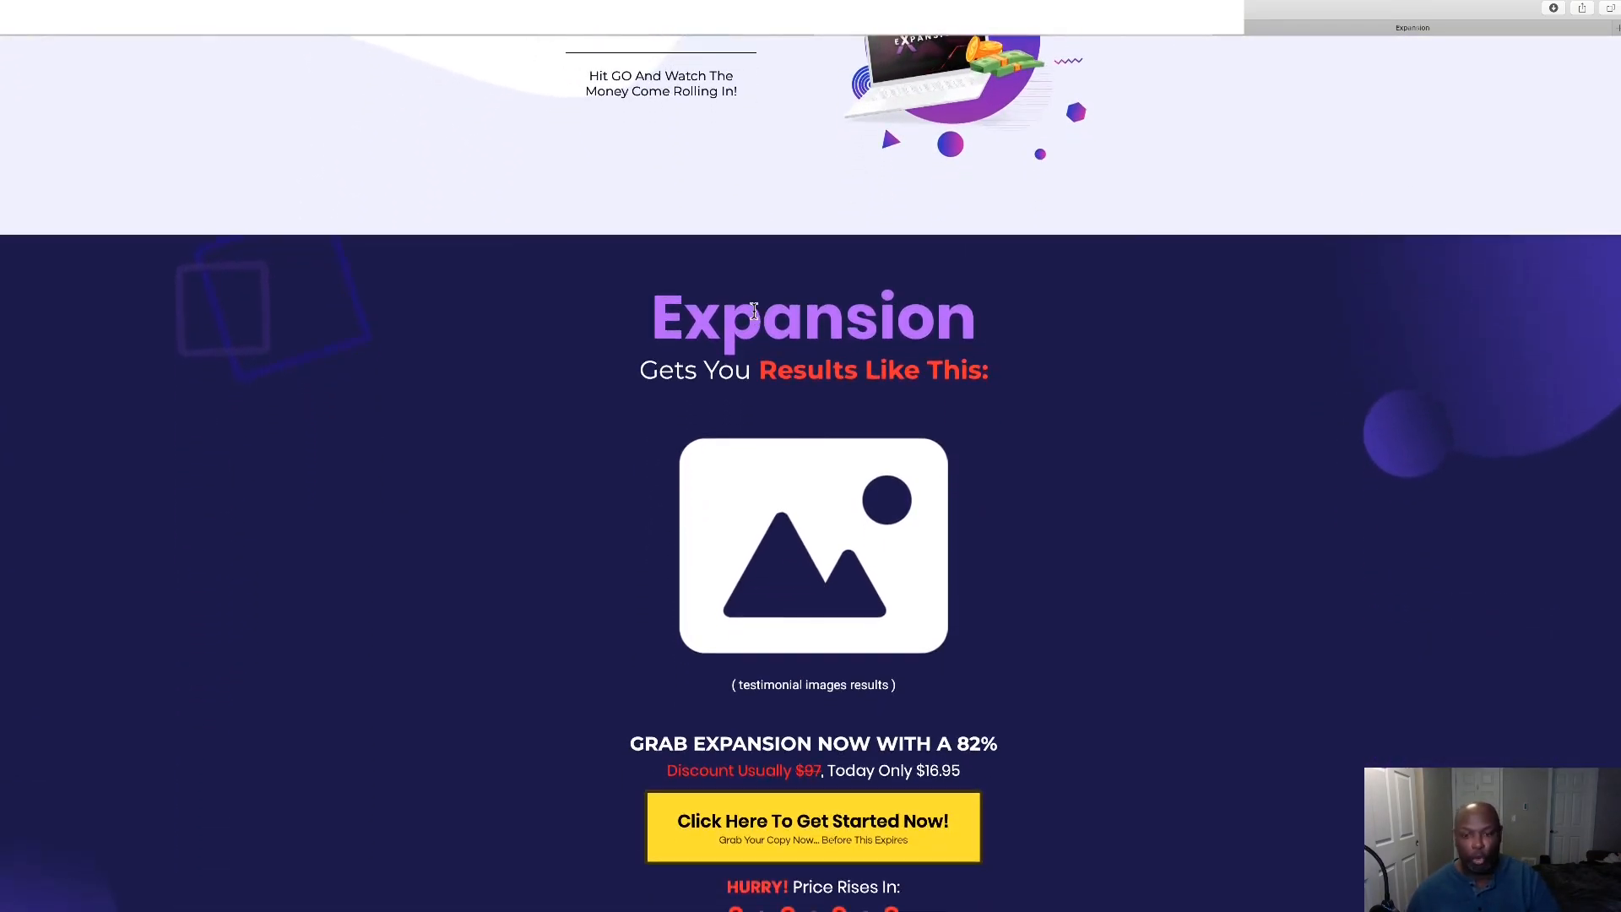
scroll("down", 3)
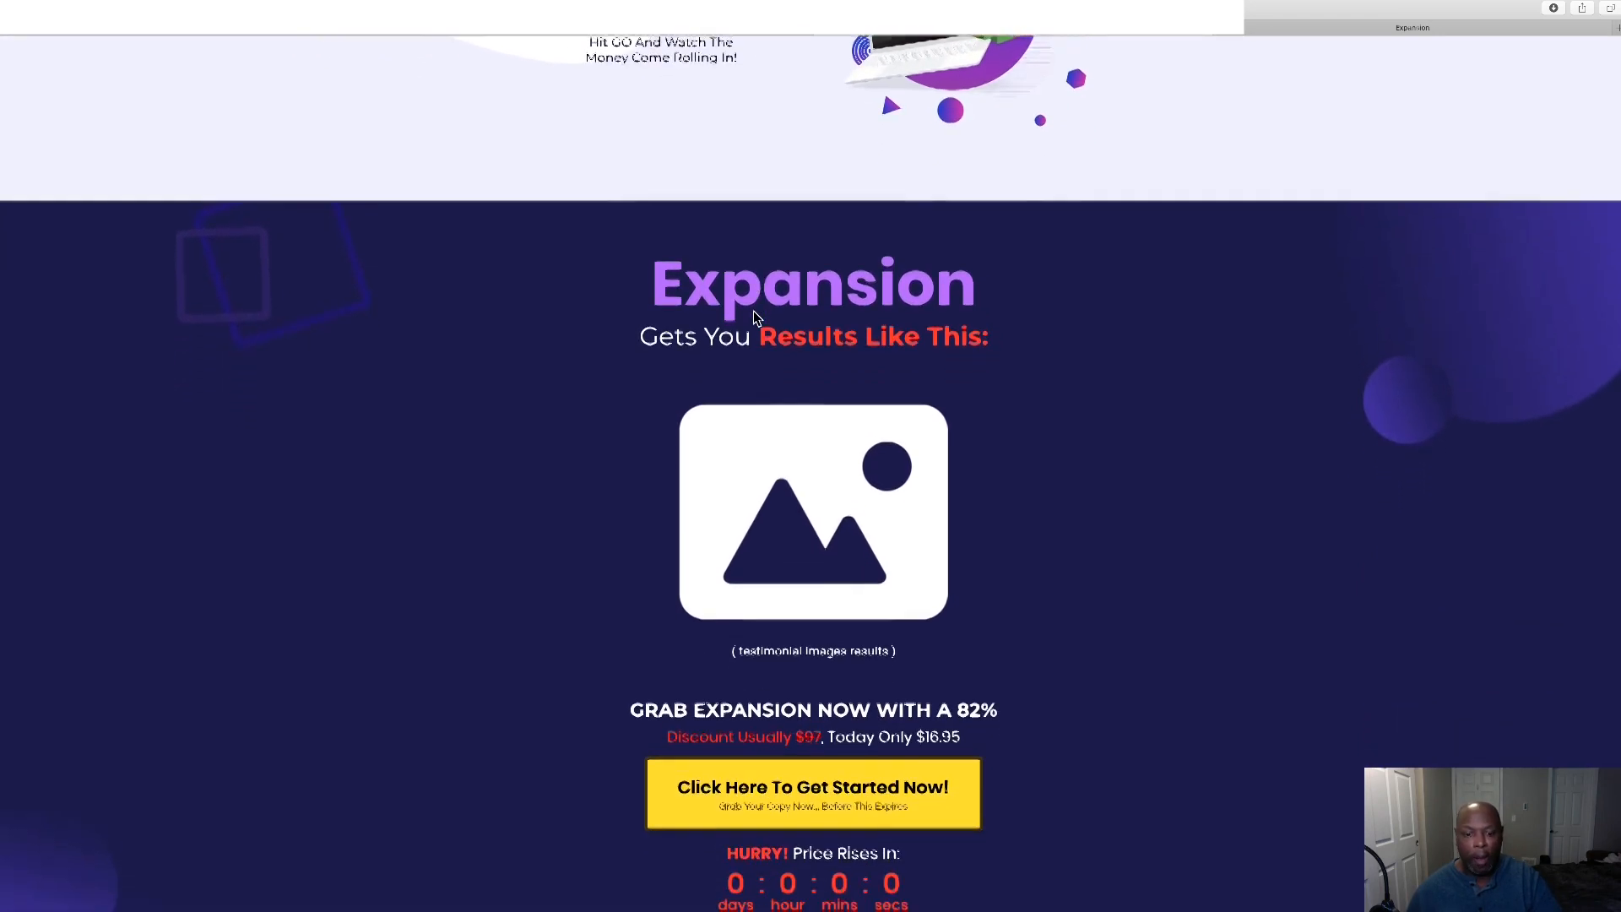
scroll("down", 3)
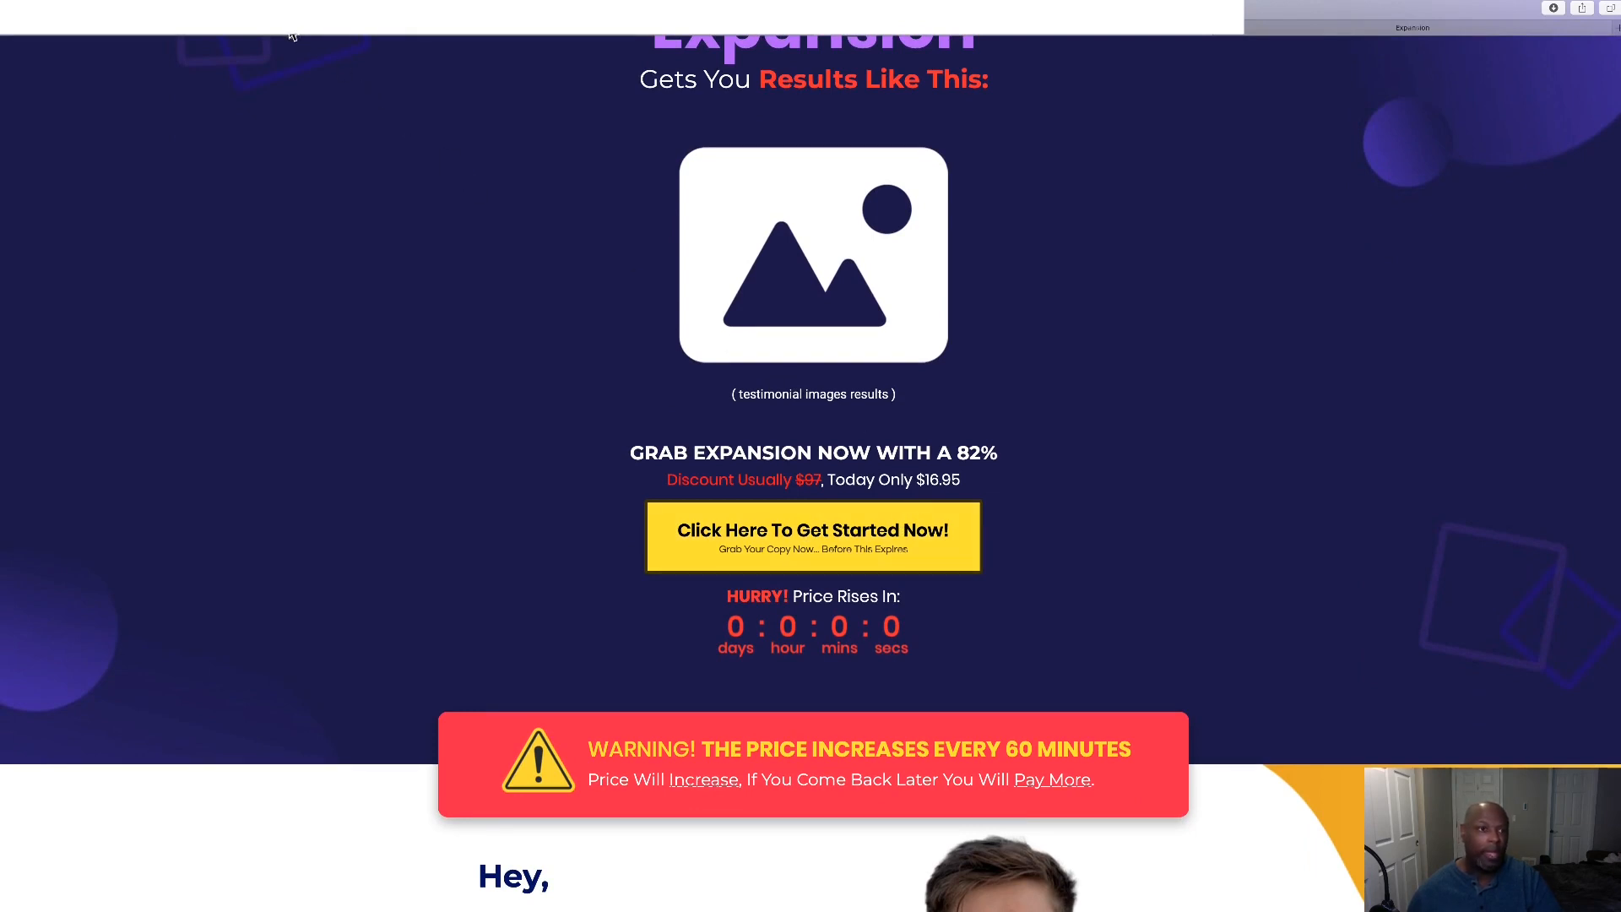
left_click(812, 535)
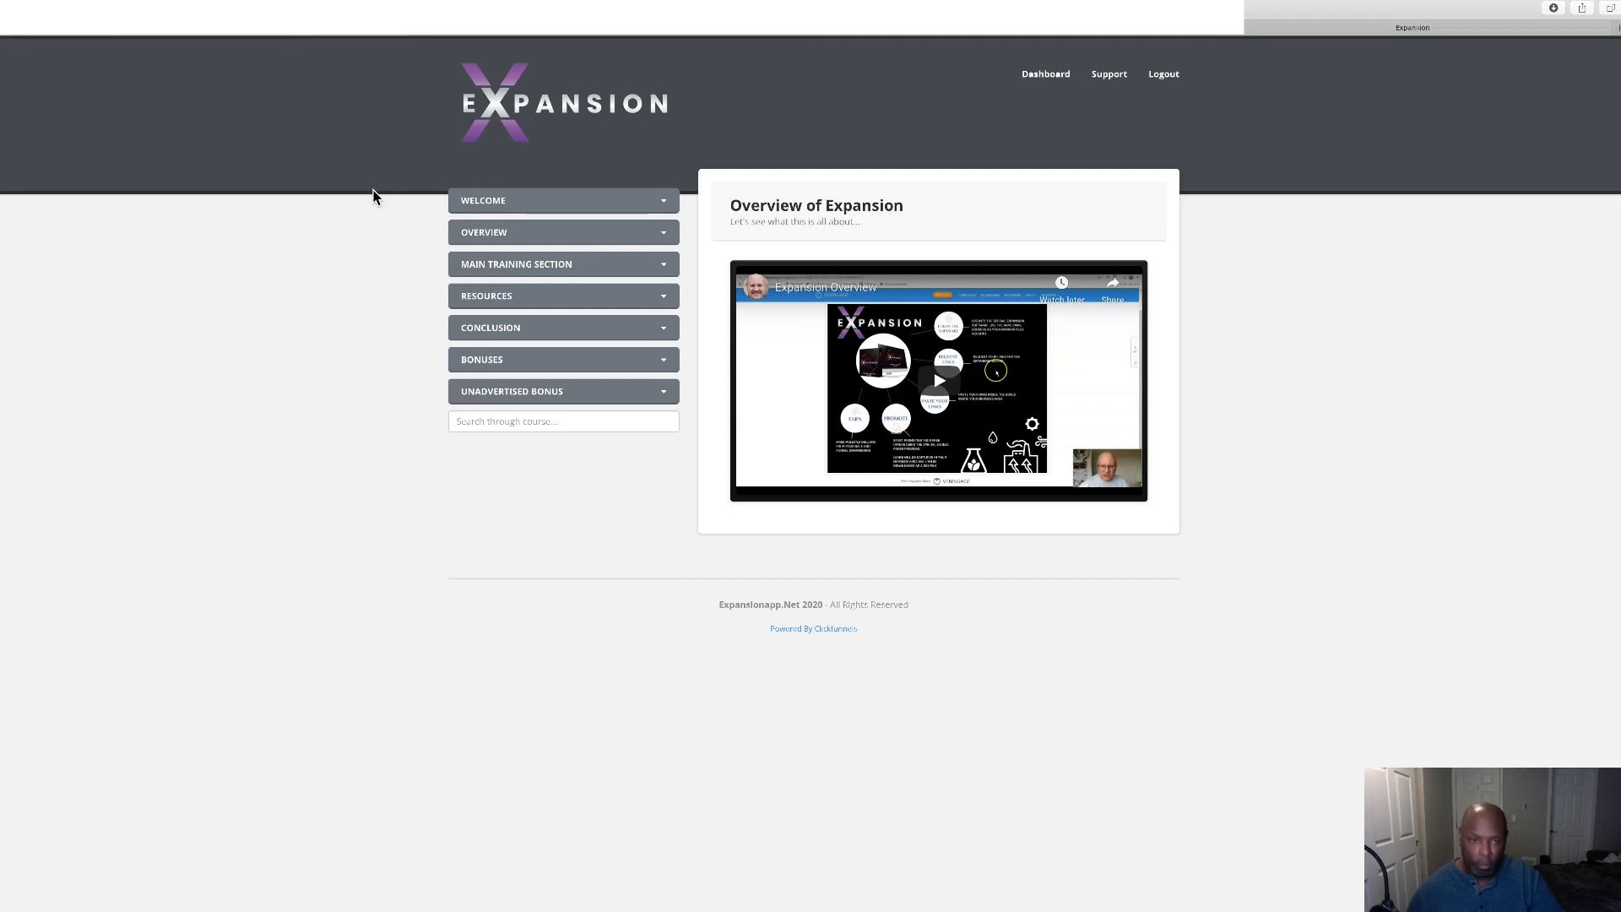
View the Welcome lesson, return to Overview of Expansion, then go to the dashboard statistics.
left_click(562, 199)
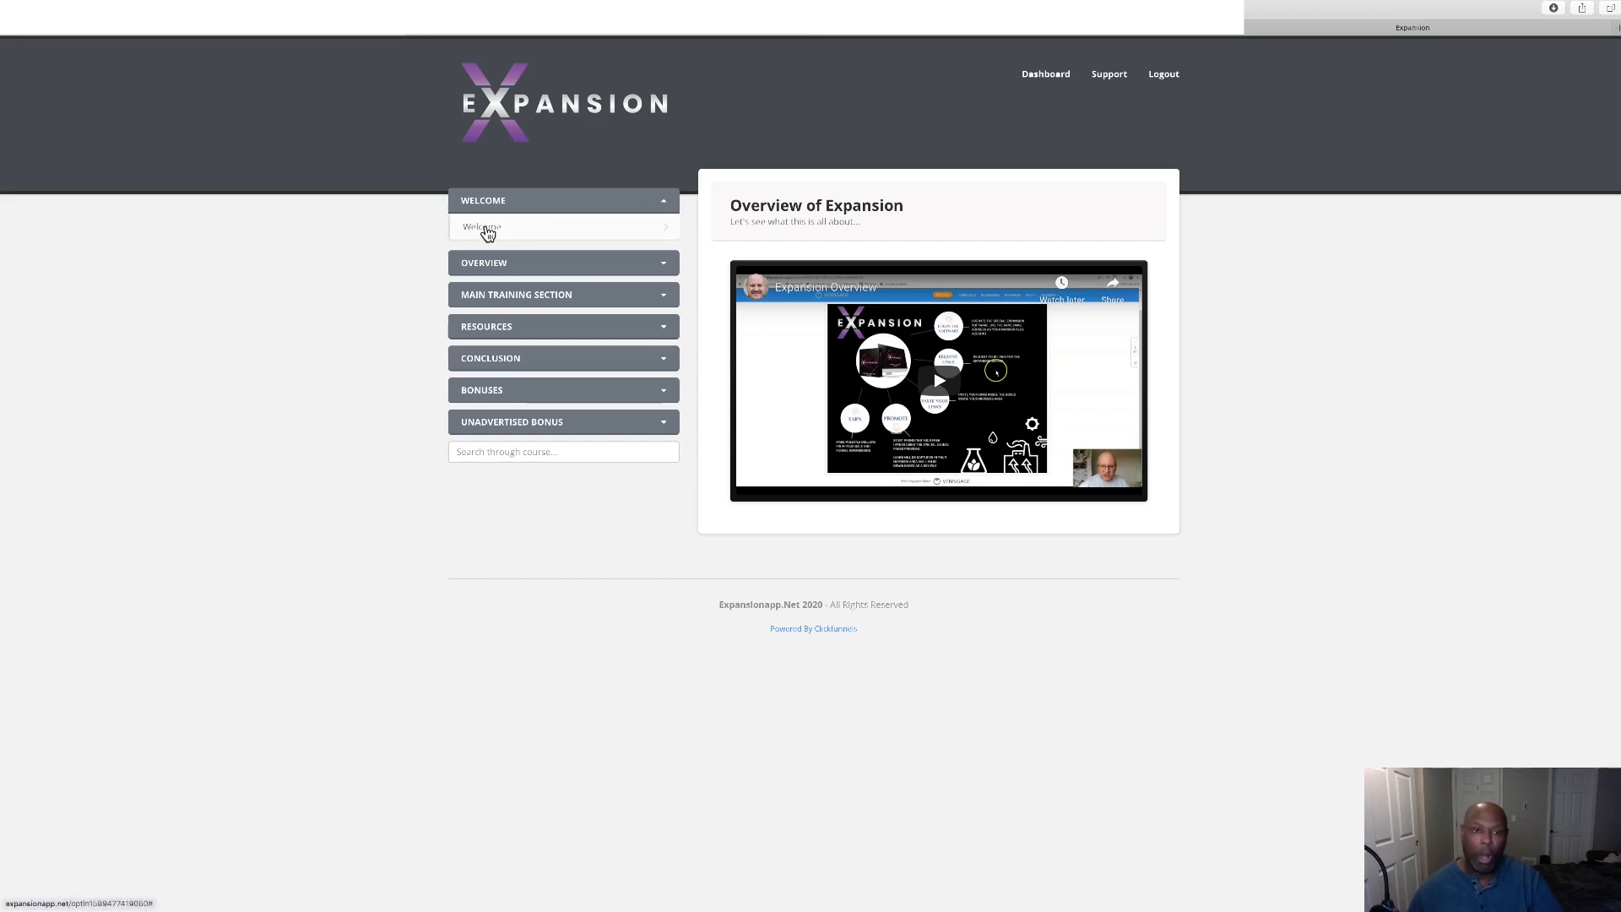
left_click(482, 227)
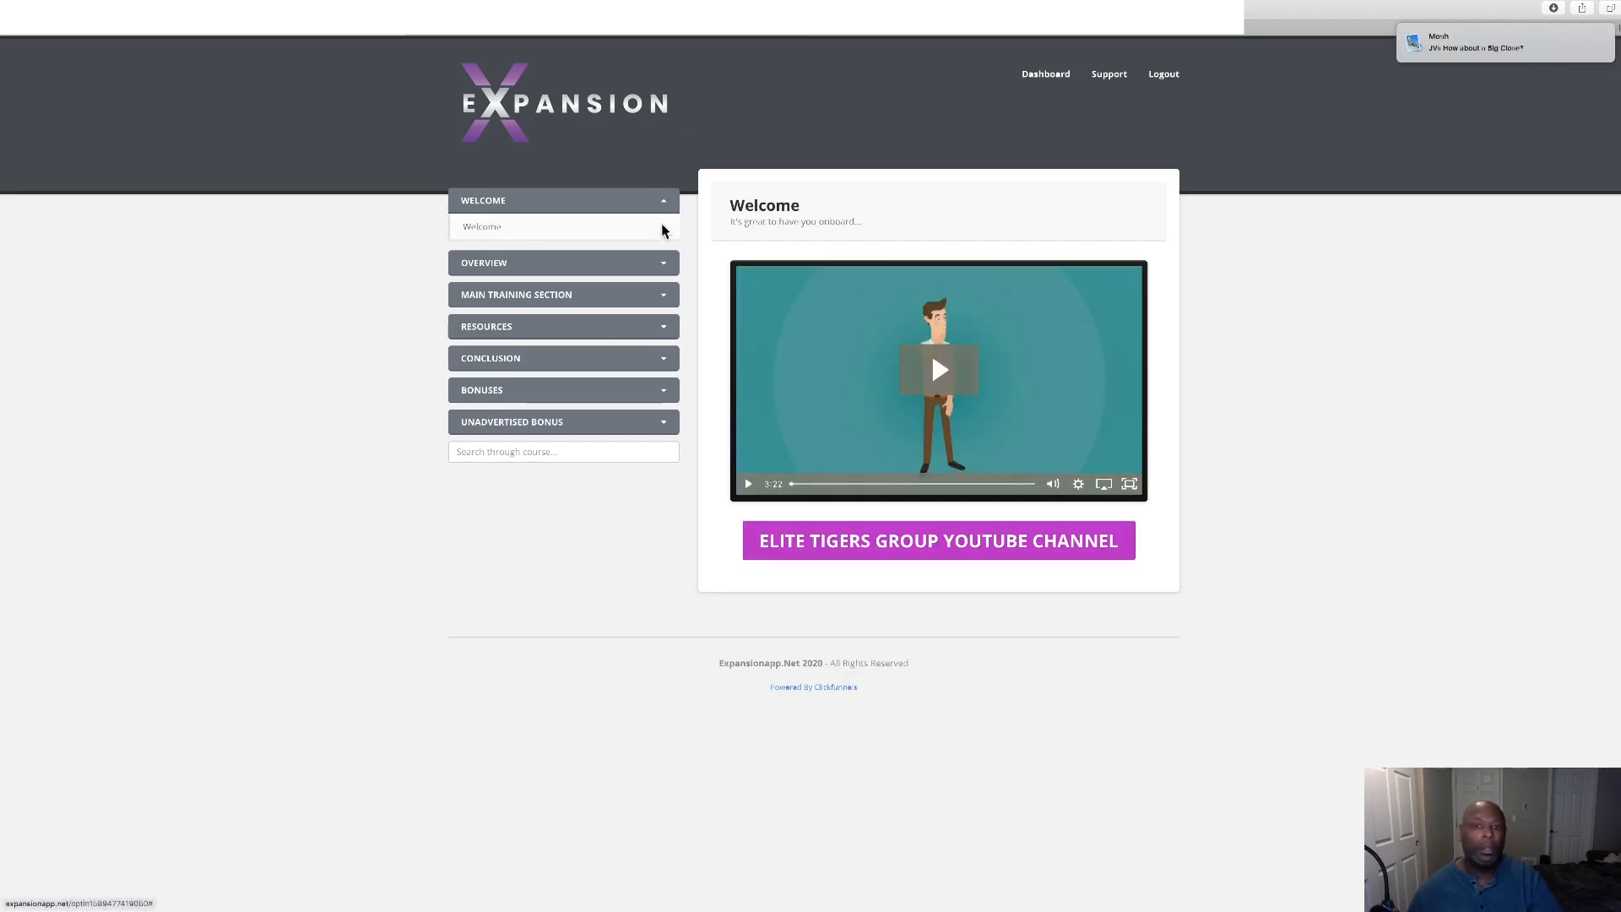
left_click(564, 262)
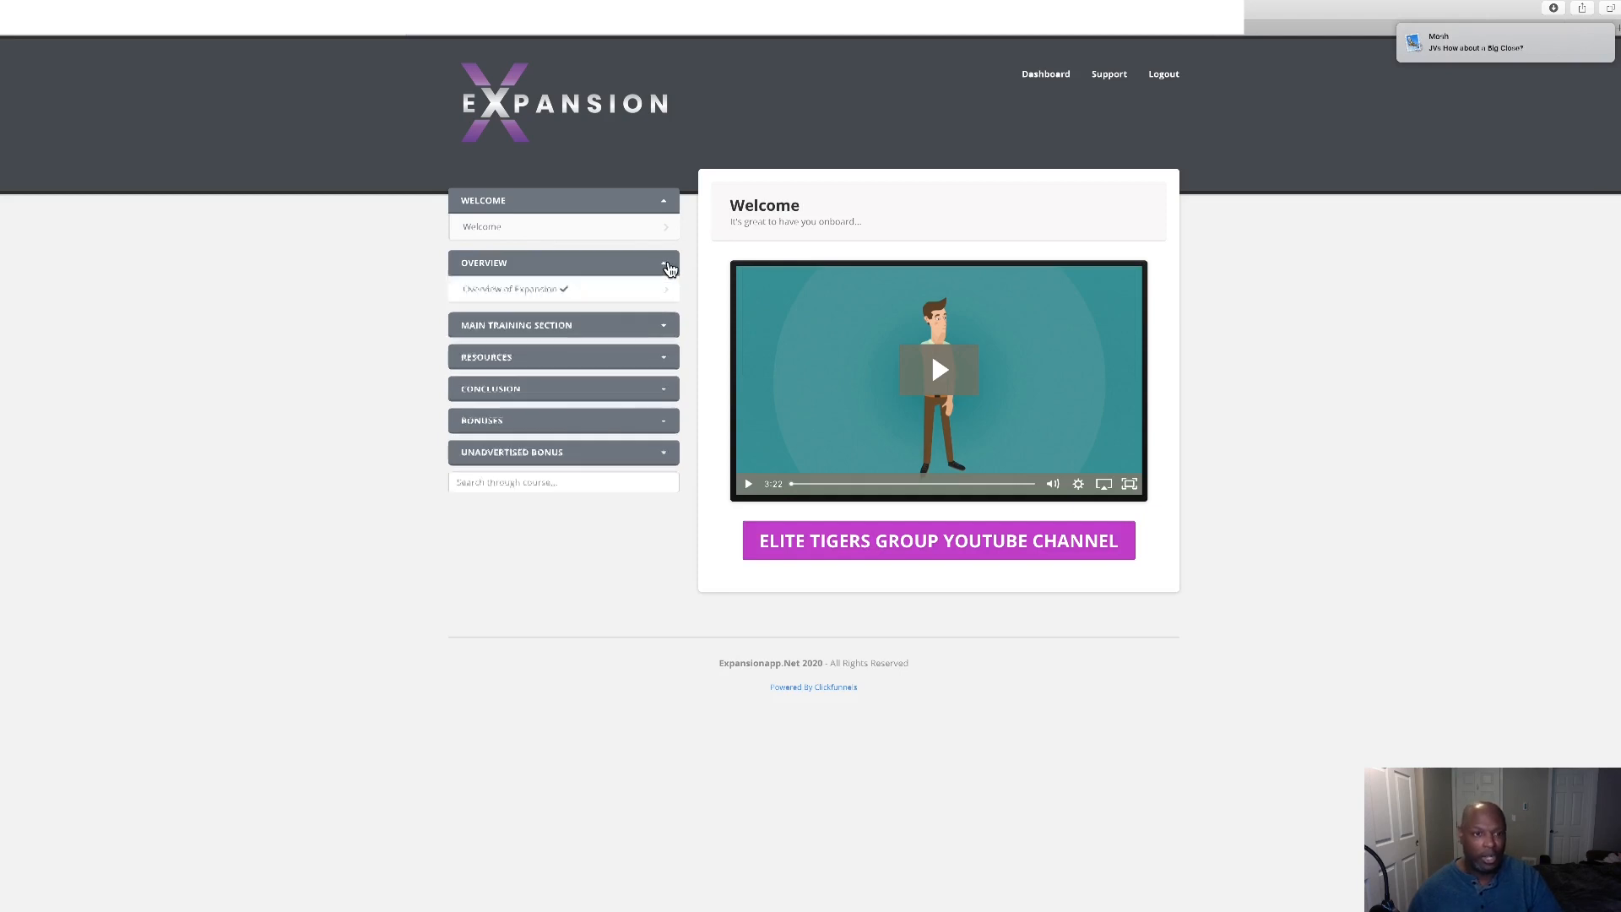
left_click(513, 288)
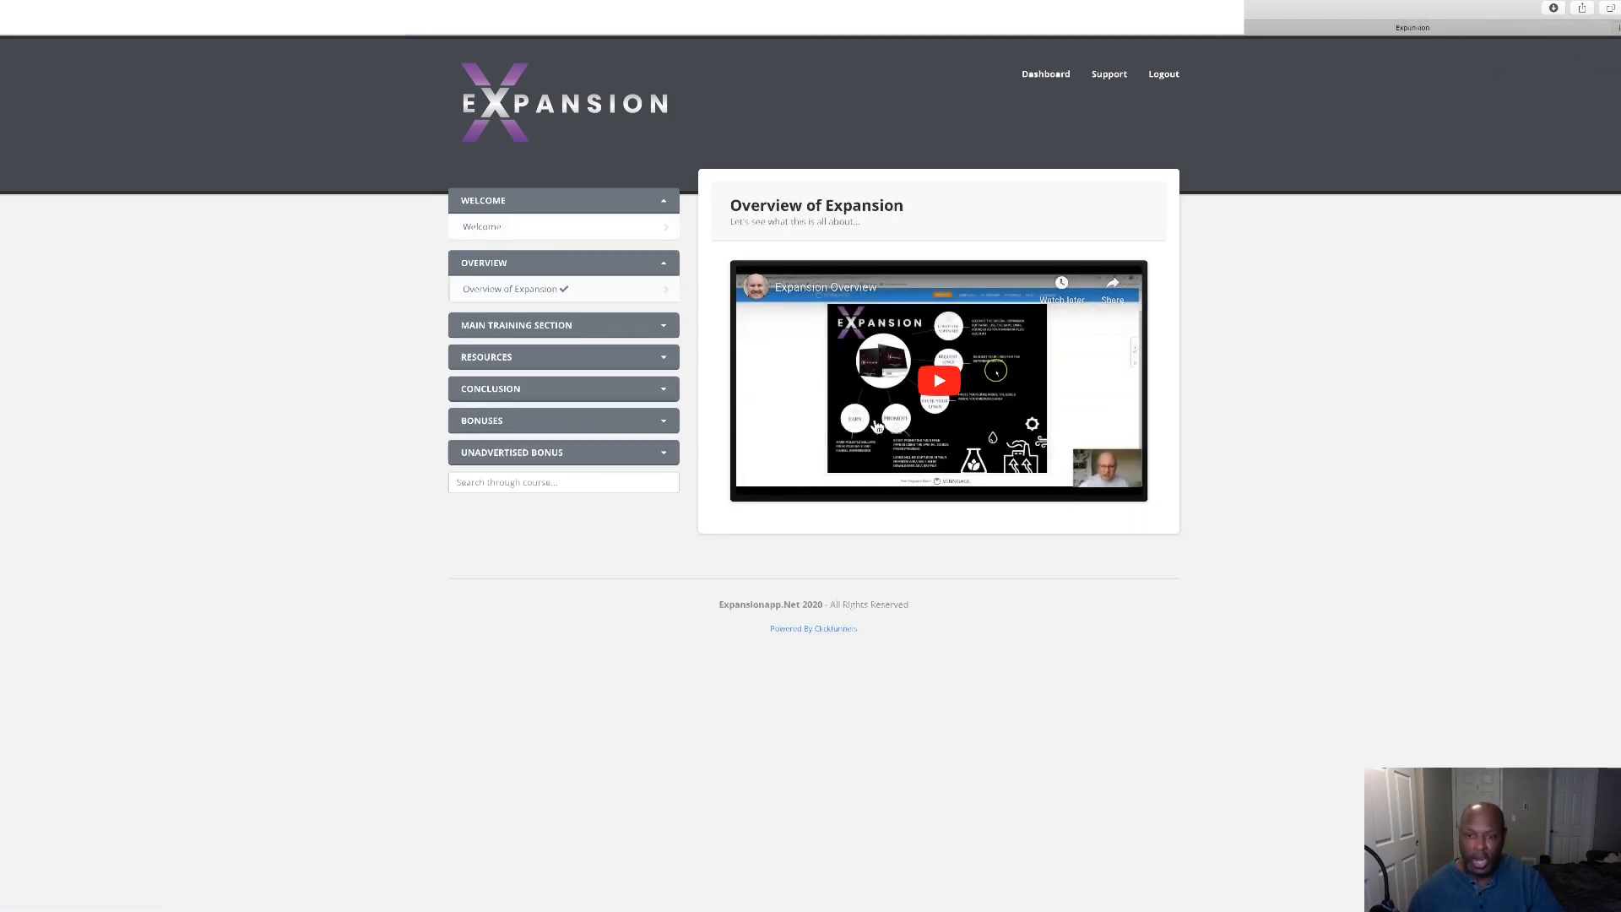
left_click(564, 324)
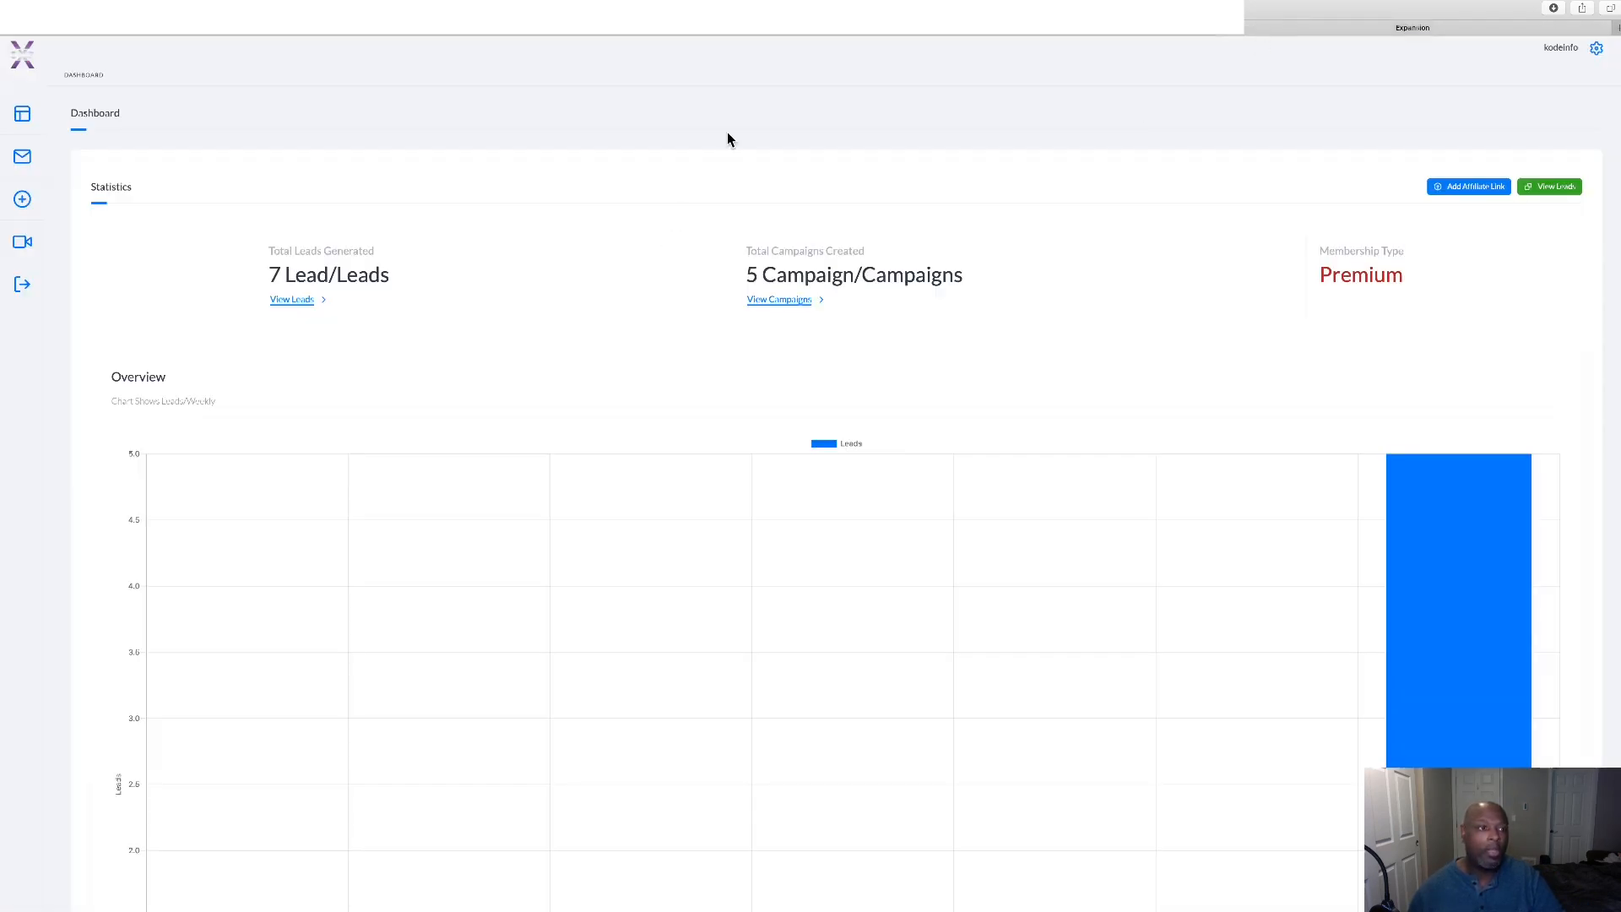
mouse_move(417, 300)
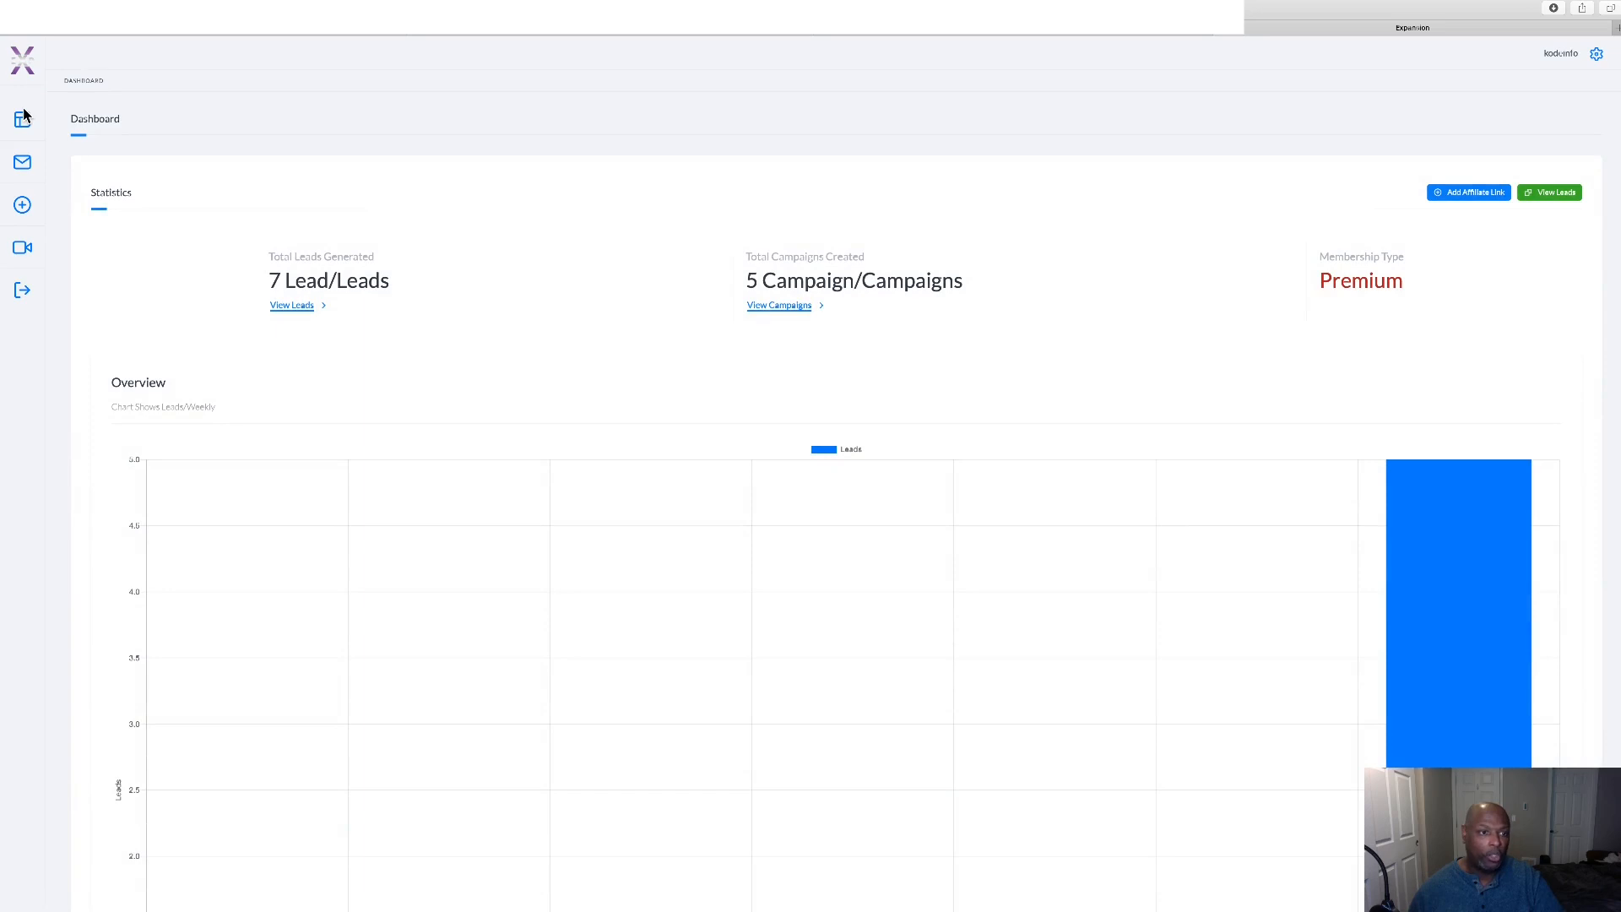
mouse_move(499, 250)
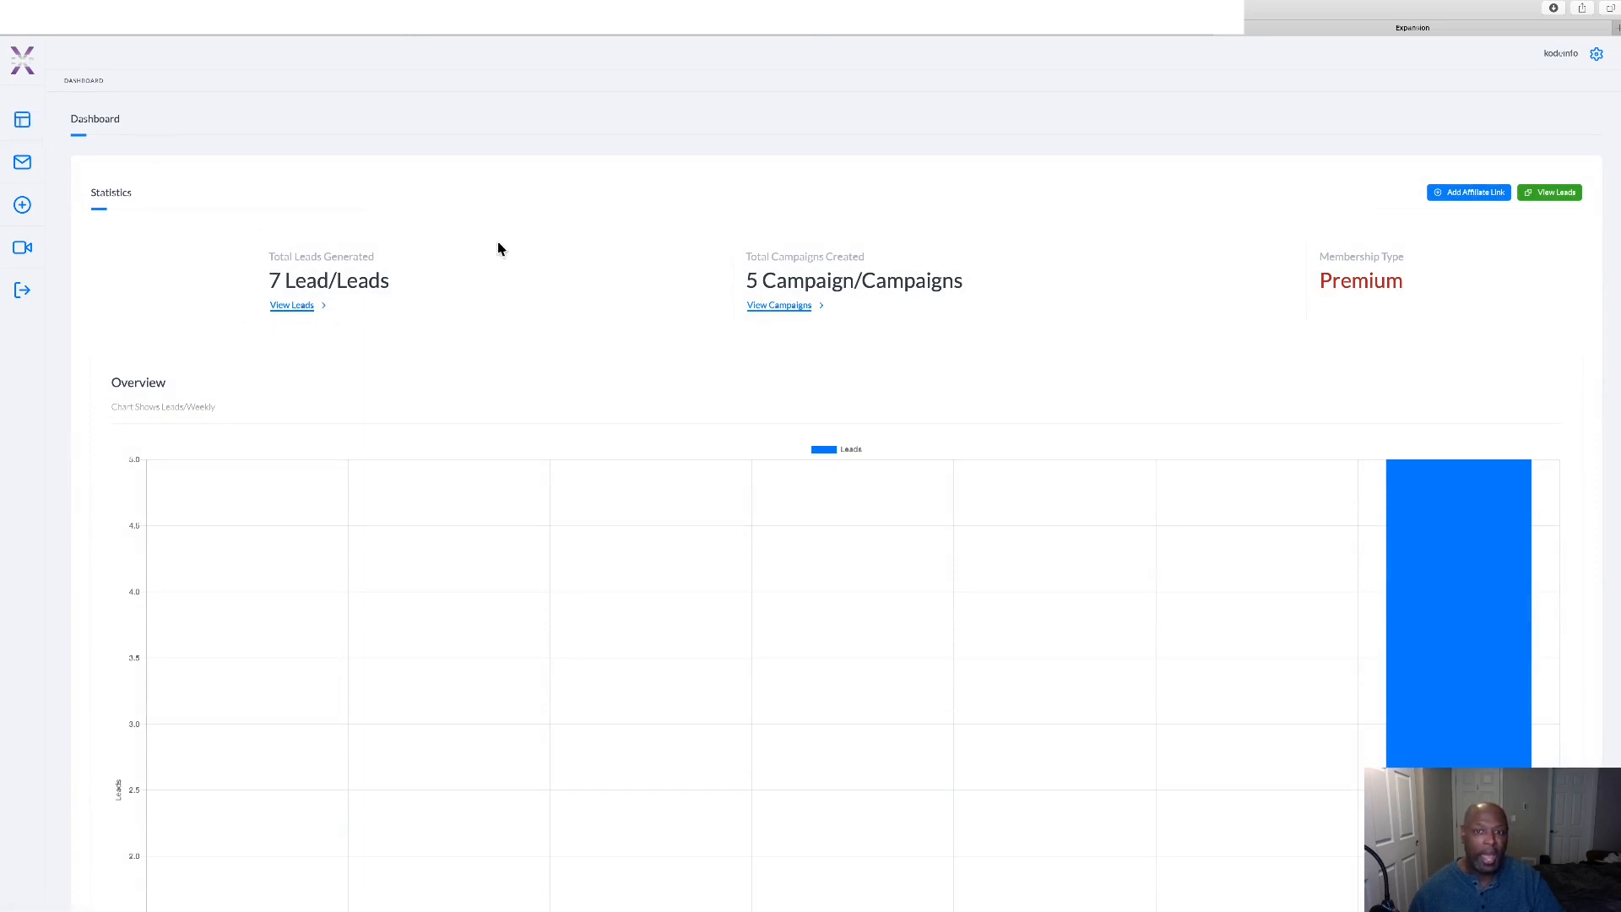
mouse_move(731, 320)
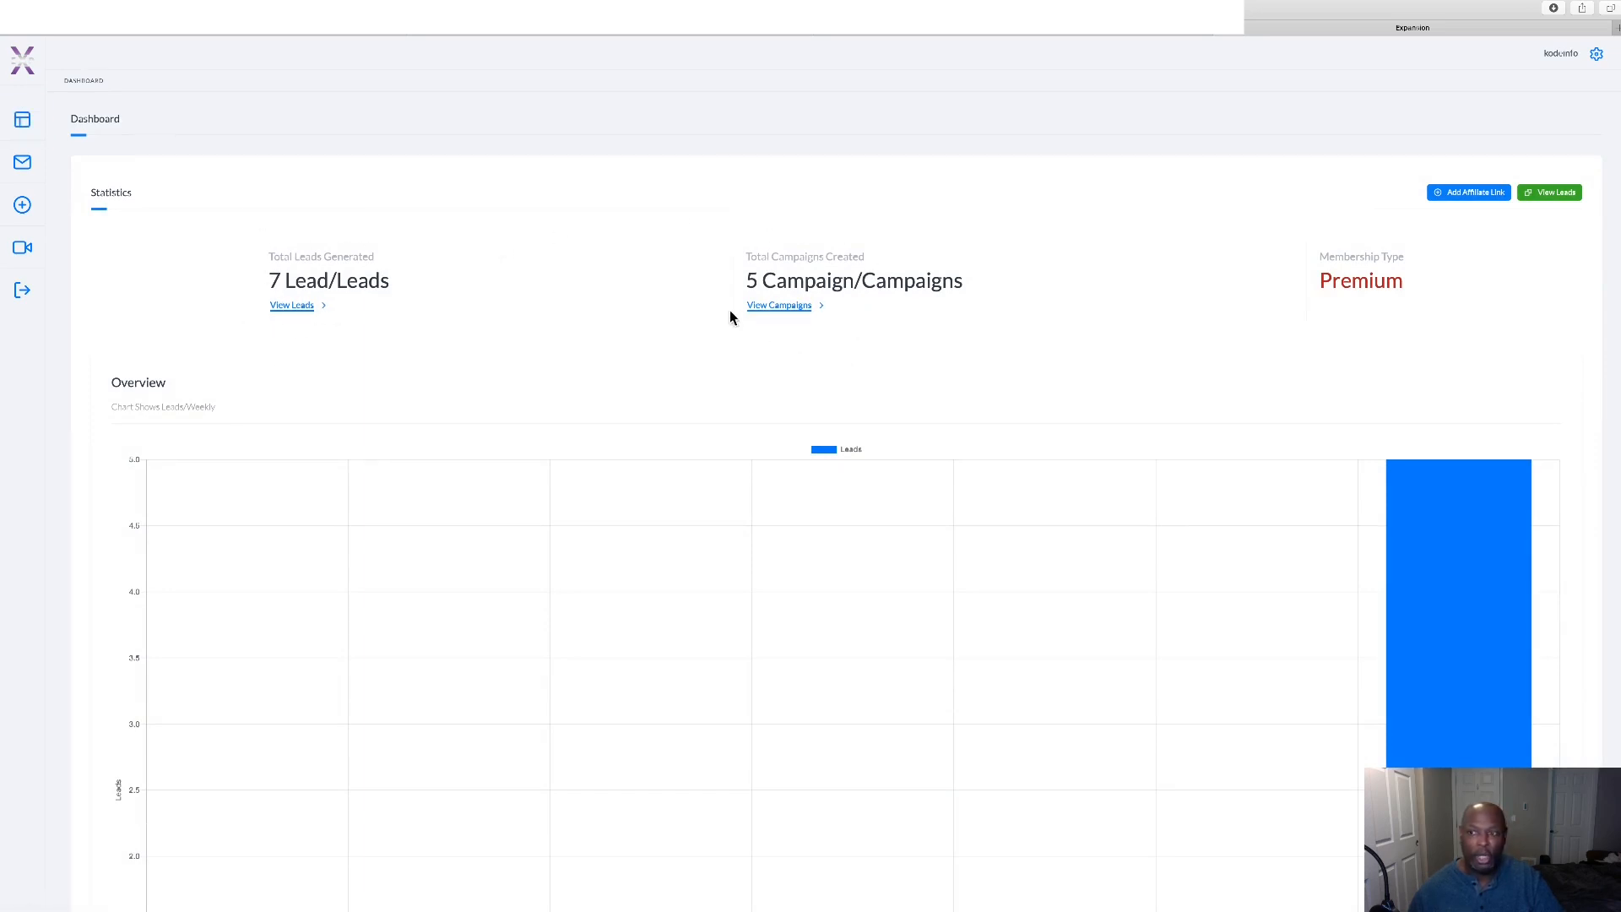
mouse_move(1317, 250)
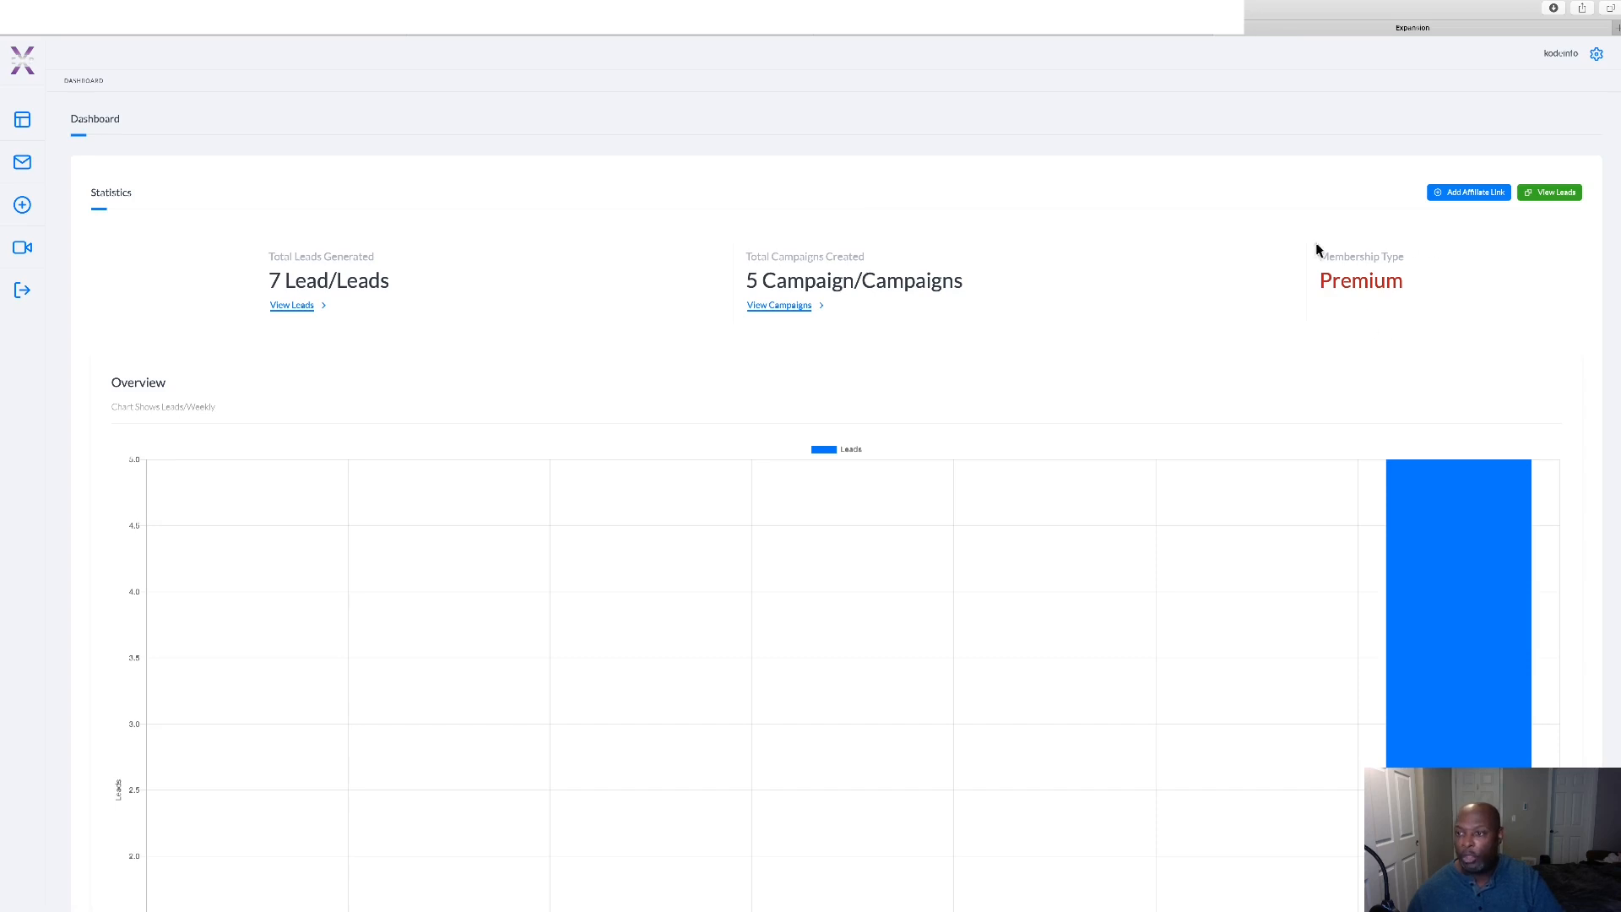
mouse_move(71, 177)
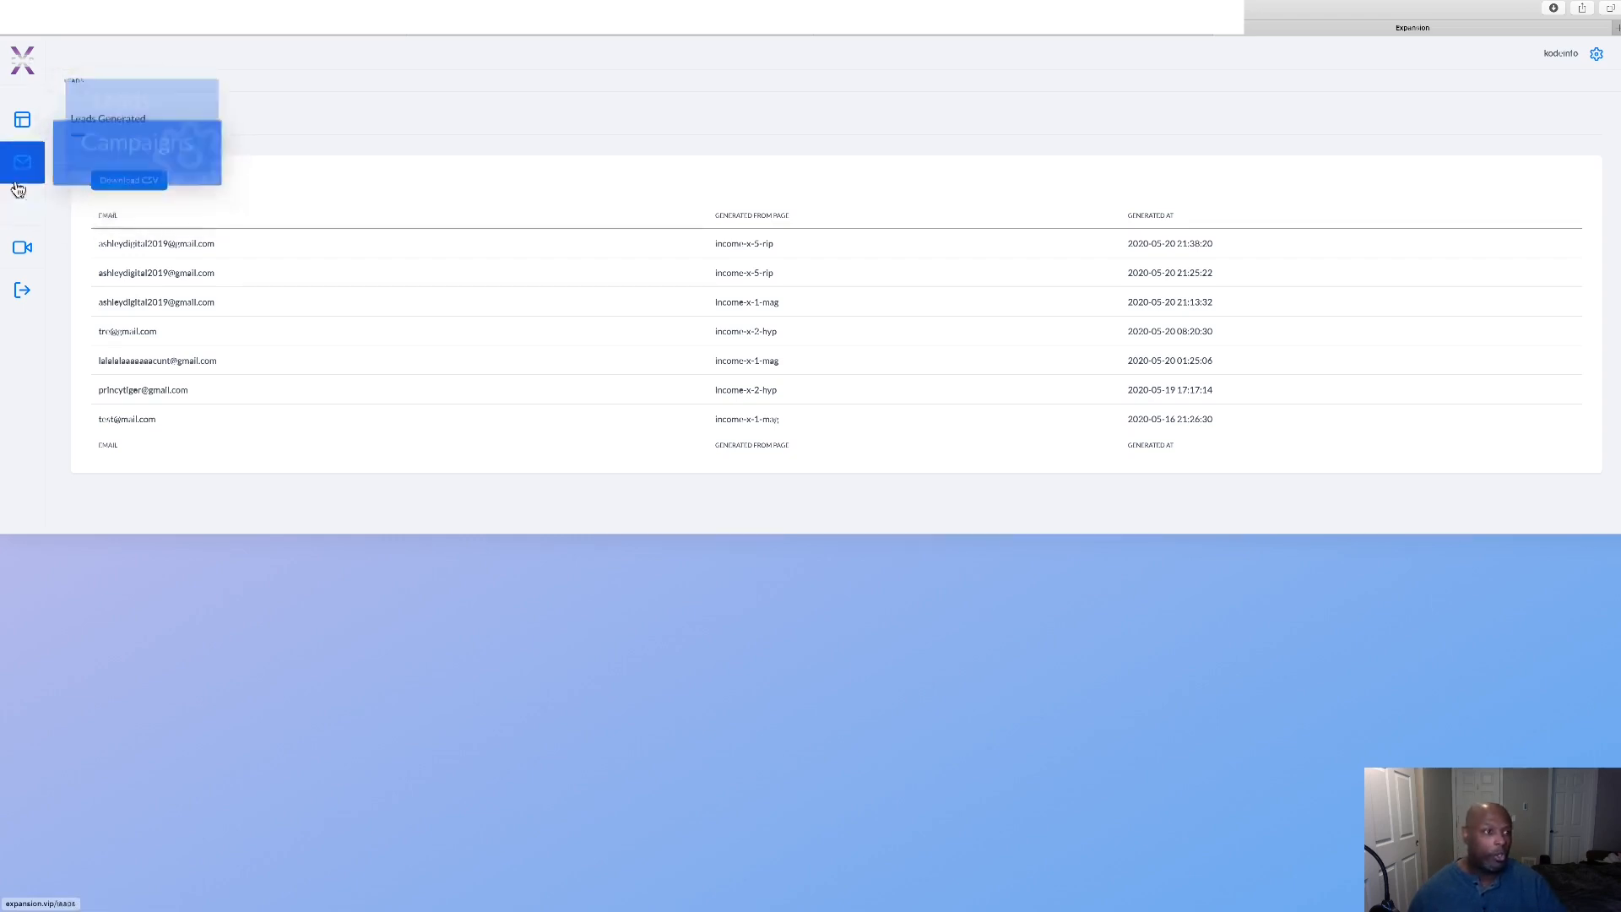
Open the Leads list showing seven generated lead emails with source pages and dates.
left_click(22, 204)
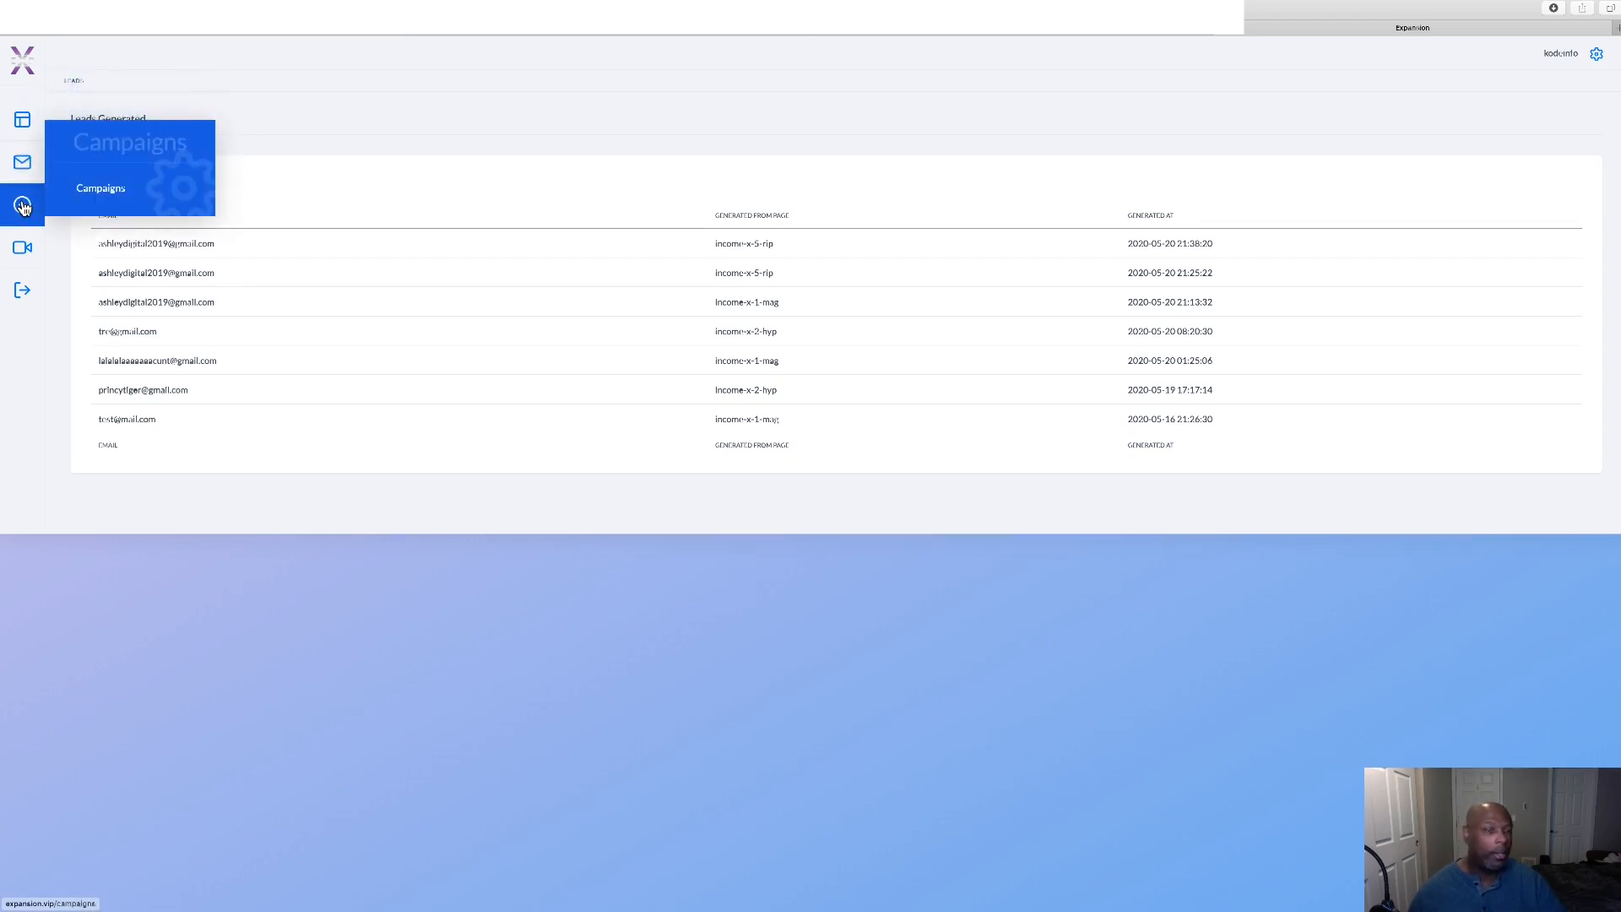
Go to the Campaigns section from the sidebar flyout menu.
left_click(100, 187)
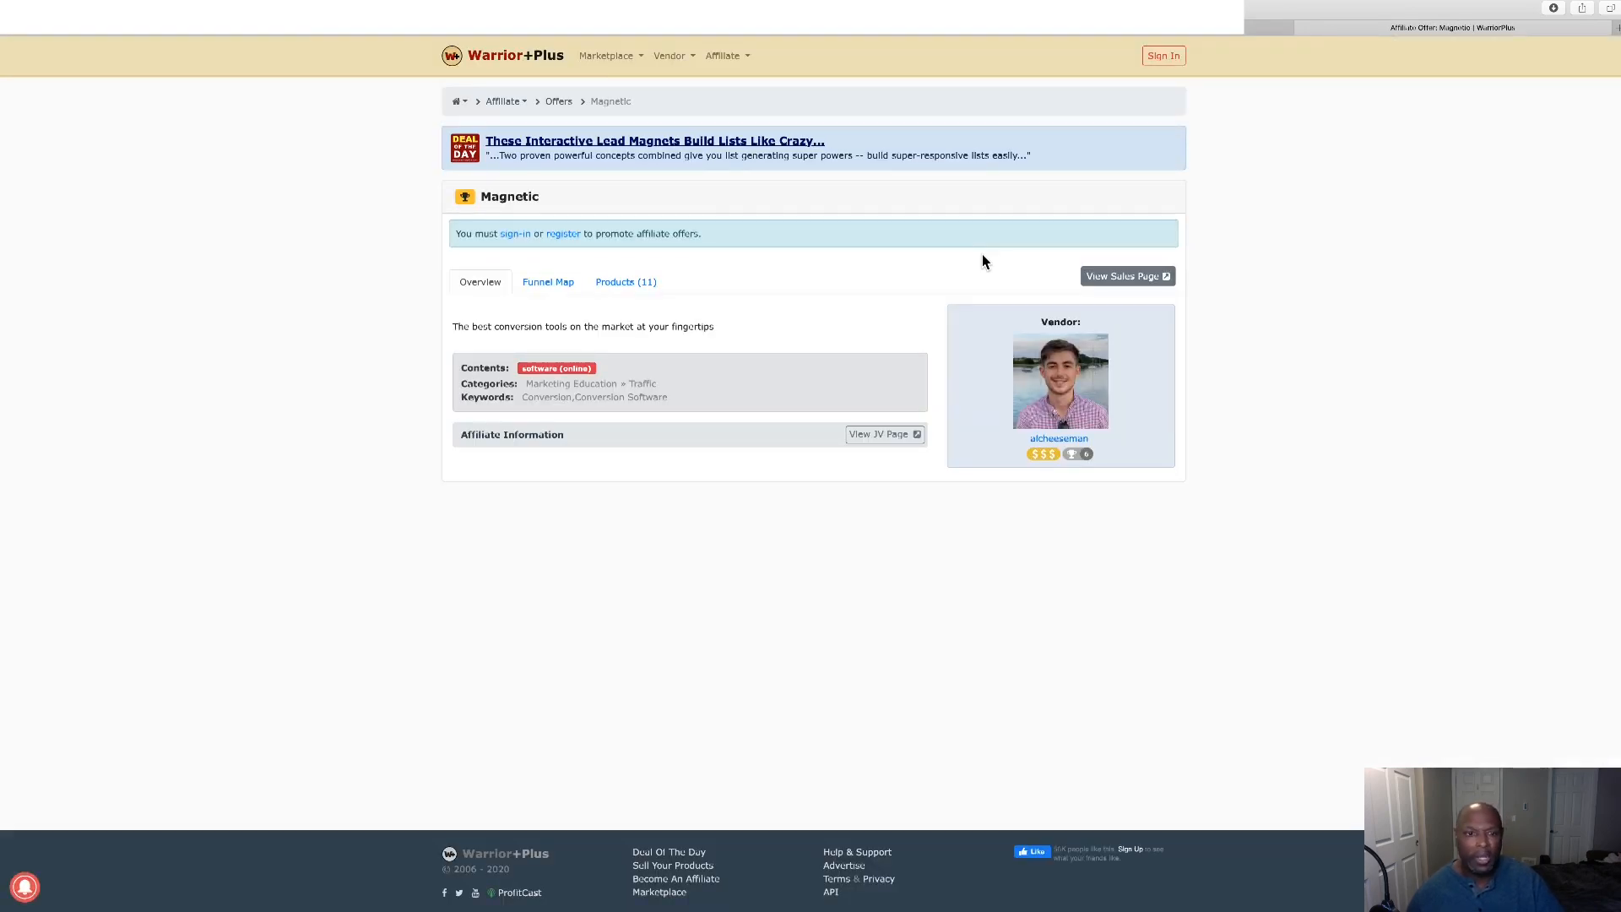
mouse_move(624, 267)
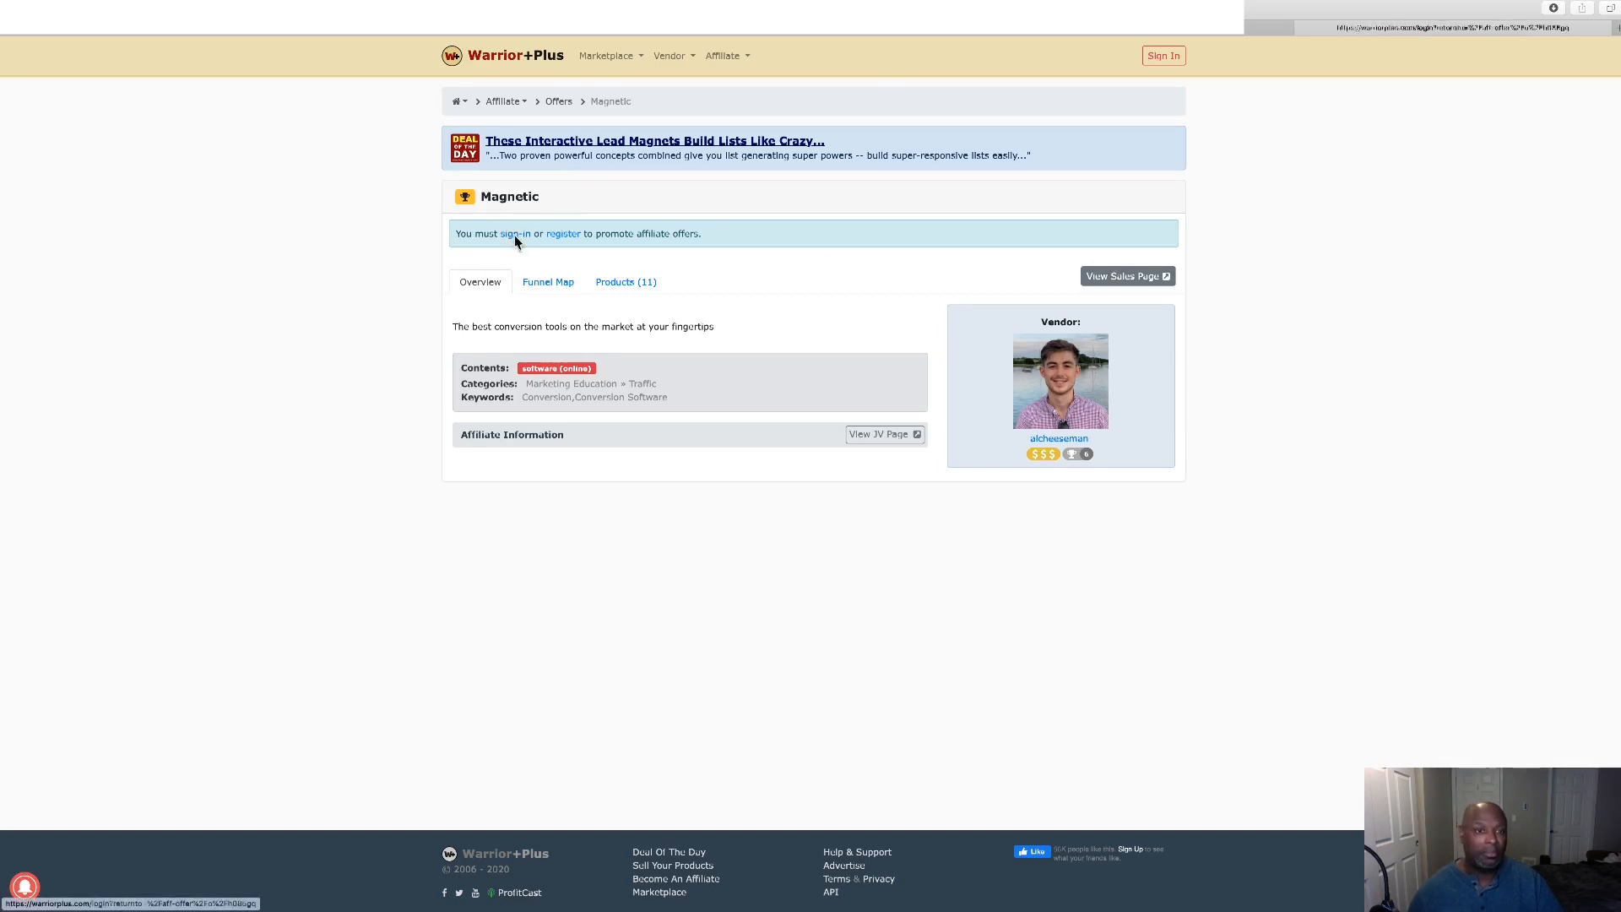
Sign into WarriorPlus, request approval for the Magnetic offer, and close the dialog without sending.
left_click(517, 233)
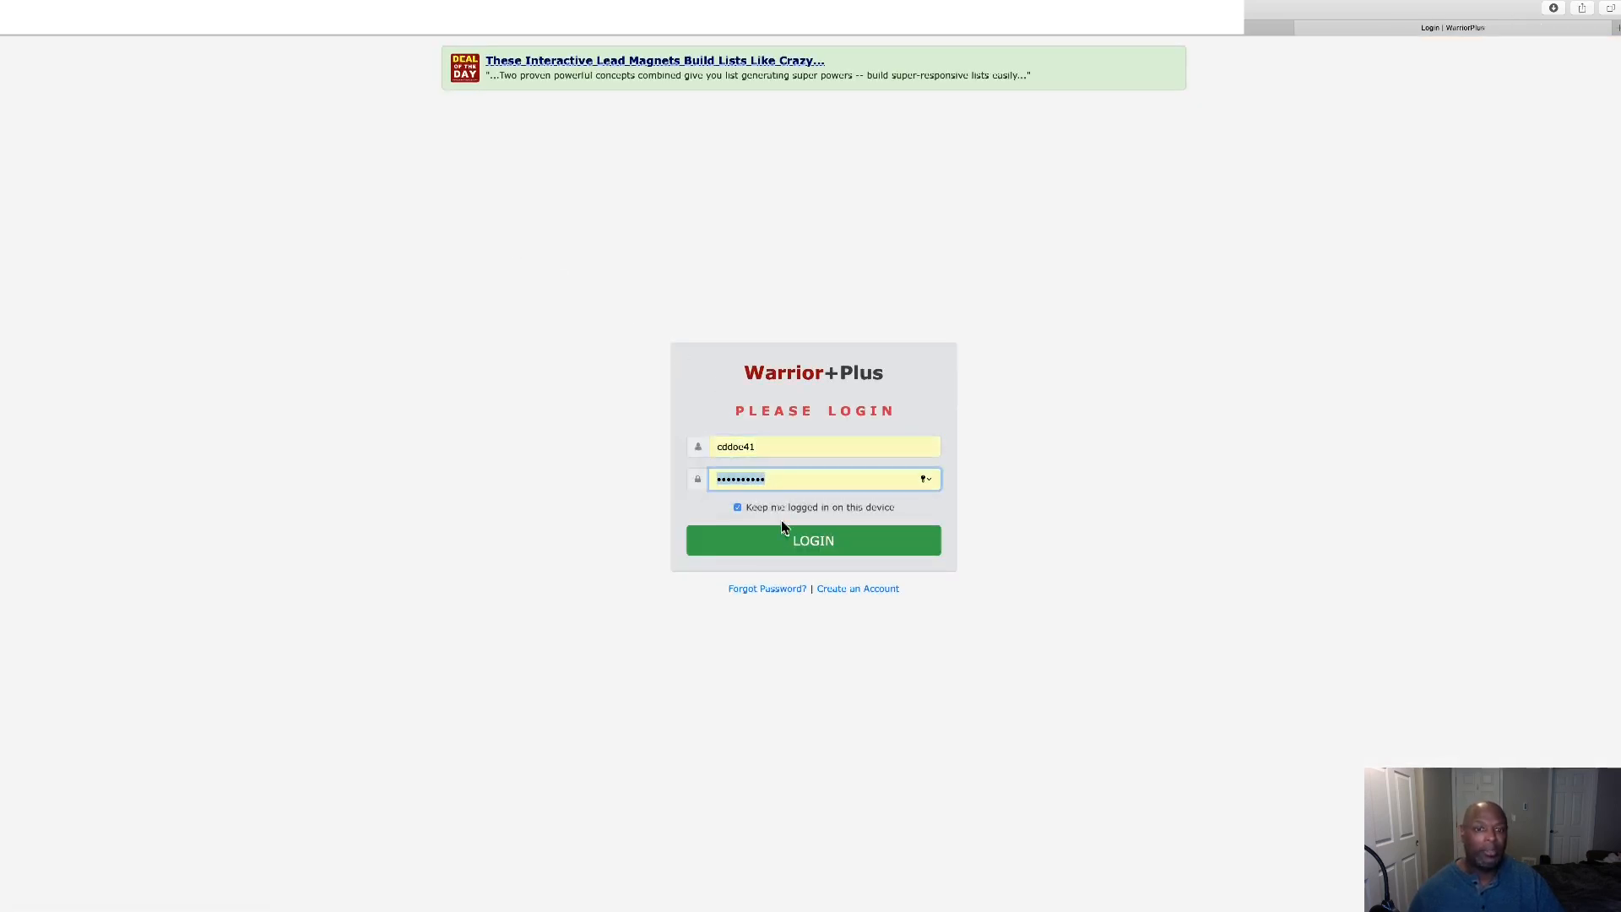
left_click(812, 540)
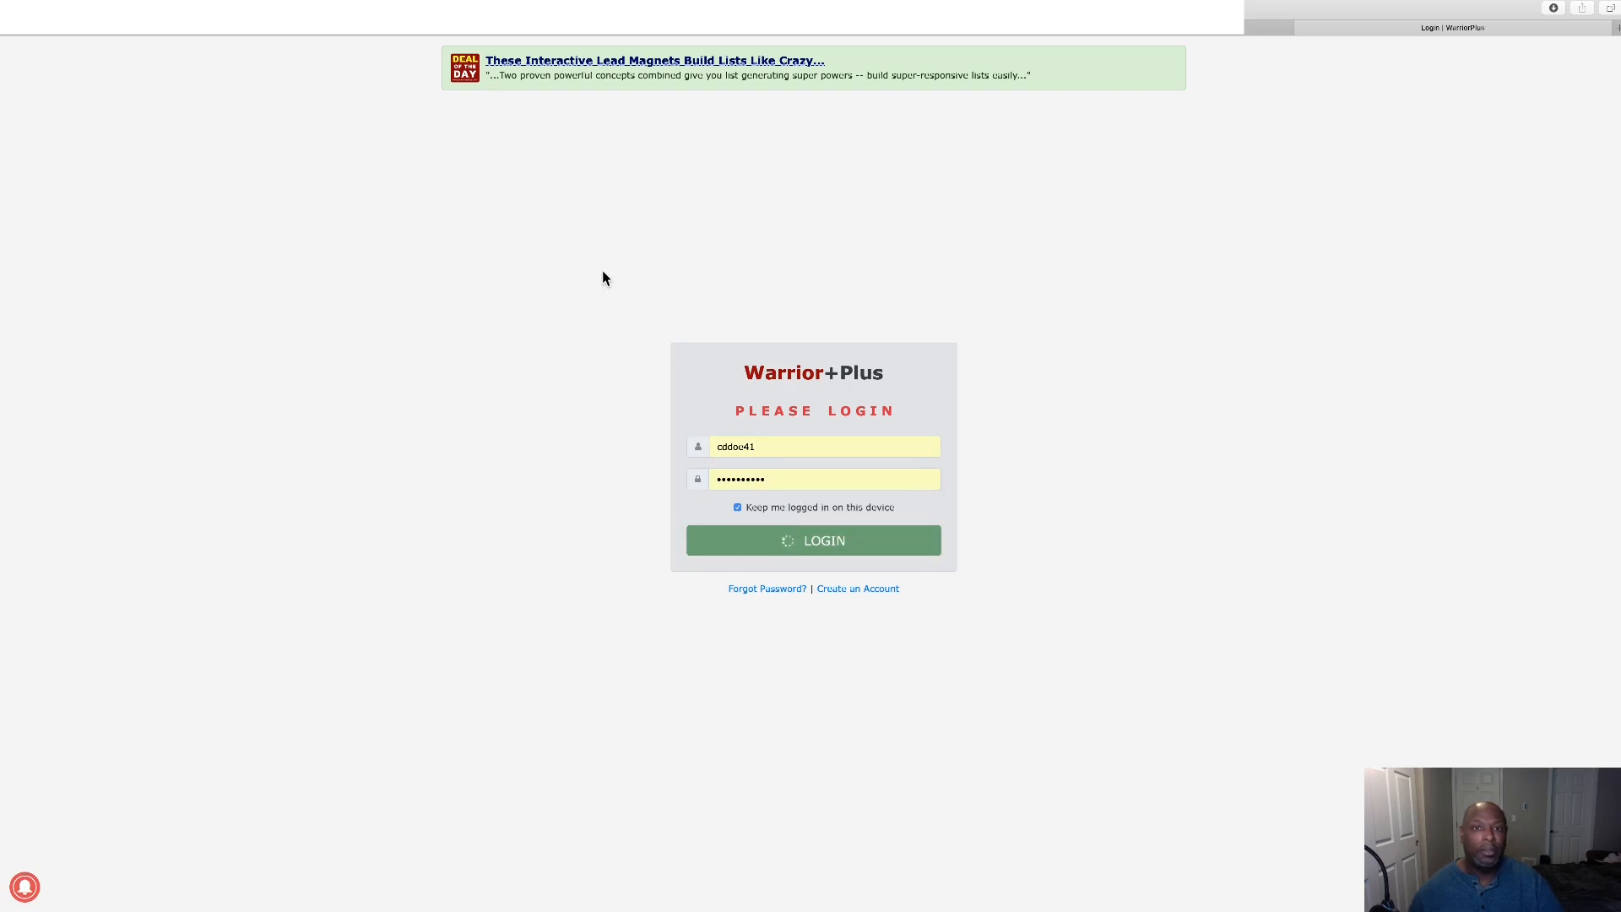
left_click(814, 540)
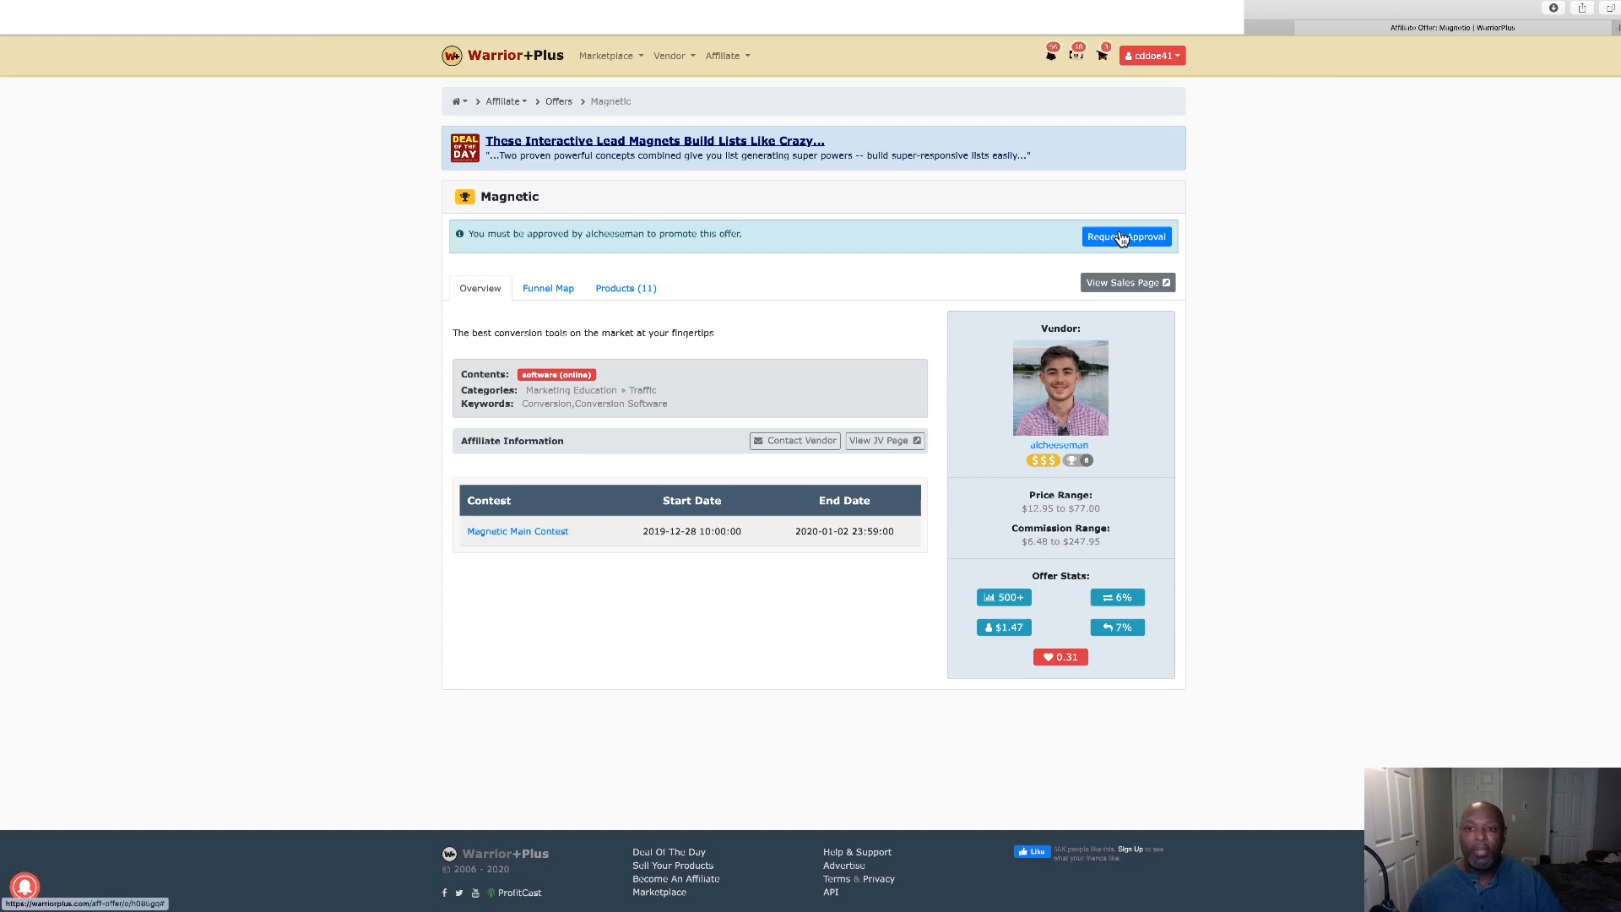
left_click(1127, 236)
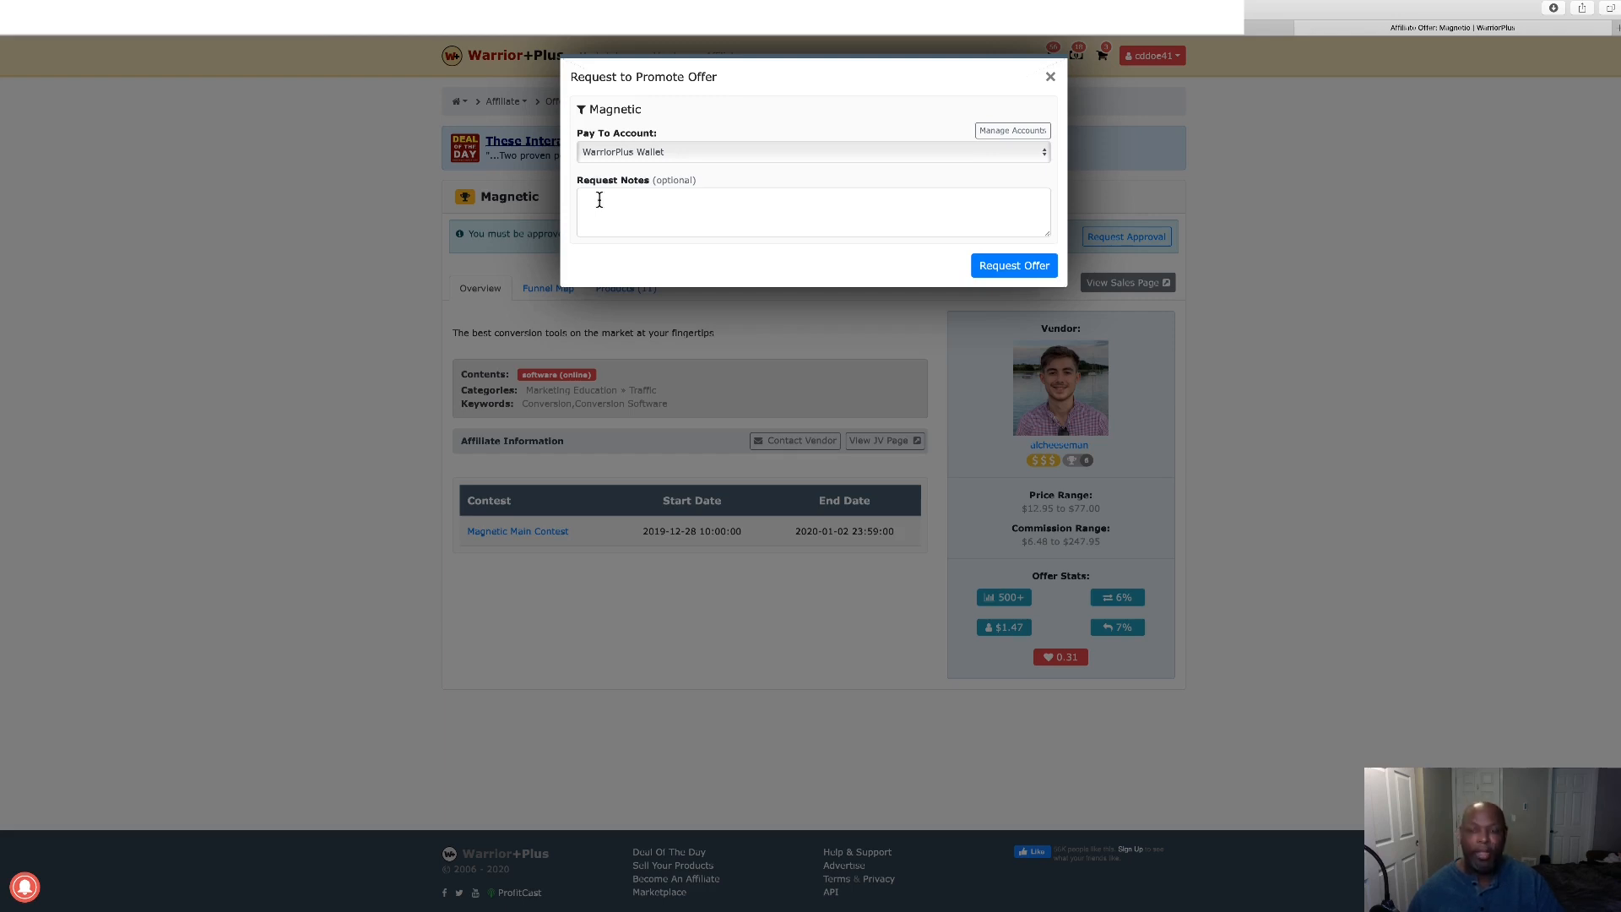
mouse_move(1062, 93)
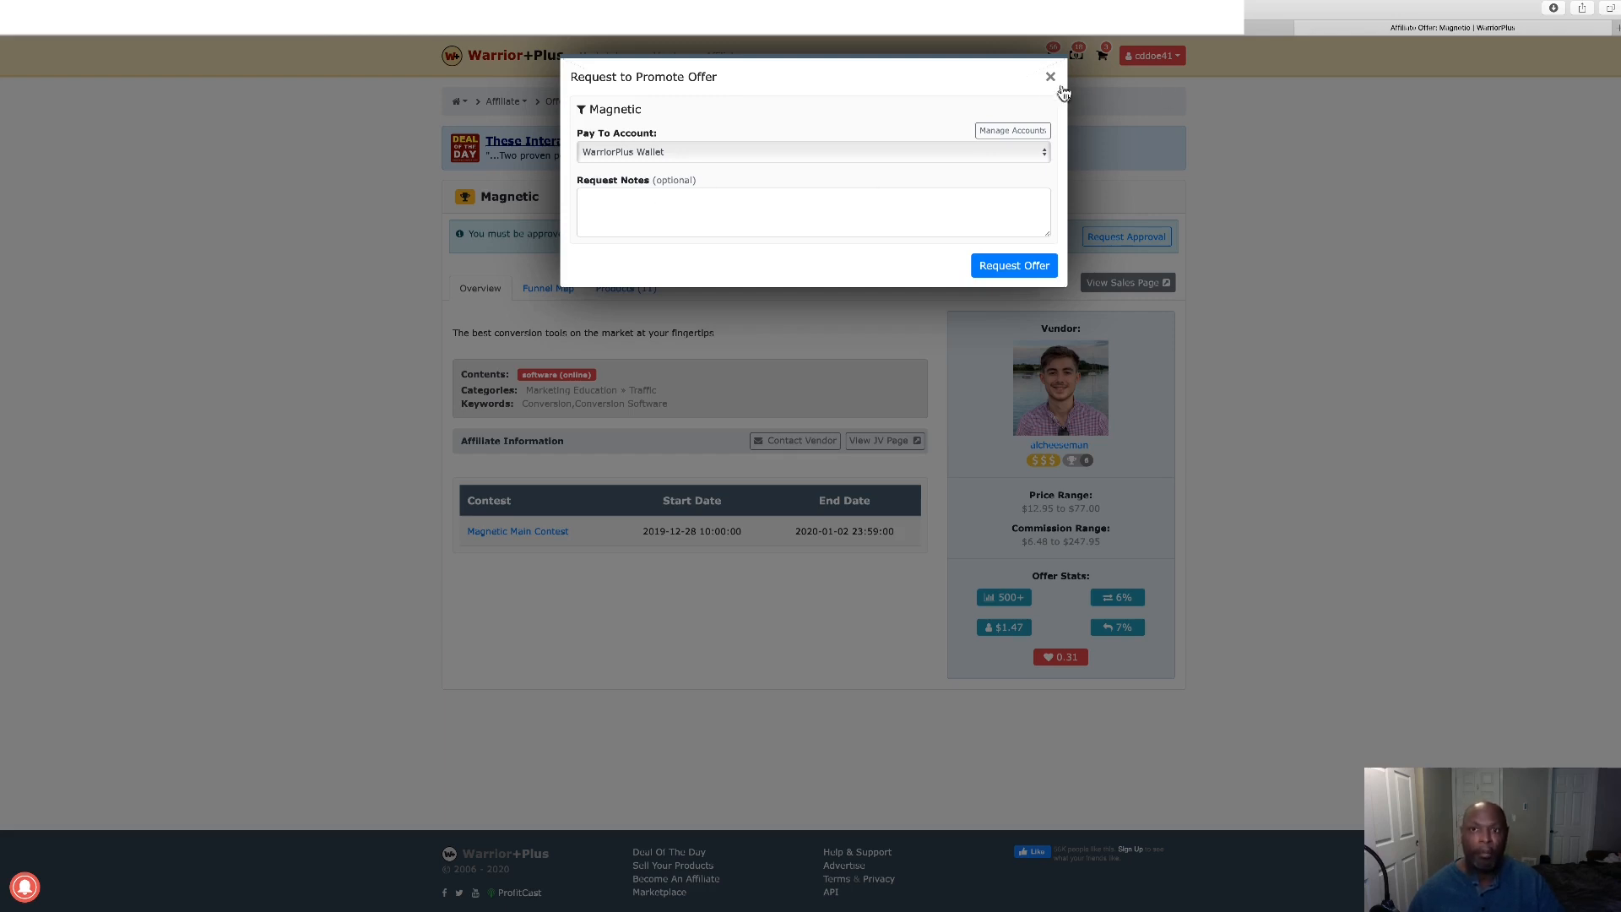
left_click(1050, 76)
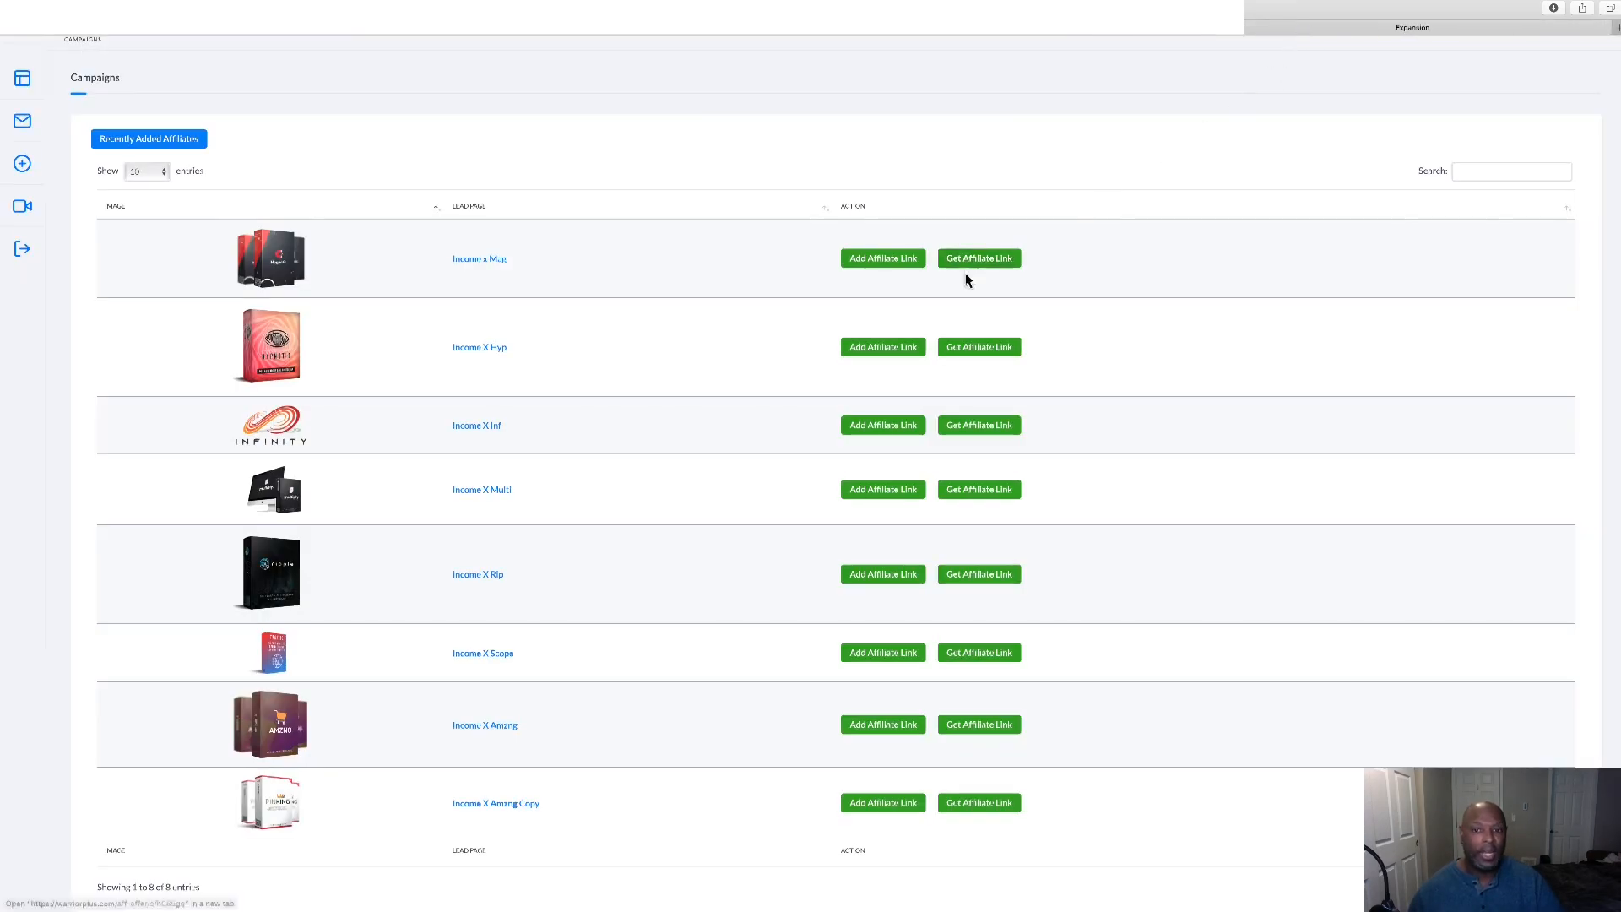
Preview the Income x Mag and Income X Multi lead capture pages and close them.
left_click(882, 256)
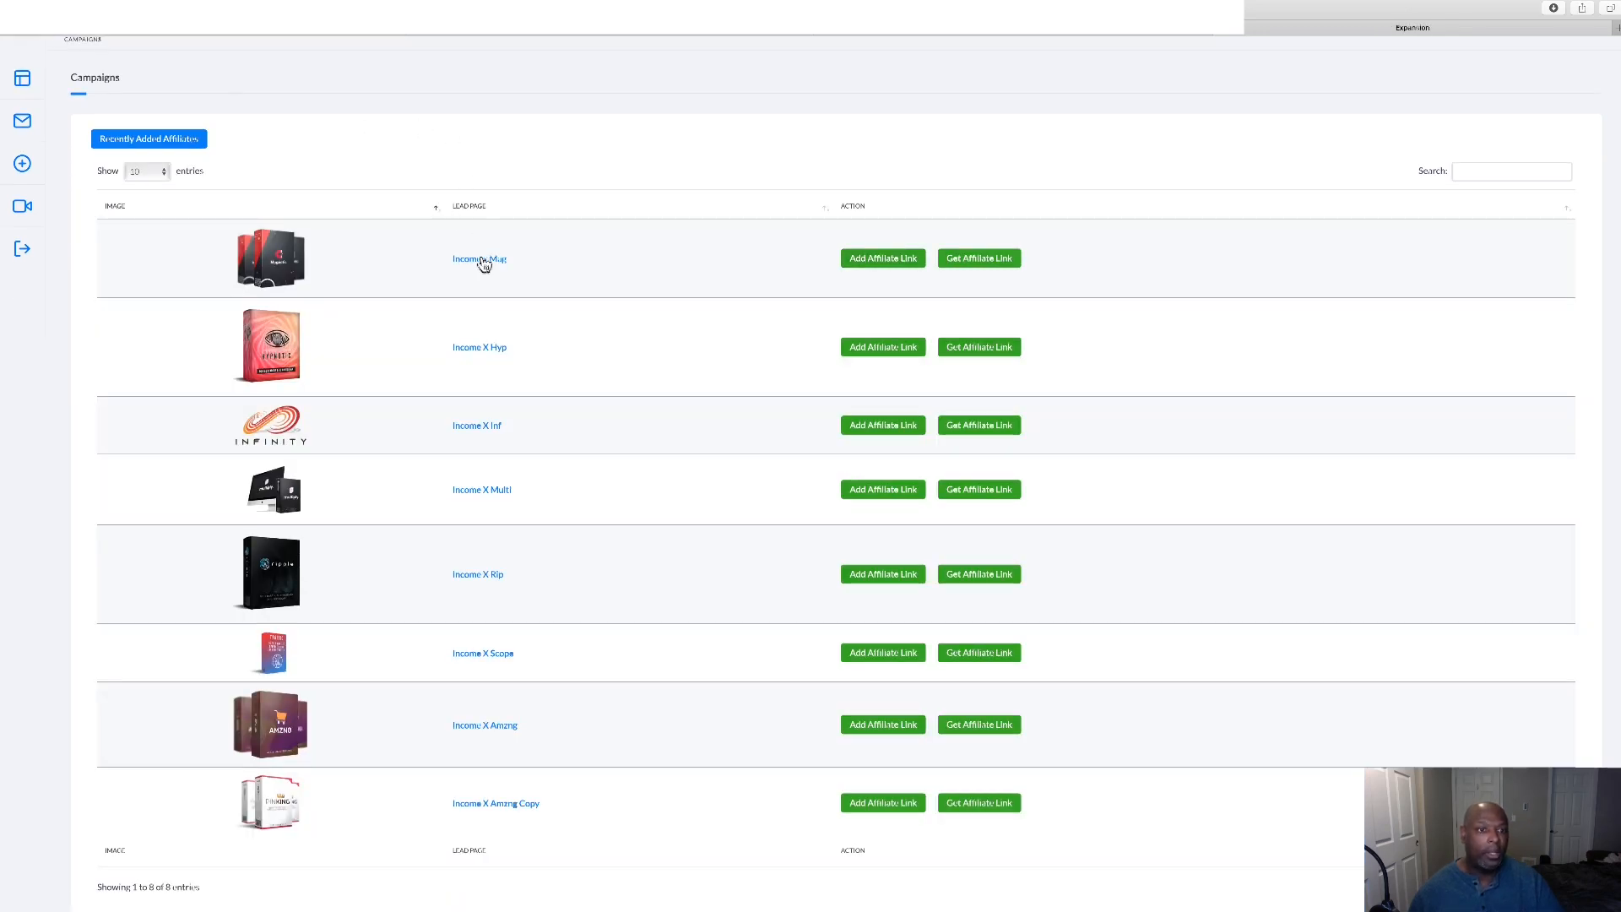
left_click(478, 258)
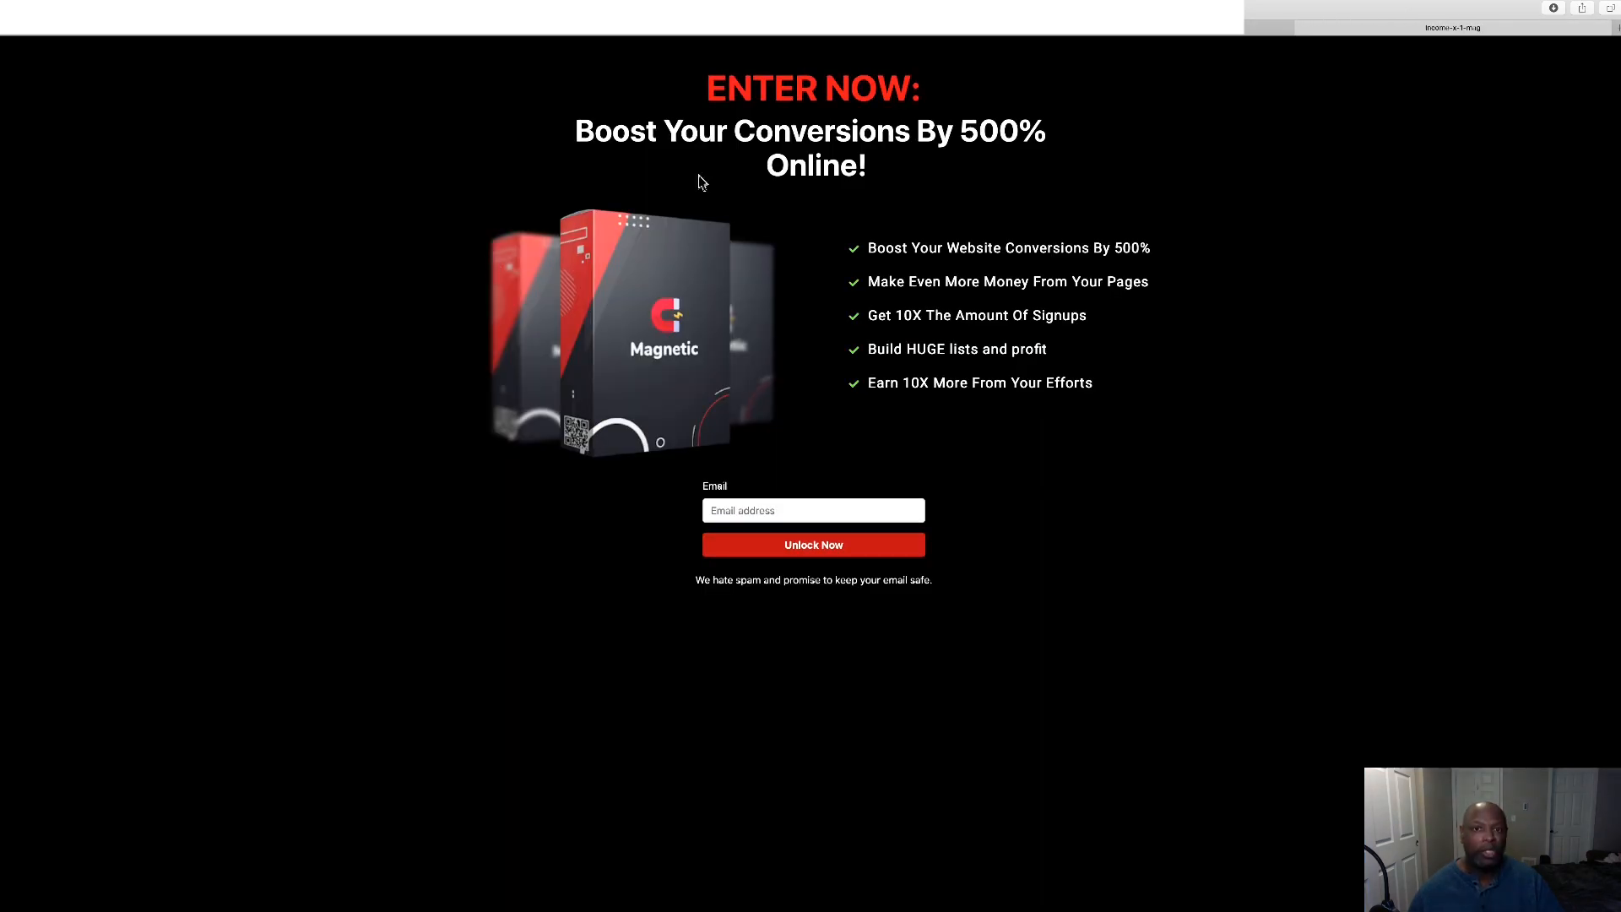
mouse_move(821, 342)
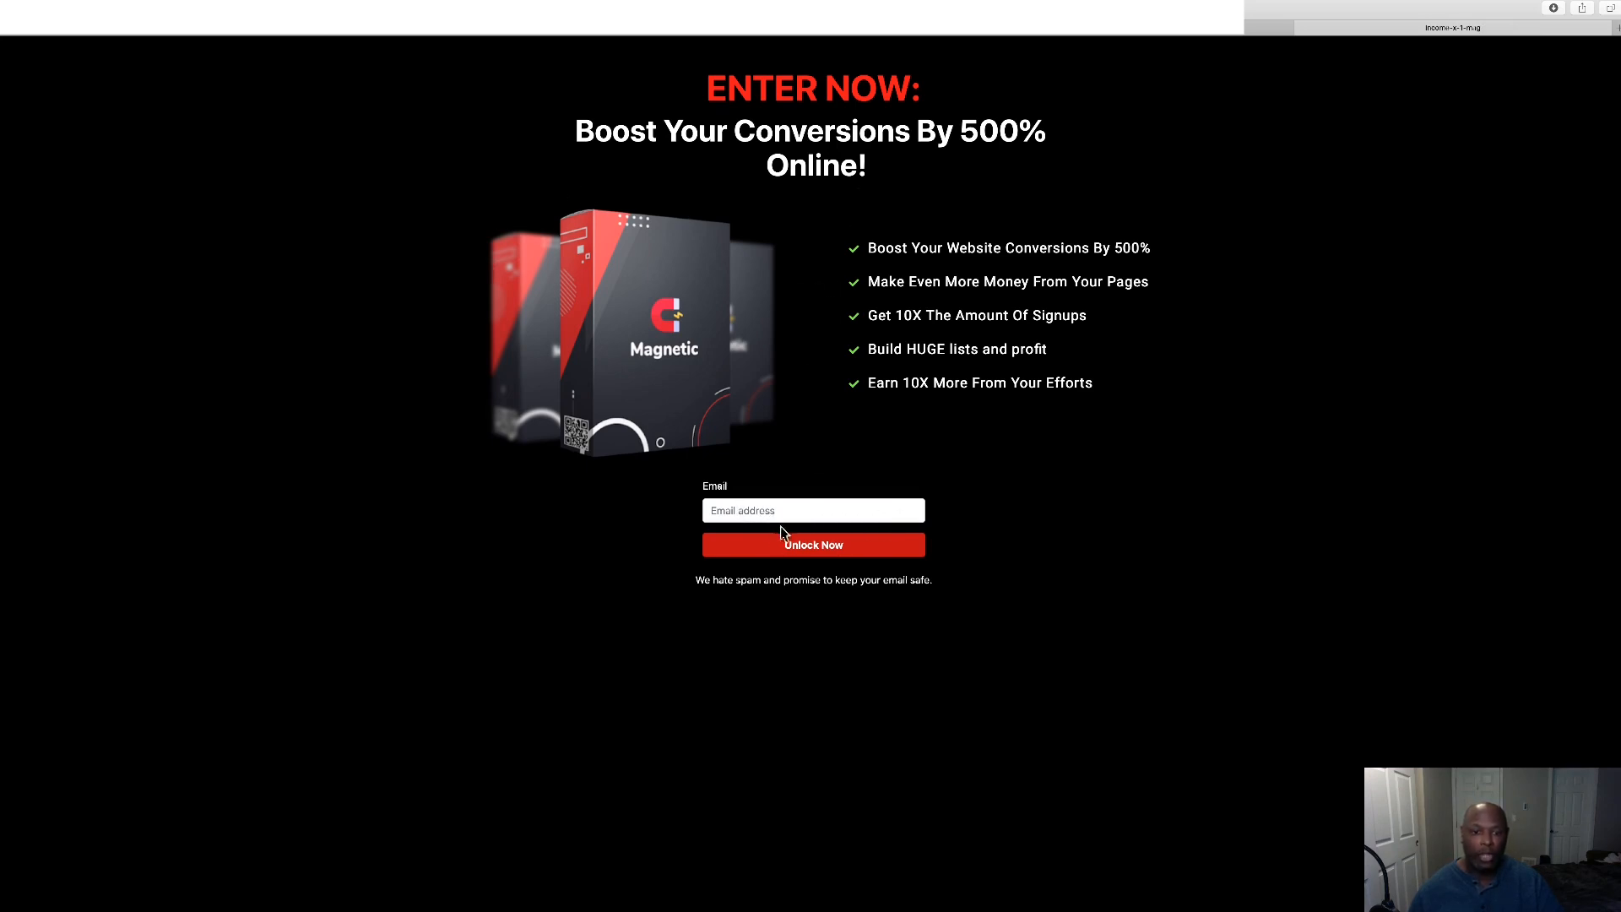
mouse_move(1006, 182)
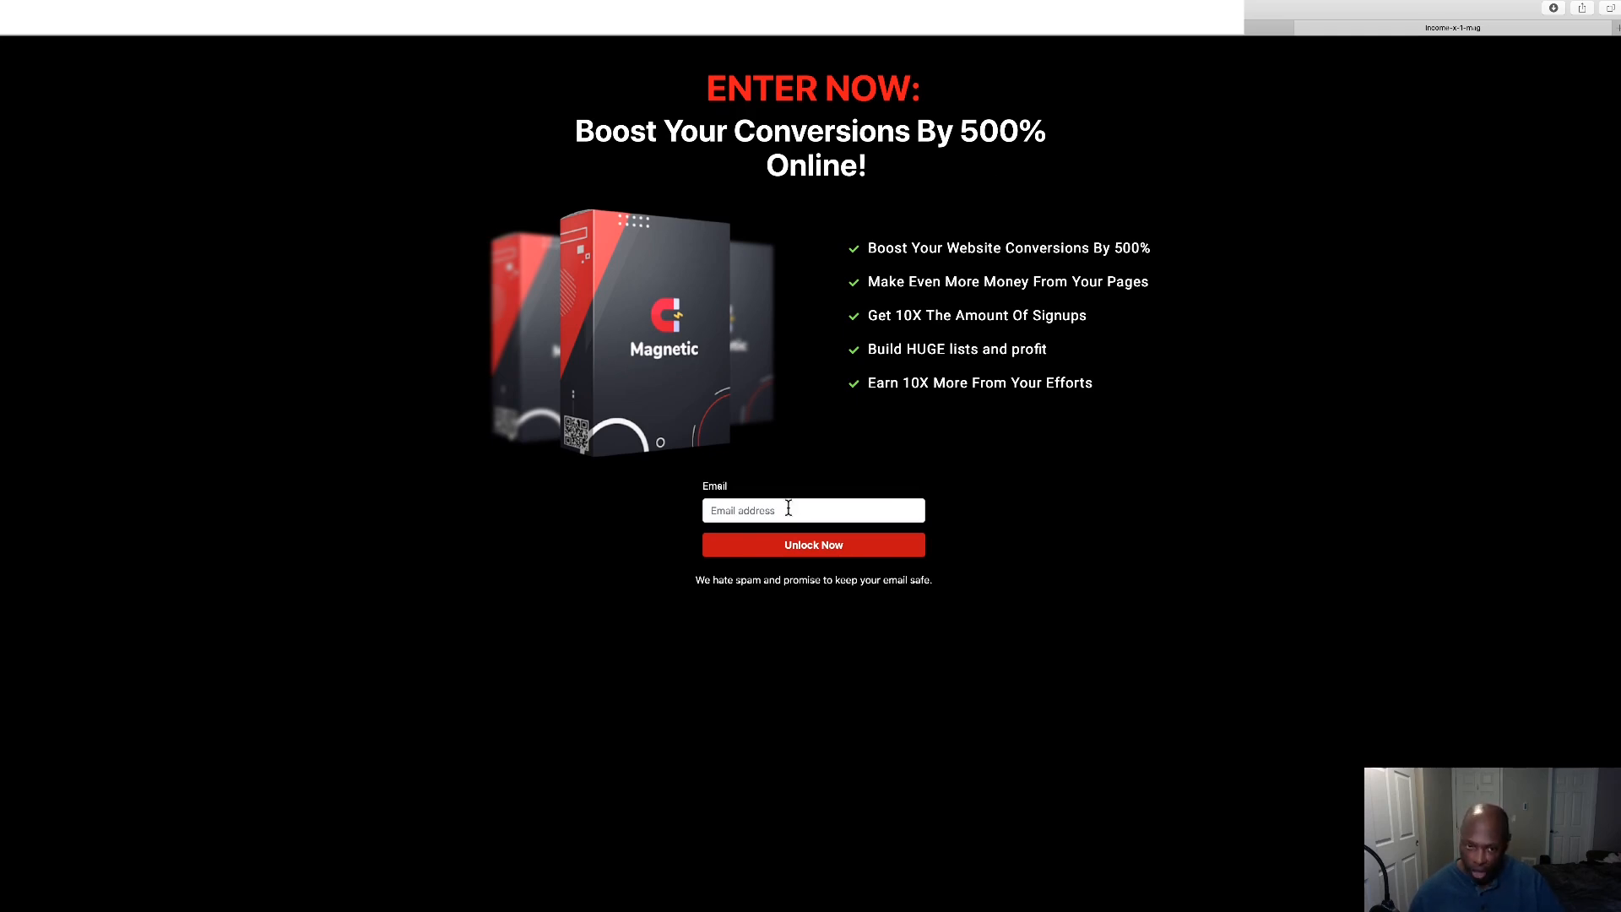
mouse_move(895, 189)
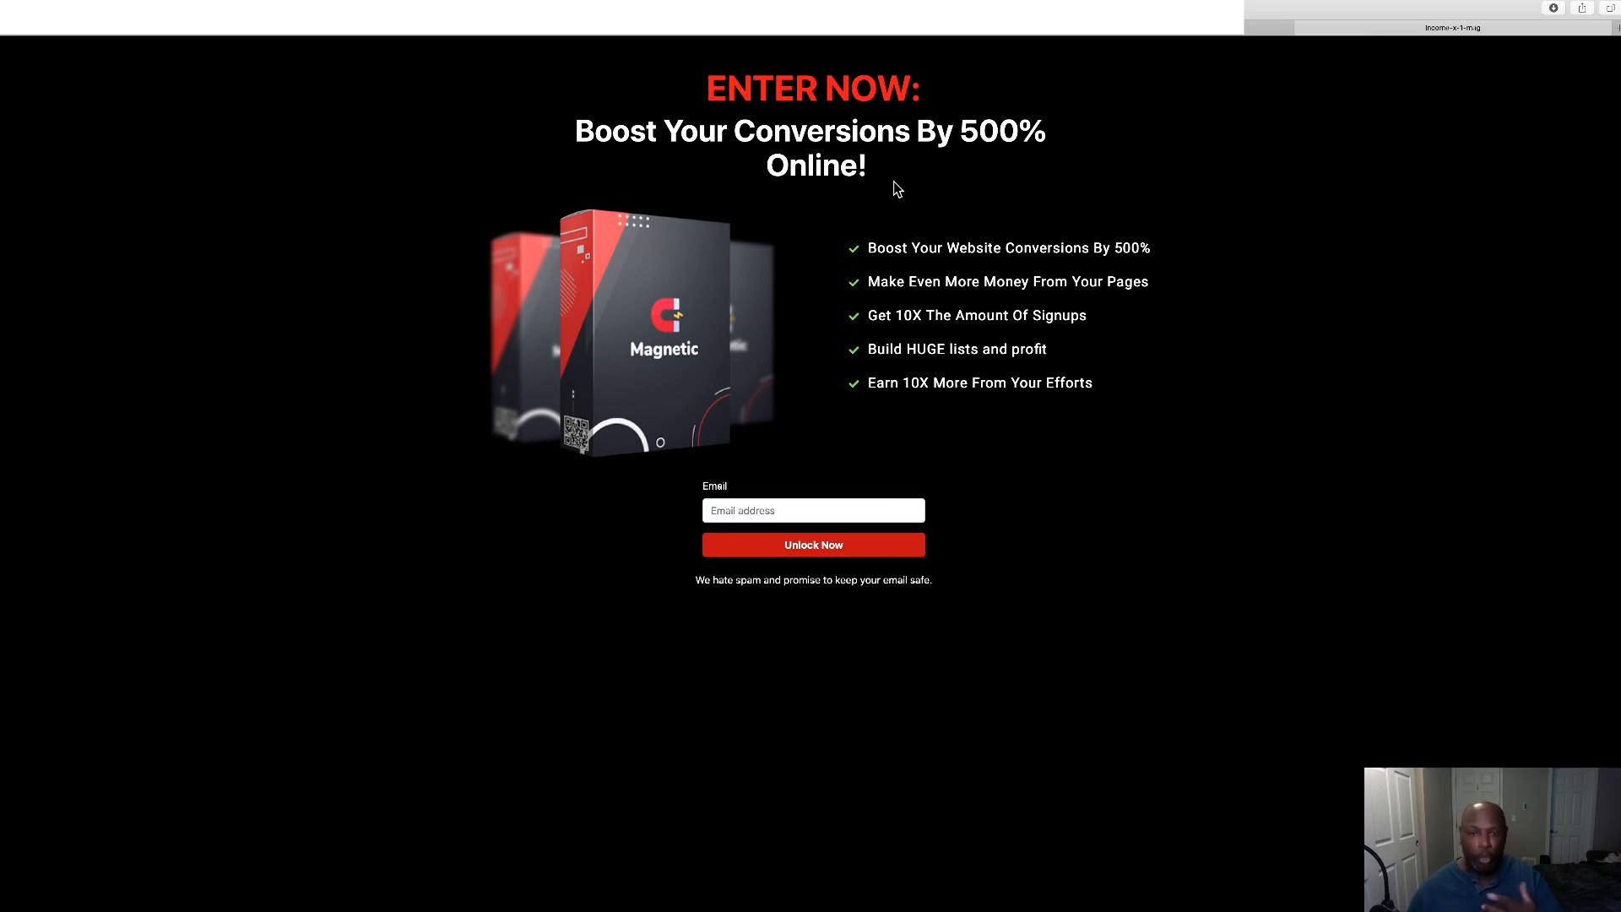
mouse_move(924, 191)
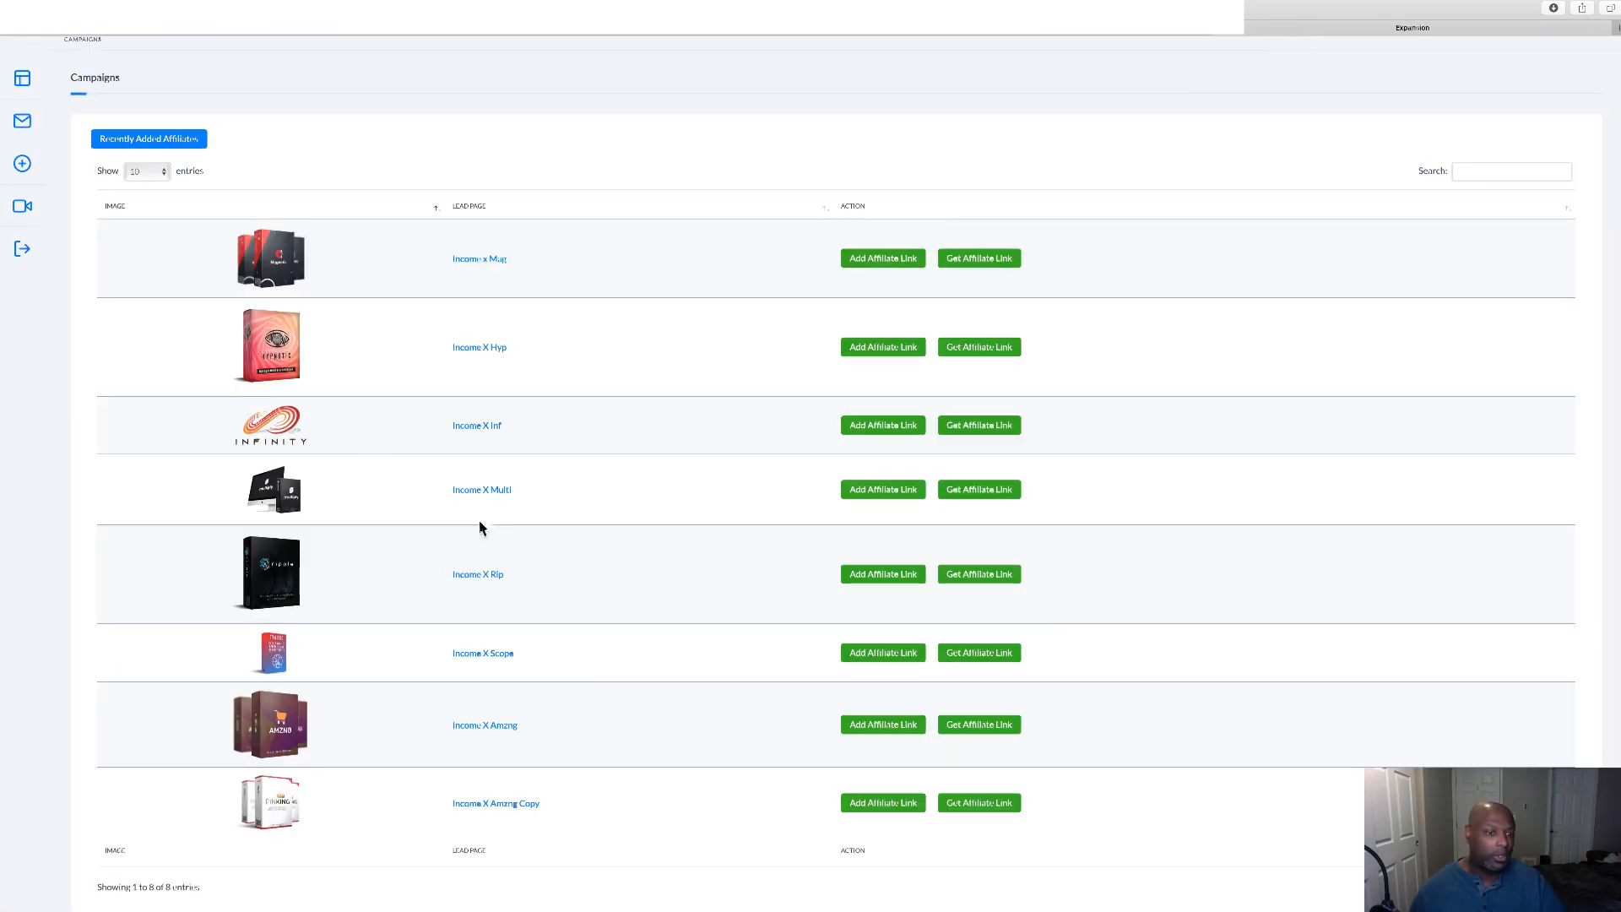
left_click(481, 490)
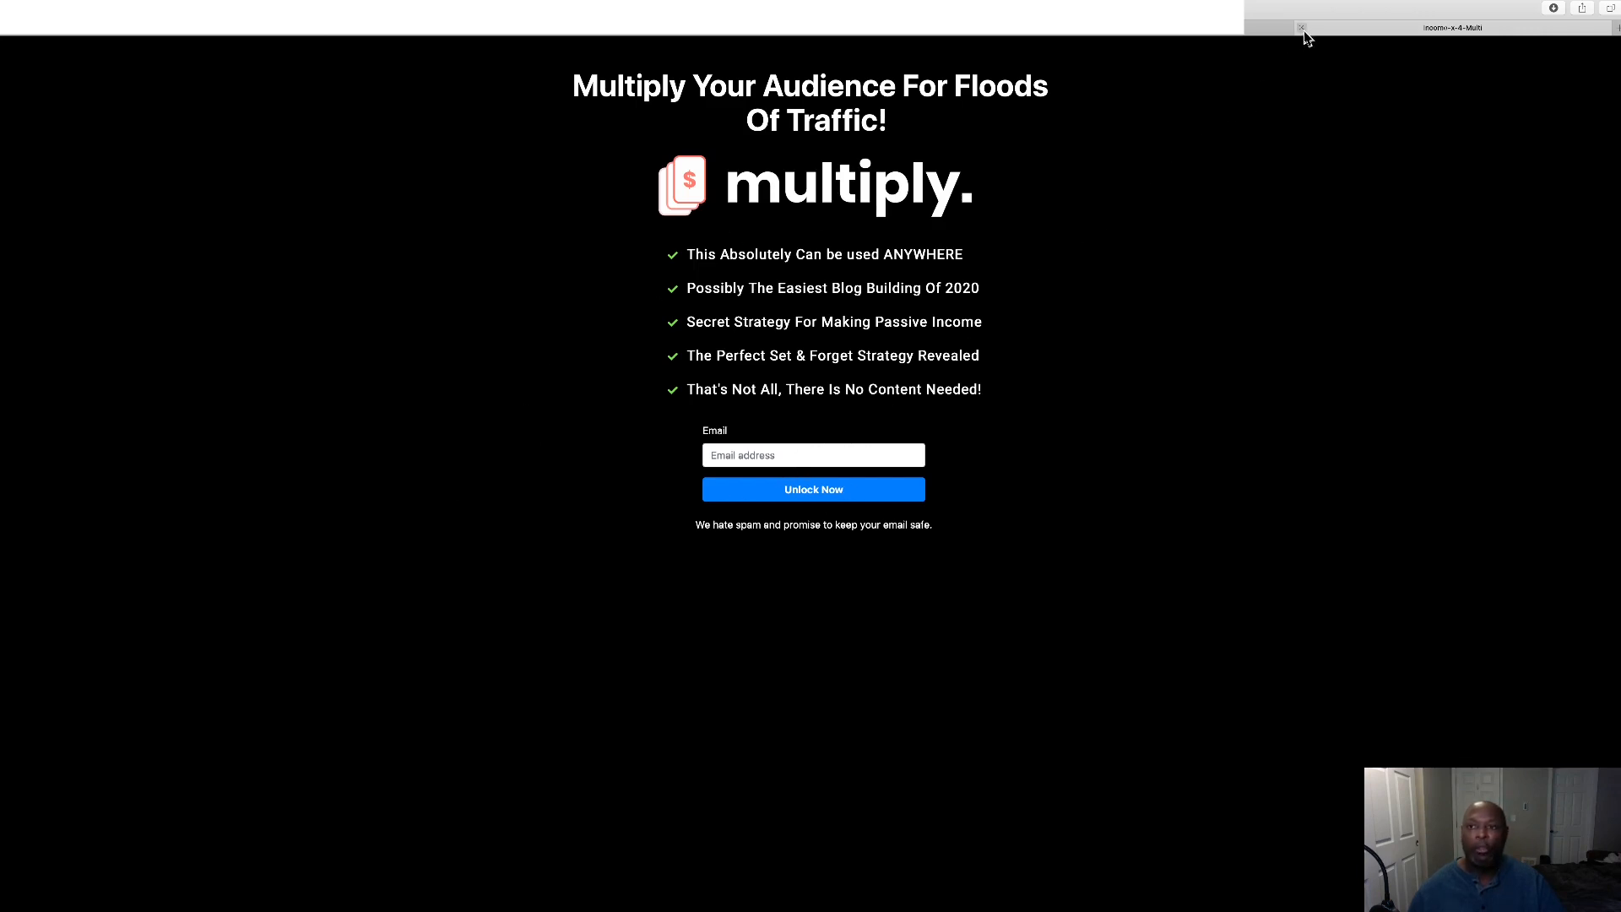
left_click(22, 121)
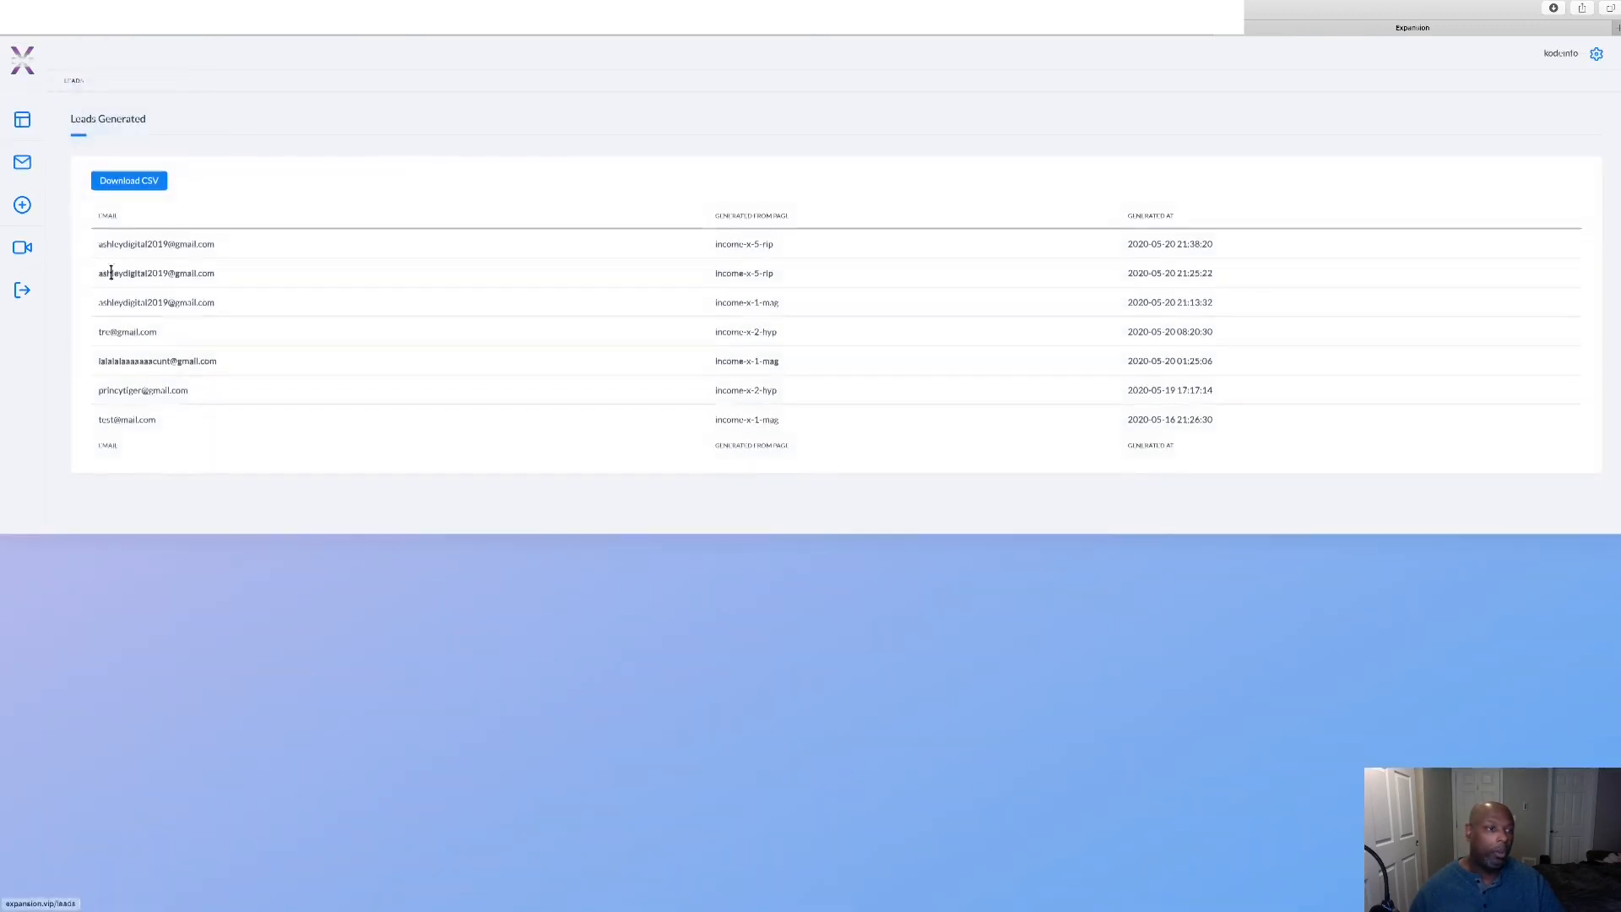
Revisit the leads list, then go to the Training Videos page.
left_click(128, 181)
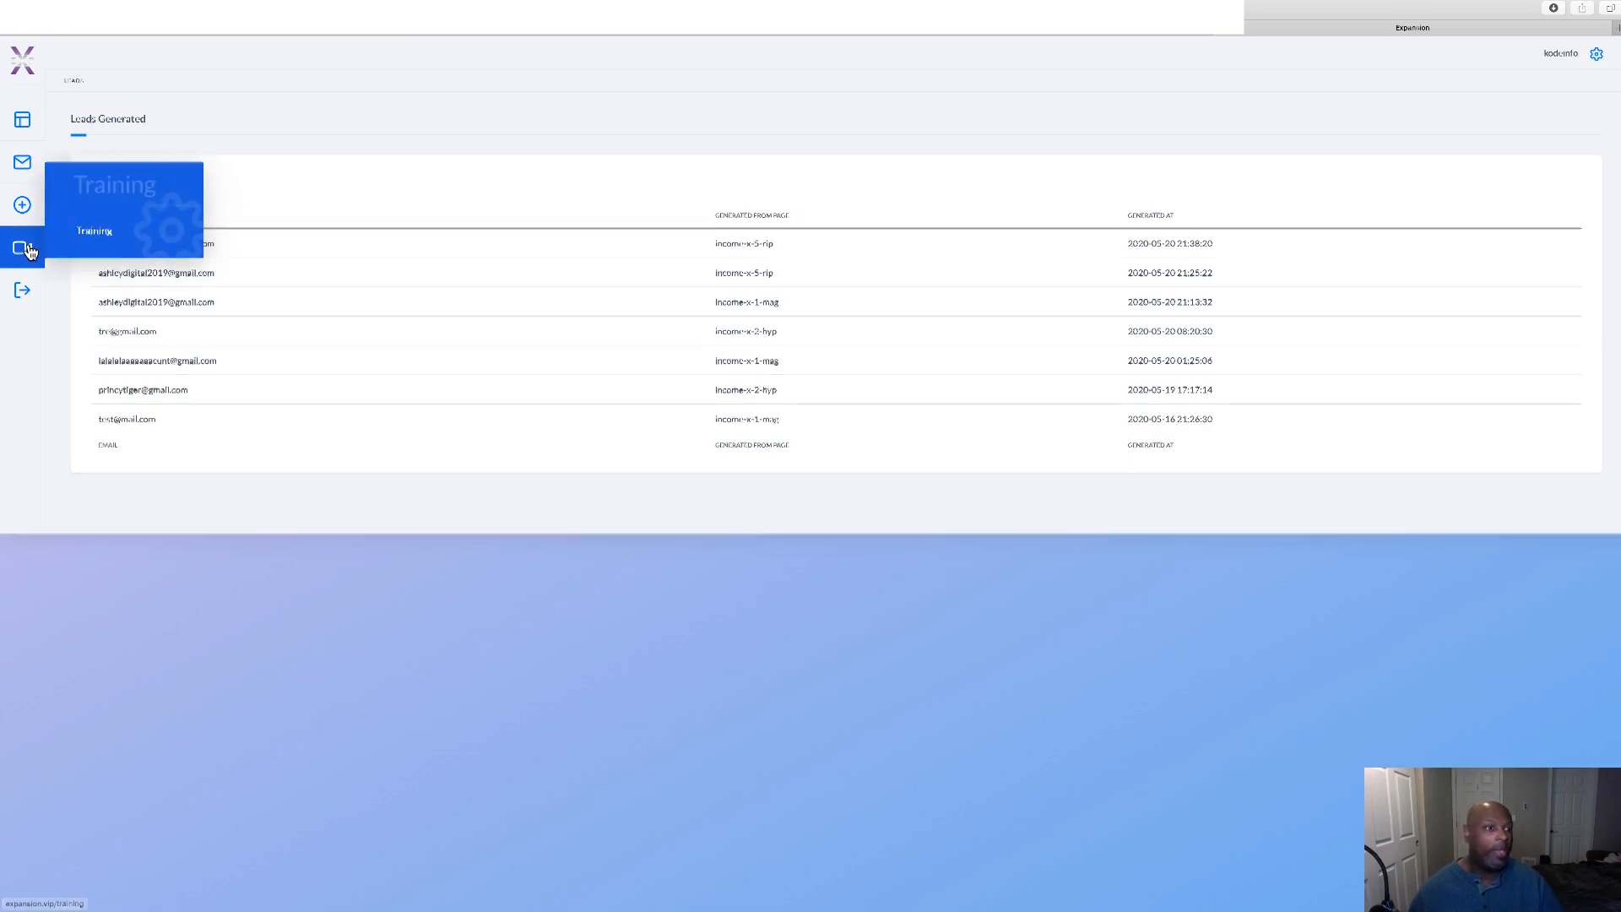
left_click(22, 248)
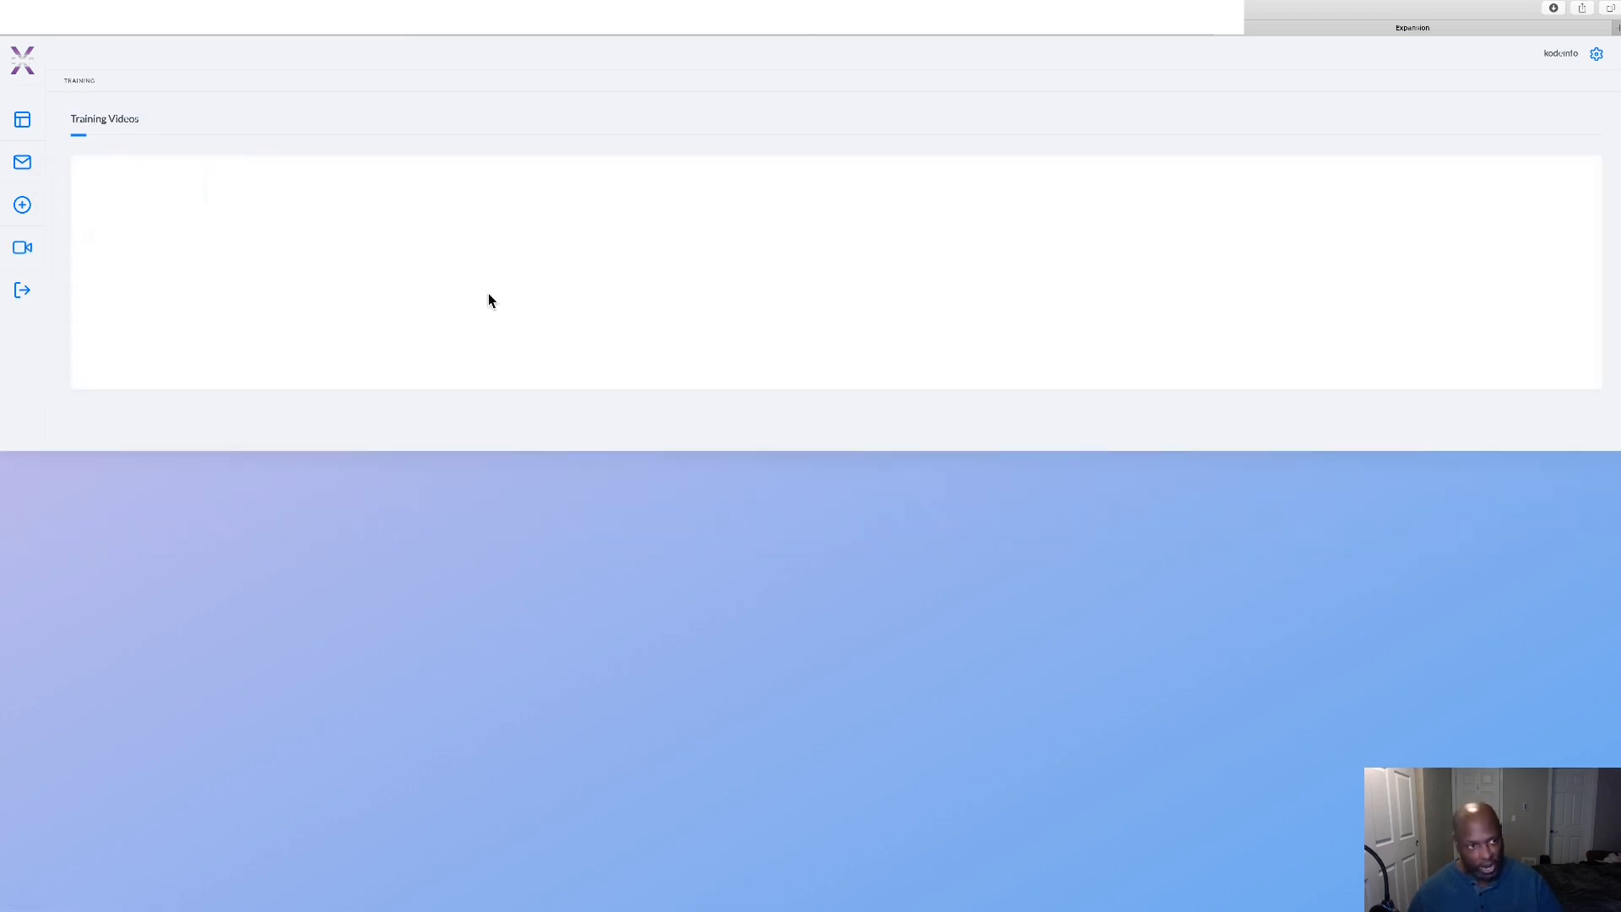
mouse_move(763, 302)
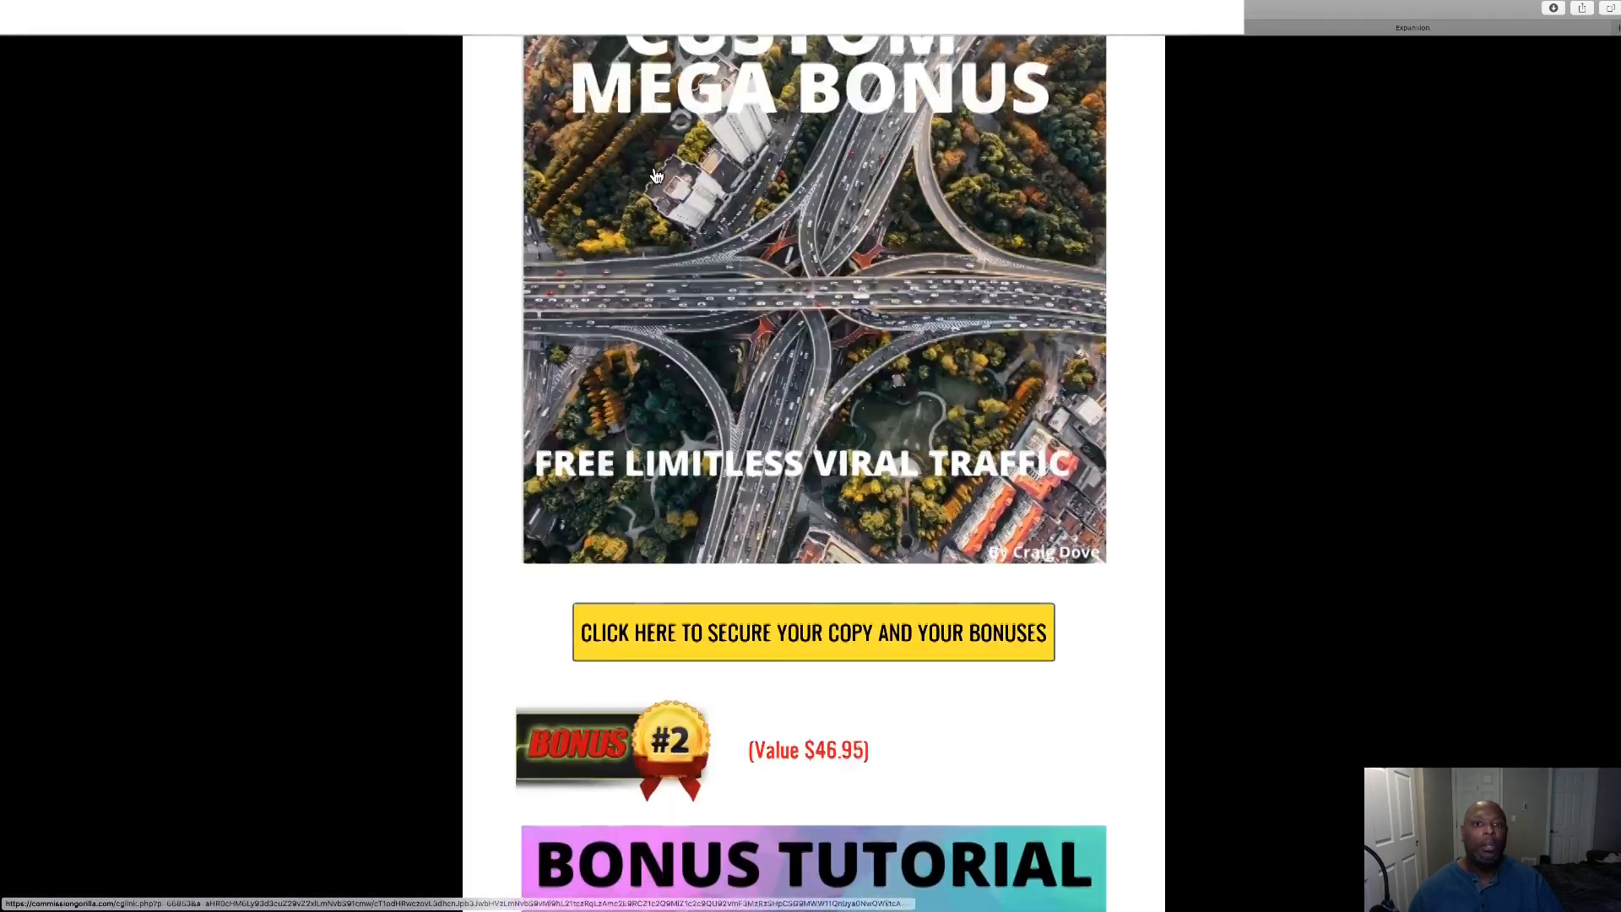
Bring the Prices & Up-Sells section with the $16.95 front end and five upsells into view.
scroll("up", 3)
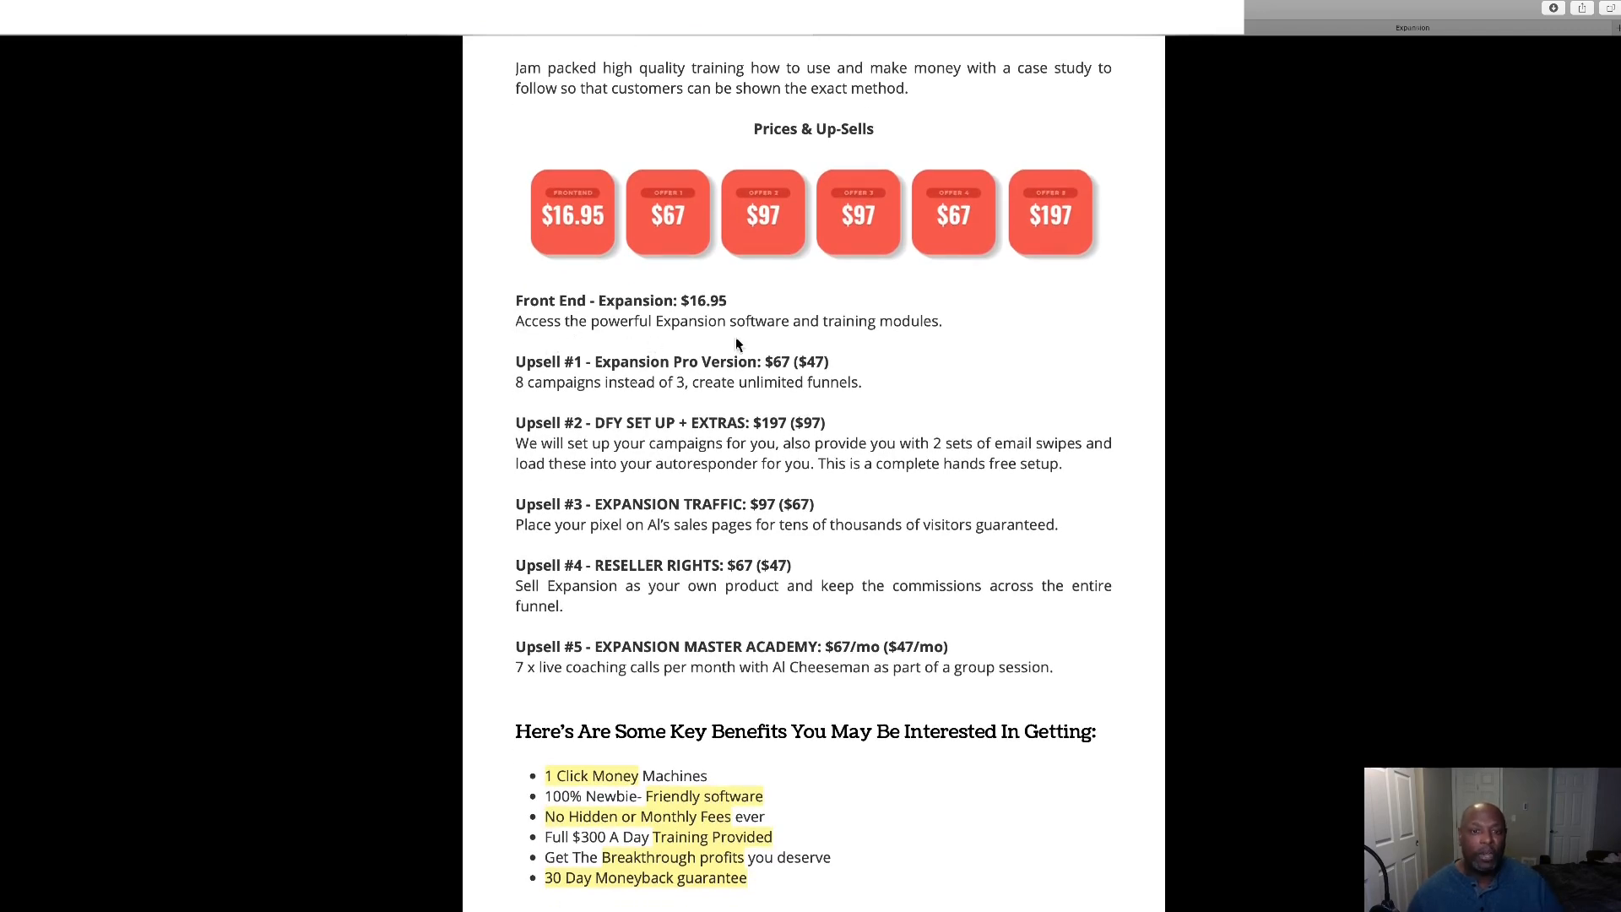
mouse_move(743, 375)
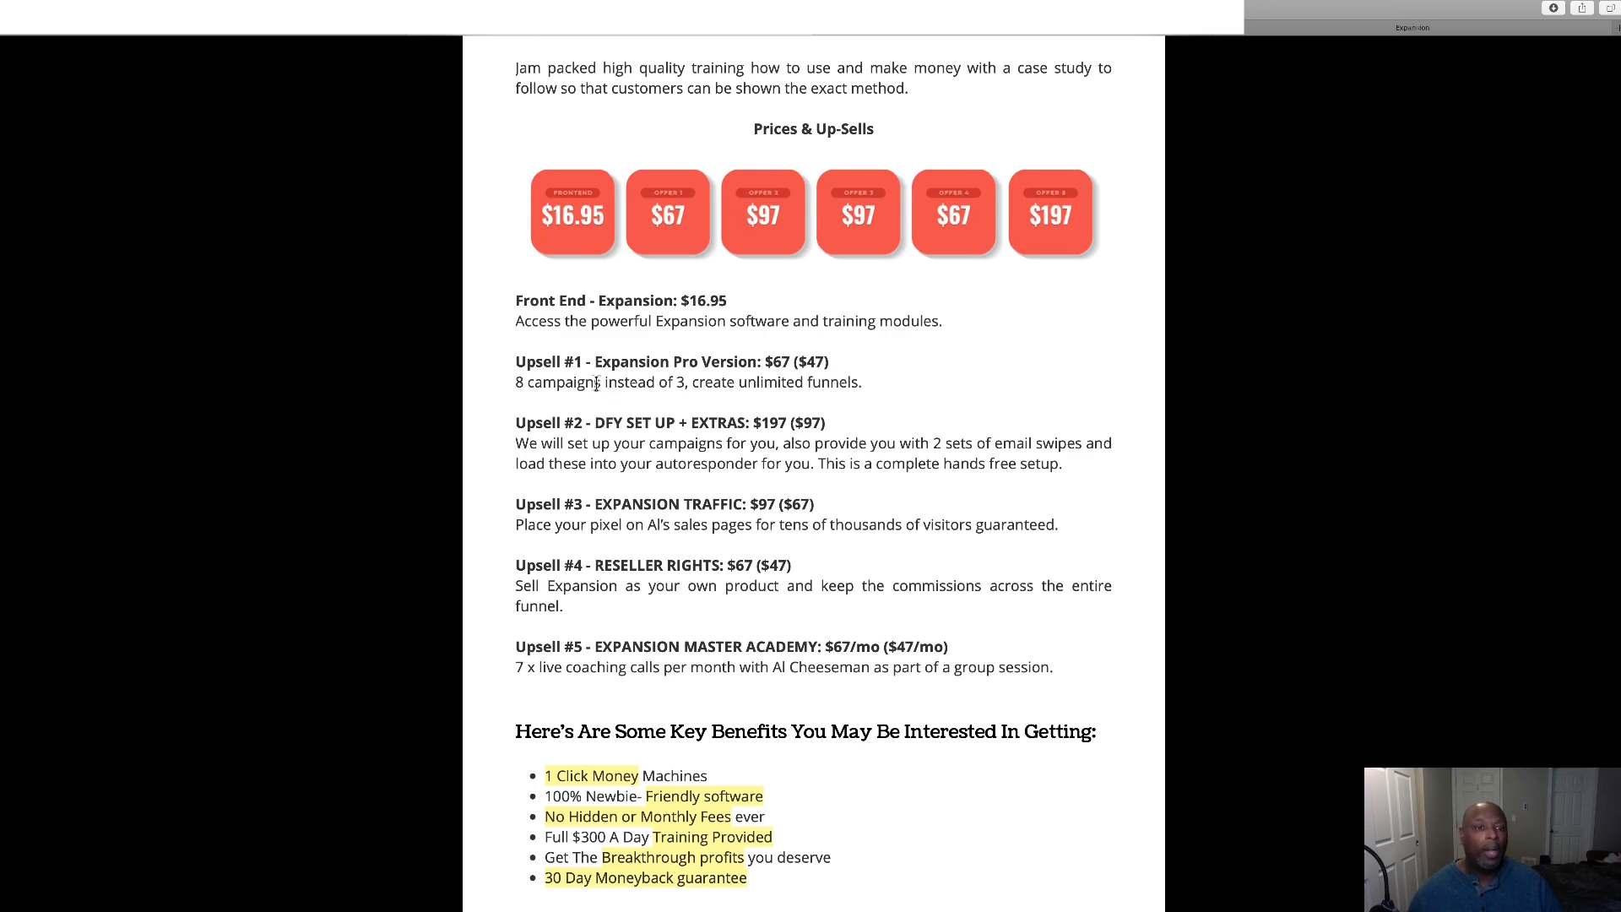
mouse_move(740, 307)
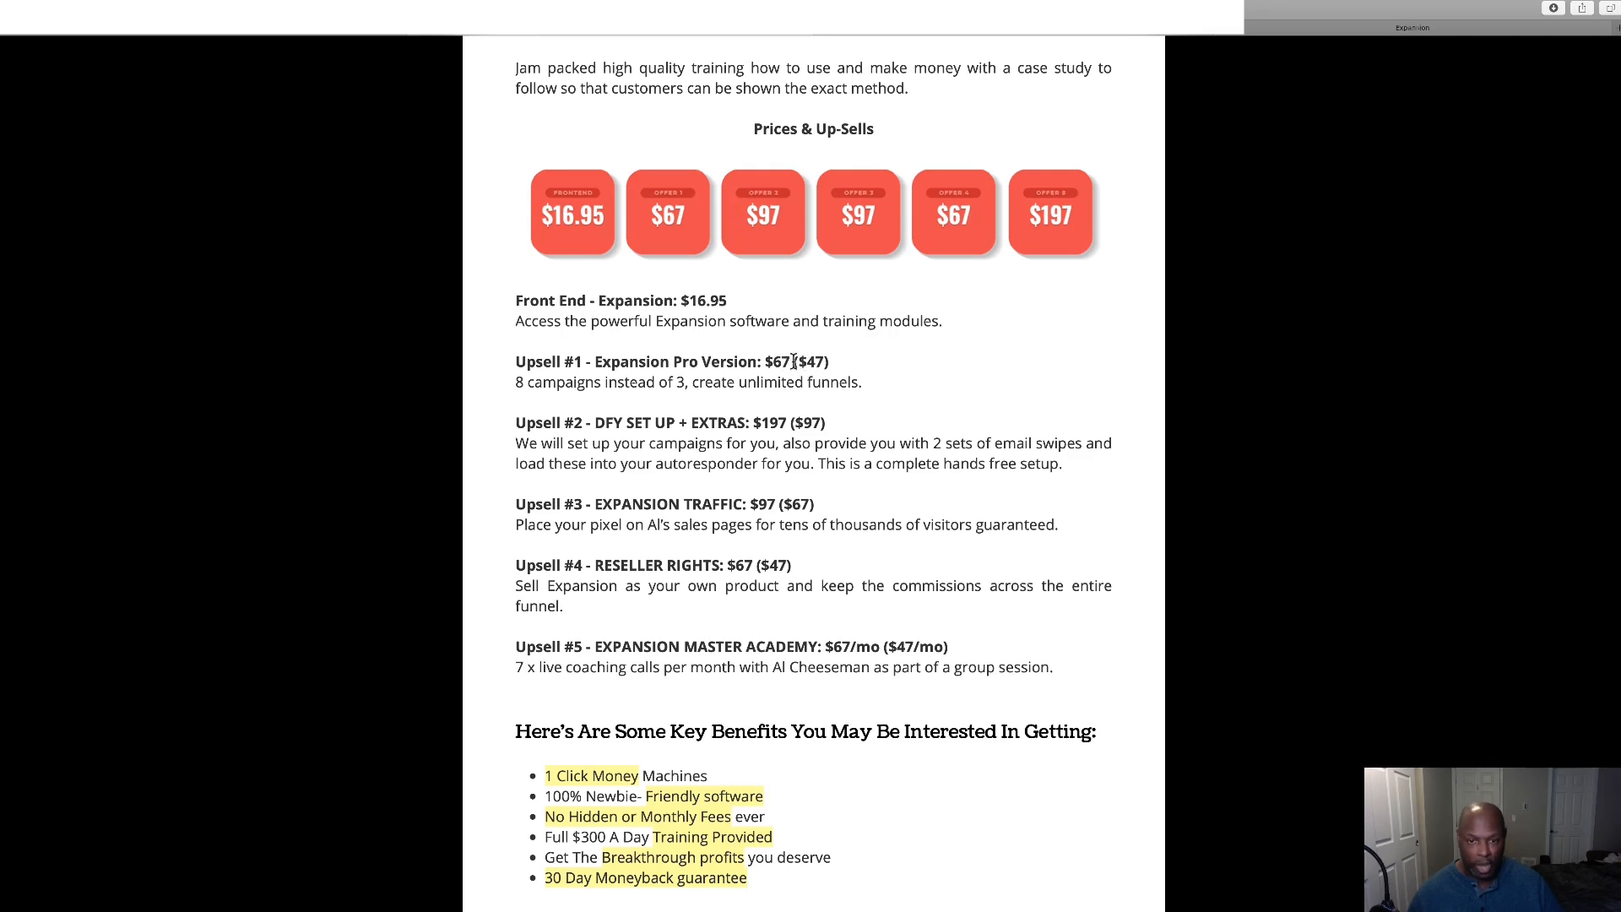
scroll("down", 3)
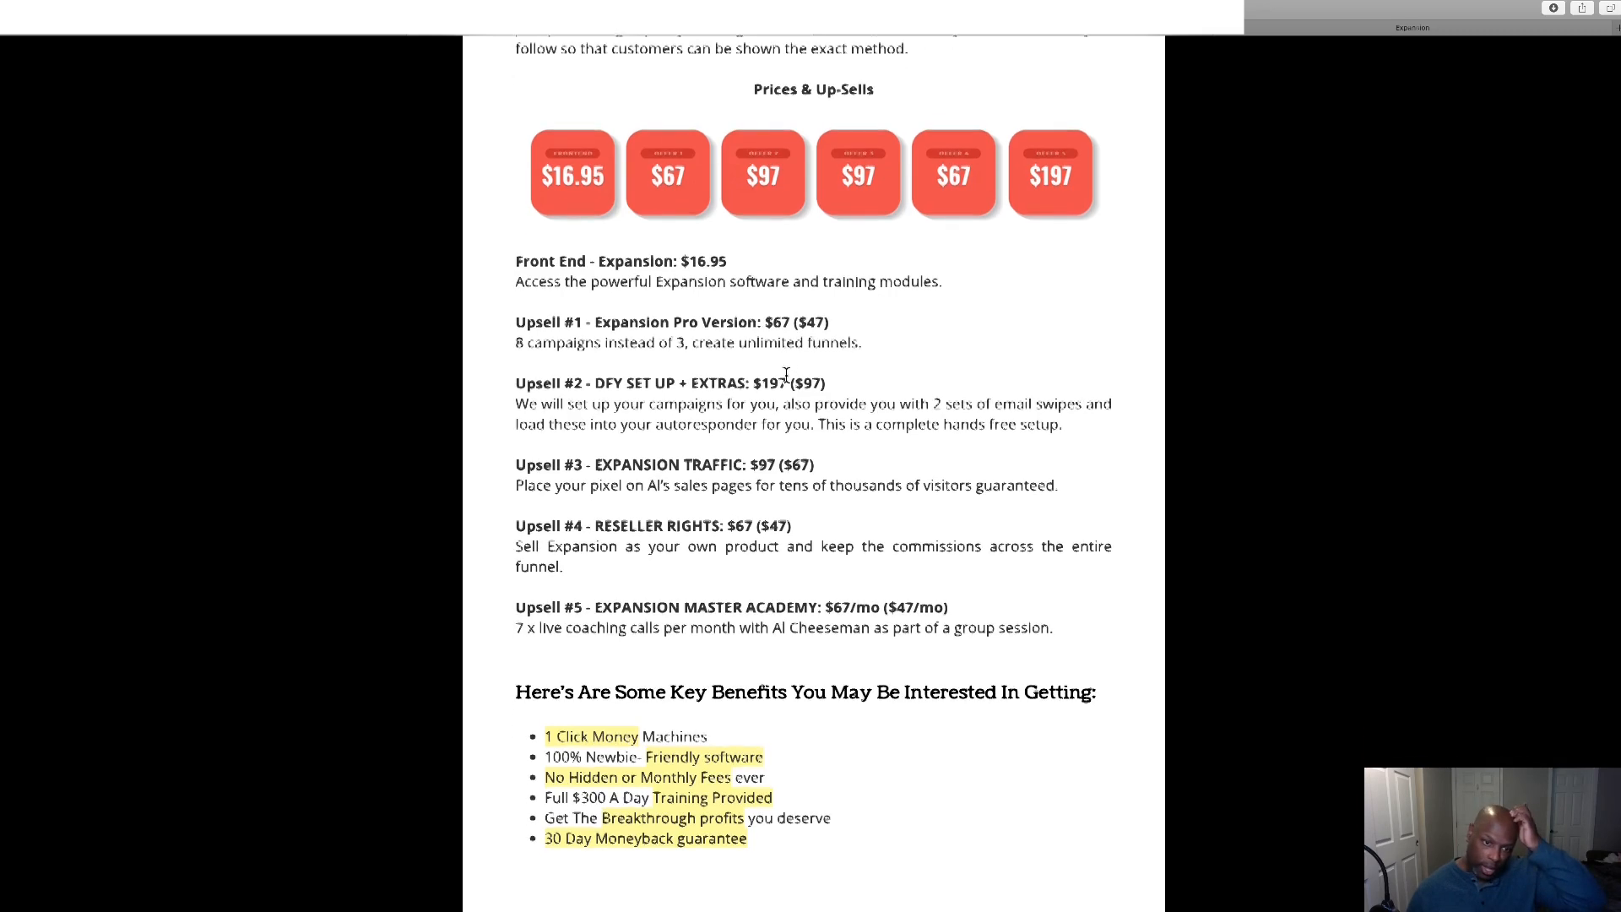
scroll("down", 3)
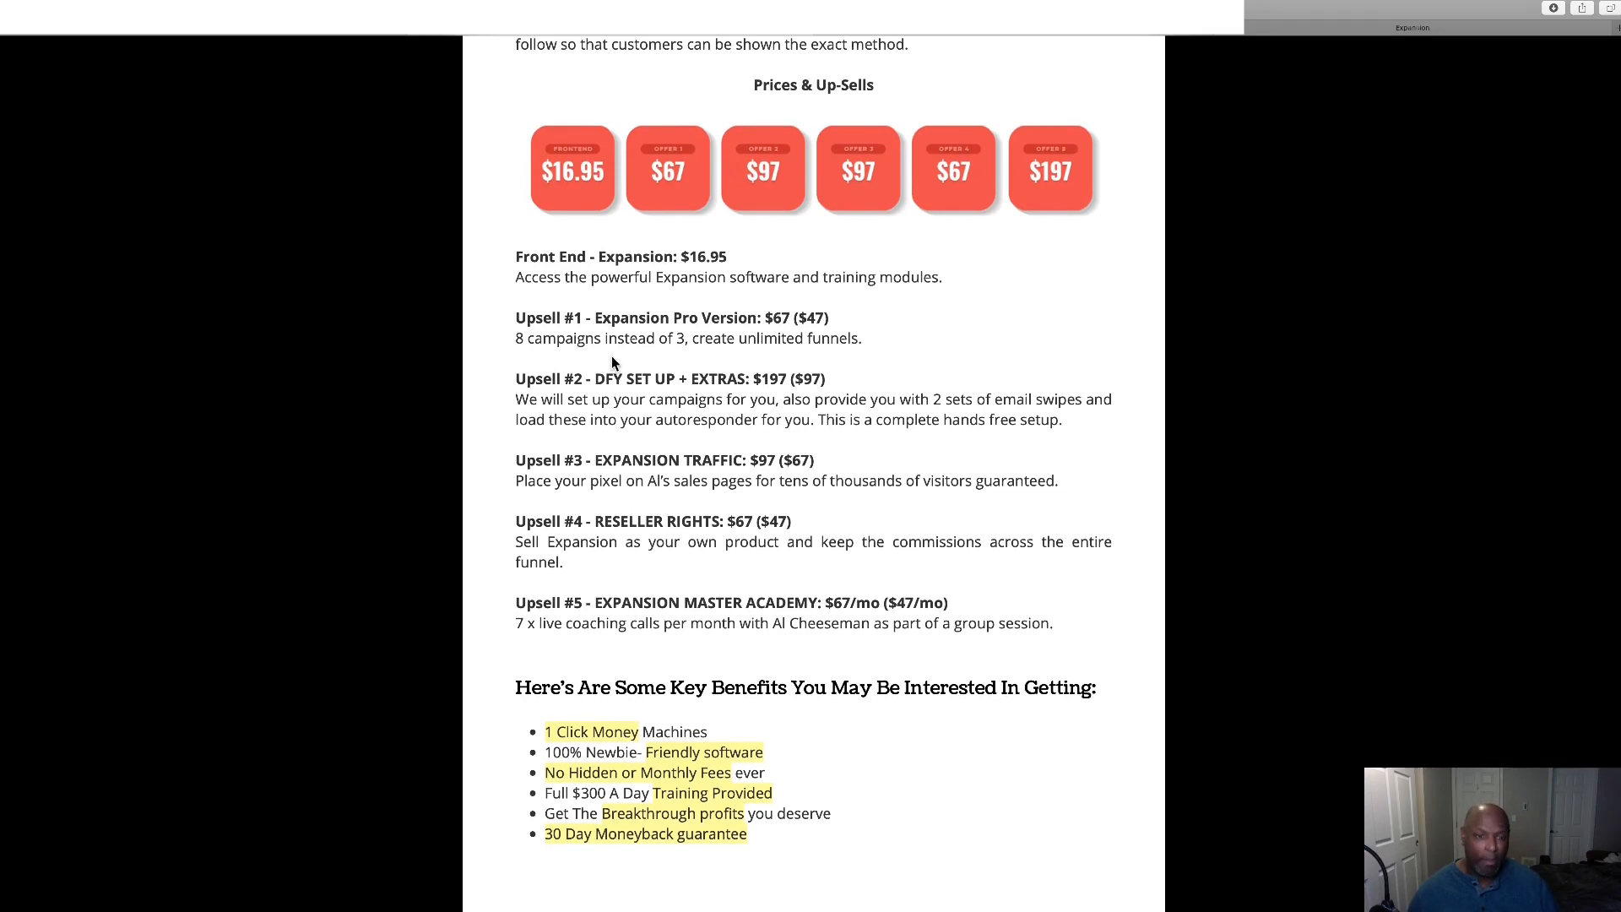
mouse_move(879, 348)
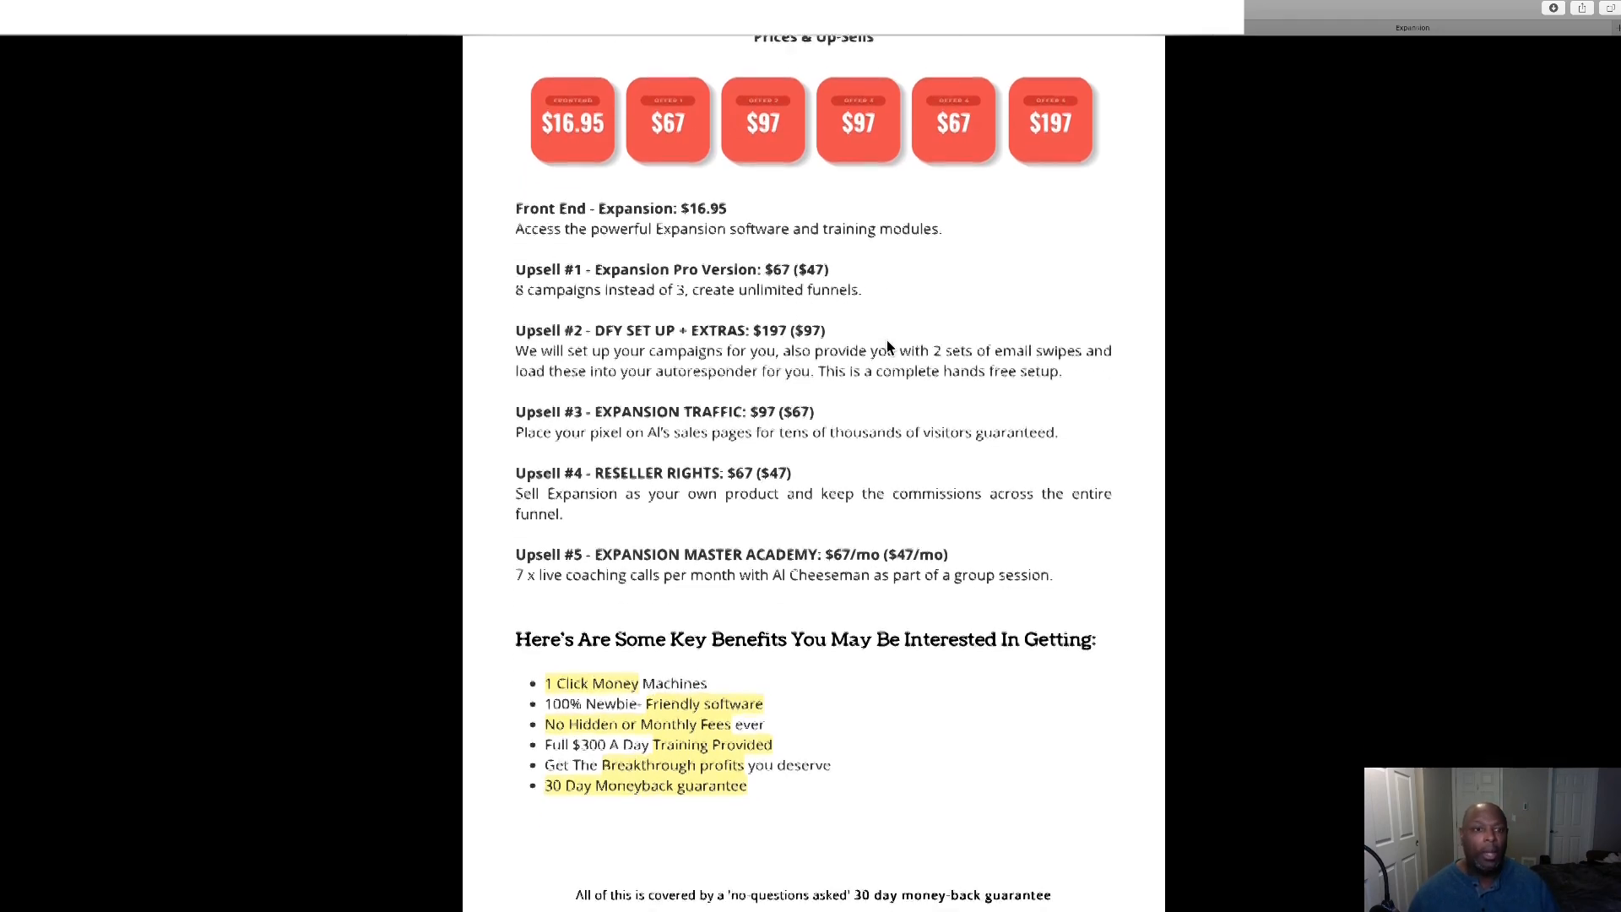
scroll("down", 3)
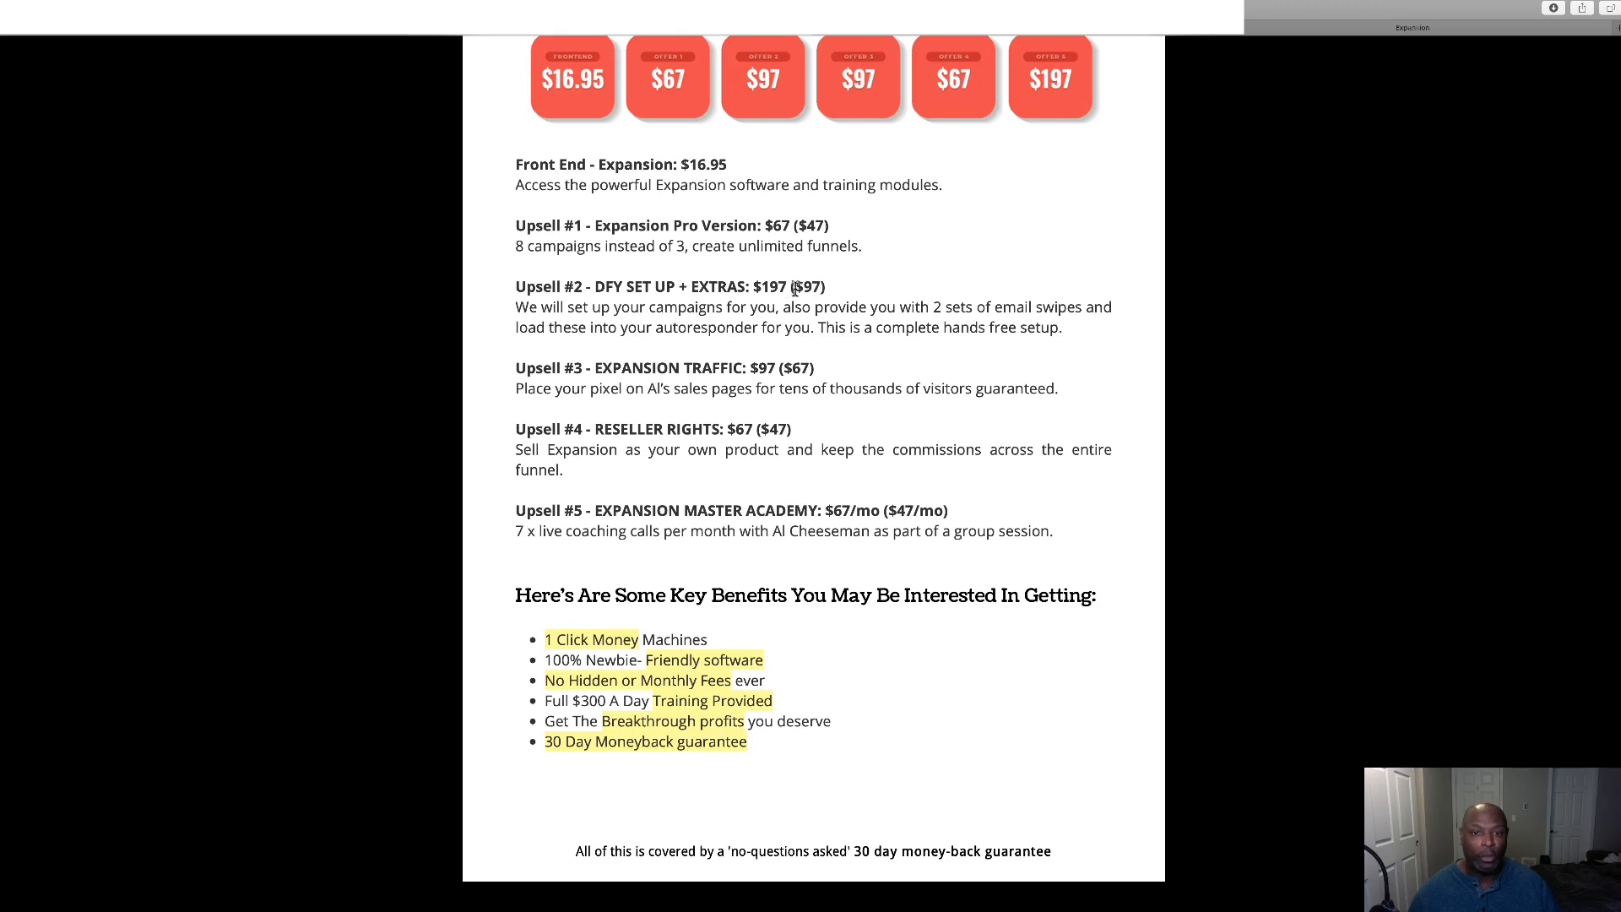
mouse_move(794, 287)
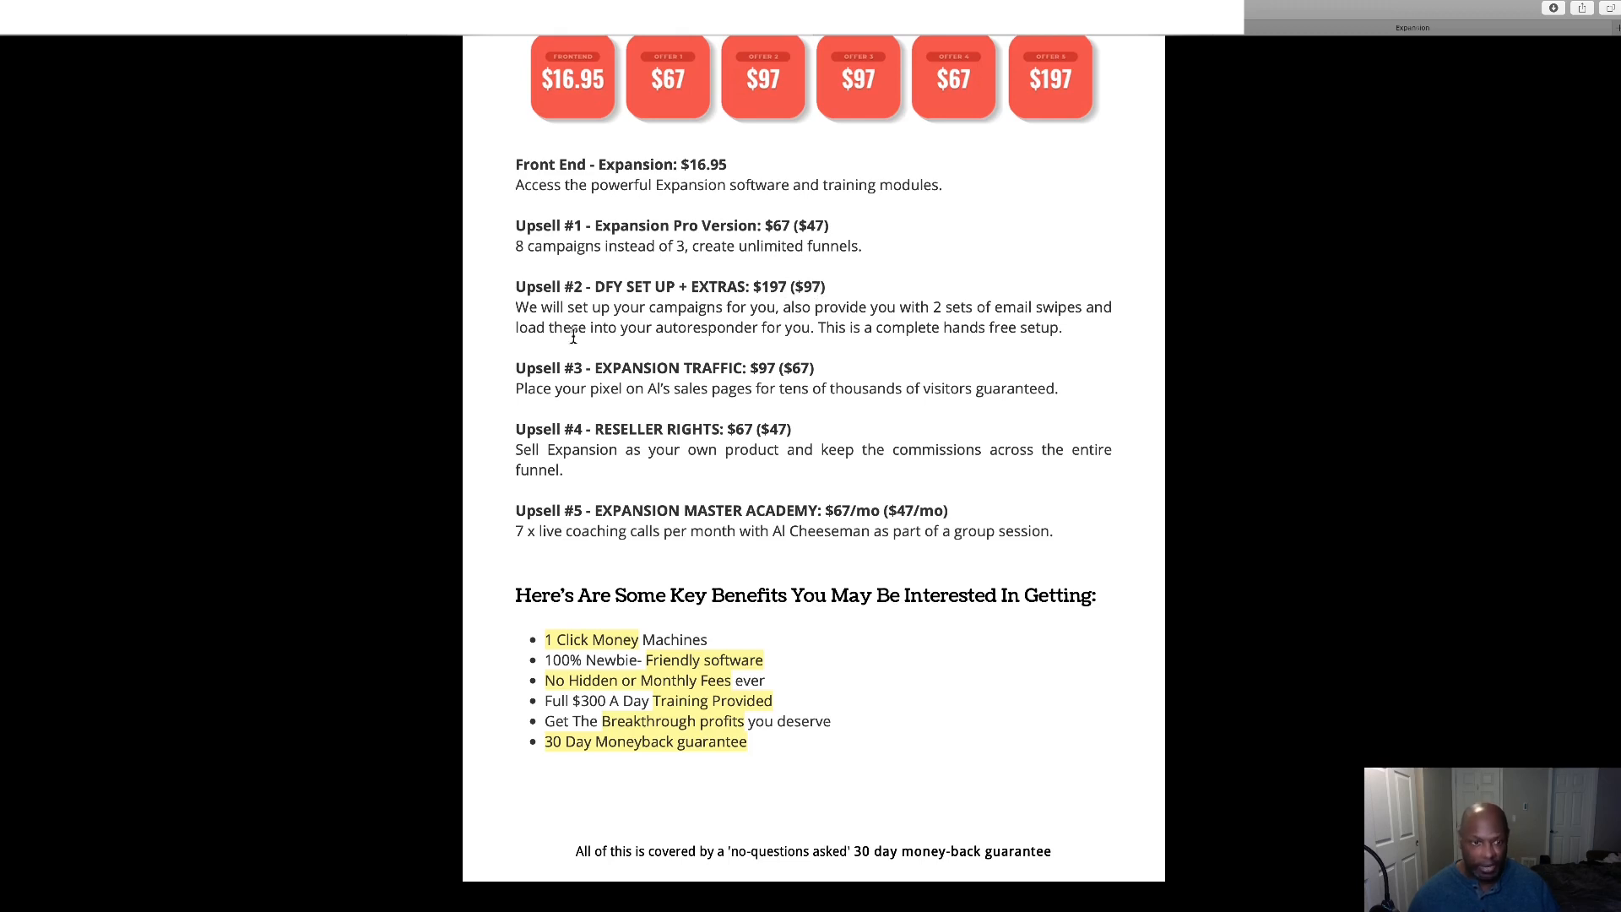
mouse_move(615, 350)
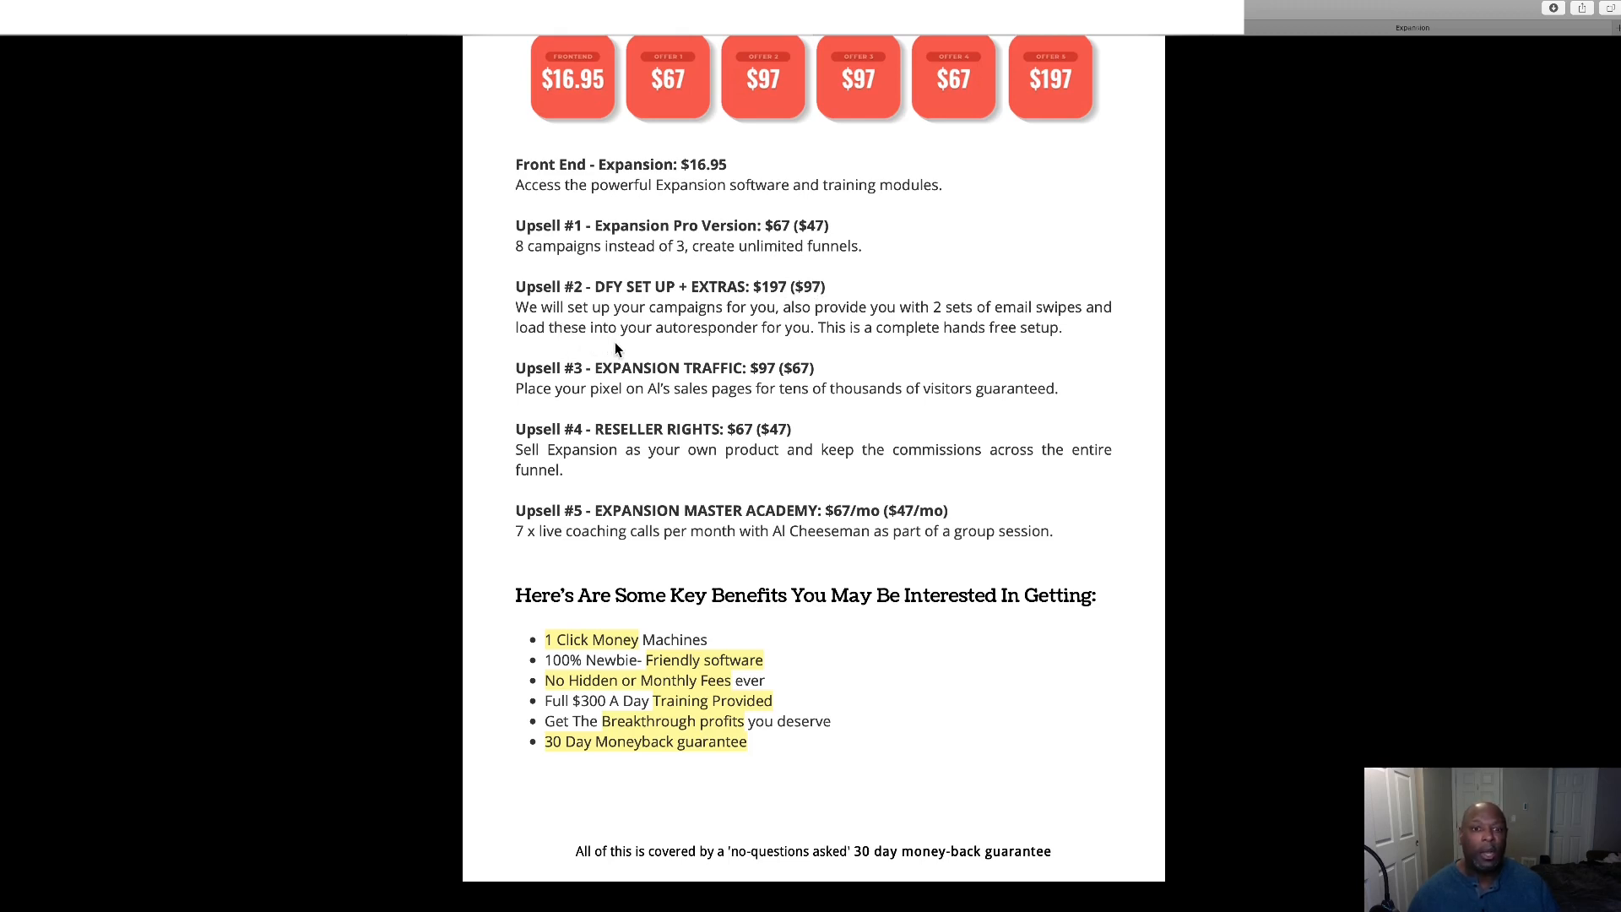
mouse_move(765, 348)
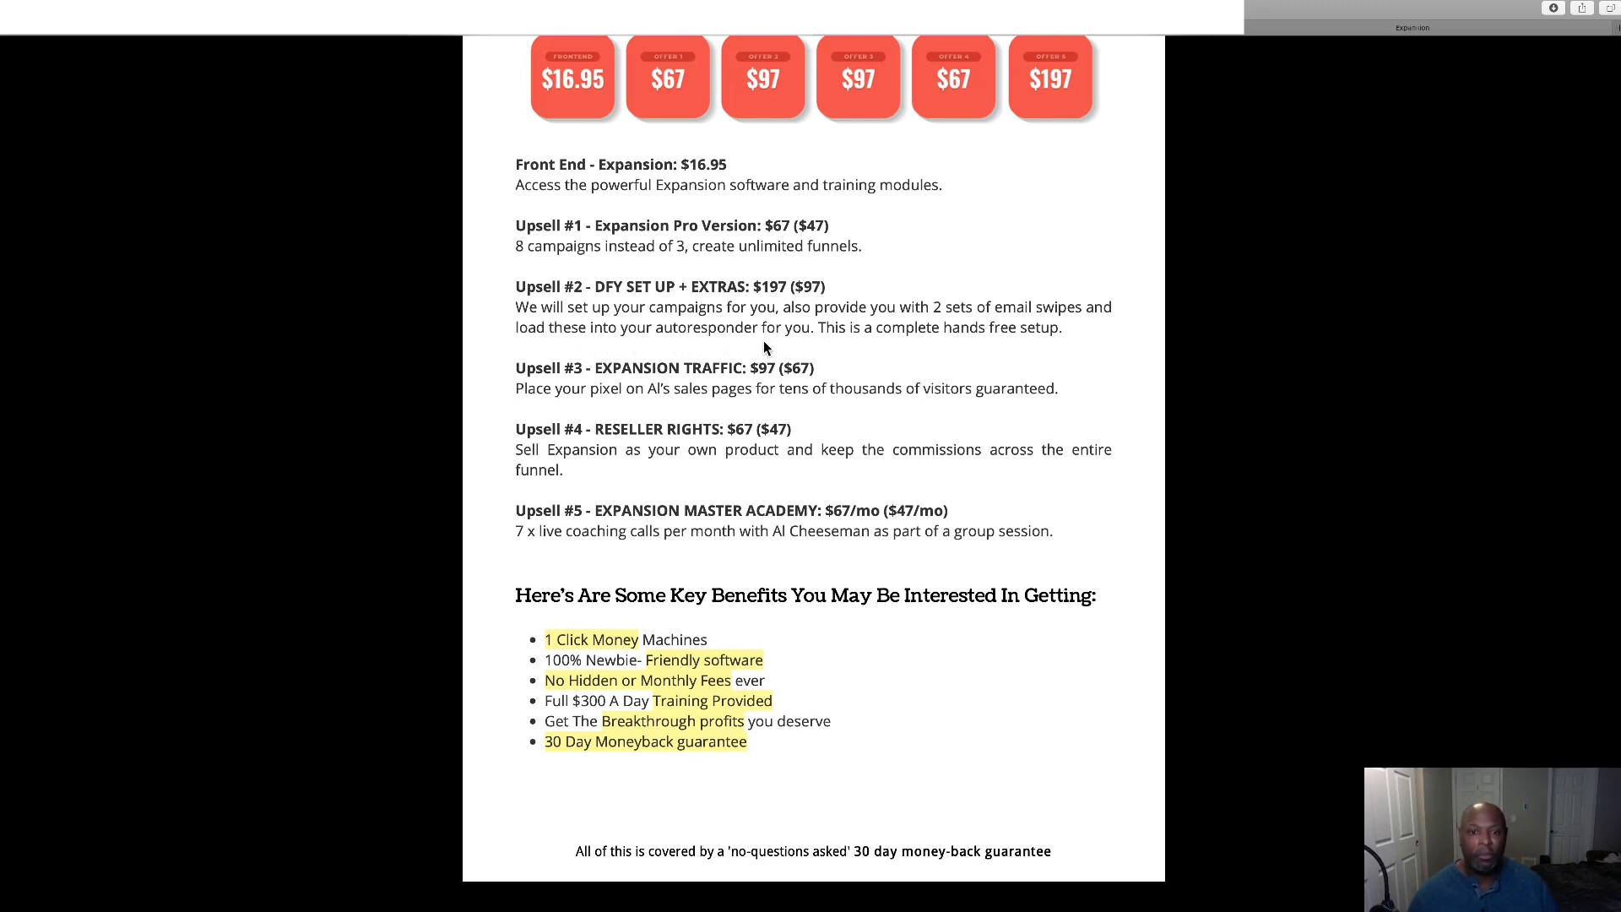
mouse_move(883, 351)
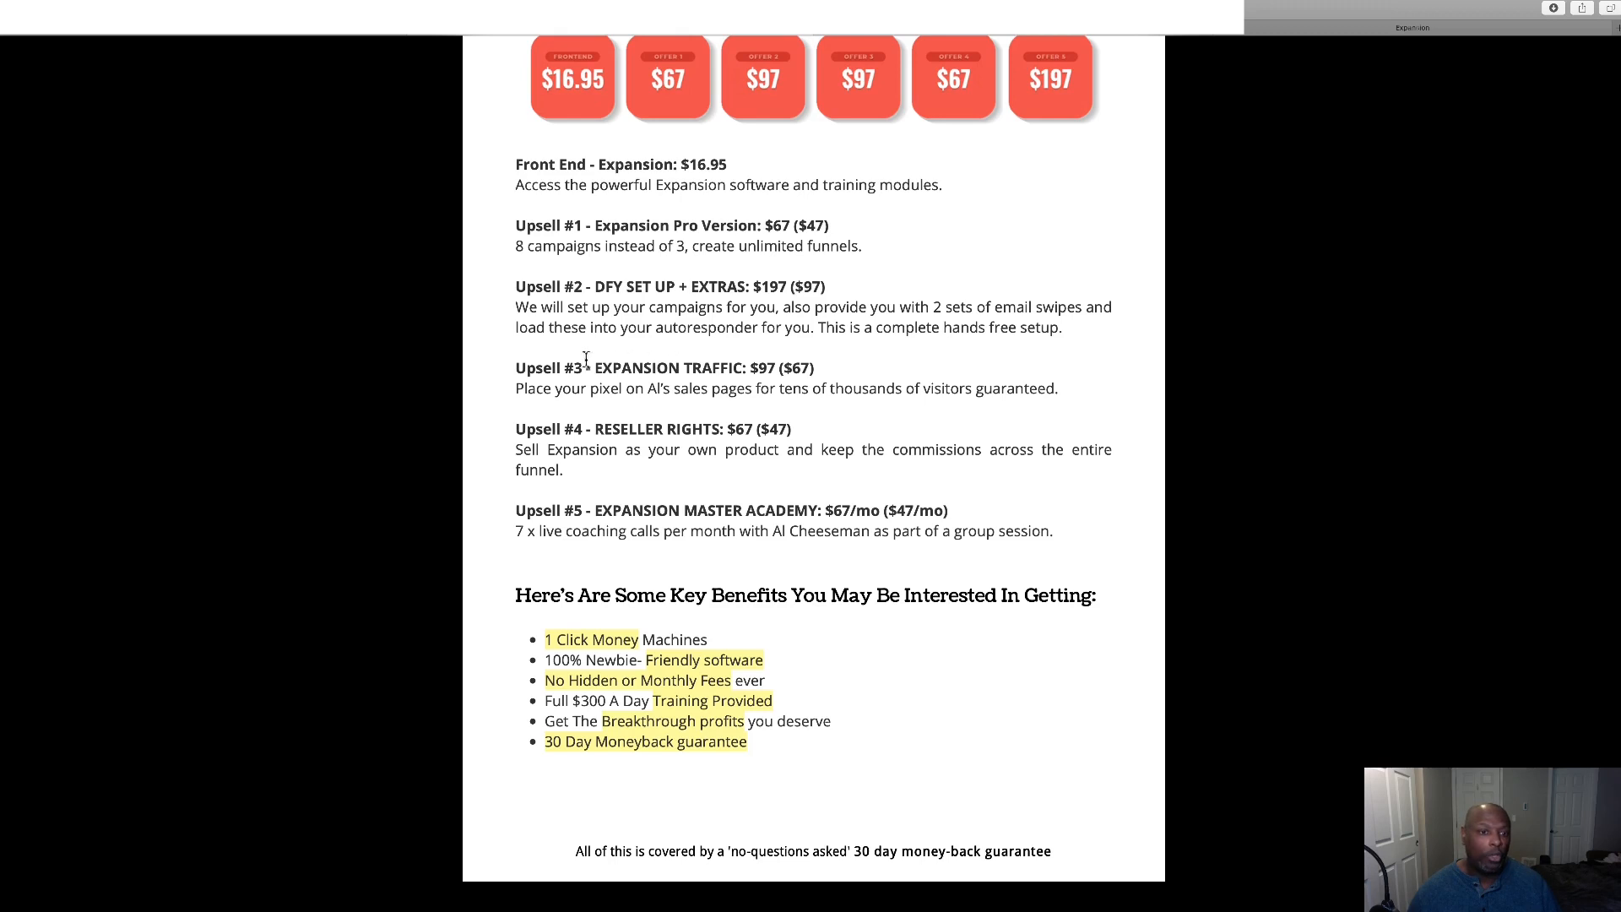
mouse_move(824, 348)
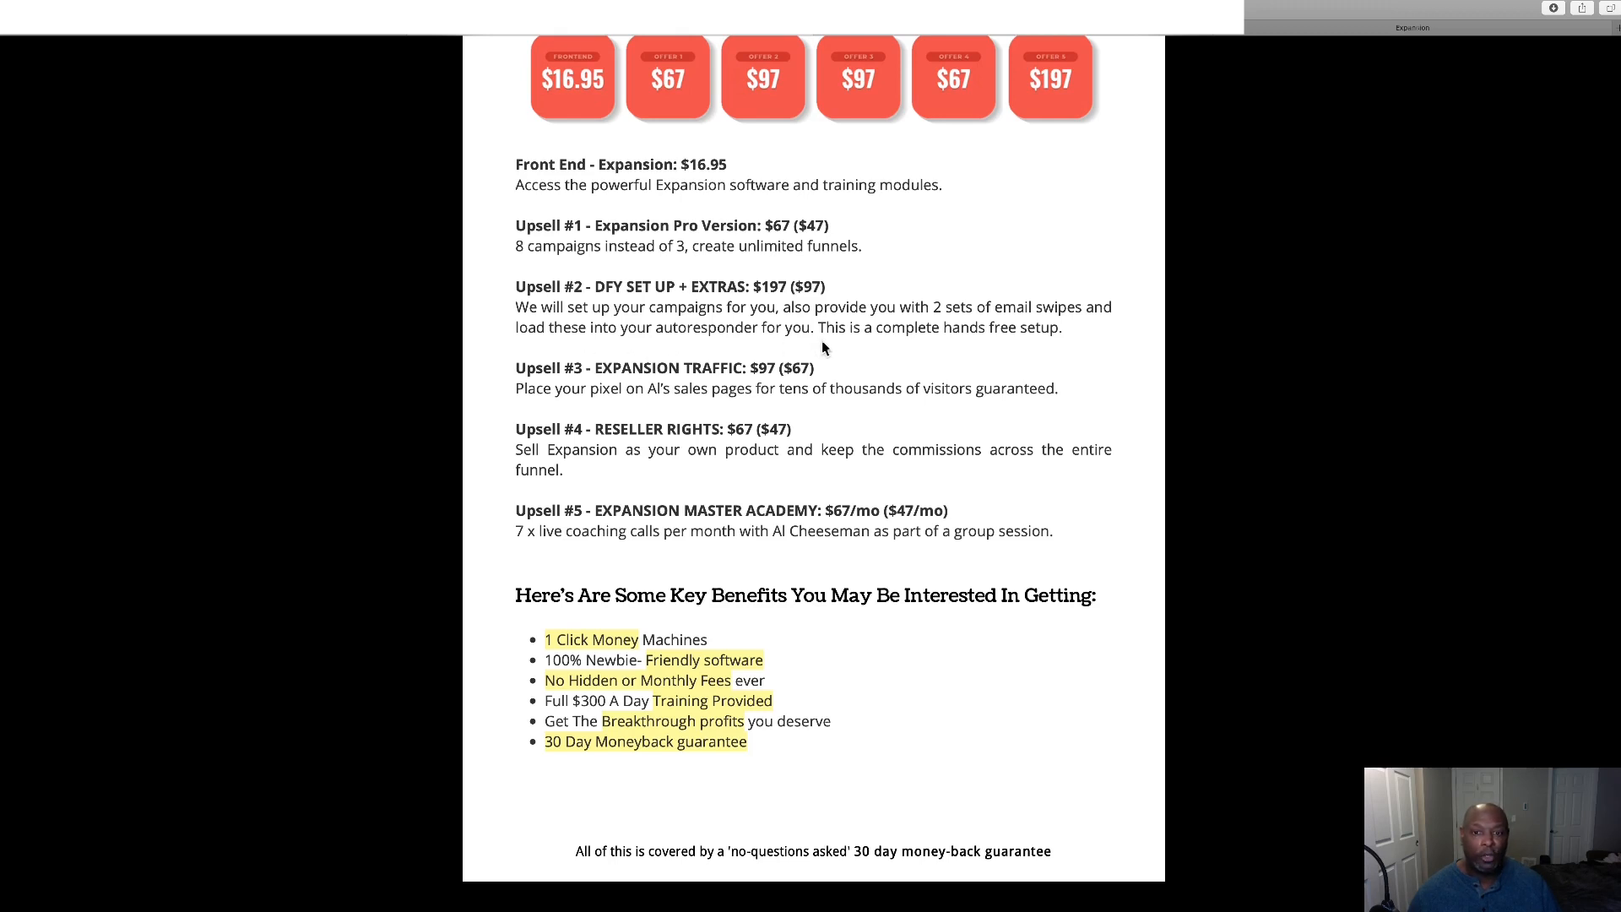
mouse_move(838, 348)
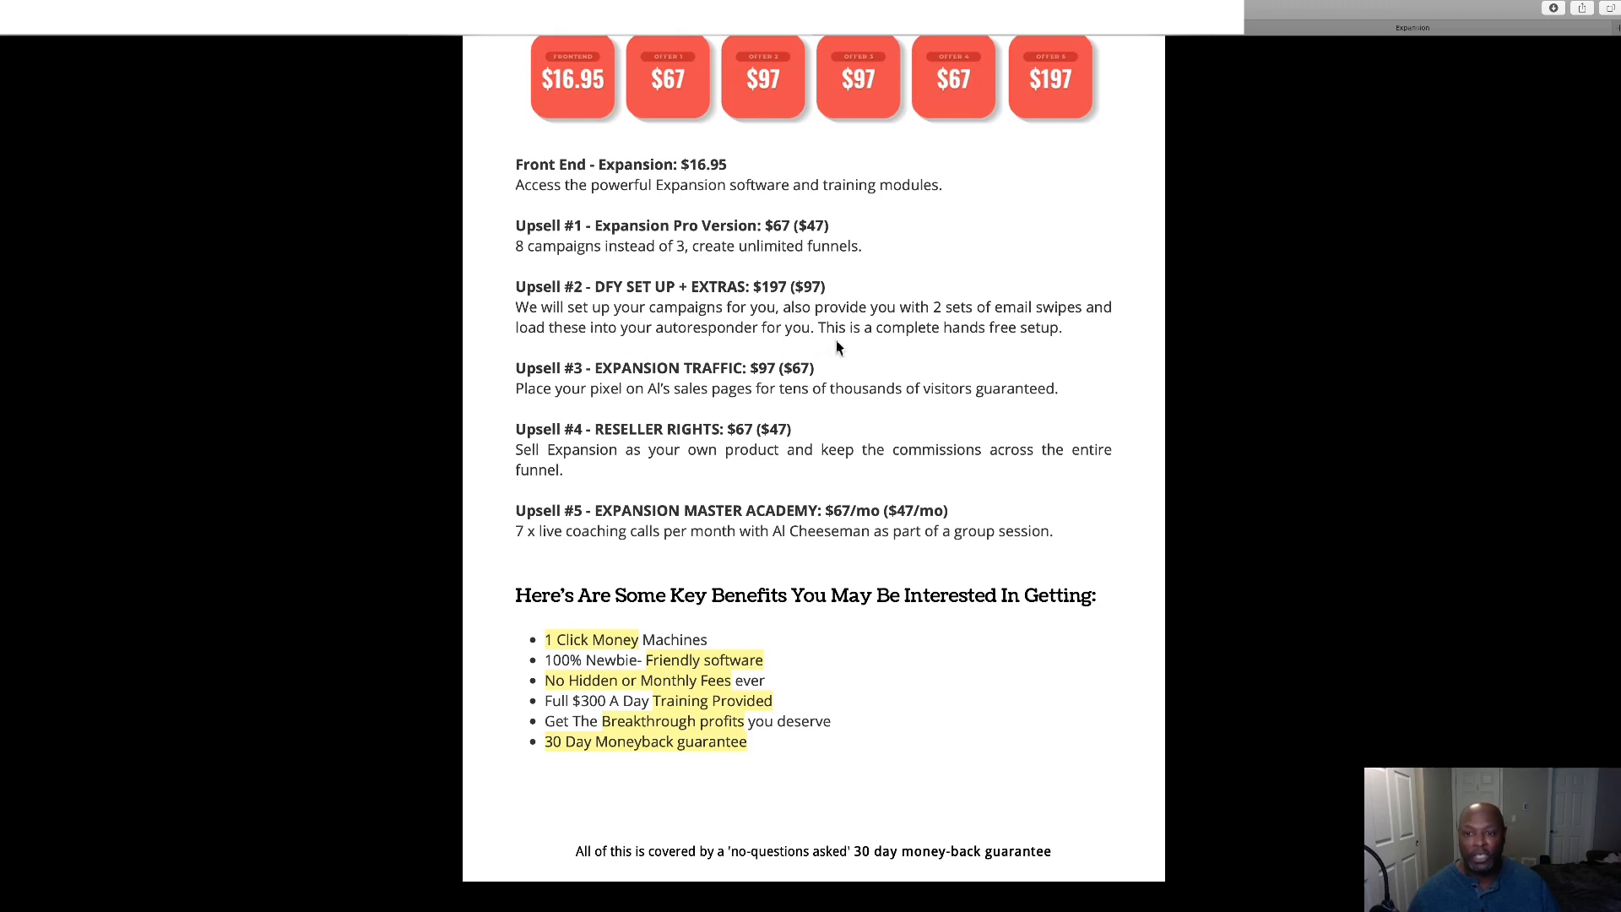
scroll("down", 3)
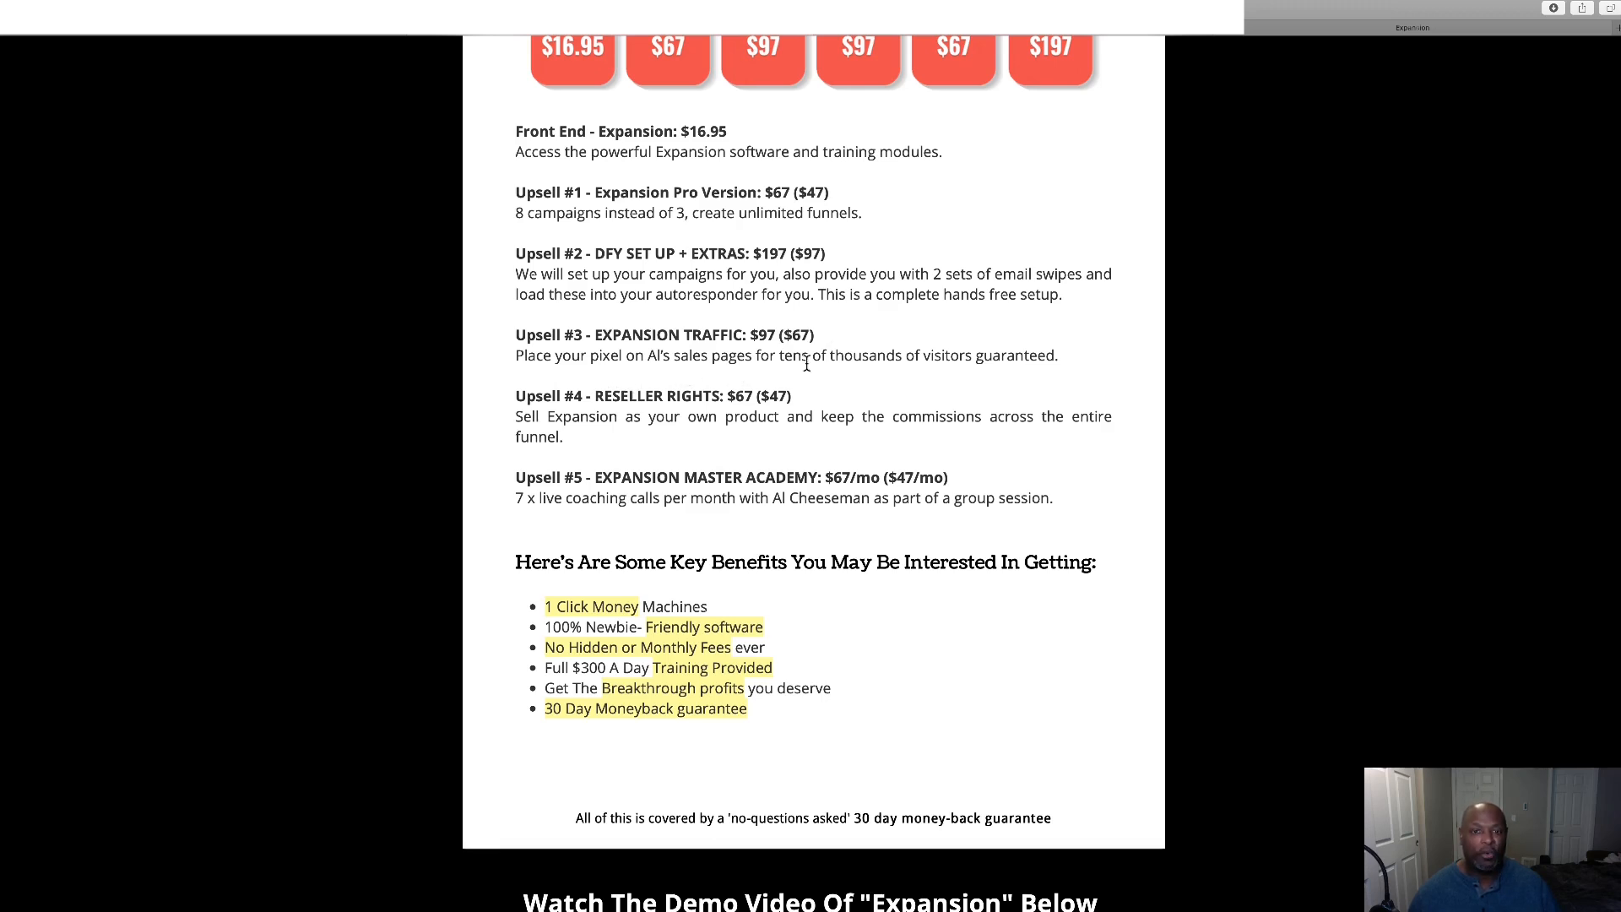
mouse_move(1027, 377)
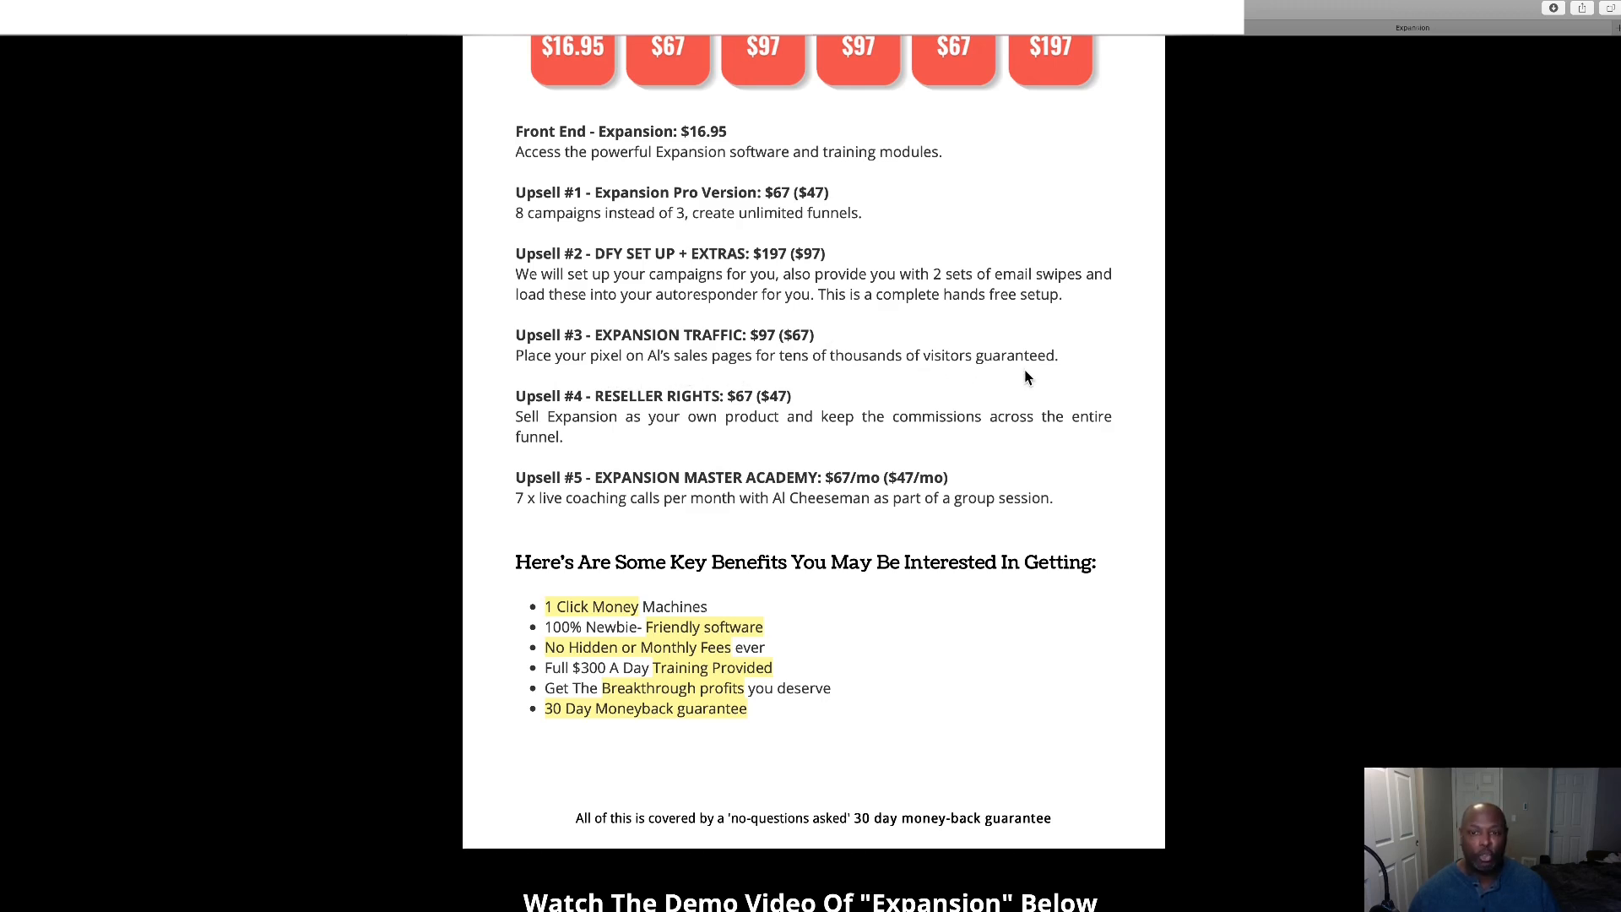
mouse_move(809, 354)
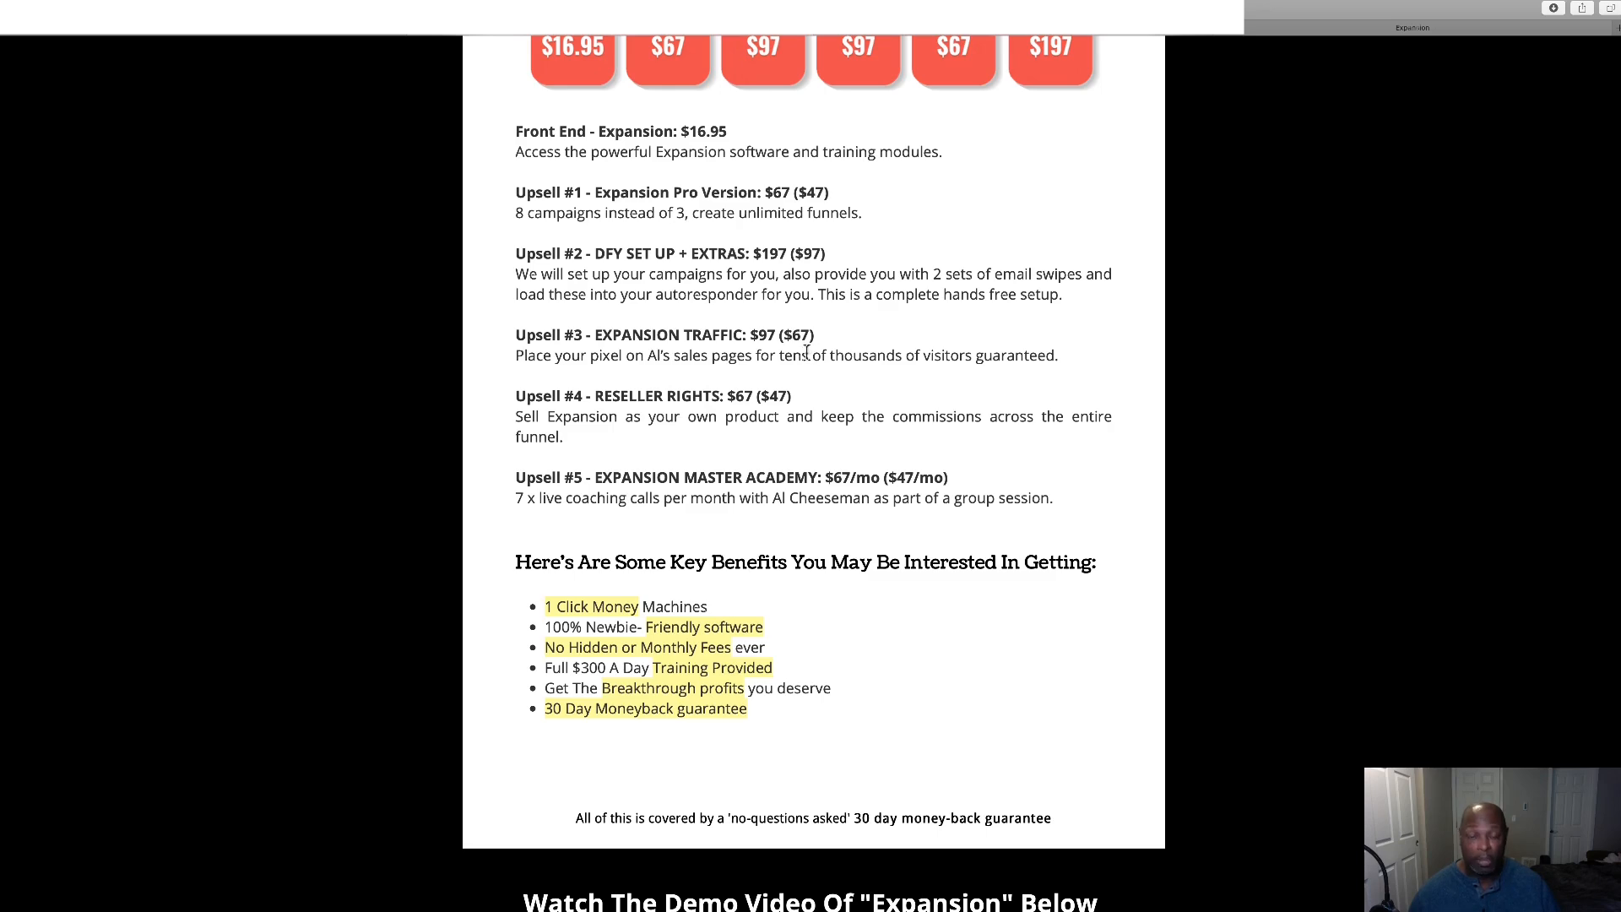
scroll("down", 3)
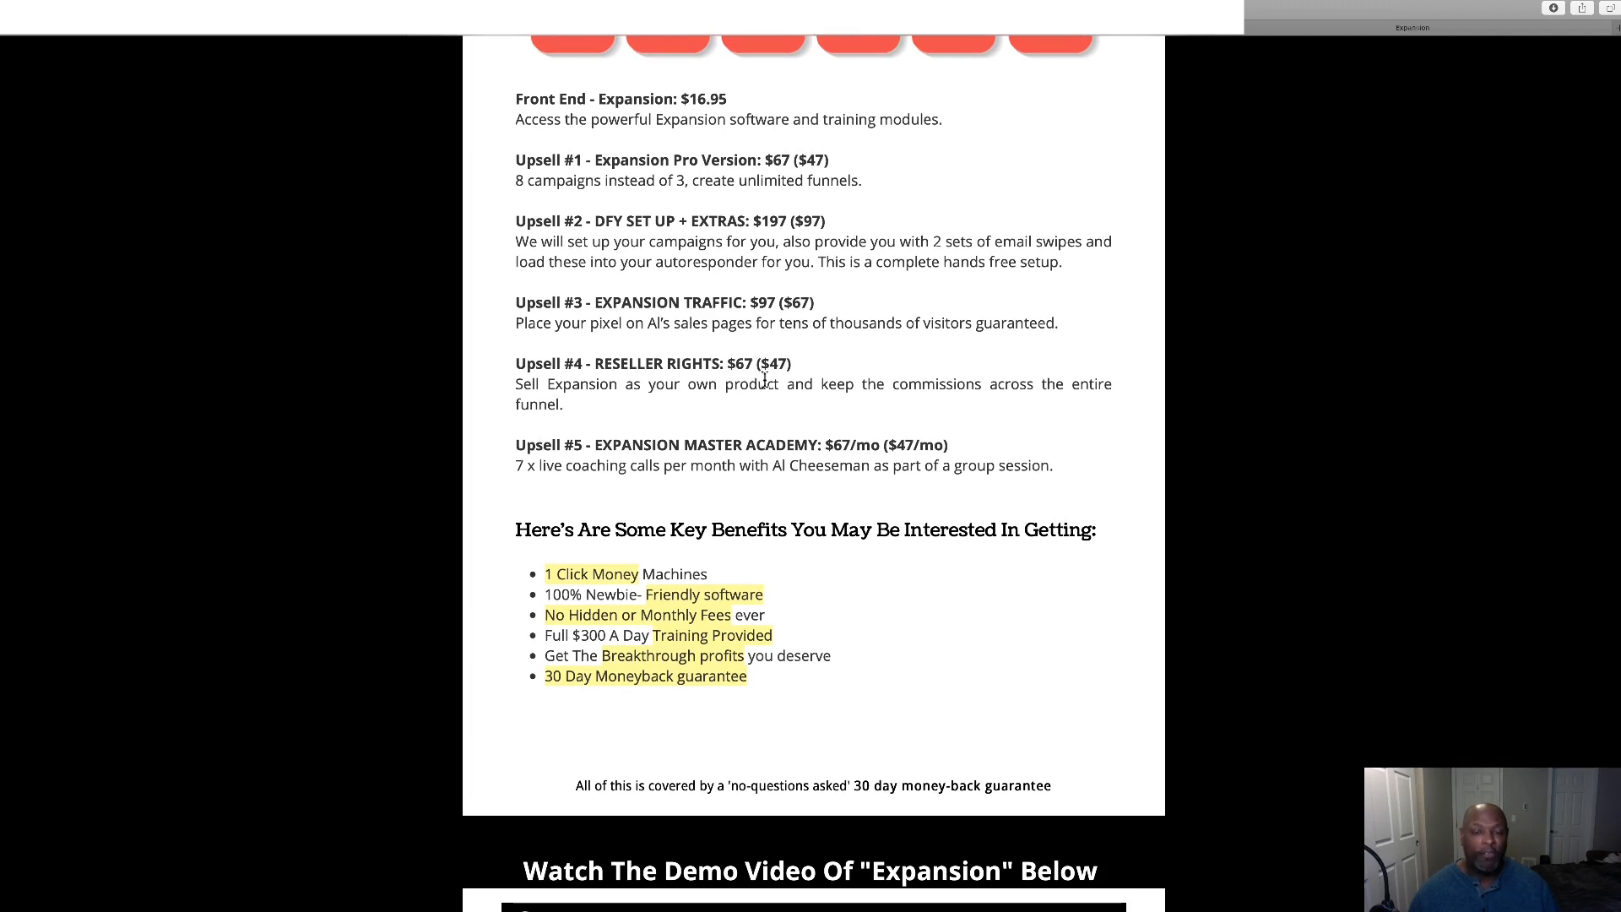
mouse_move(775, 511)
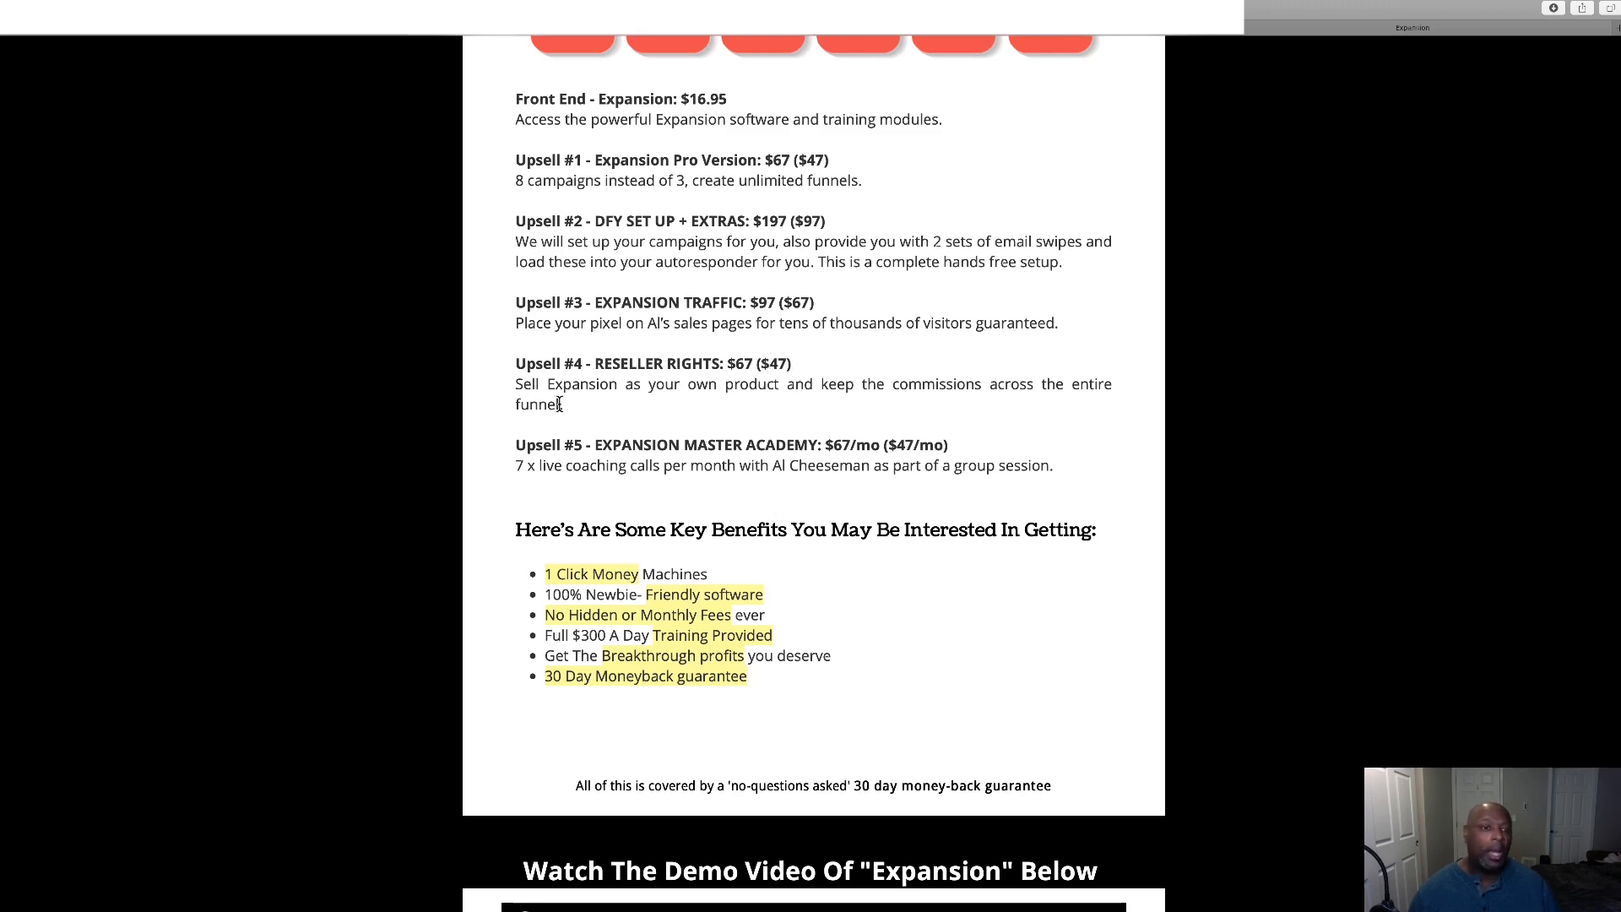
mouse_move(682, 405)
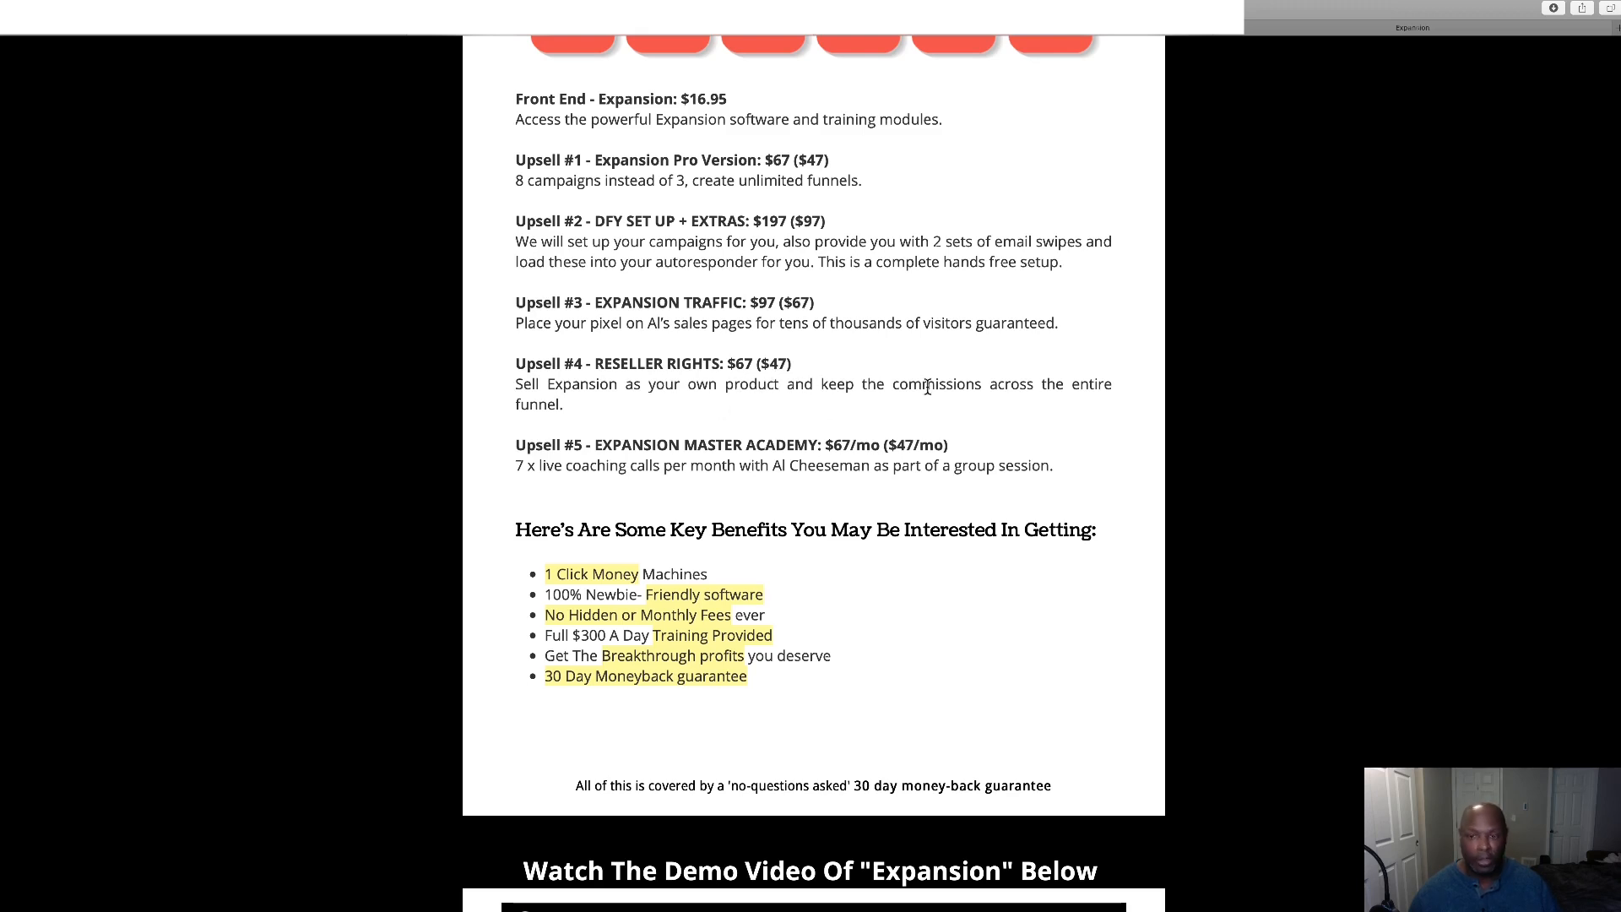
mouse_move(610, 445)
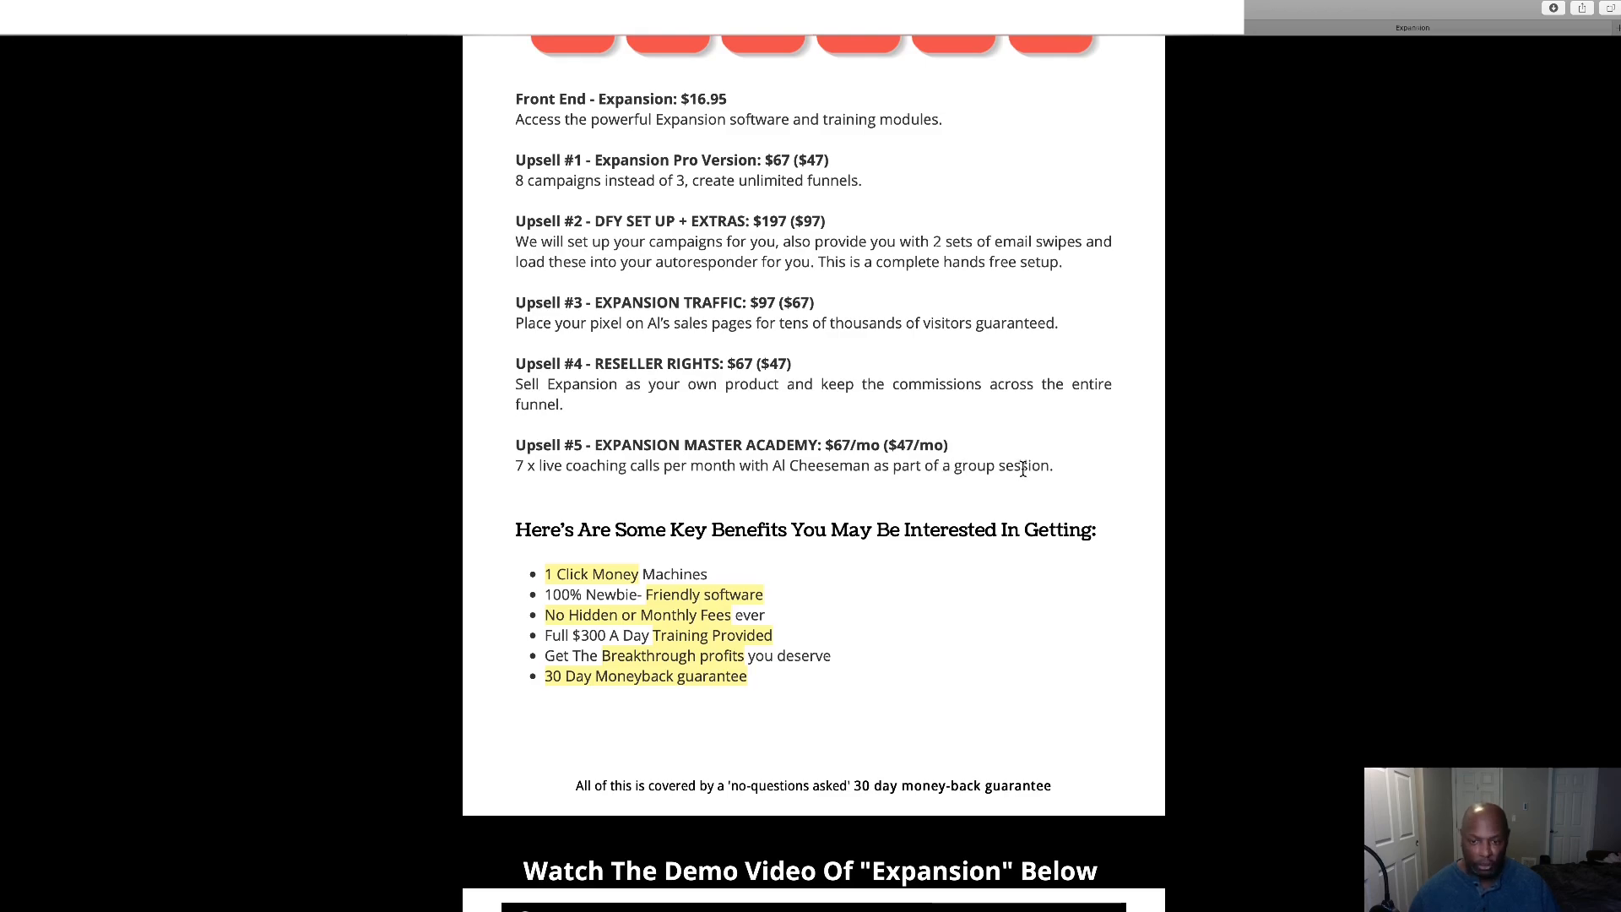
Scroll past the demo video and bonus list toward the 'Secure Your Copy' link for the $16.95 sales page.
scroll("down", 3)
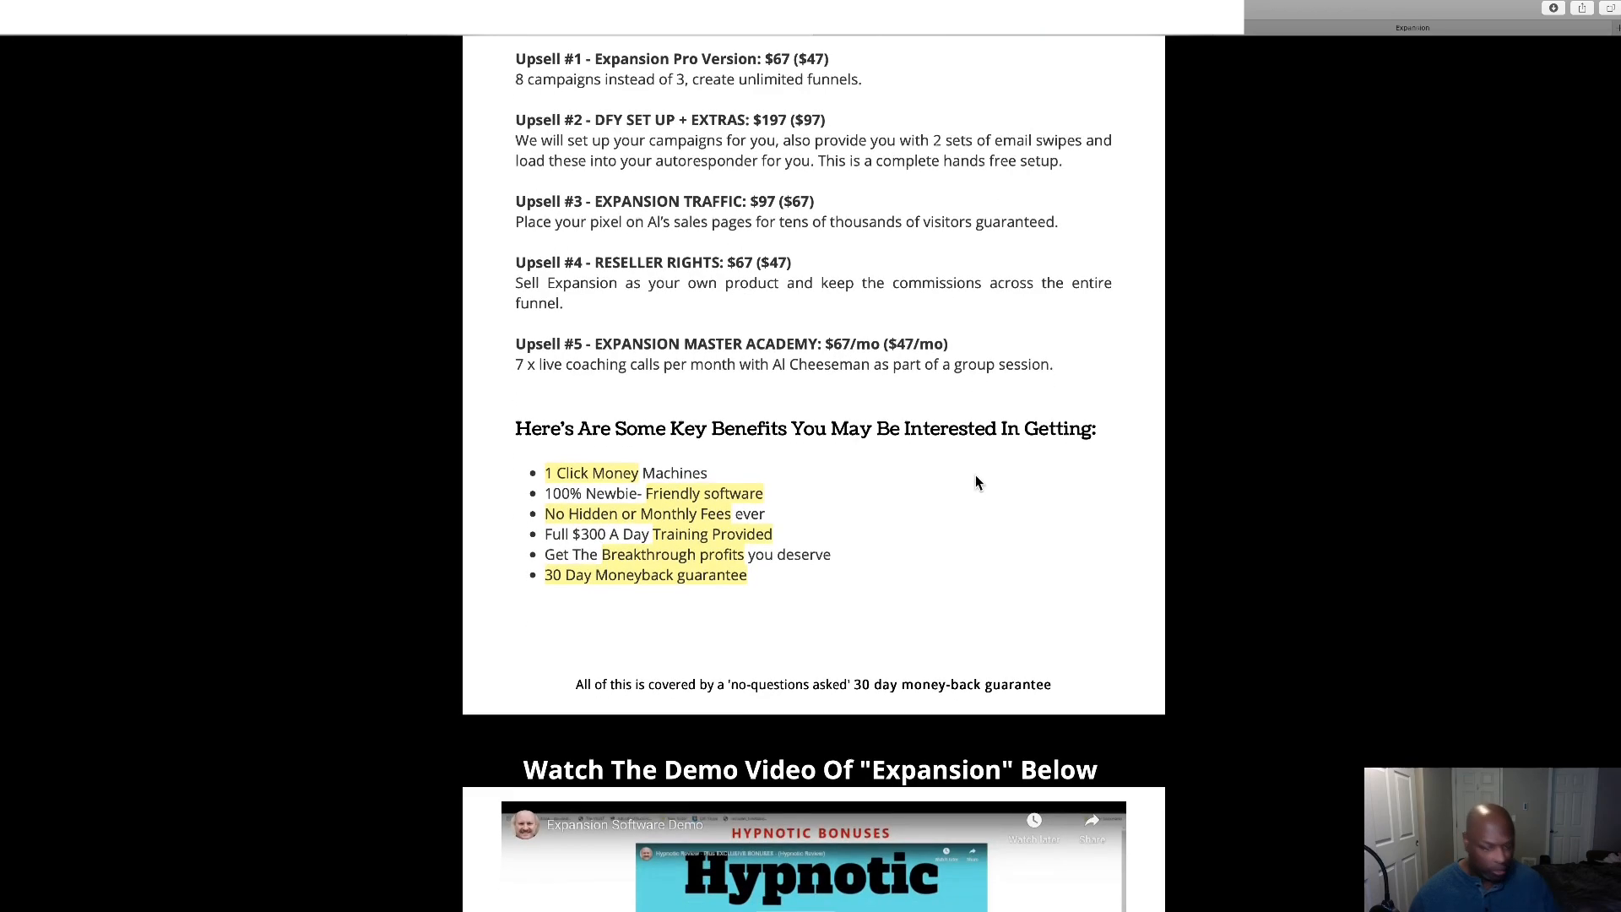
scroll("down", 3)
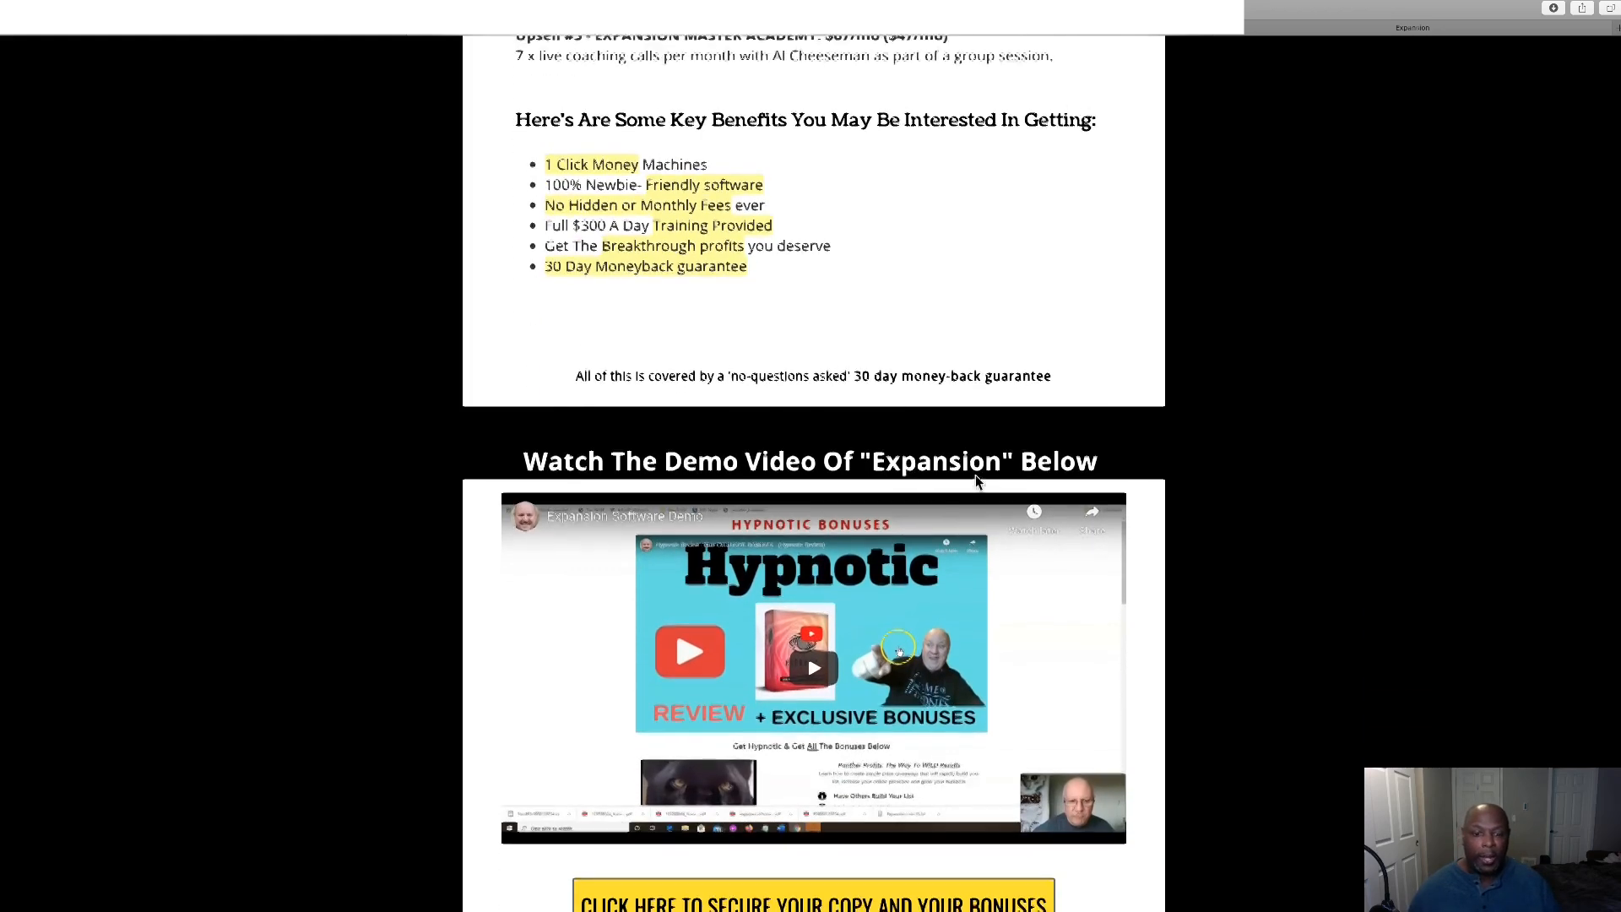
scroll("down", 3)
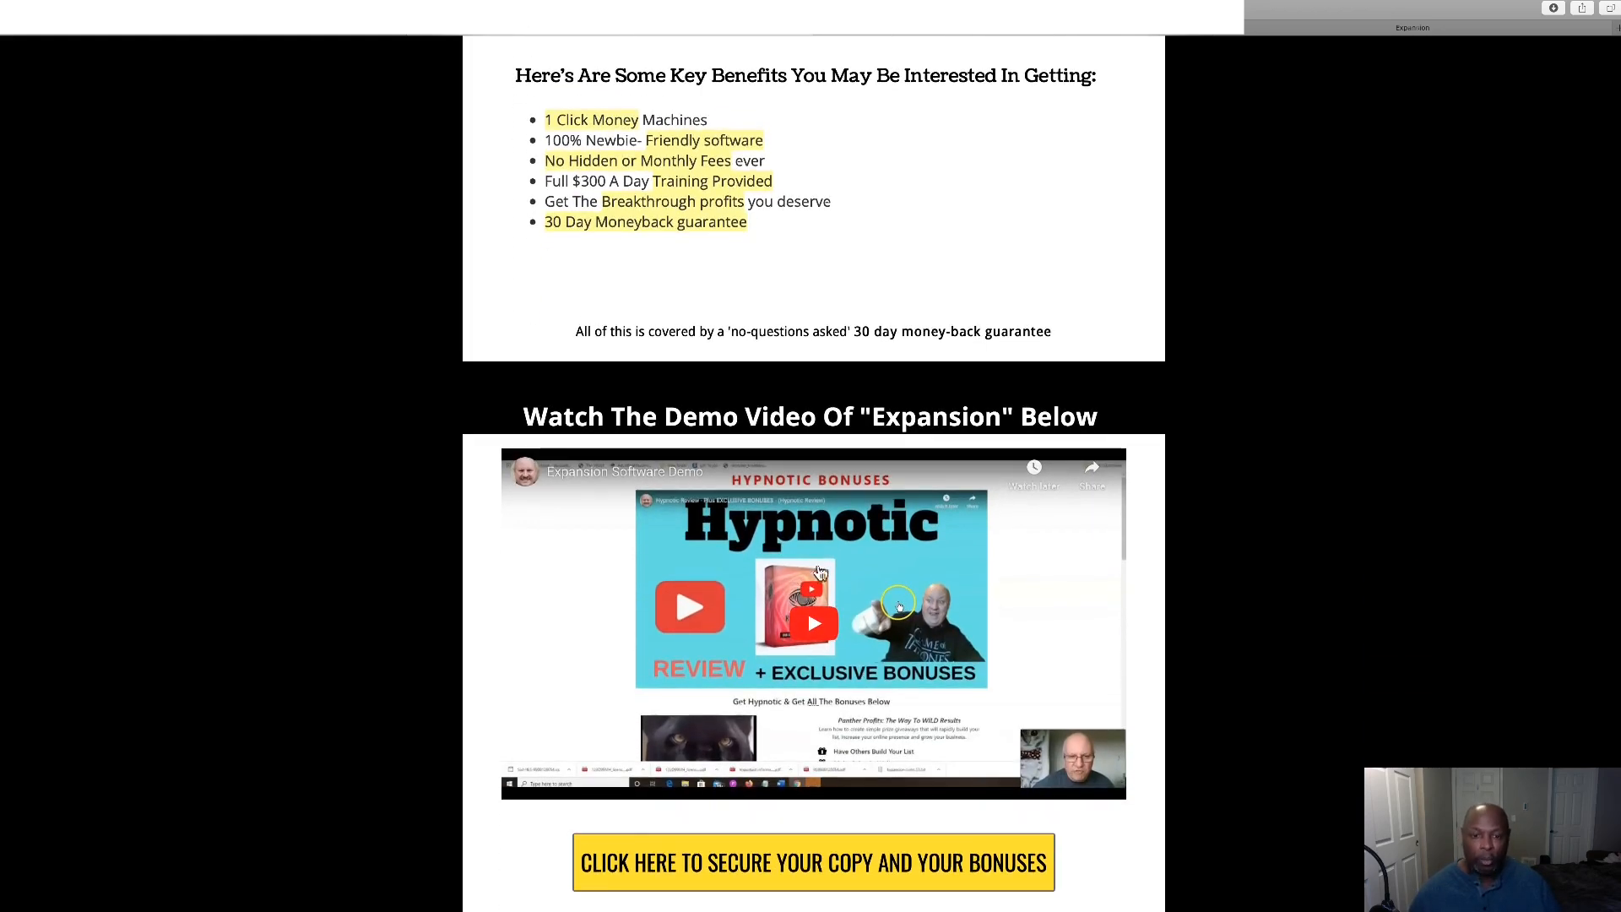
scroll("down", 3)
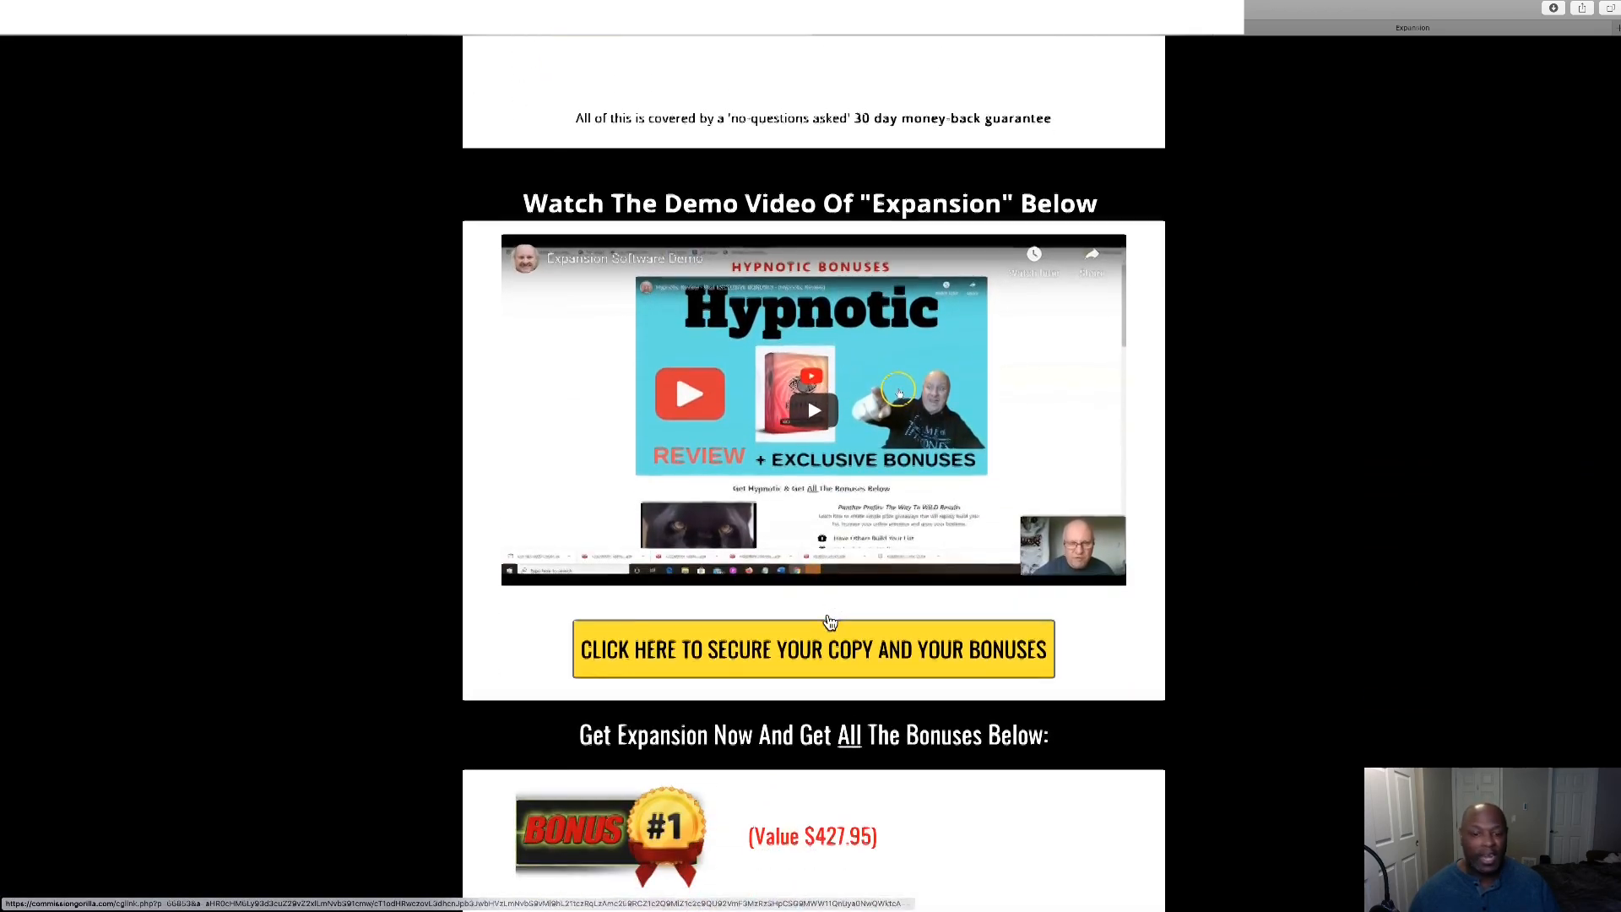
scroll("down", 3)
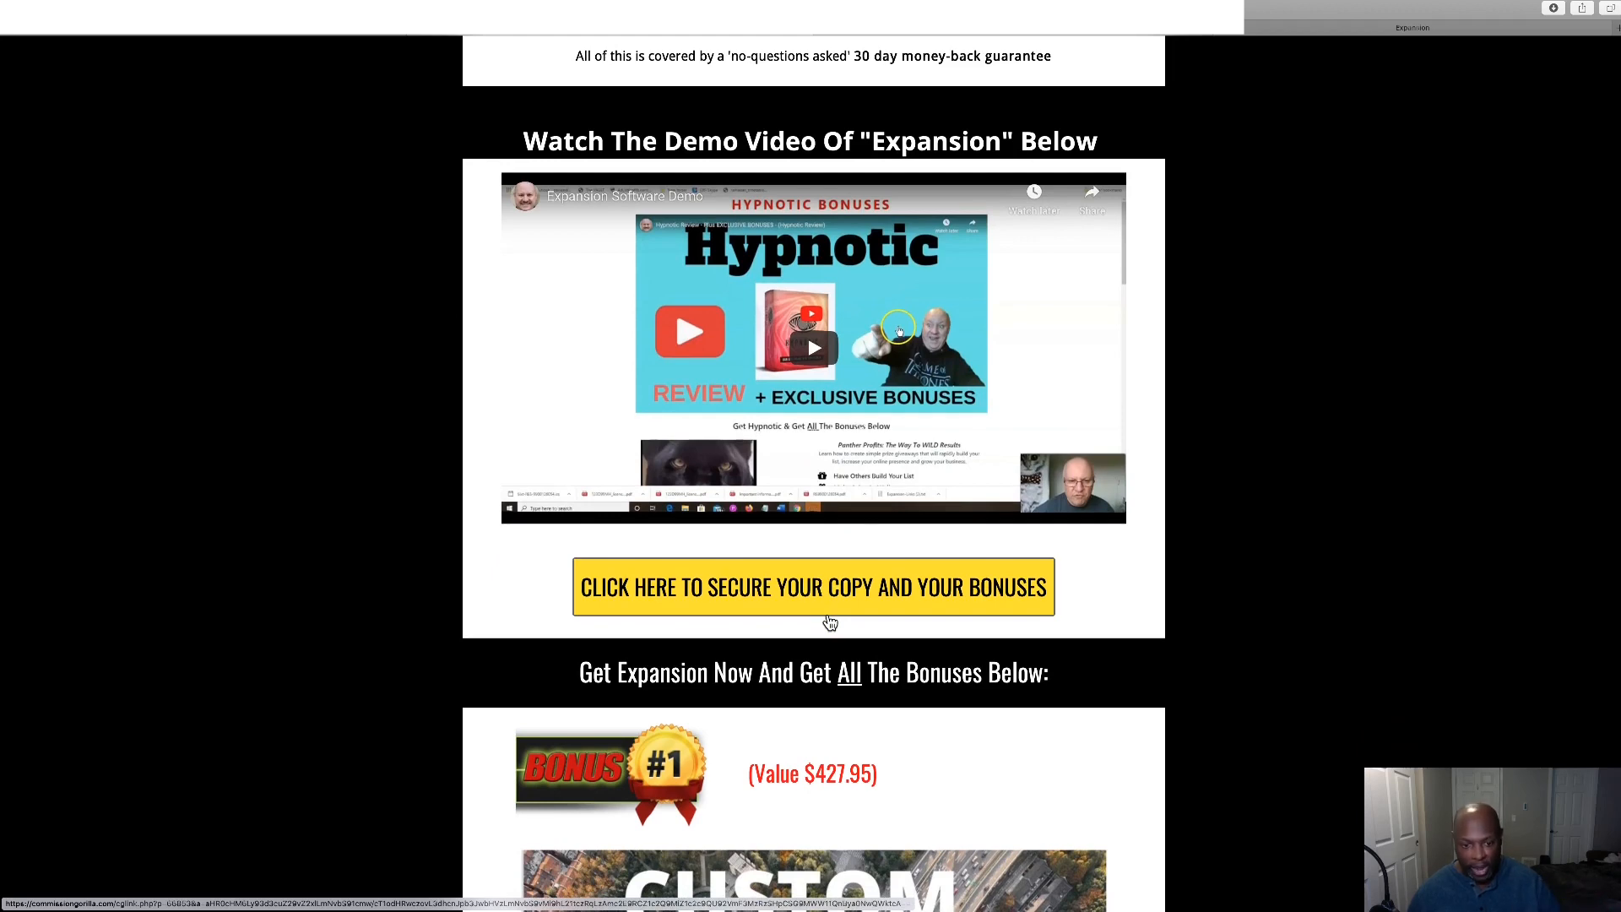
scroll("down", 3)
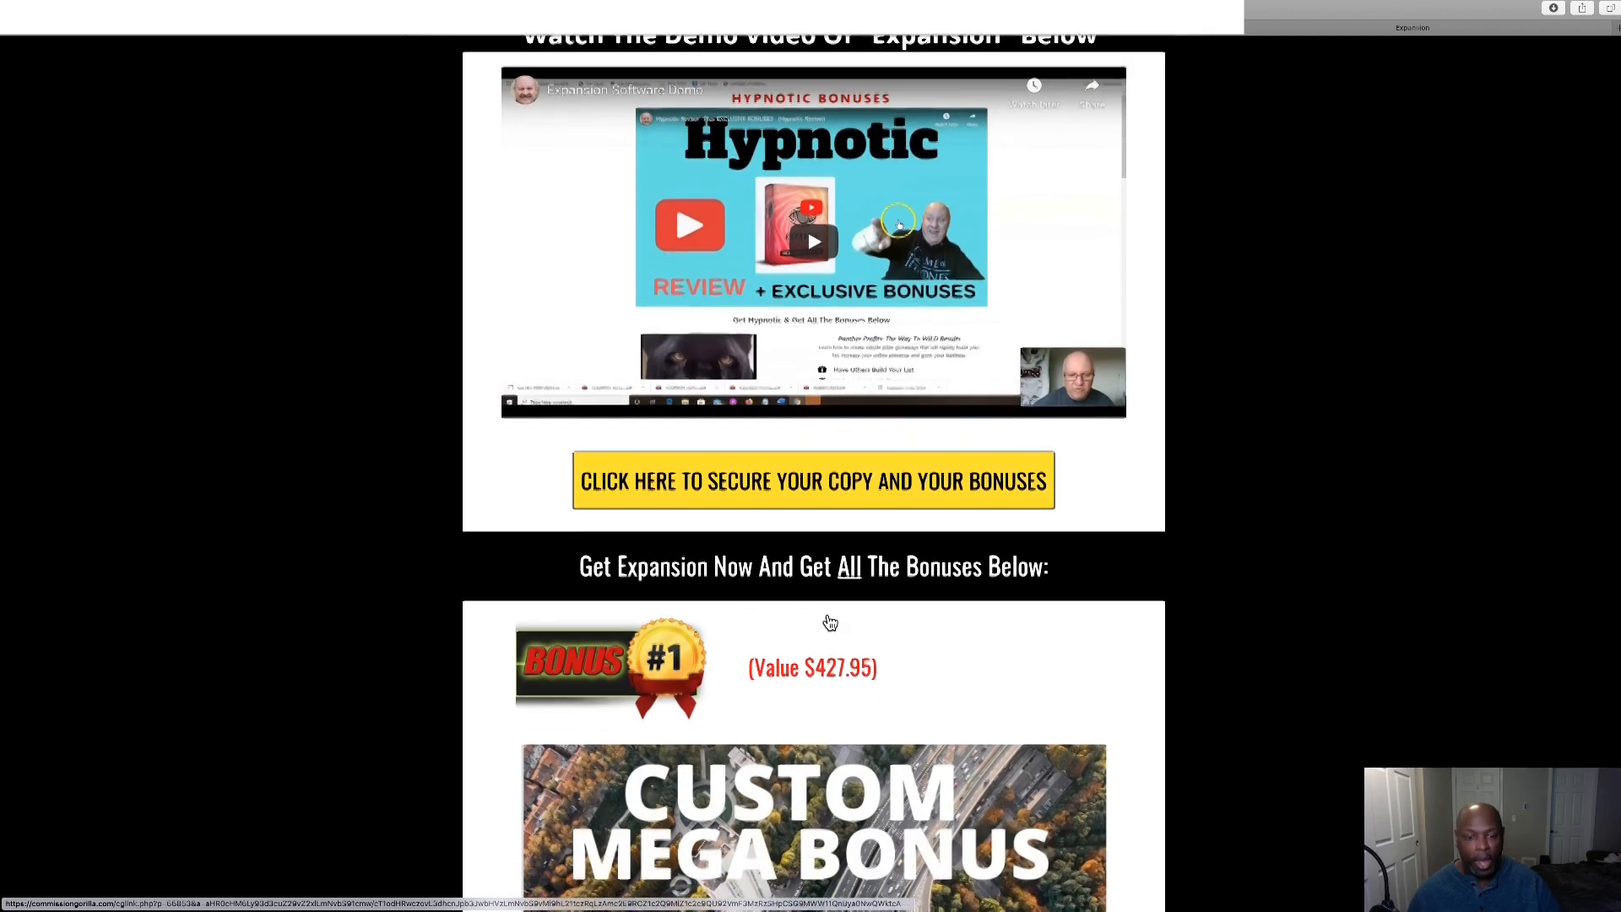
scroll("down", 3)
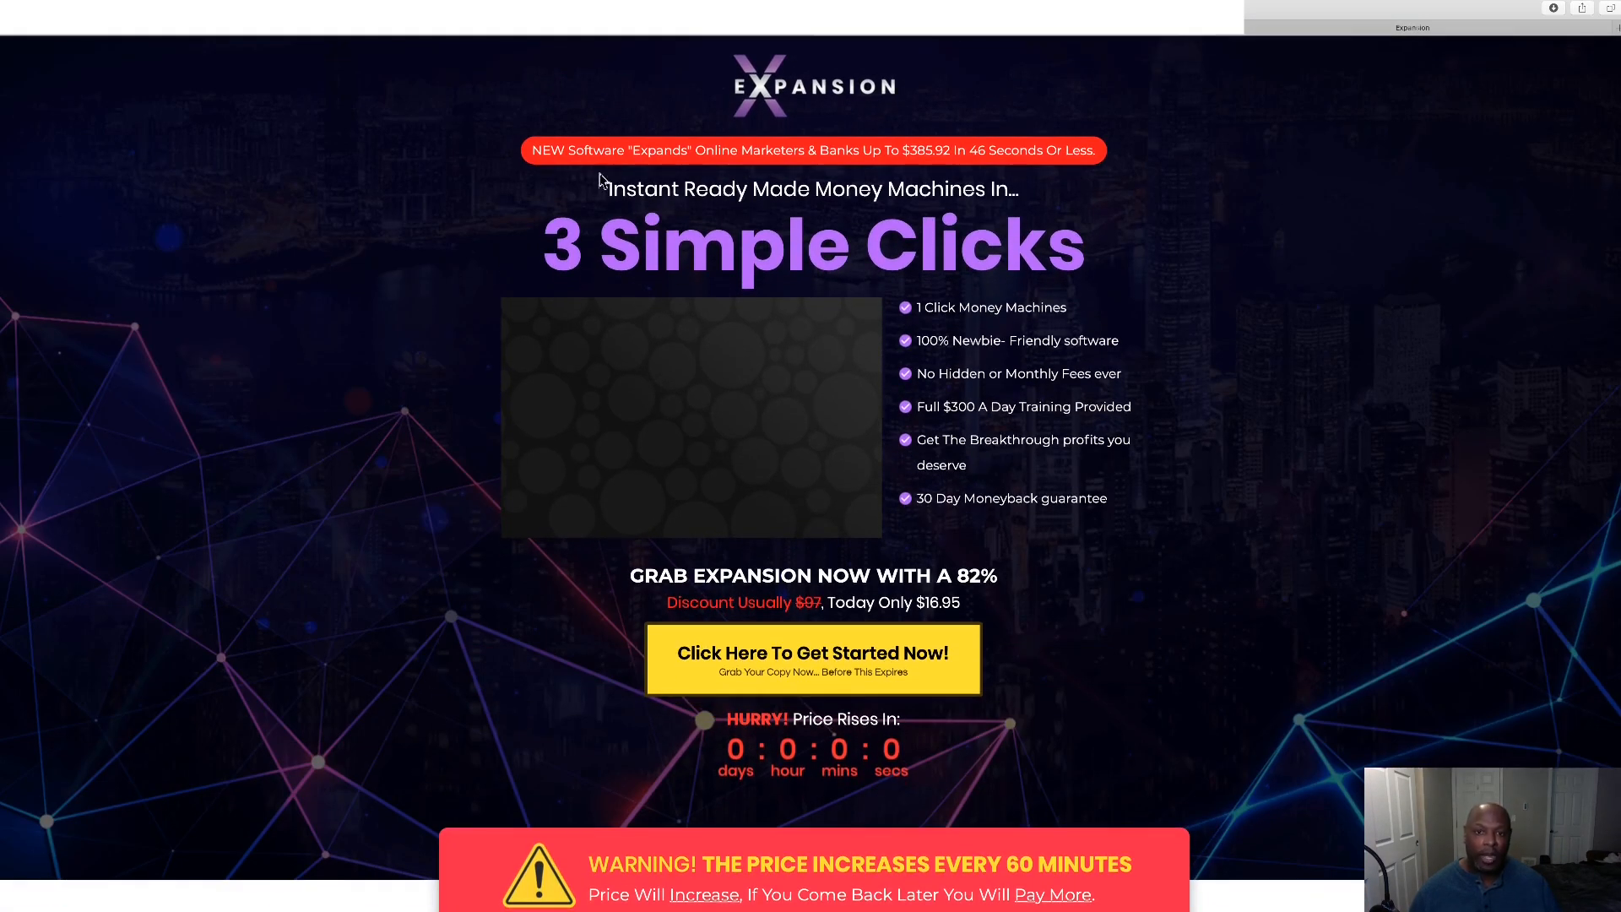
mouse_move(488, 169)
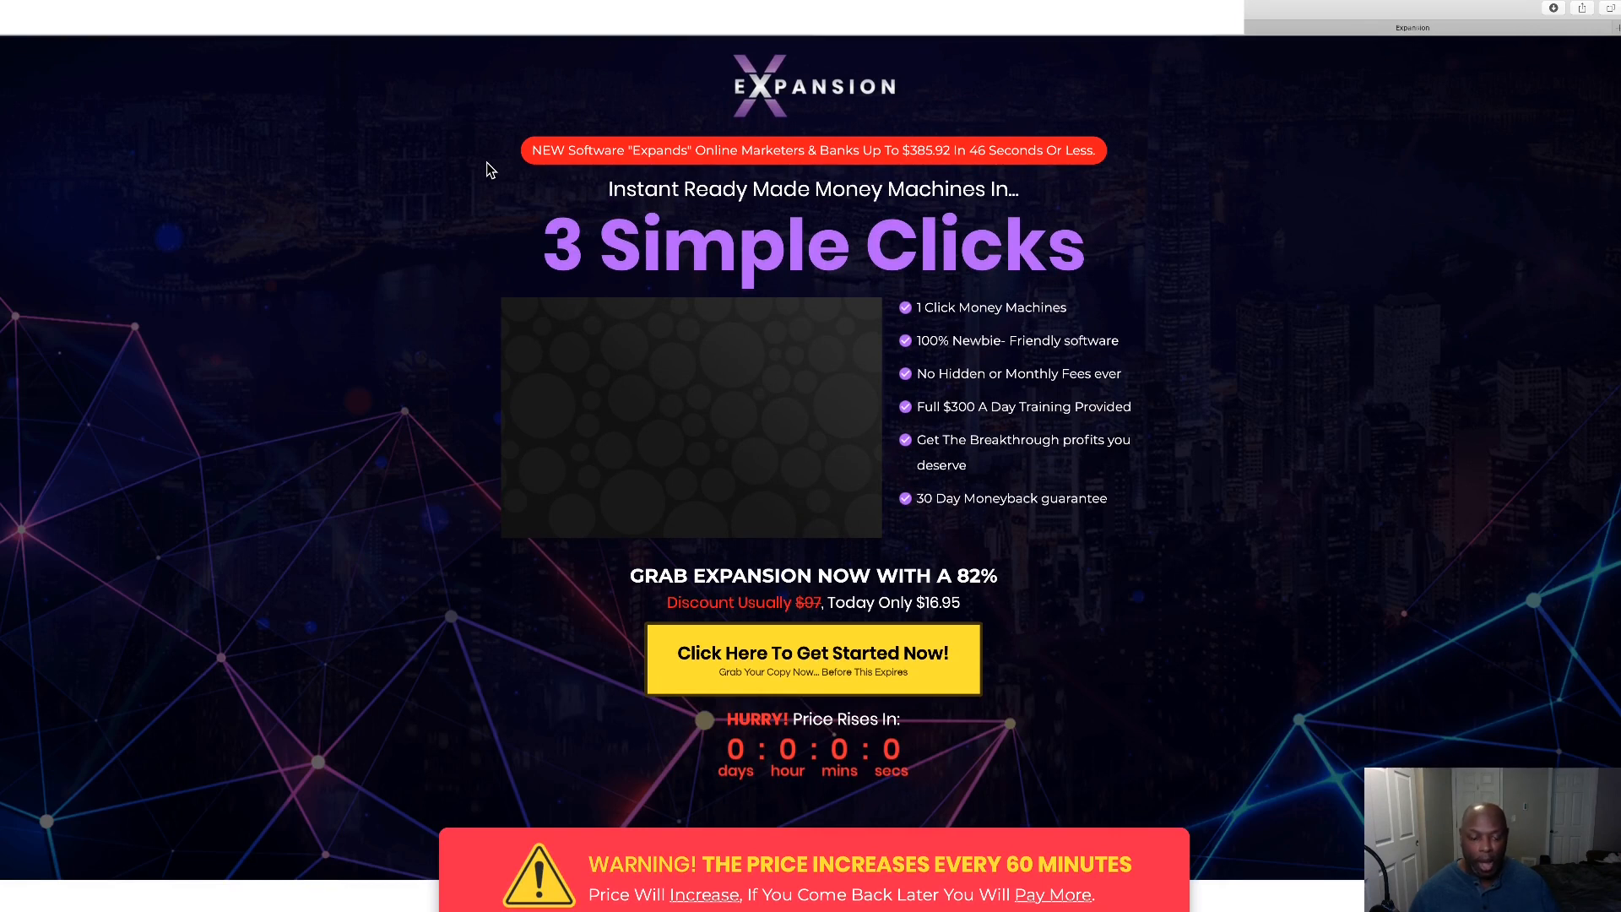